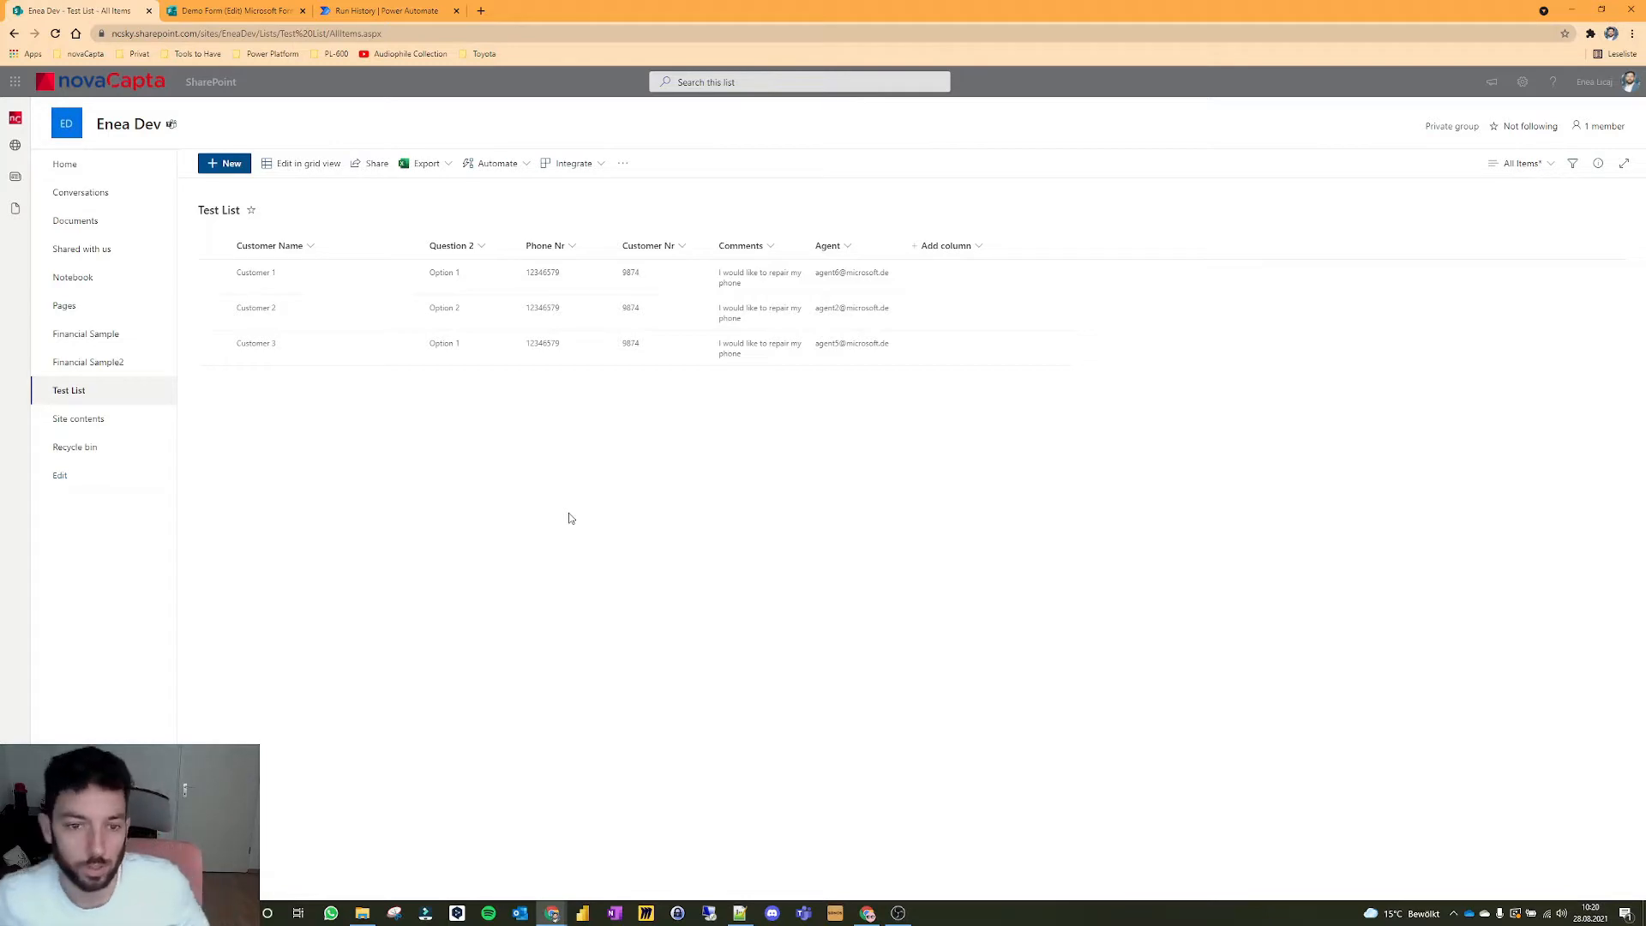
{"action": "mouse_move", "coordinate": [401, 463]}
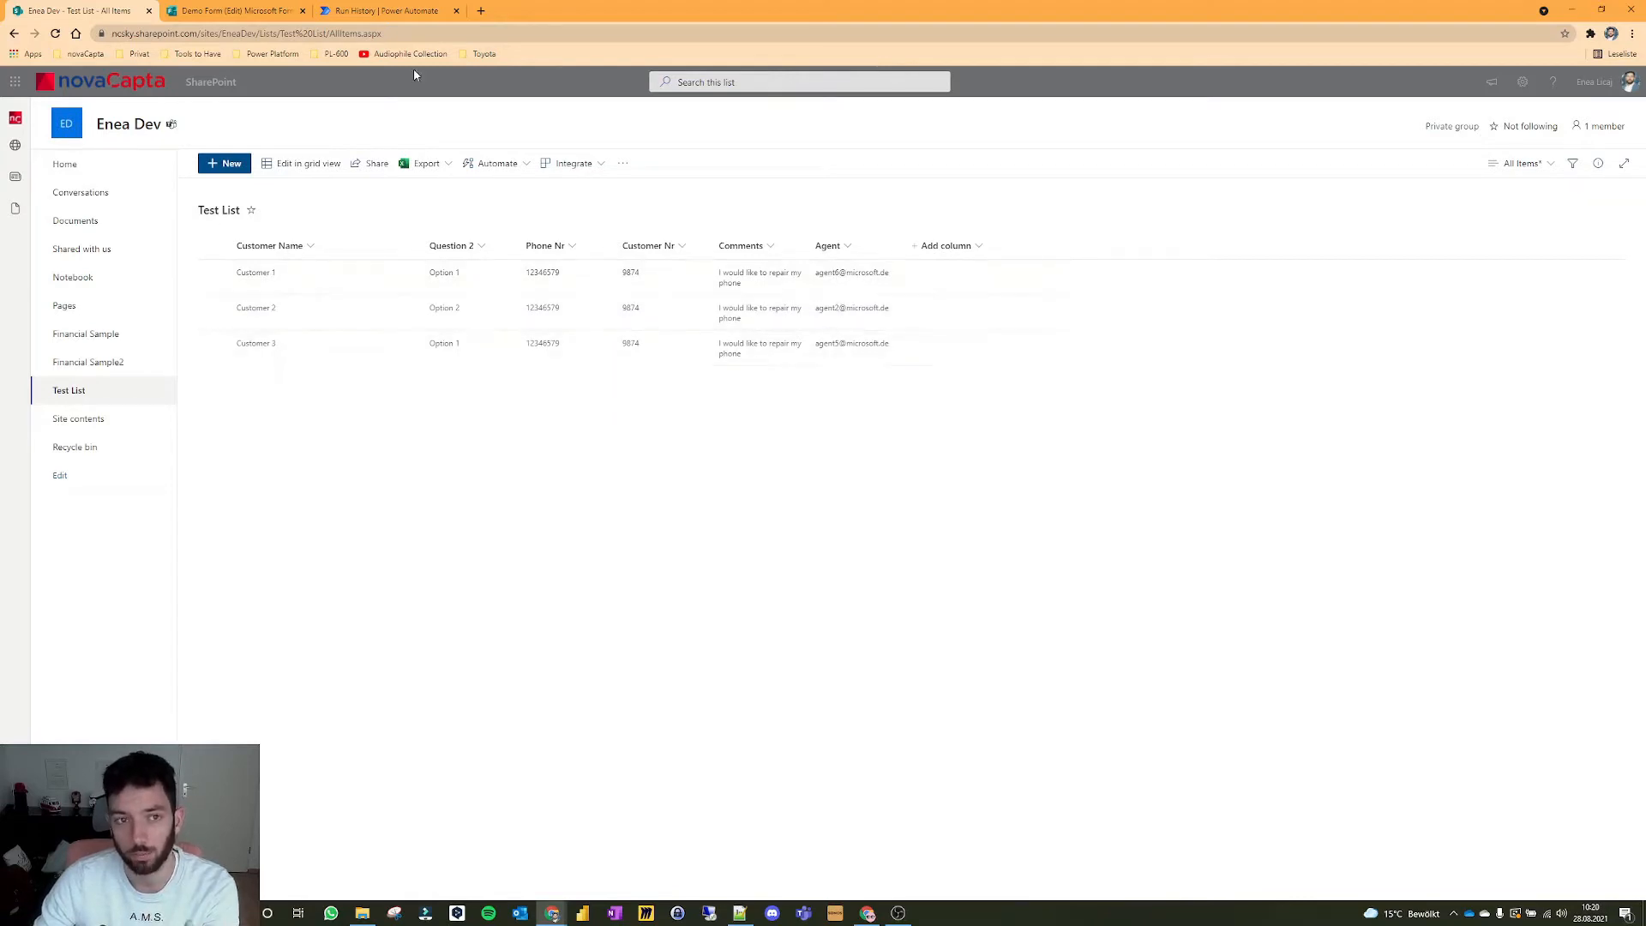
Step: Compare the SharePoint test list with the finished flow run and open the run details
{"action": "left_click", "coordinate": [385, 10]}
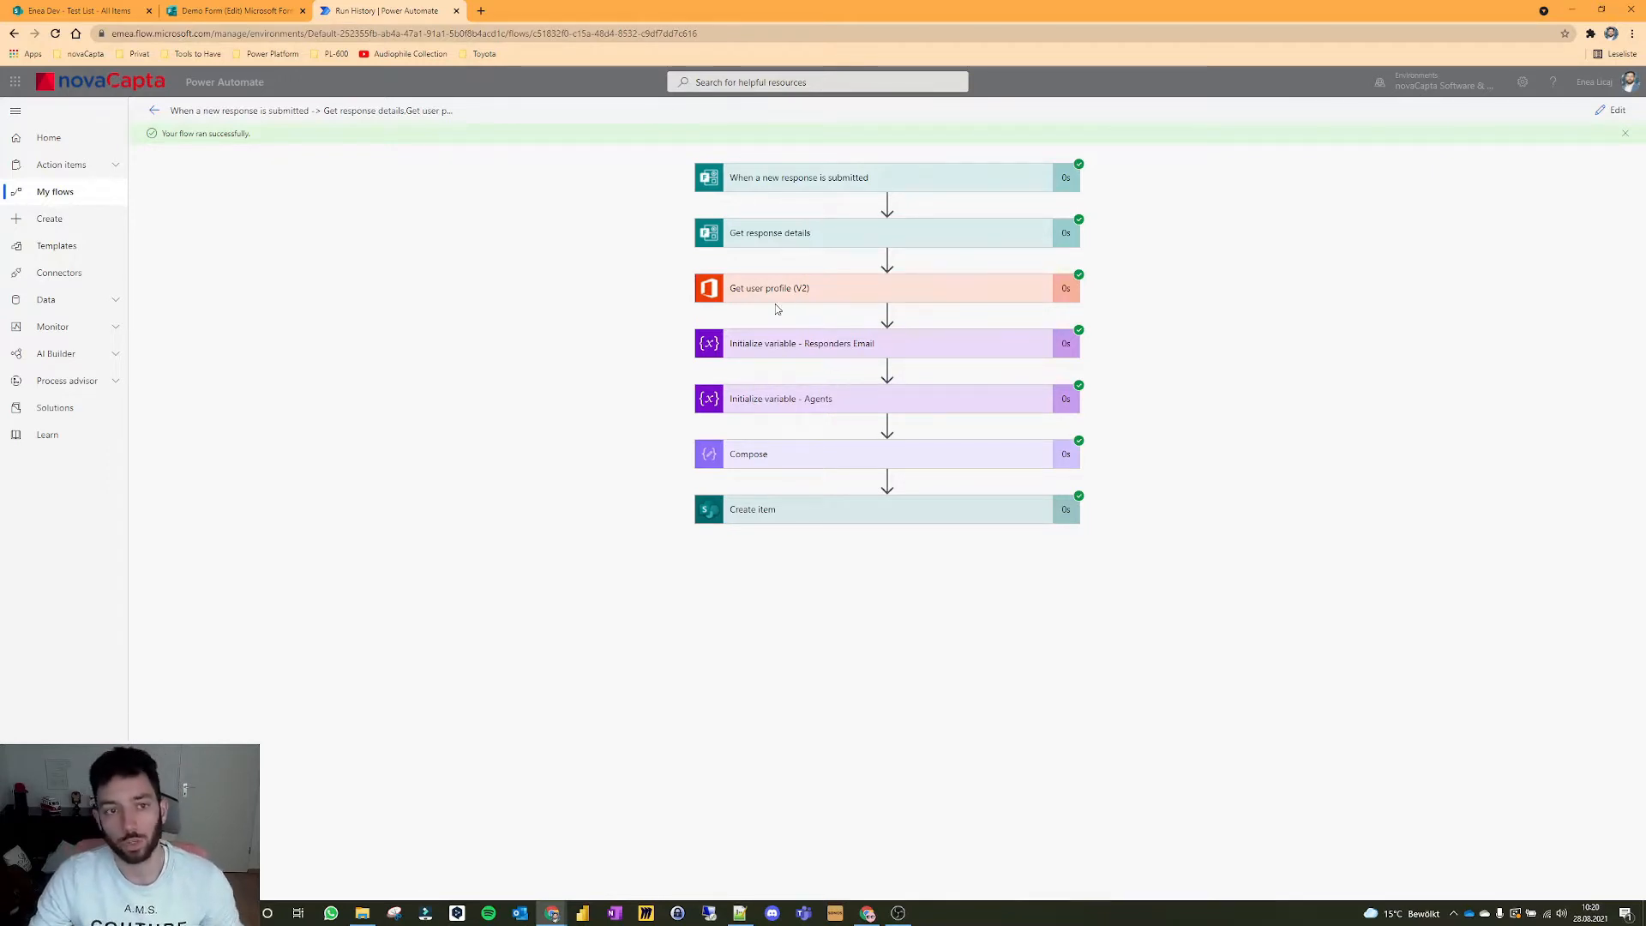
{"action": "mouse_move", "coordinate": [624, 238]}
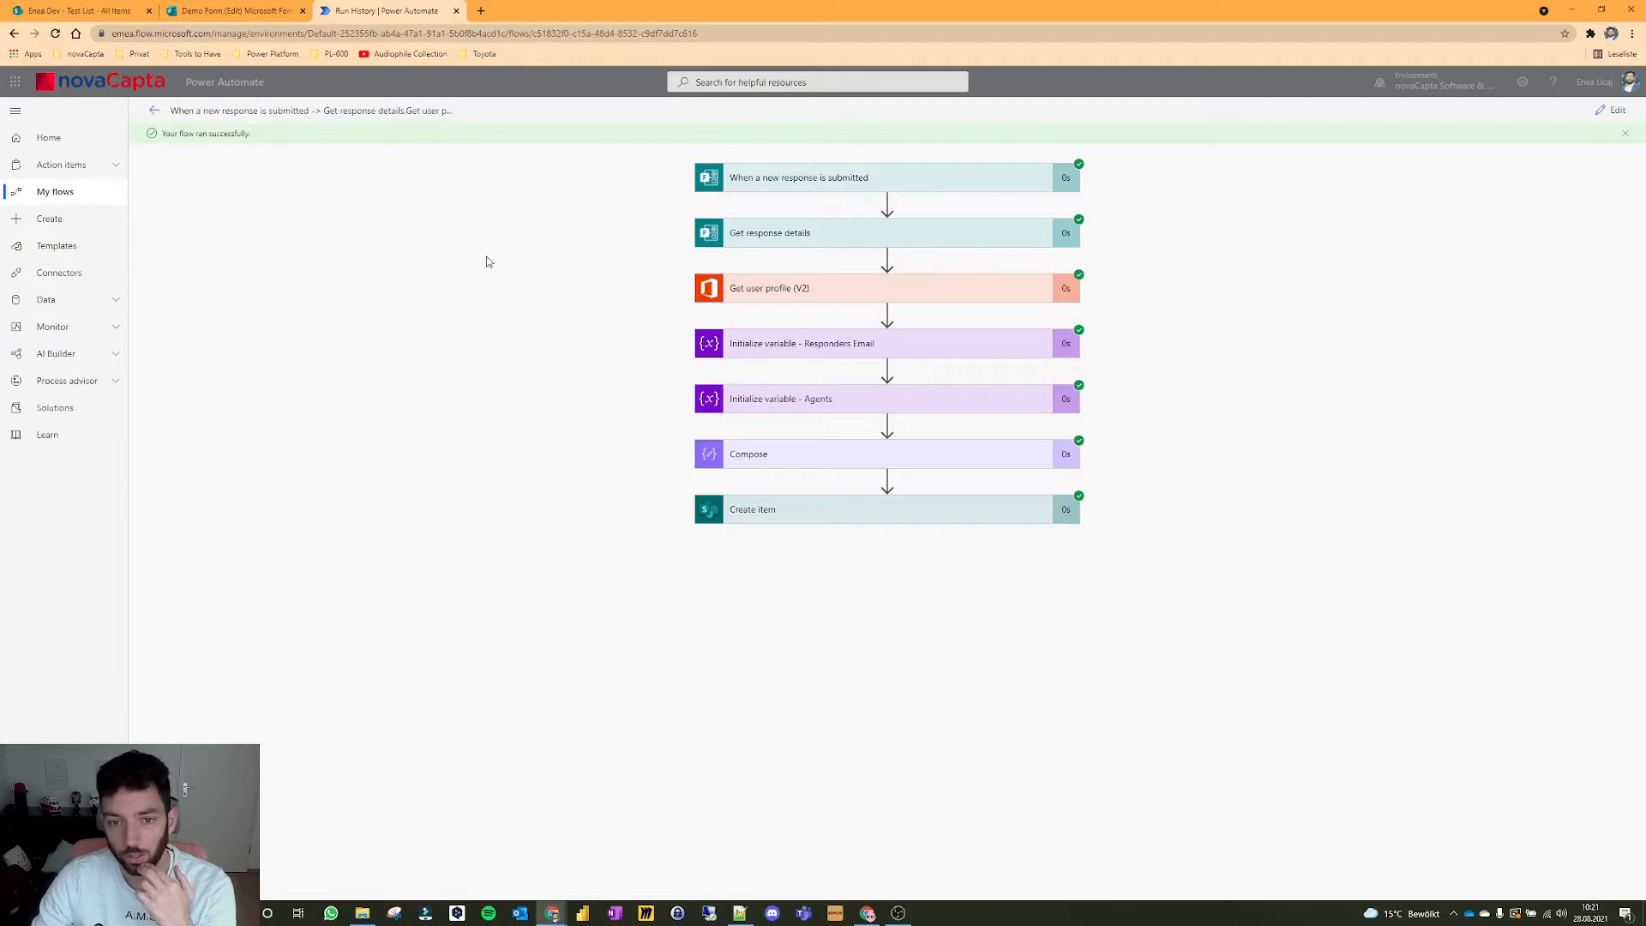
{"action": "left_click", "coordinate": [65, 16]}
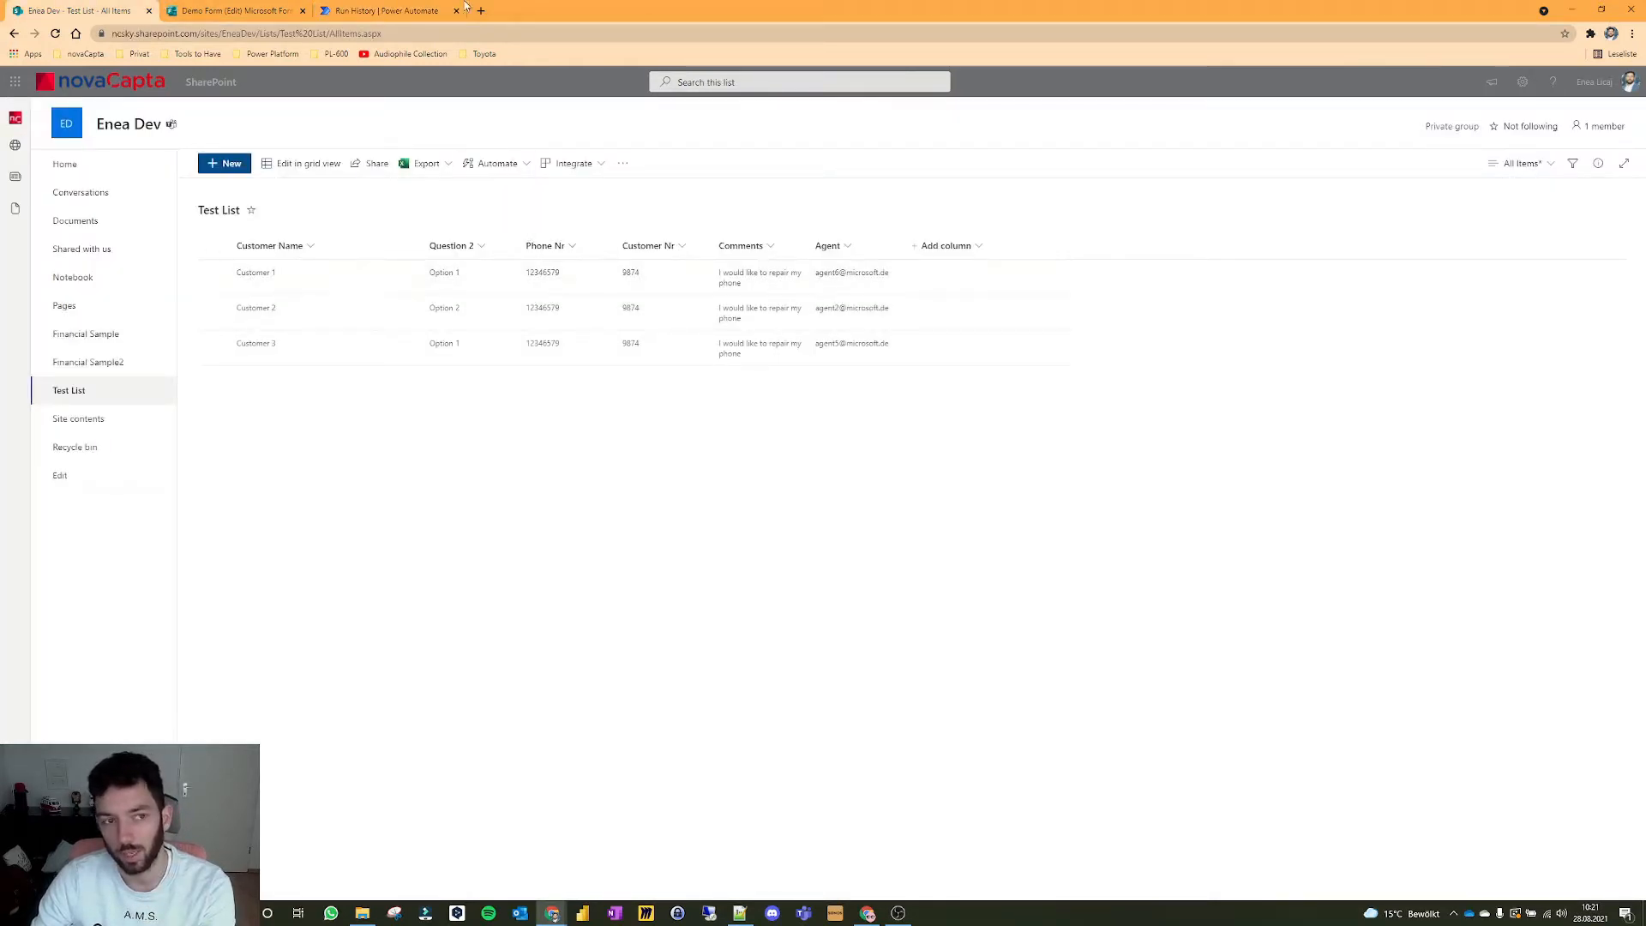
{"action": "mouse_move", "coordinate": [392, 9]}
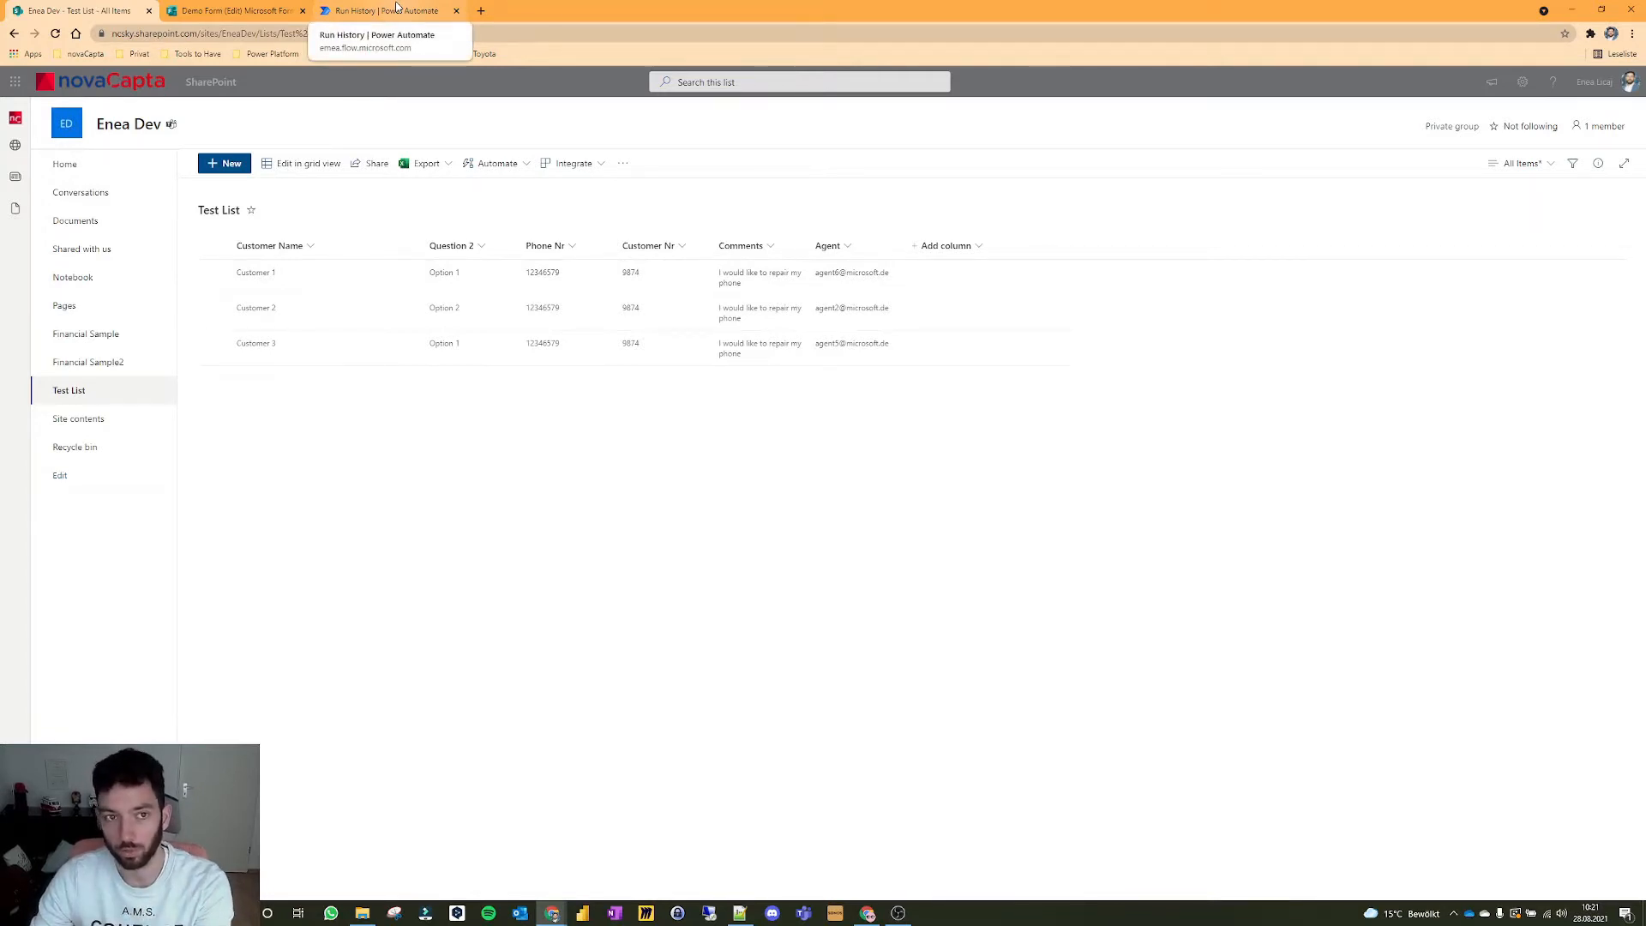
{"action": "left_click", "coordinate": [387, 9]}
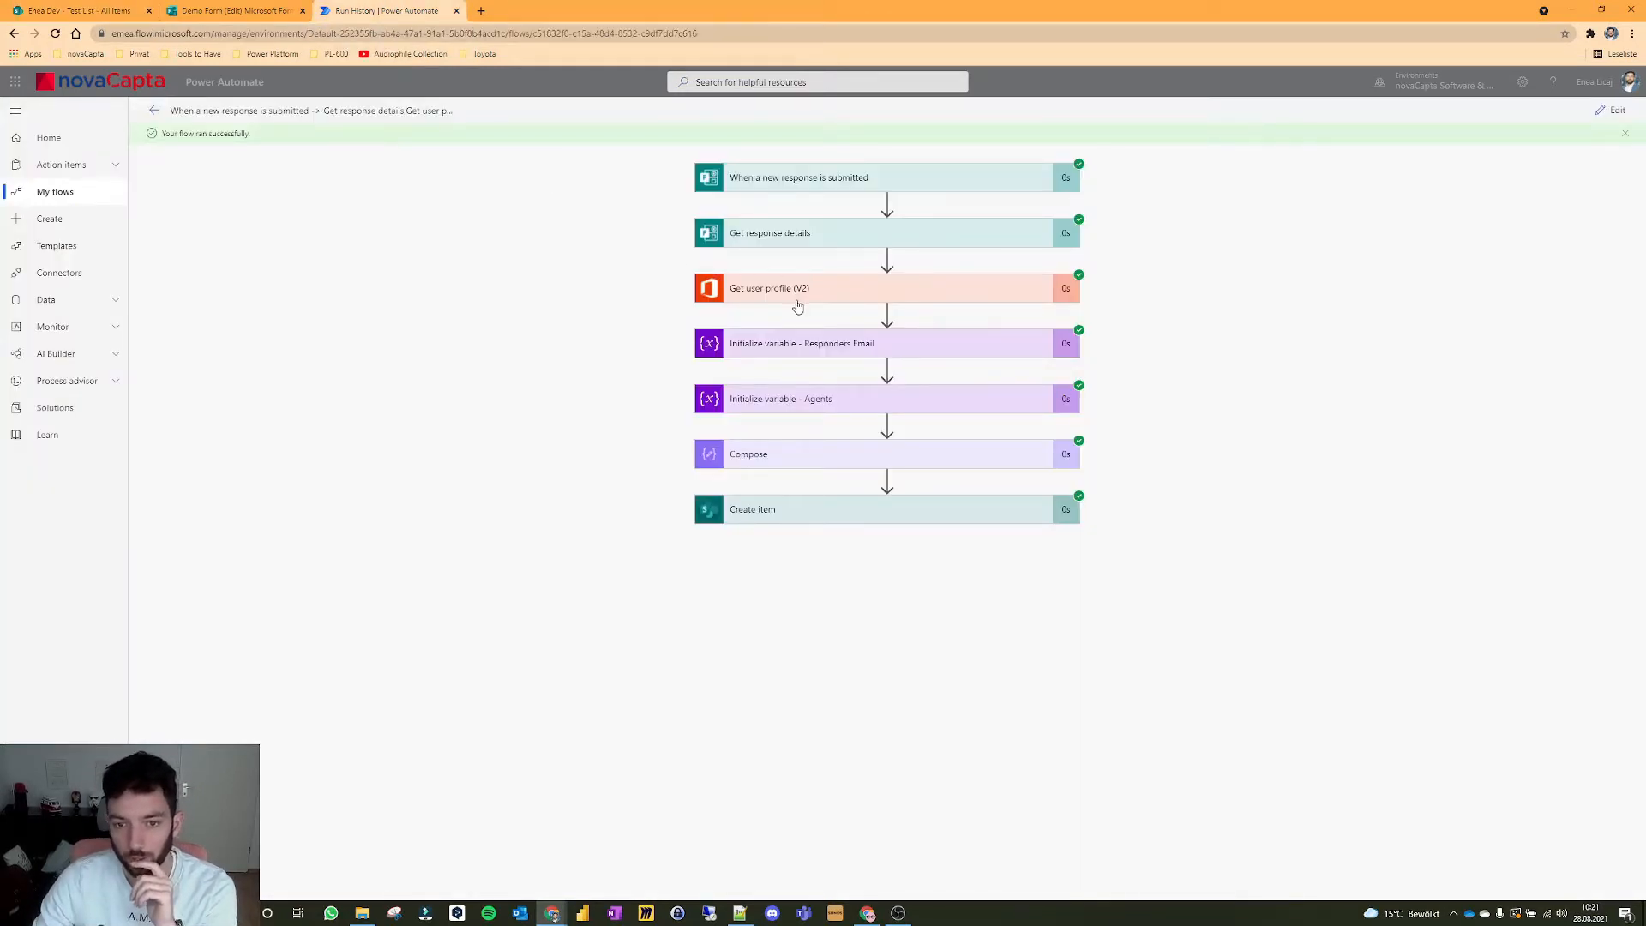
{"action": "mouse_move", "coordinate": [823, 355]}
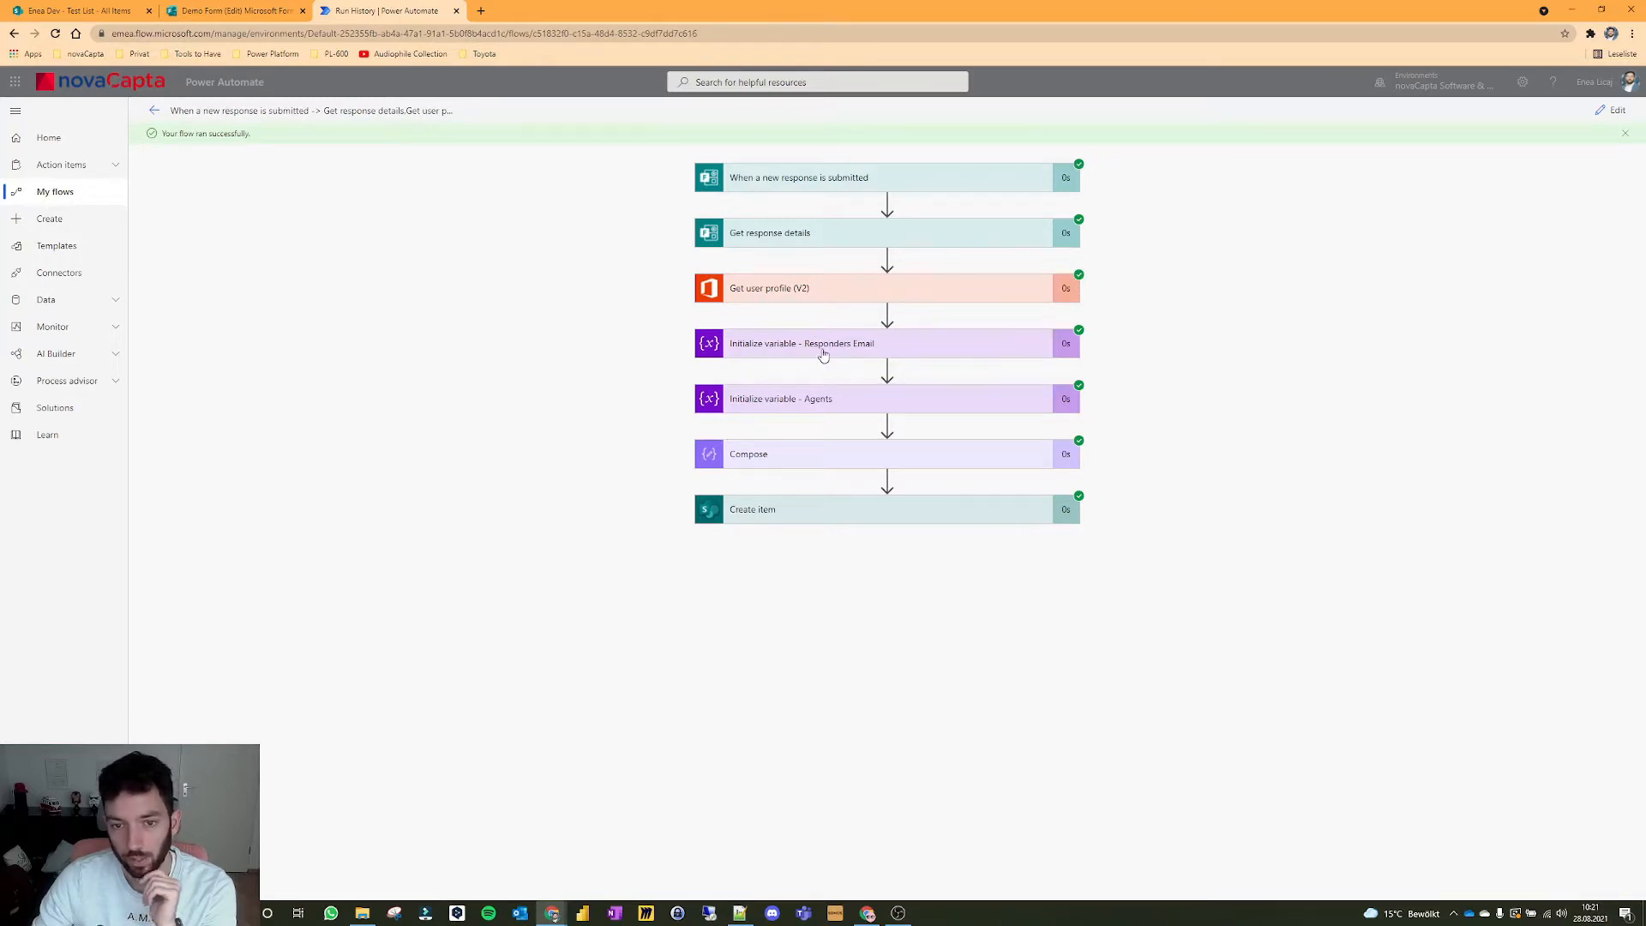
{"action": "left_click", "coordinate": [822, 343]}
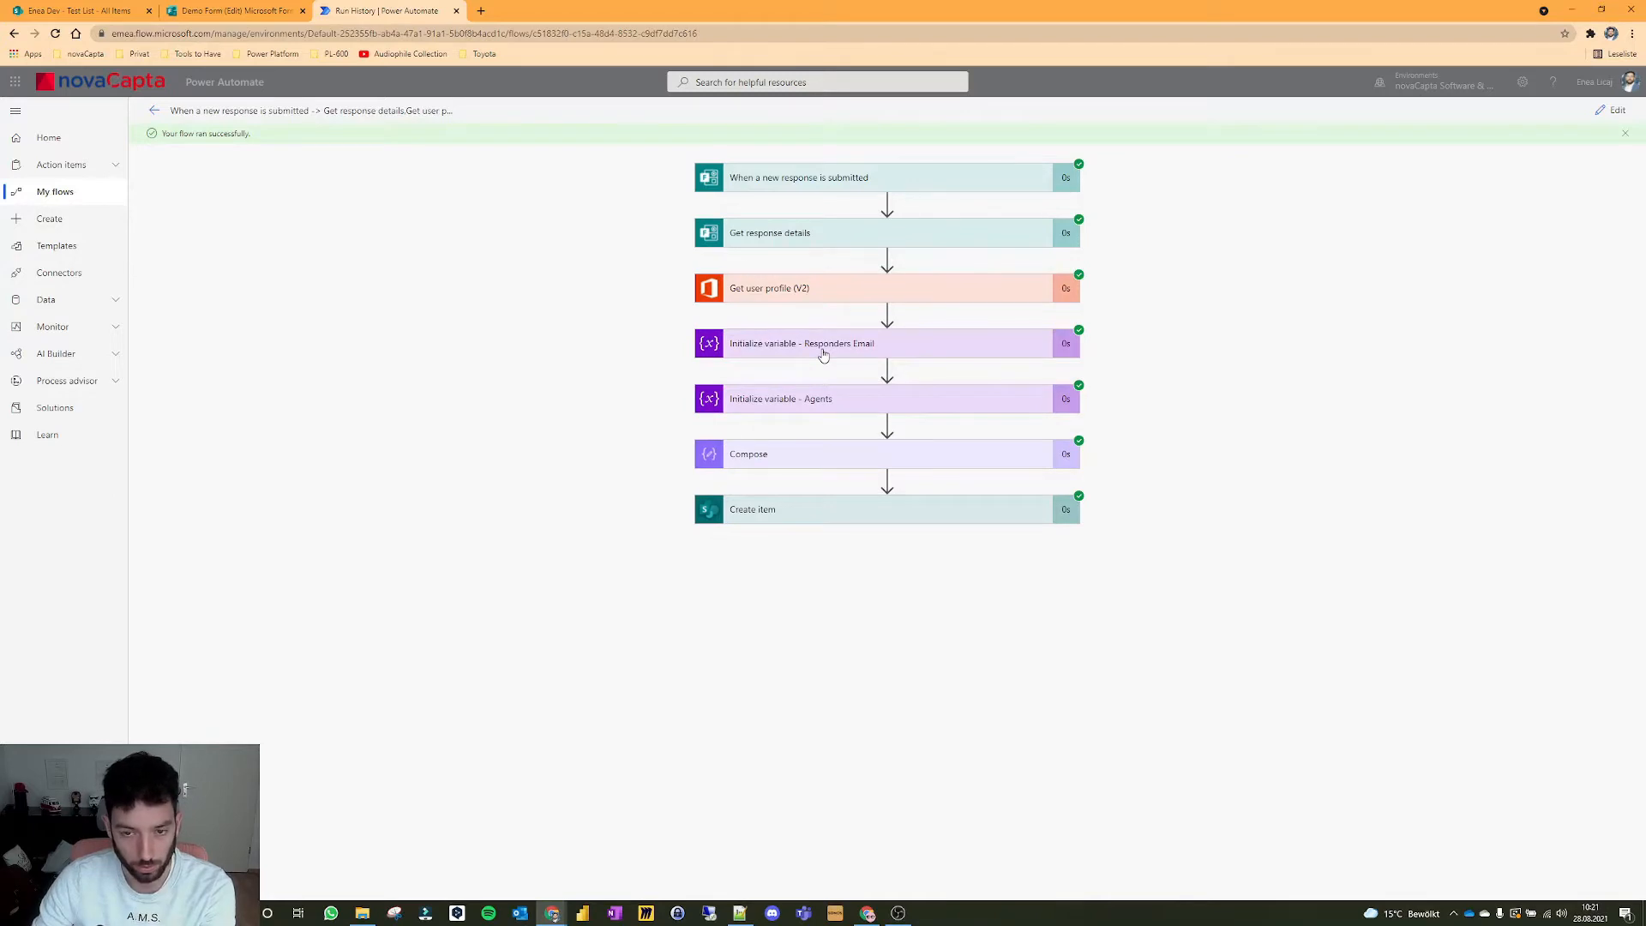
{"action": "mouse_move", "coordinate": [800, 447]}
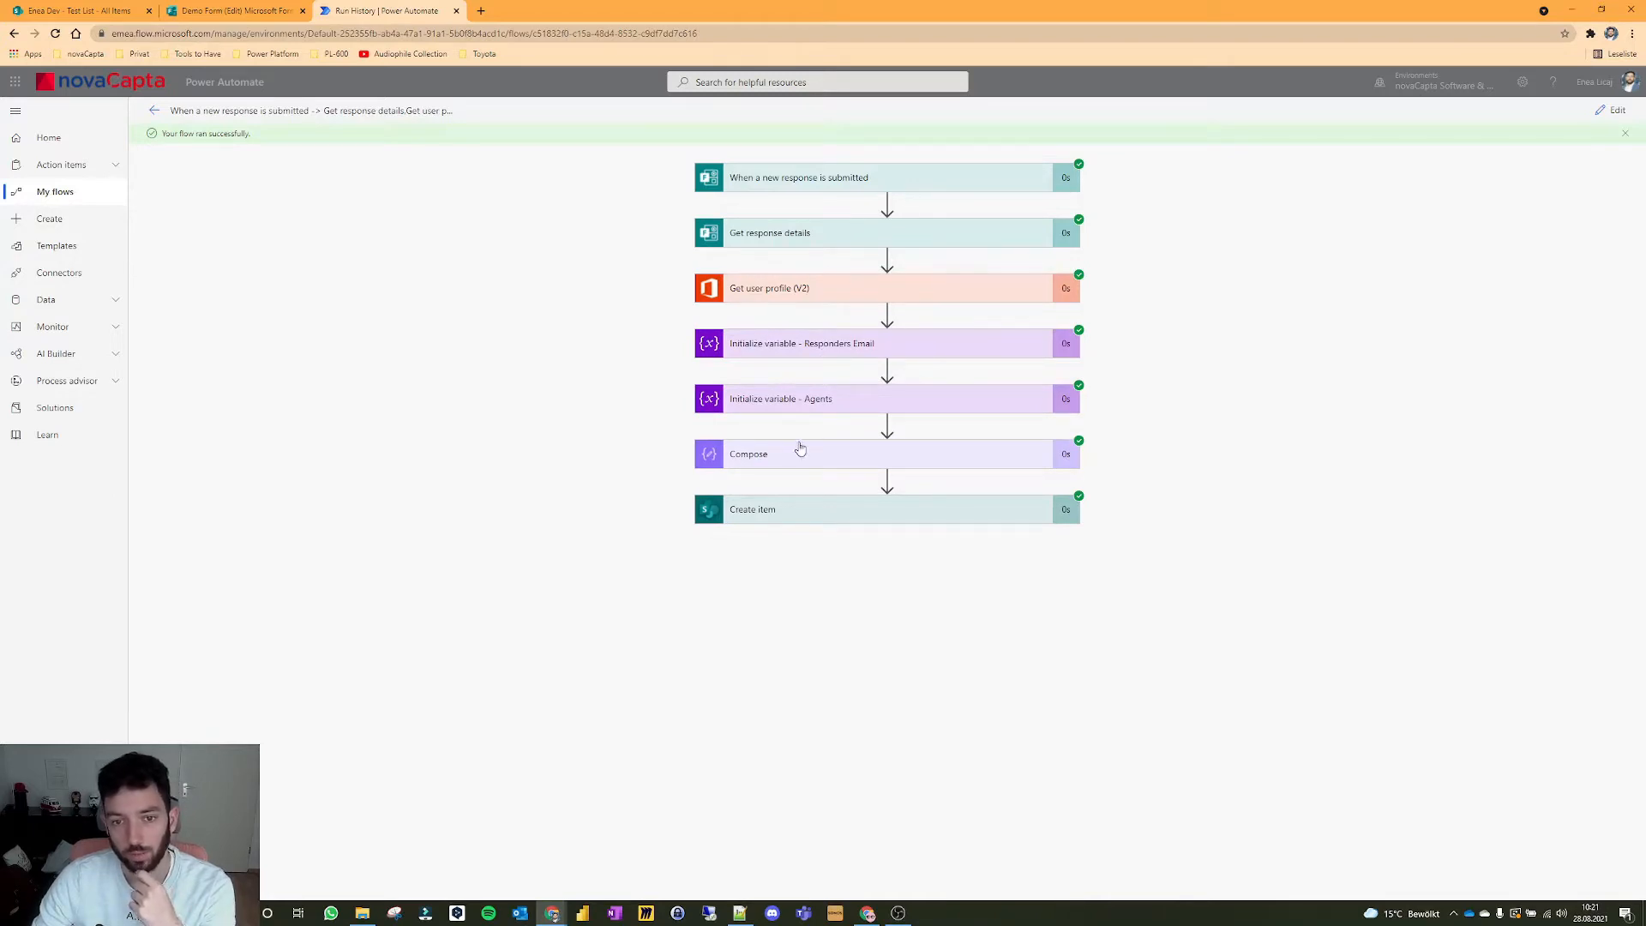
{"action": "mouse_move", "coordinate": [805, 408]}
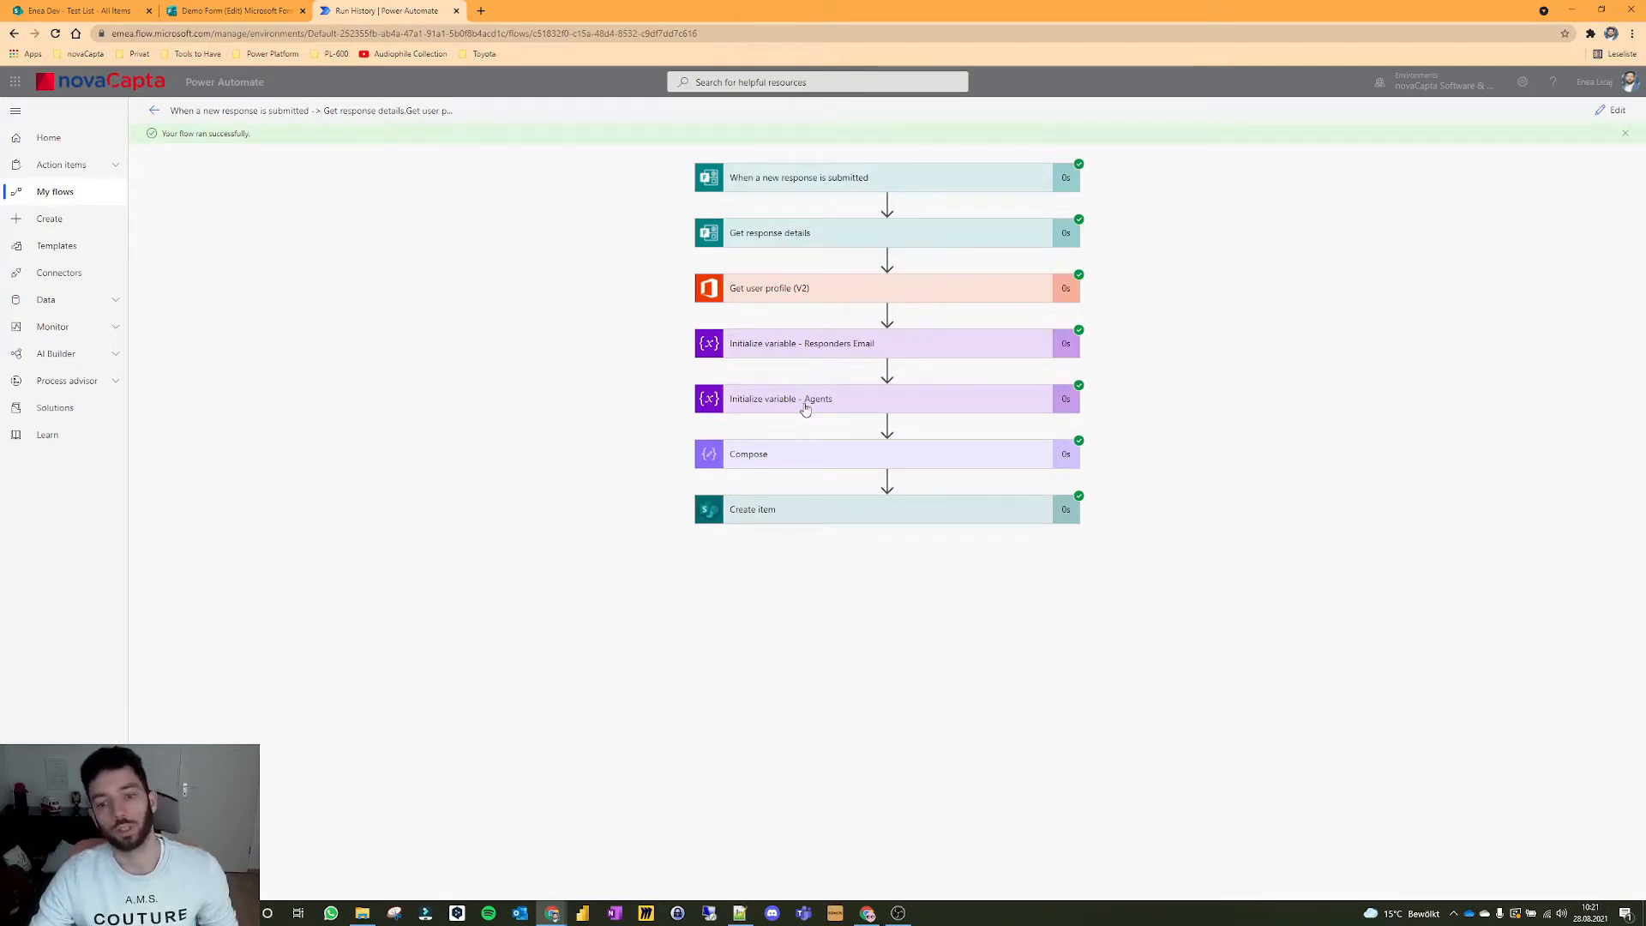
Step: Review the ten agent email addresses held in the Initialize variable - Agents step
{"action": "left_click", "coordinate": [806, 398]}
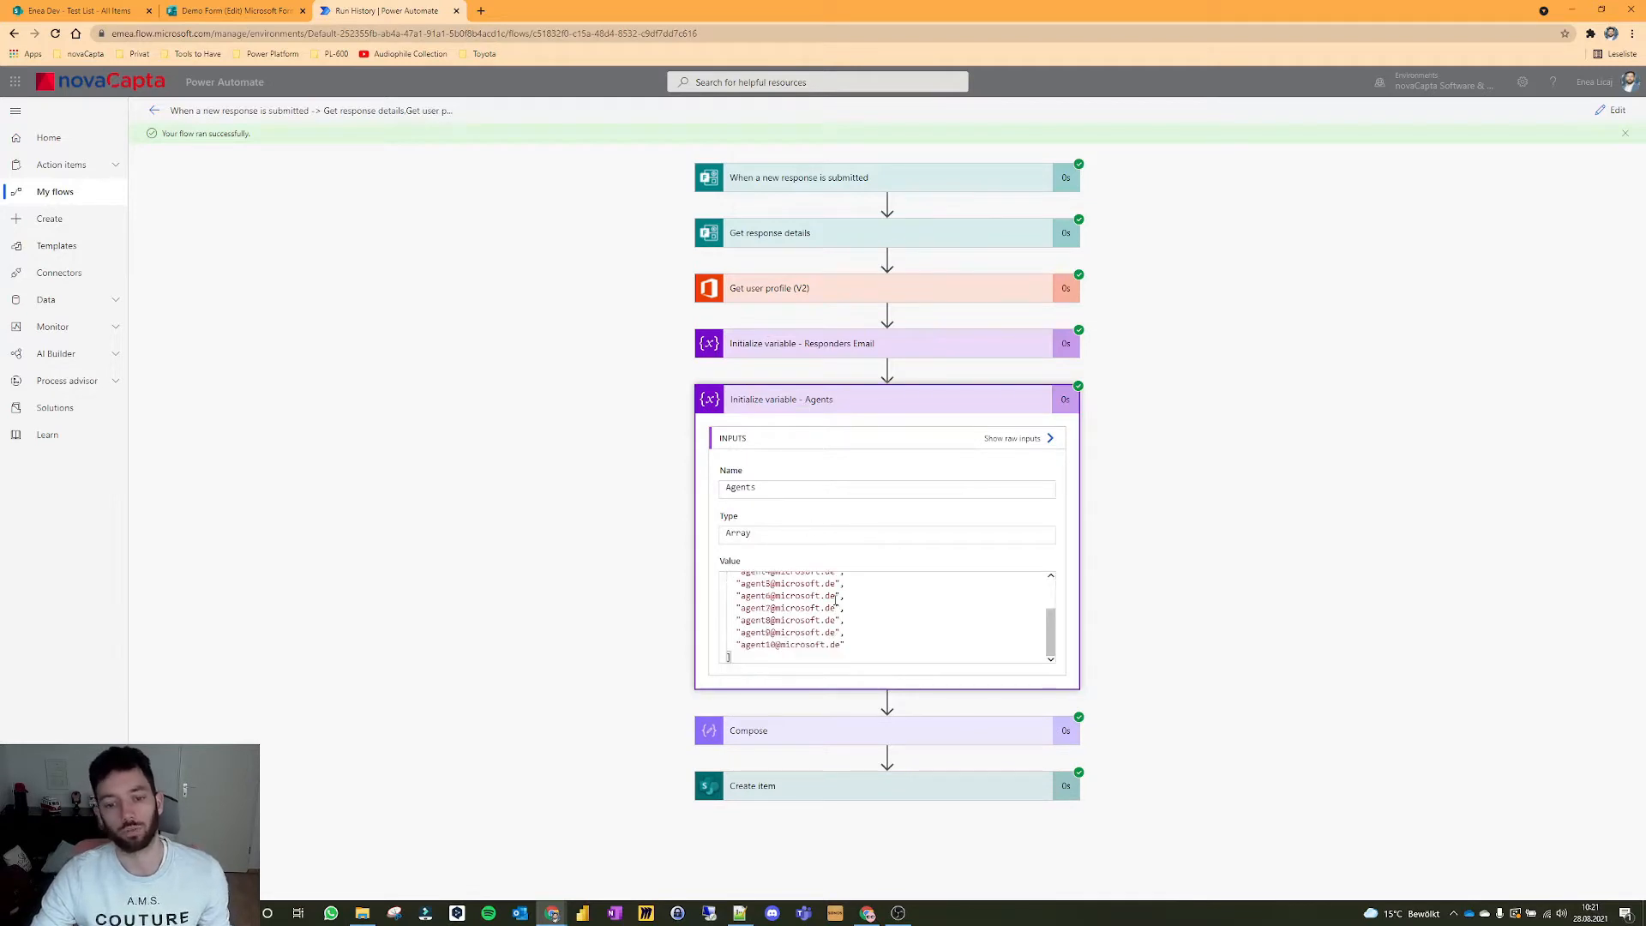
{"action": "scroll", "scroll_direction": "up", "scroll_amount": 3}
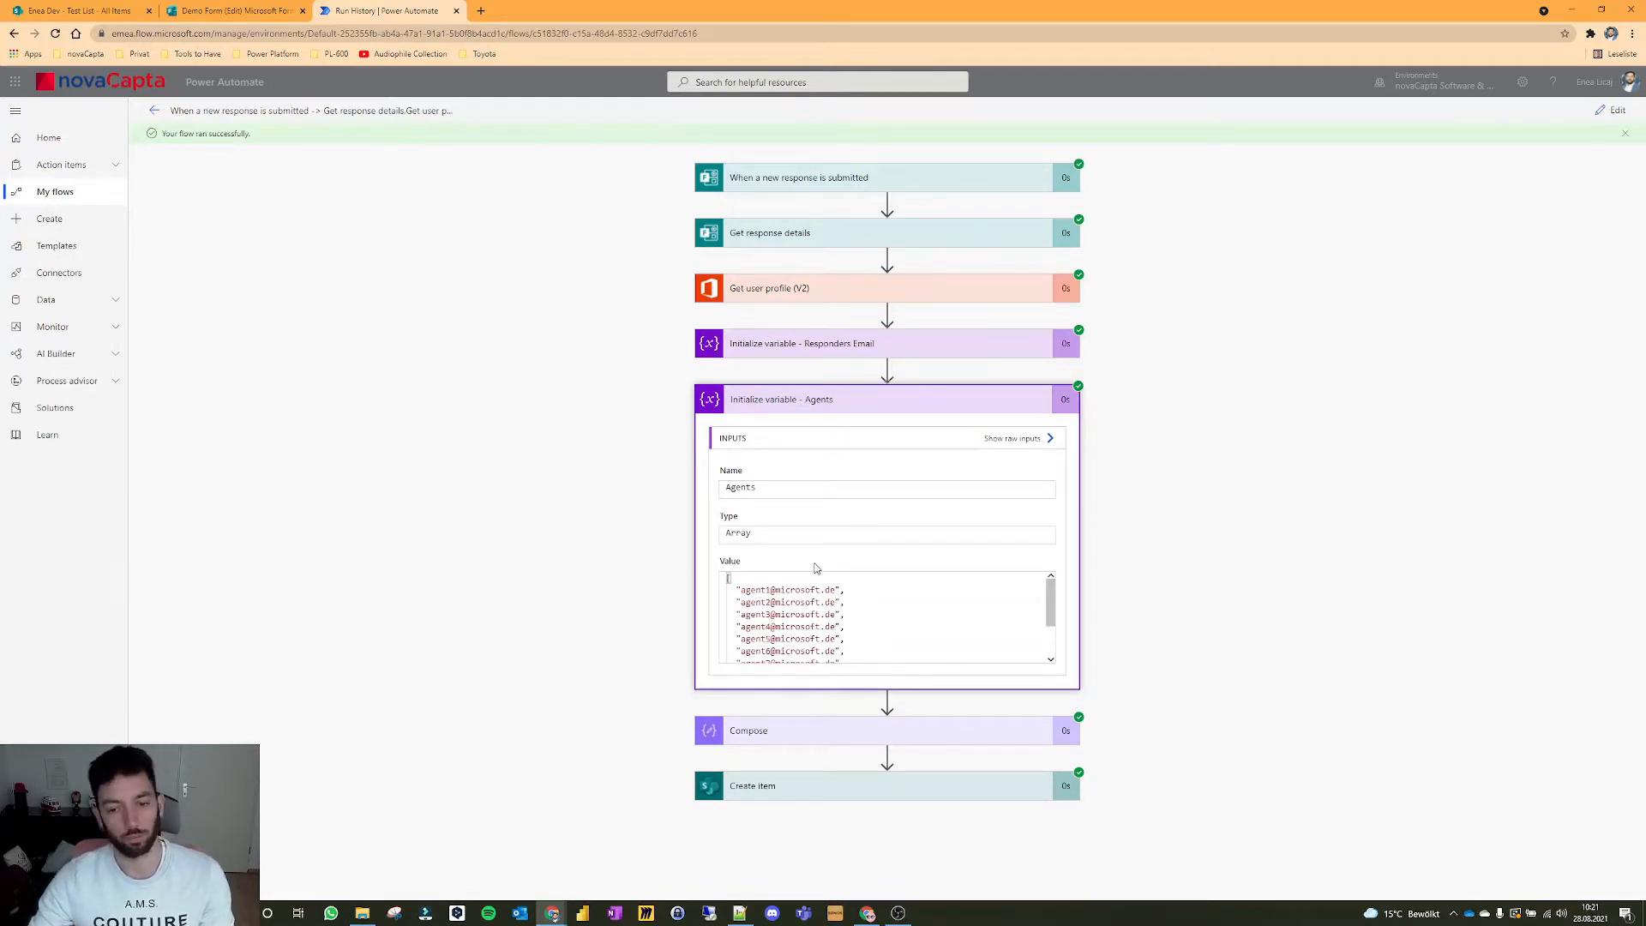
{"action": "mouse_move", "coordinate": [614, 486]}
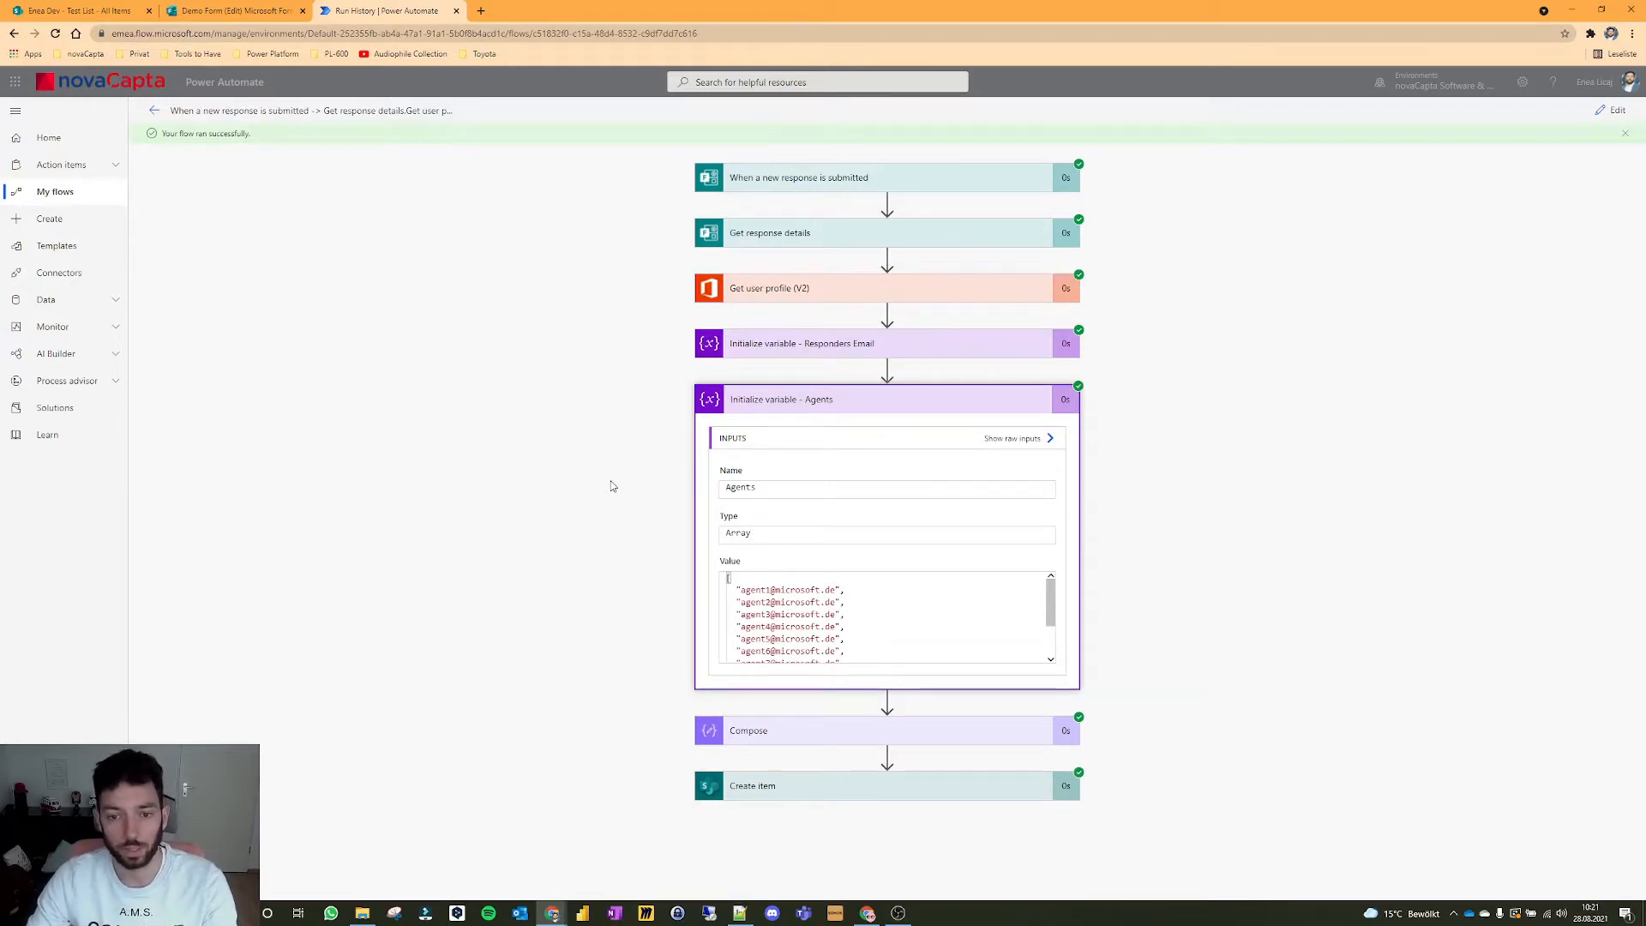
{"action": "left_click", "coordinate": [818, 398]}
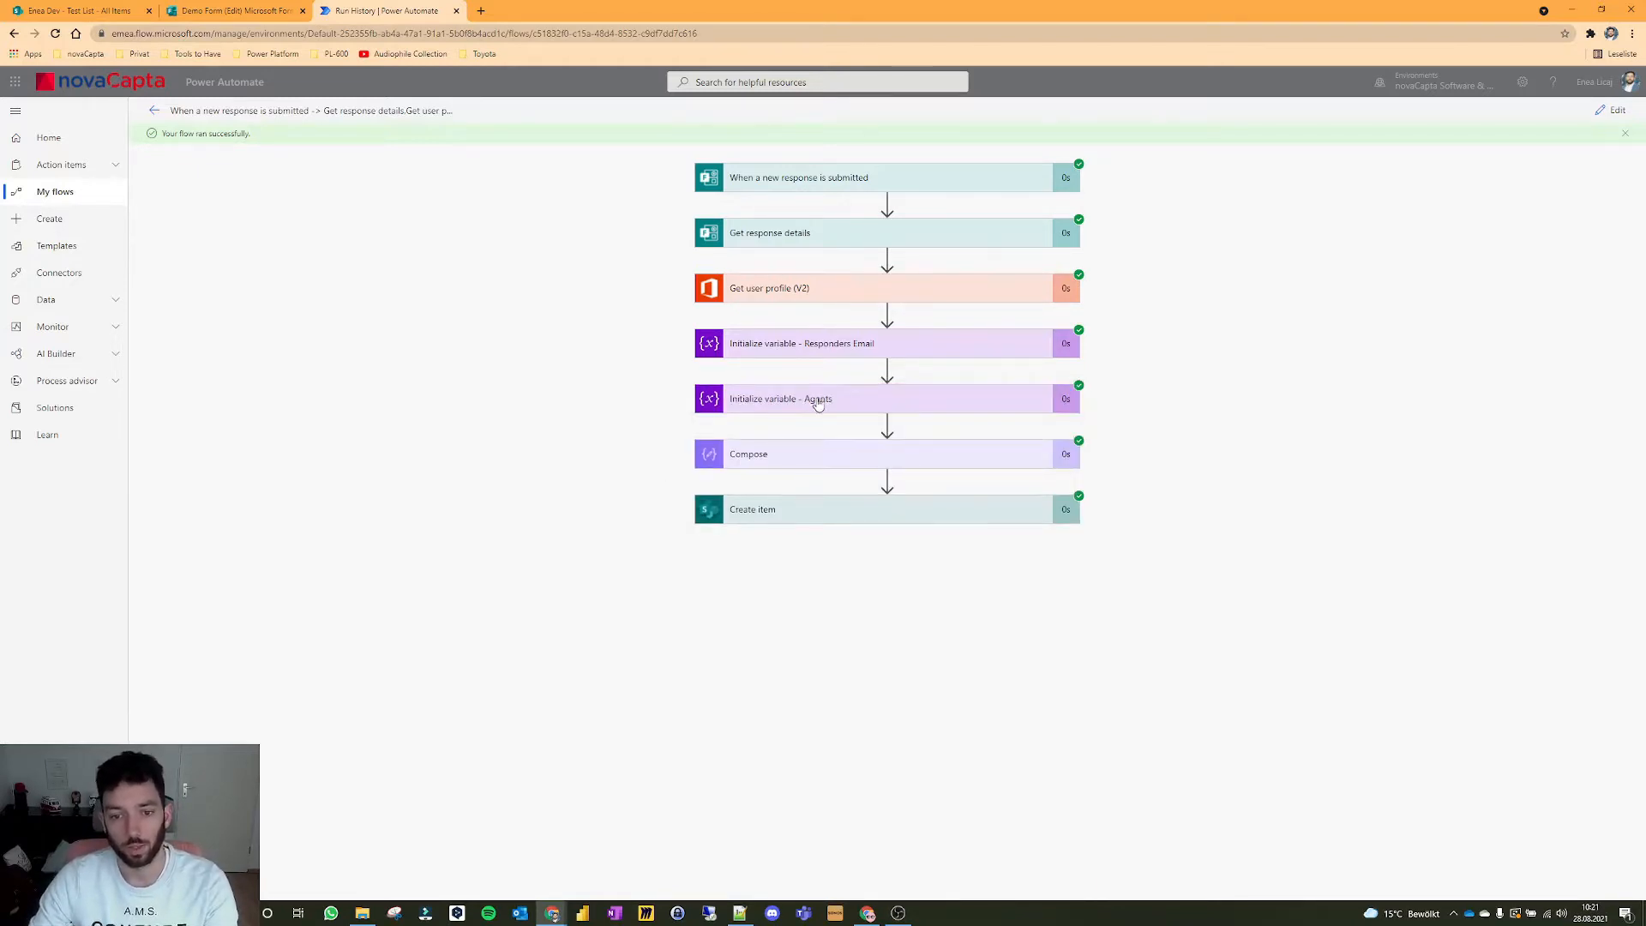
{"action": "mouse_move", "coordinate": [416, 309]}
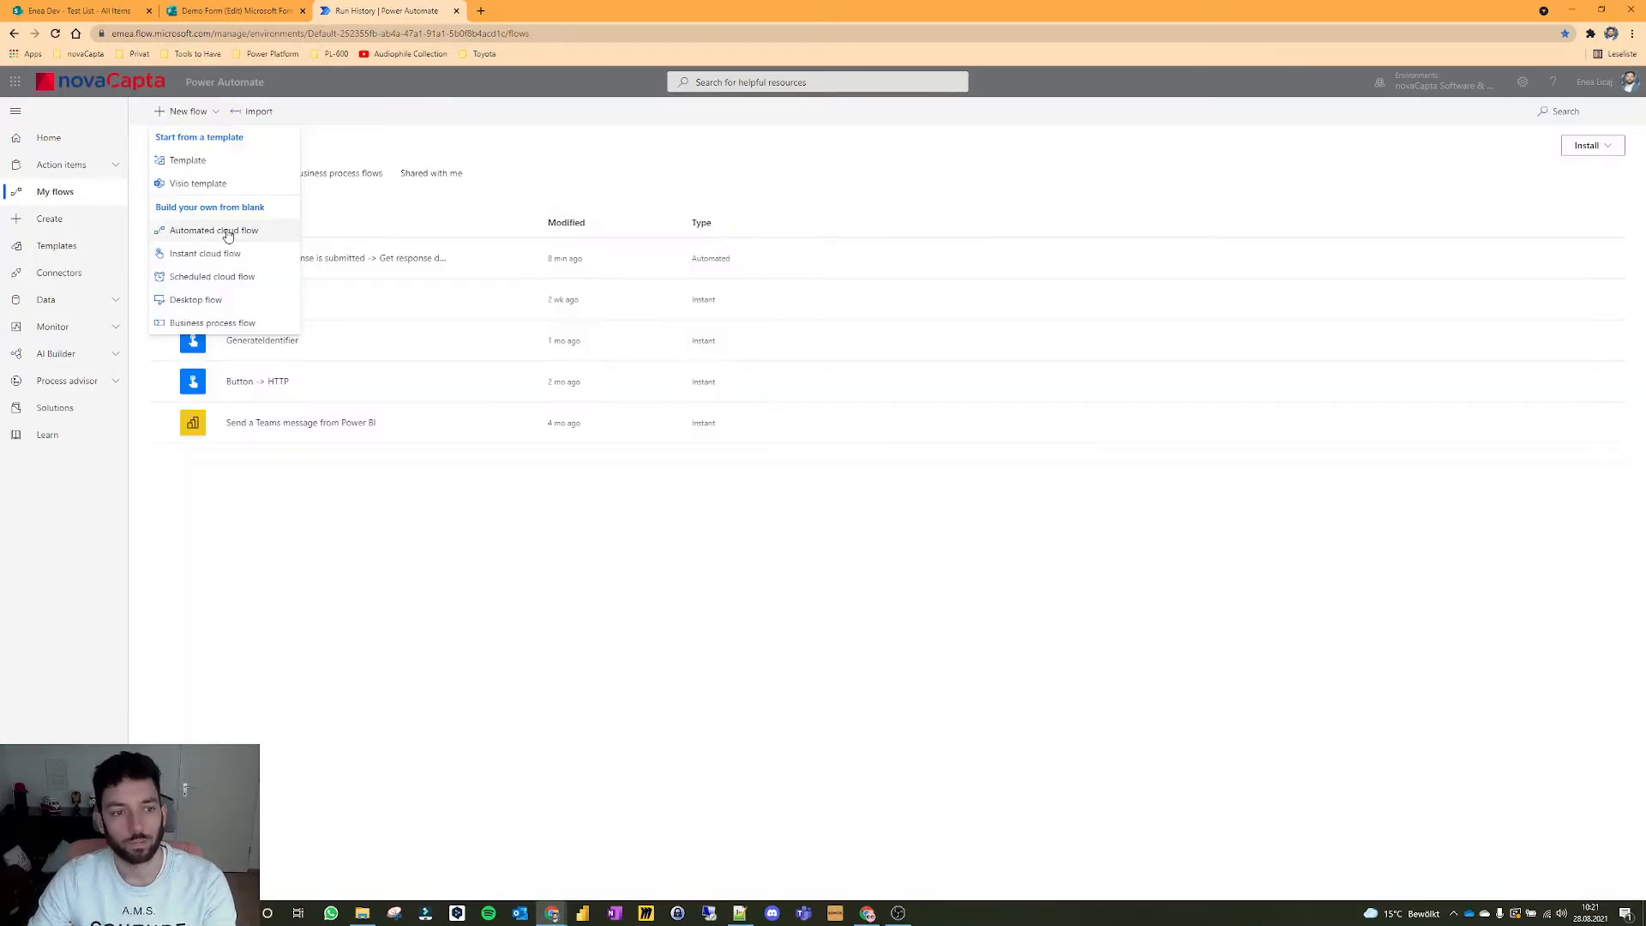
Step: Start building a new automated cloud flow from the flows overview
{"action": "left_click", "coordinate": [214, 230]}
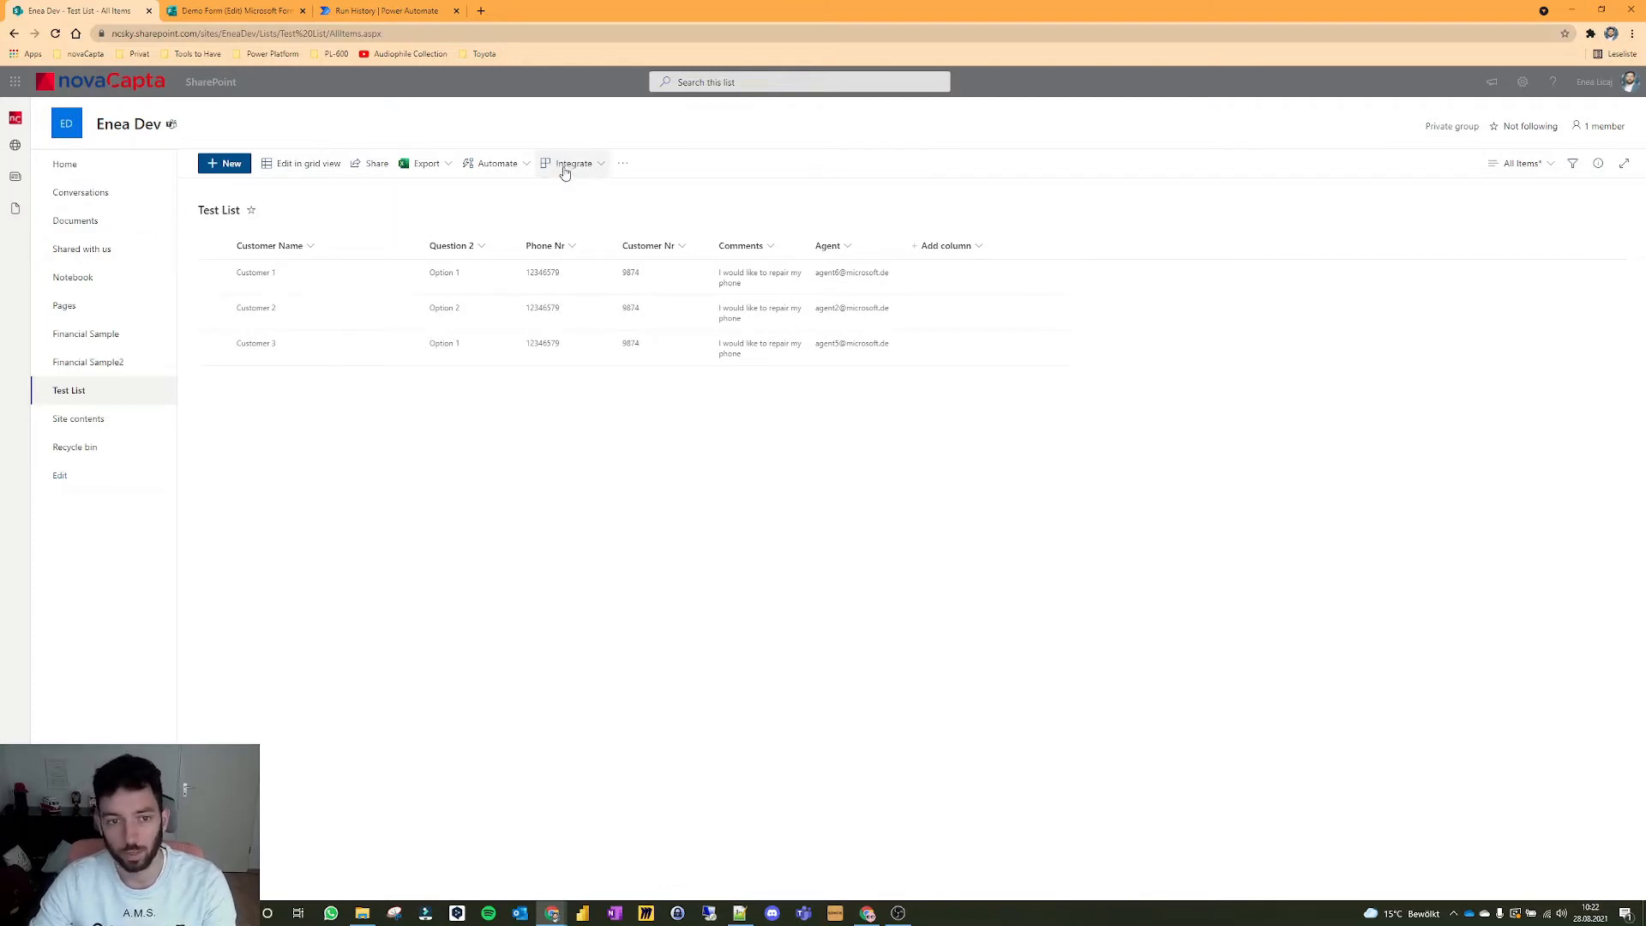
{"action": "mouse_move", "coordinate": [463, 209]}
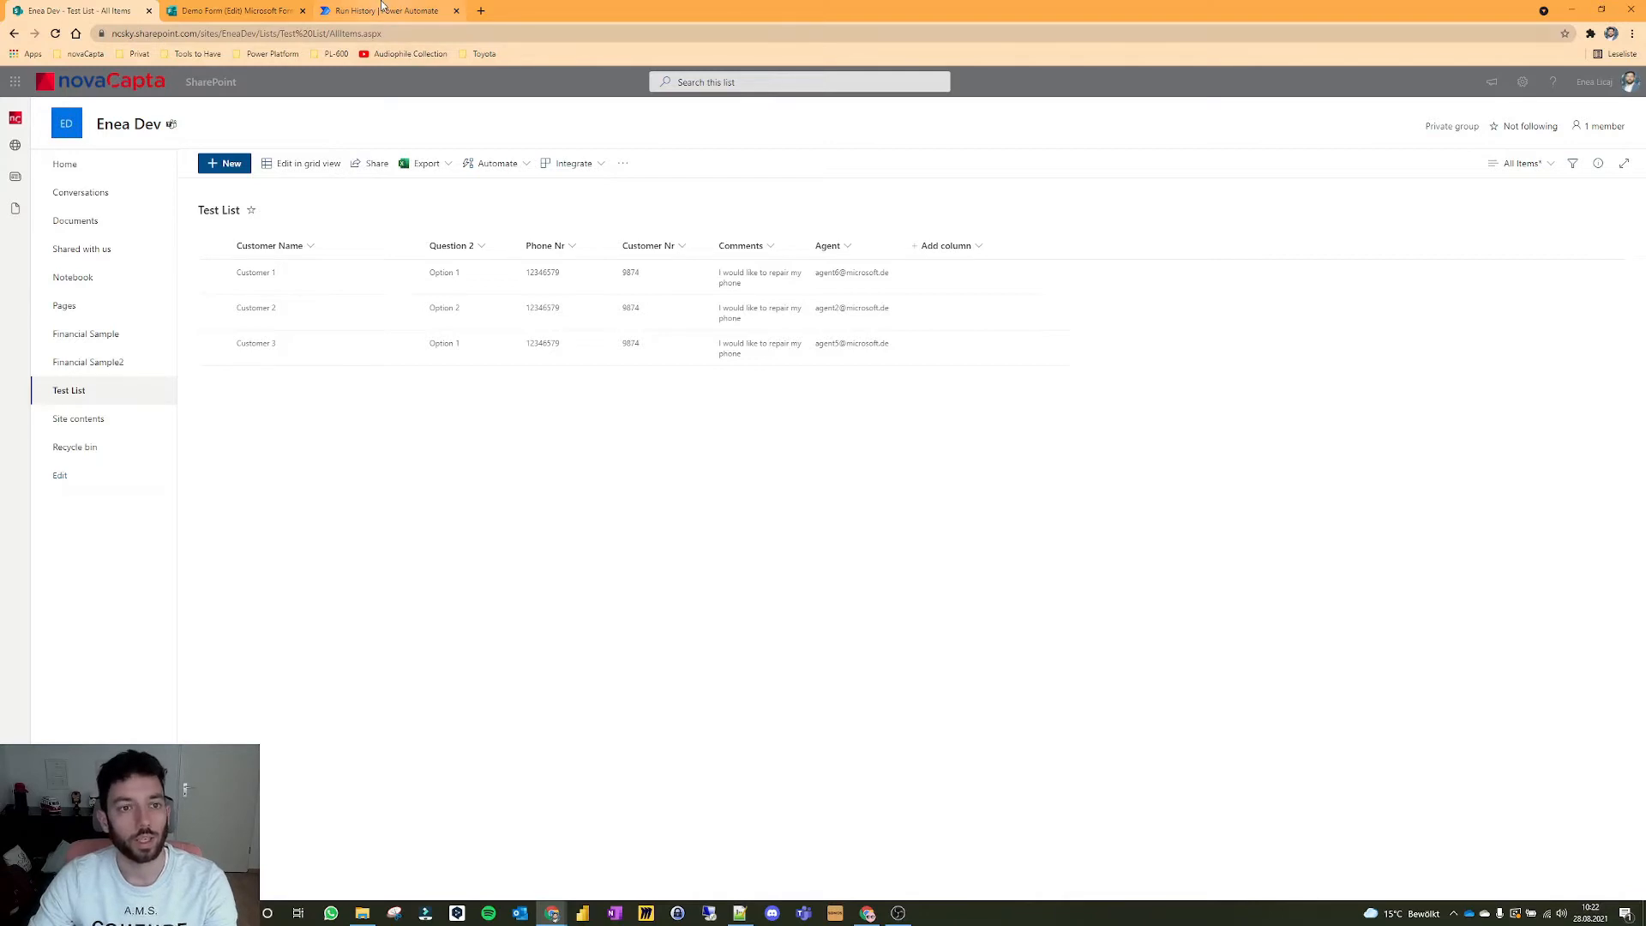
{"action": "mouse_move", "coordinate": [391, 7]}
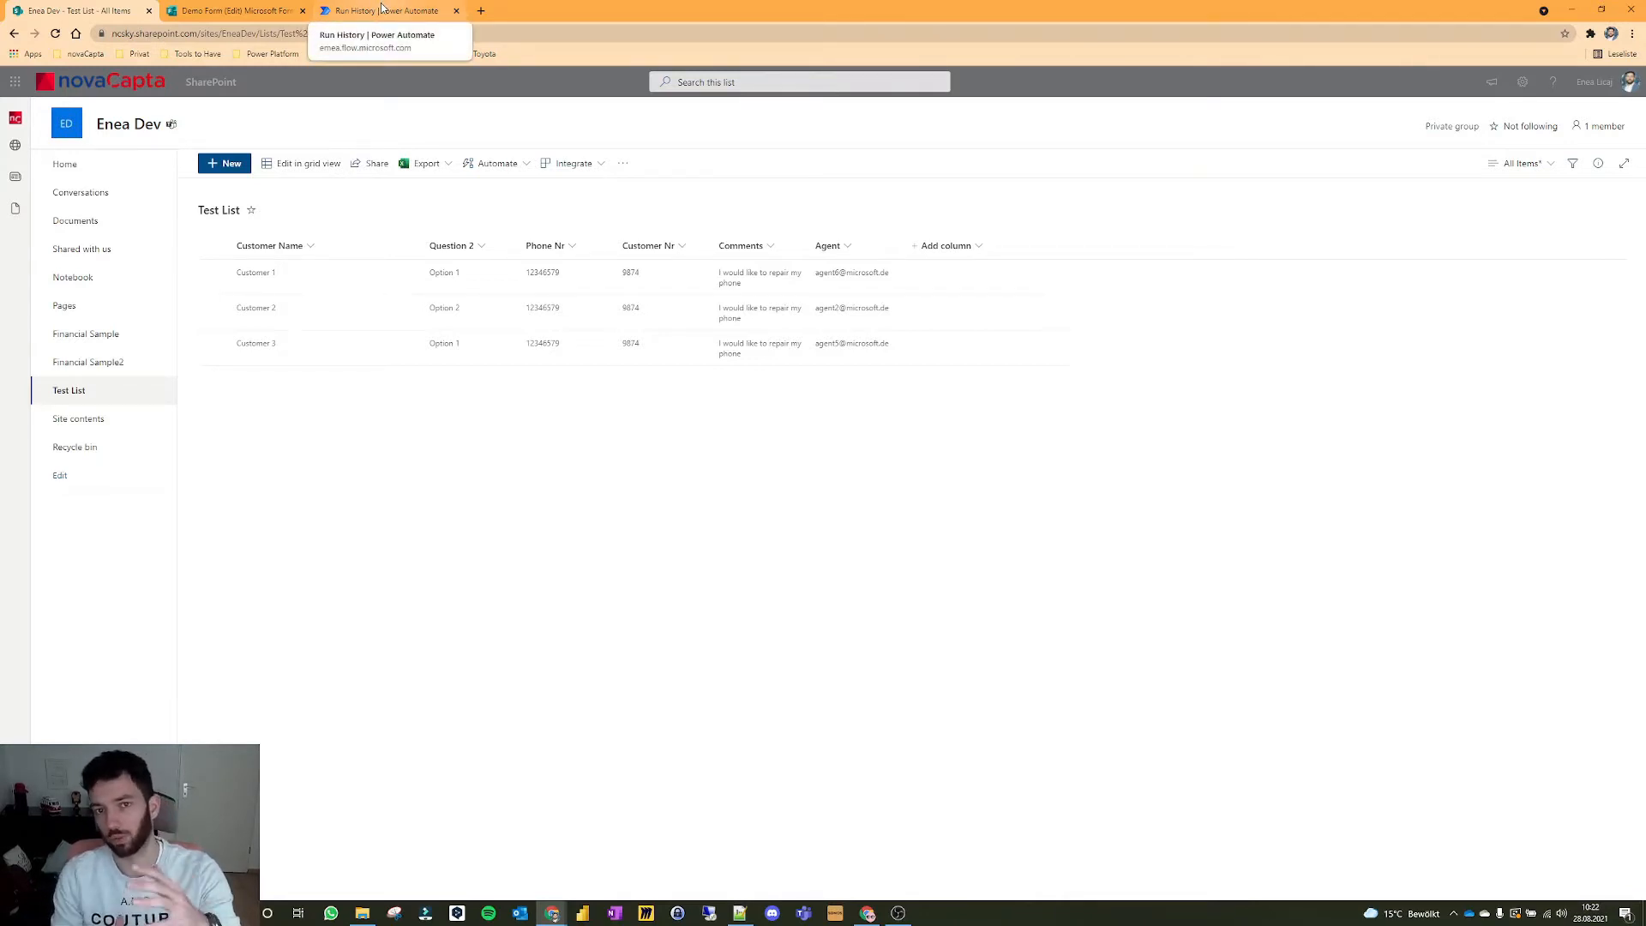
Step: Create the flow AgentPickerFlow triggered by a new Microsoft Forms response submission
{"action": "left_click", "coordinate": [386, 10]}
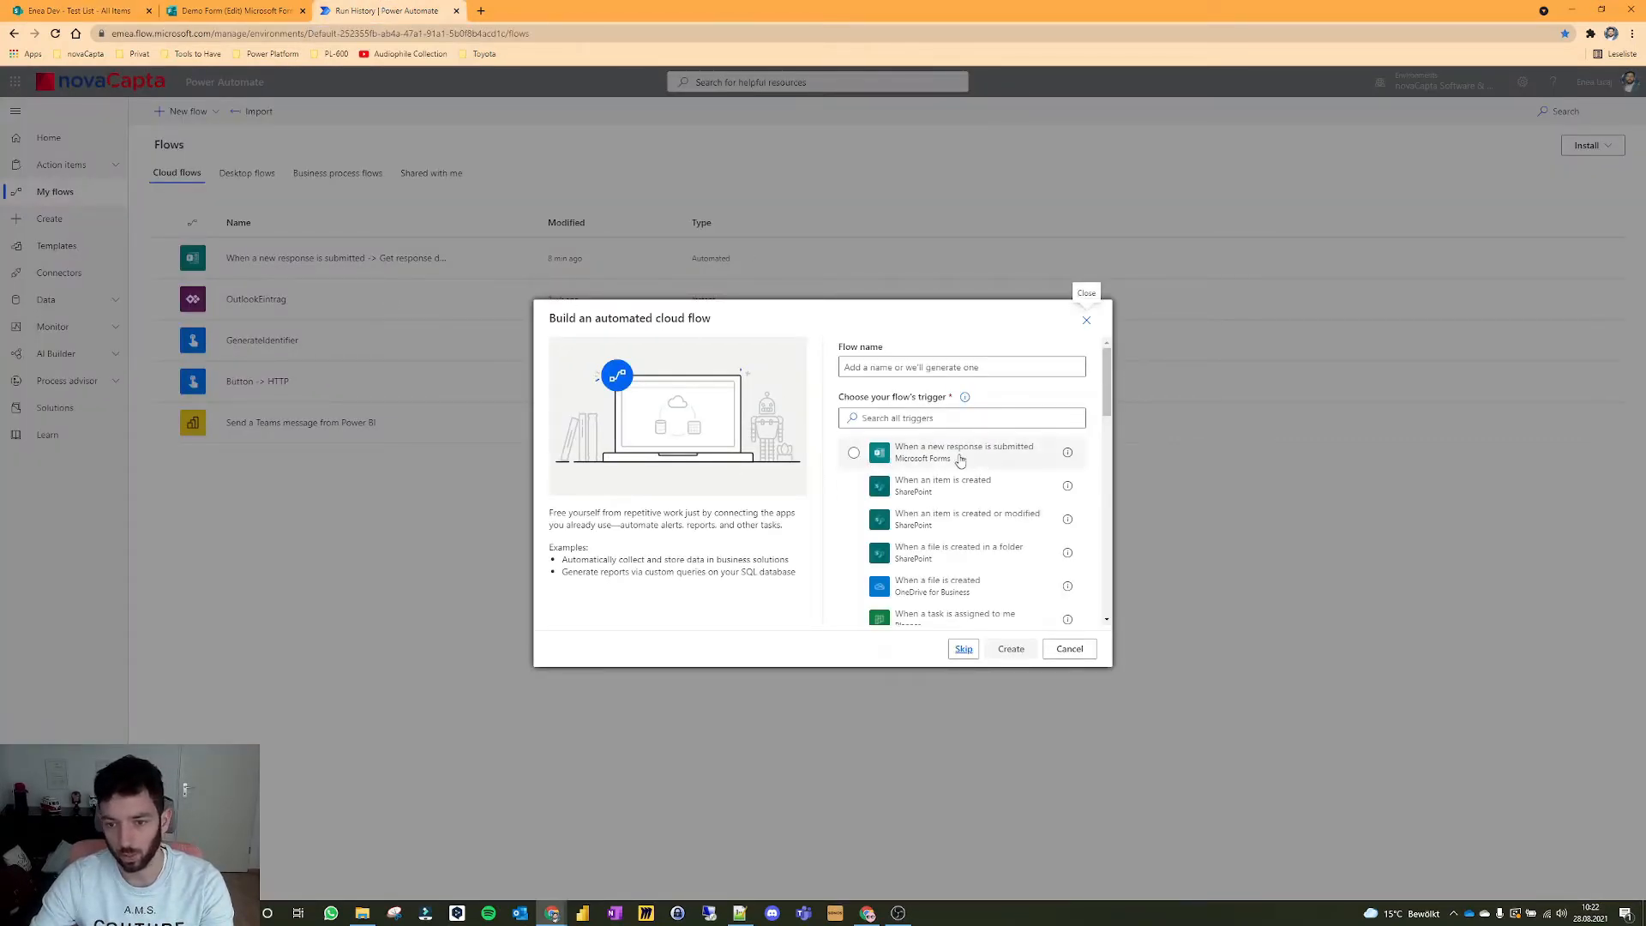
{"action": "left_click", "coordinate": [854, 453]}
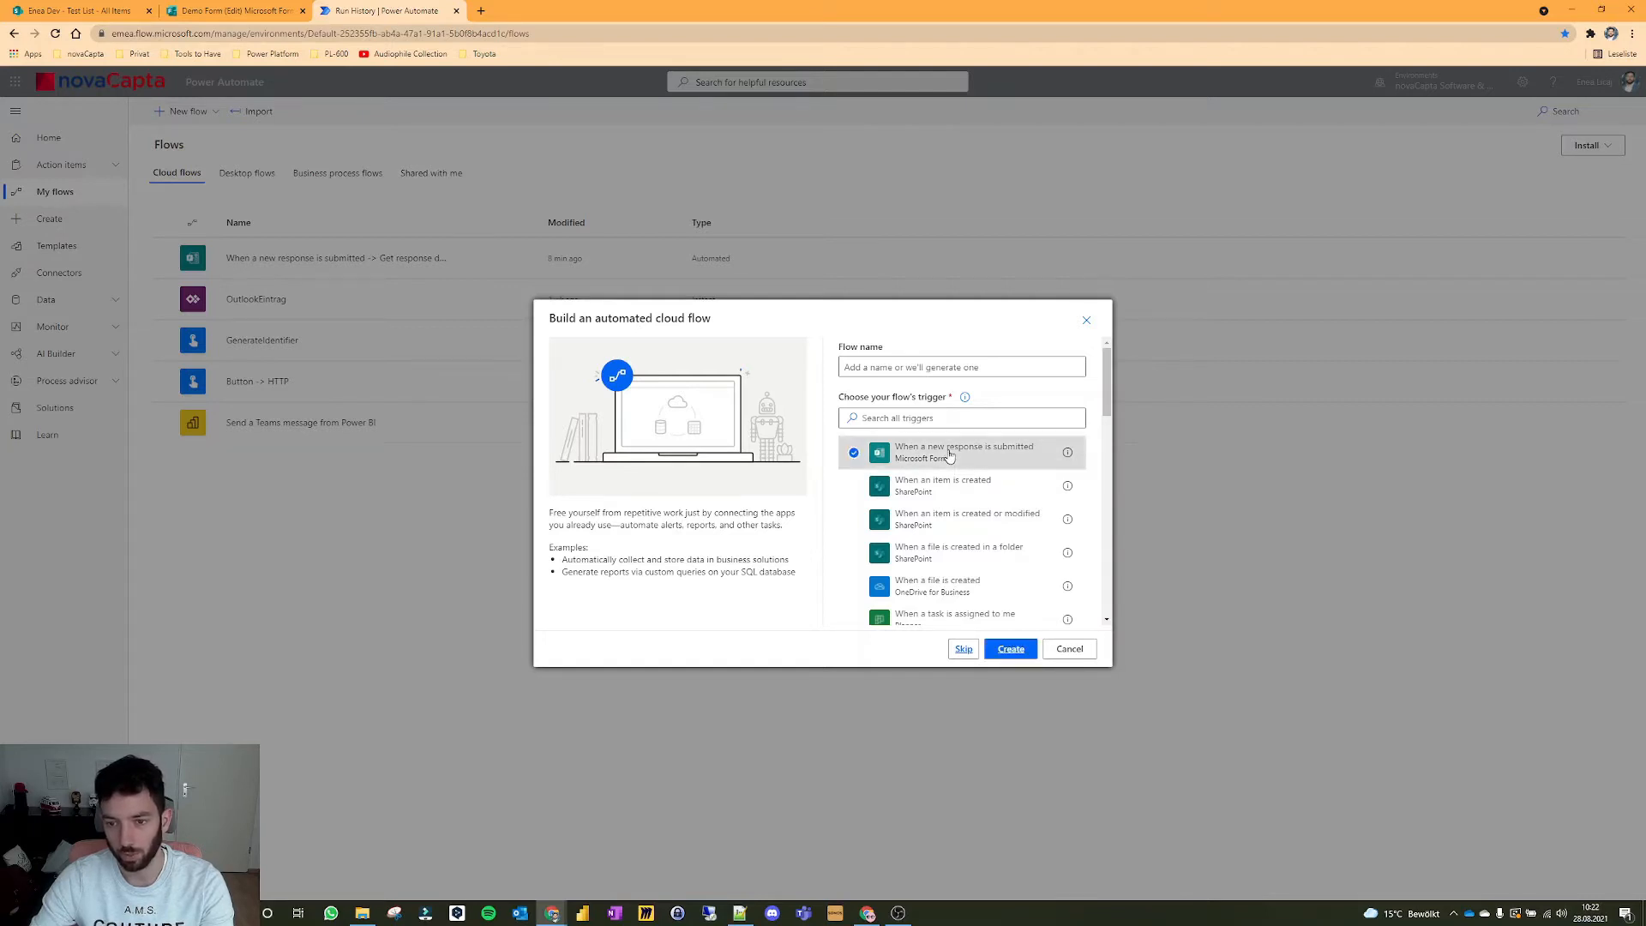
{"action": "left_click", "coordinate": [960, 367]}
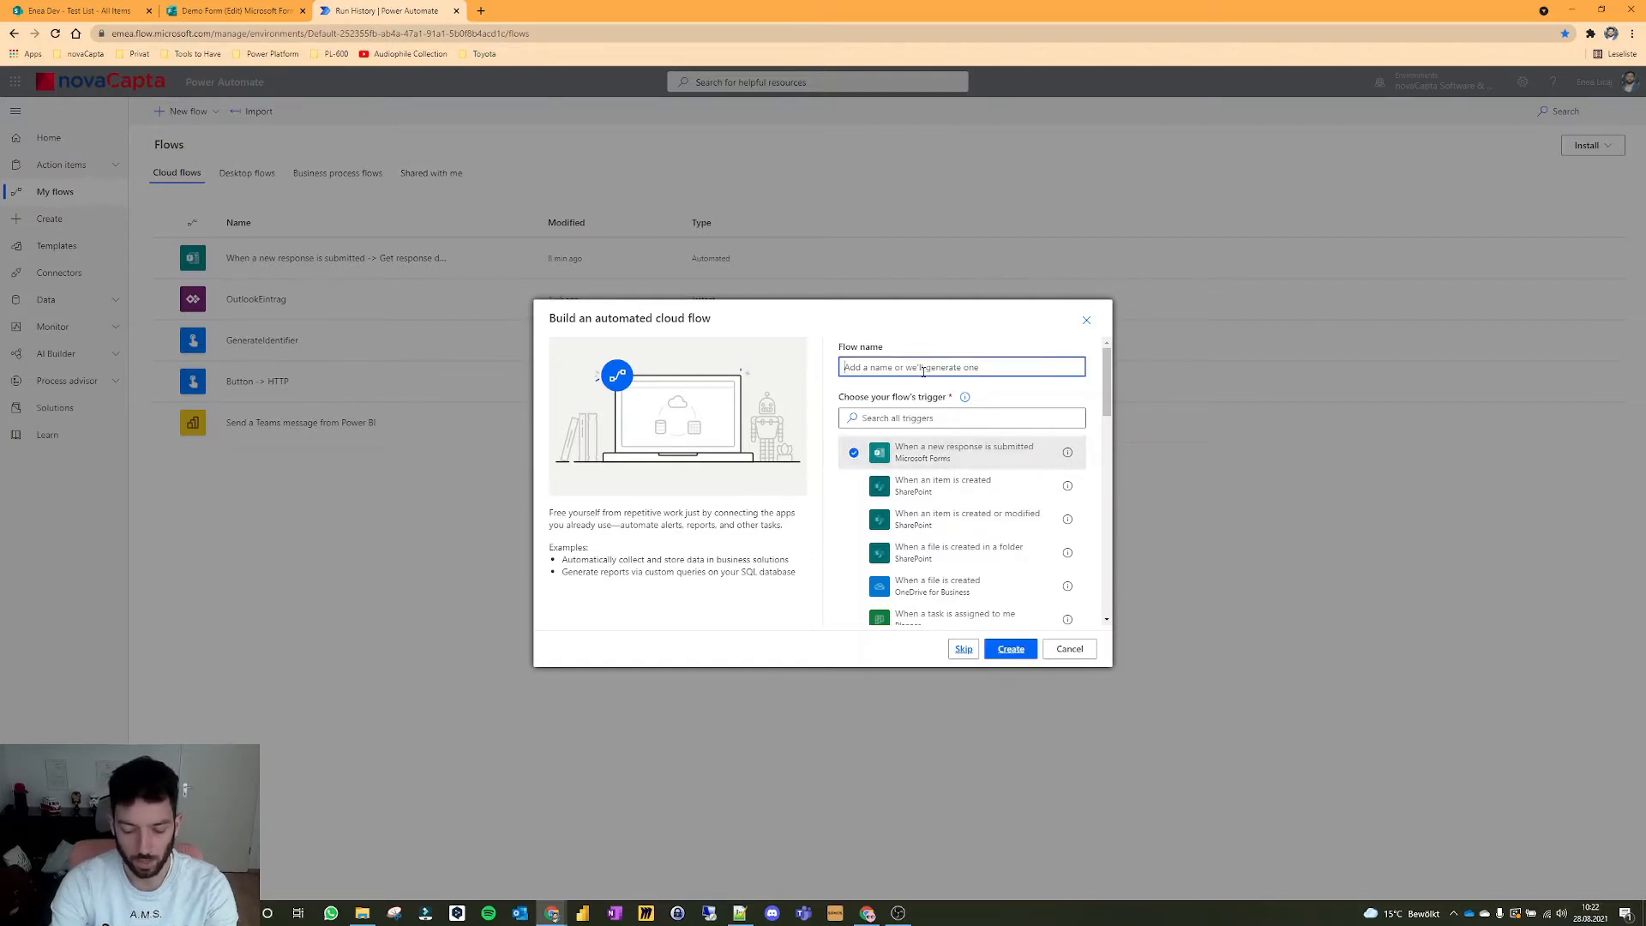
{"action": "type", "text": "TestFlow"}
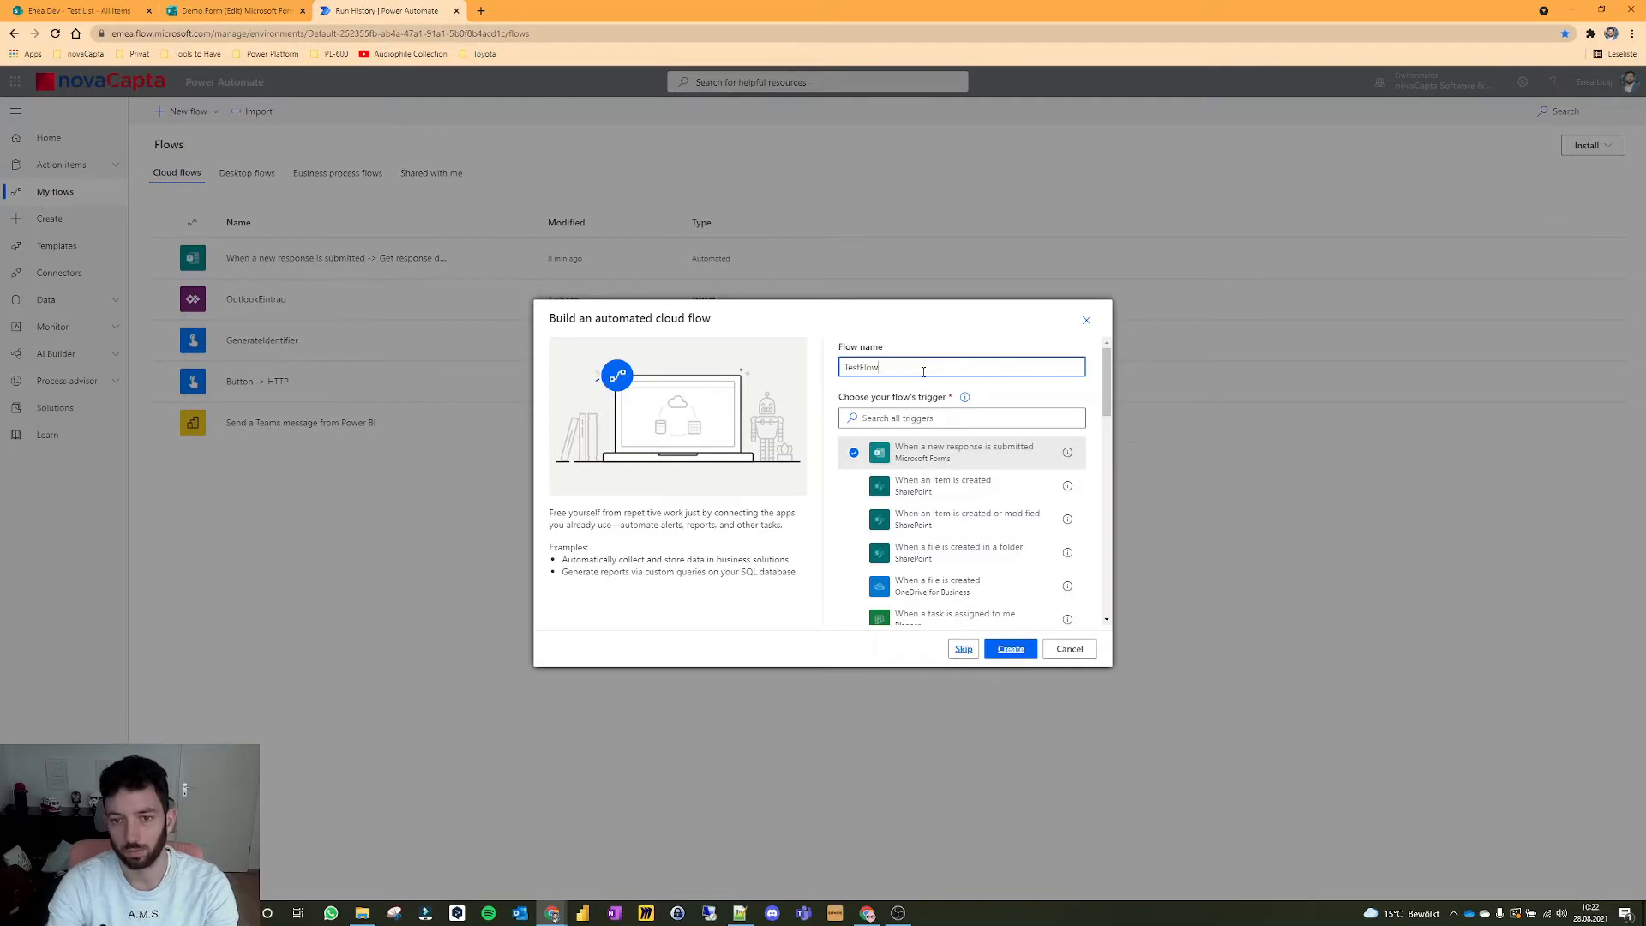
{"action": "type", "text": "AgentPicker"}
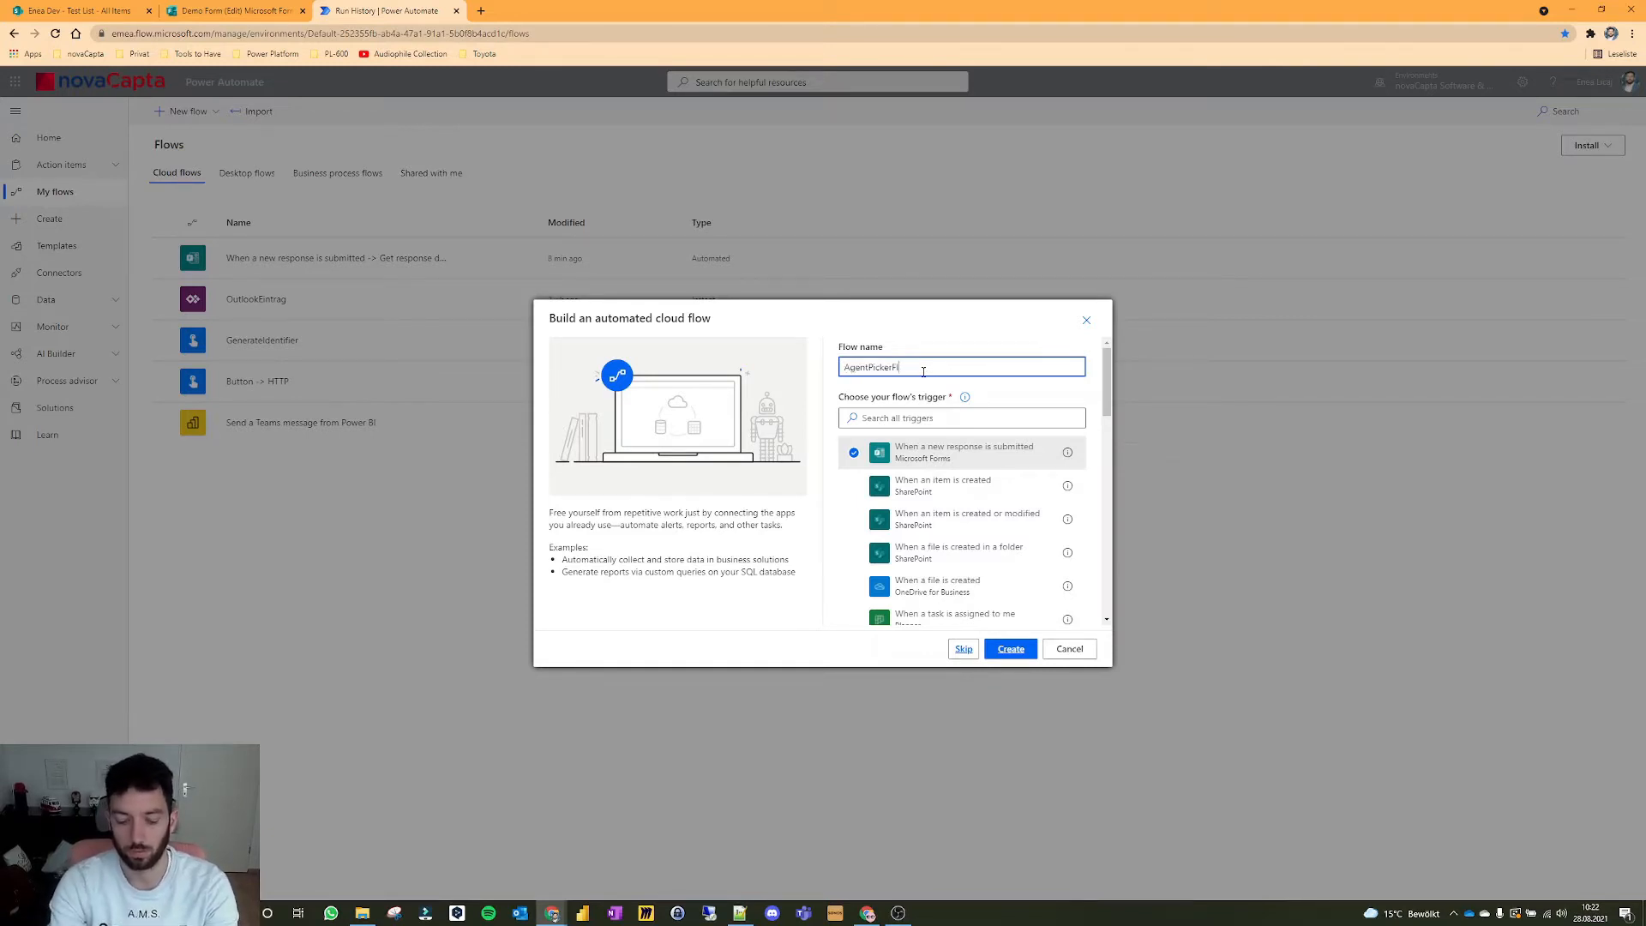
{"action": "left_click", "coordinate": [1009, 648]}
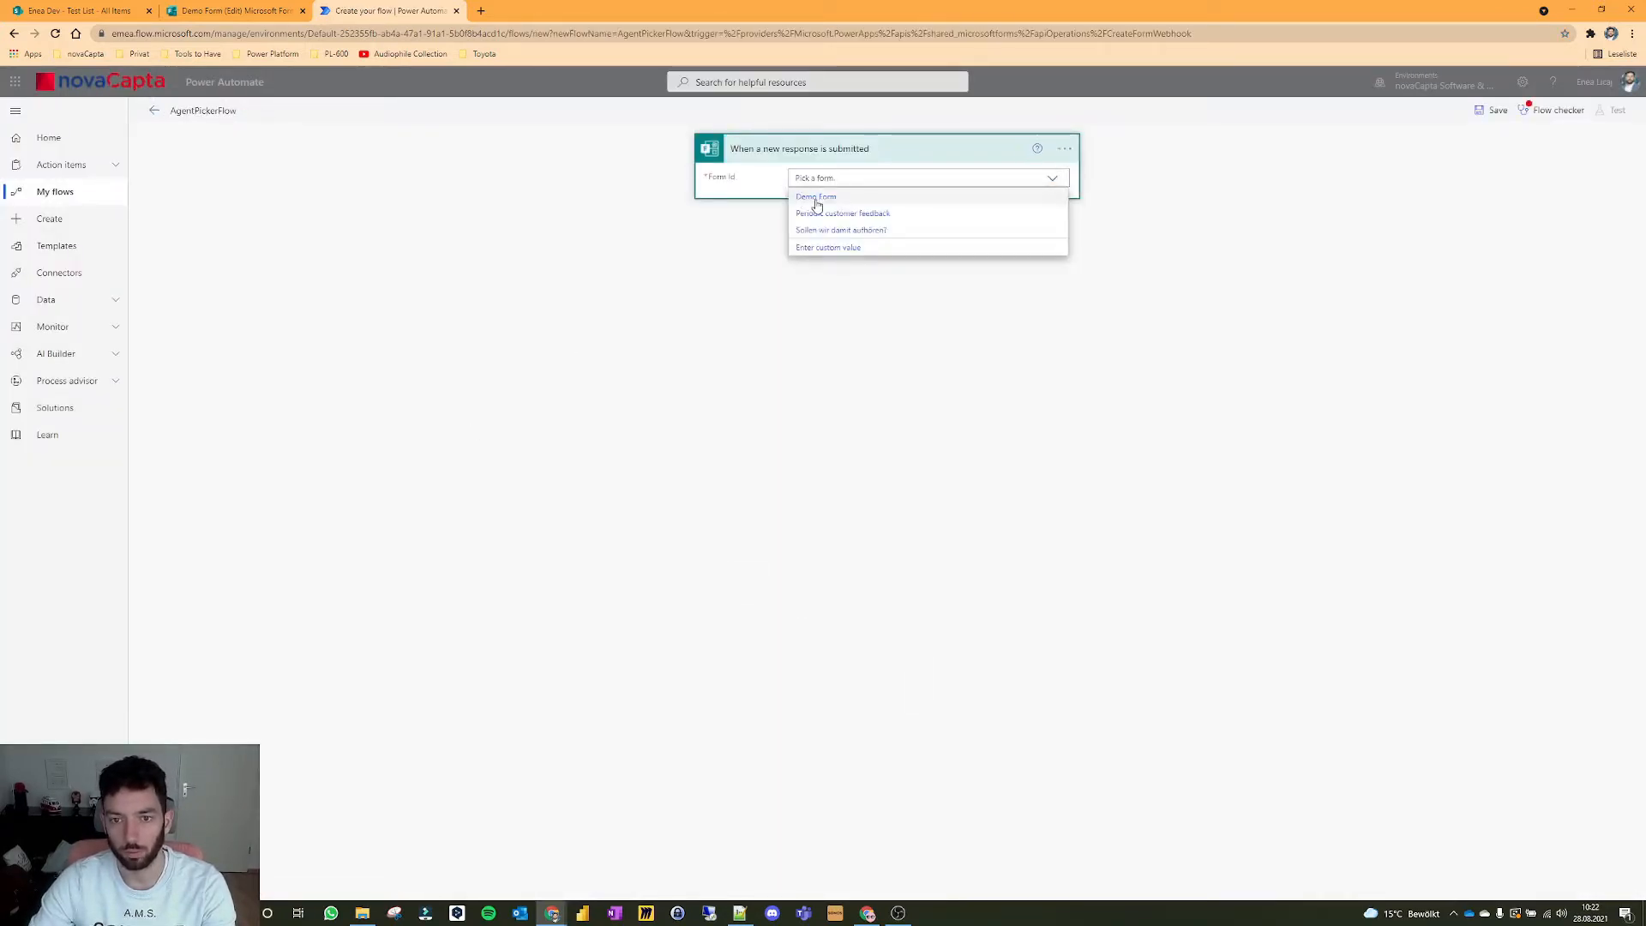
Step: Use Demo Form as the trigger and add Get response details fed by the trigger's Response Id
{"action": "left_click", "coordinate": [231, 10]}
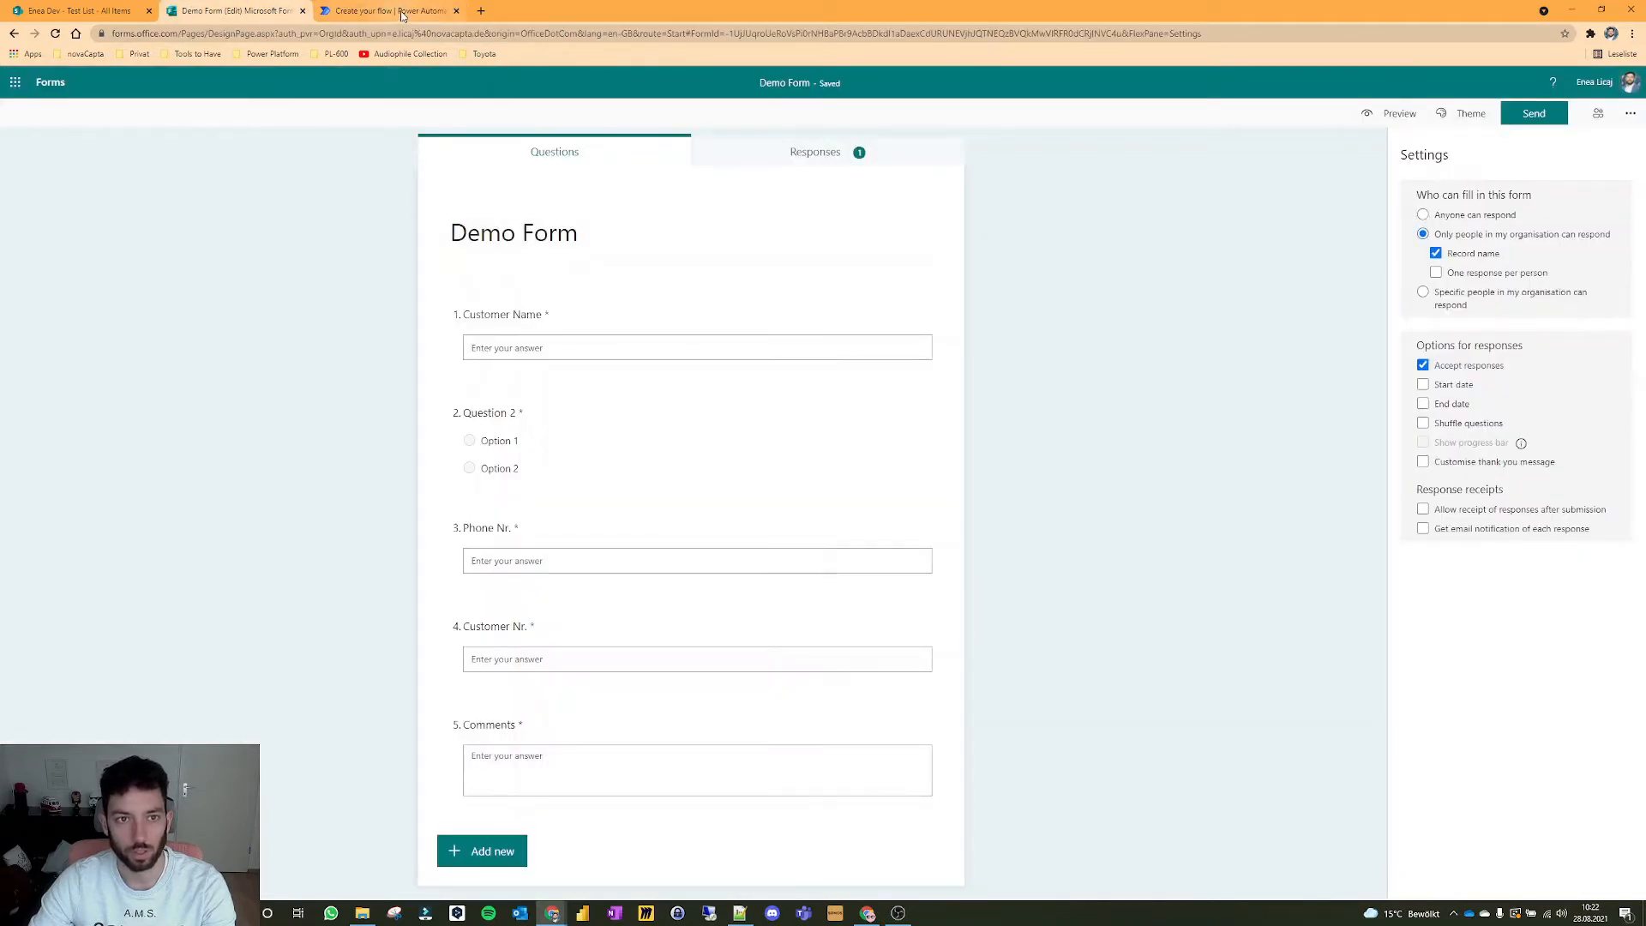
{"action": "left_click", "coordinate": [387, 10]}
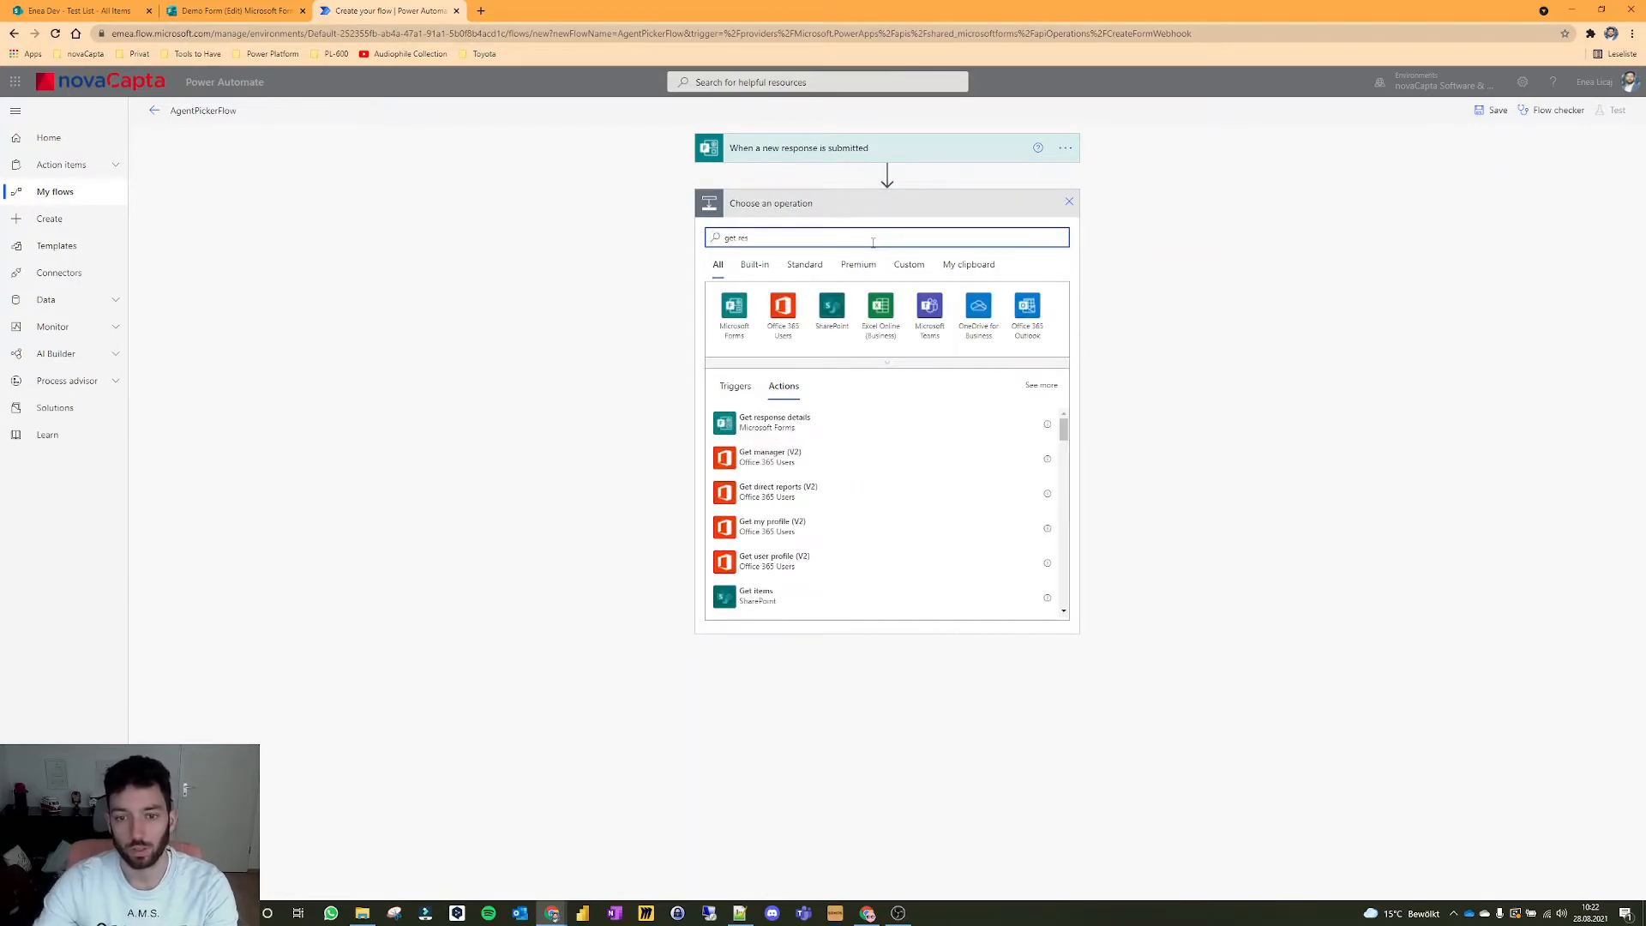
{"action": "left_click", "coordinate": [763, 422]}
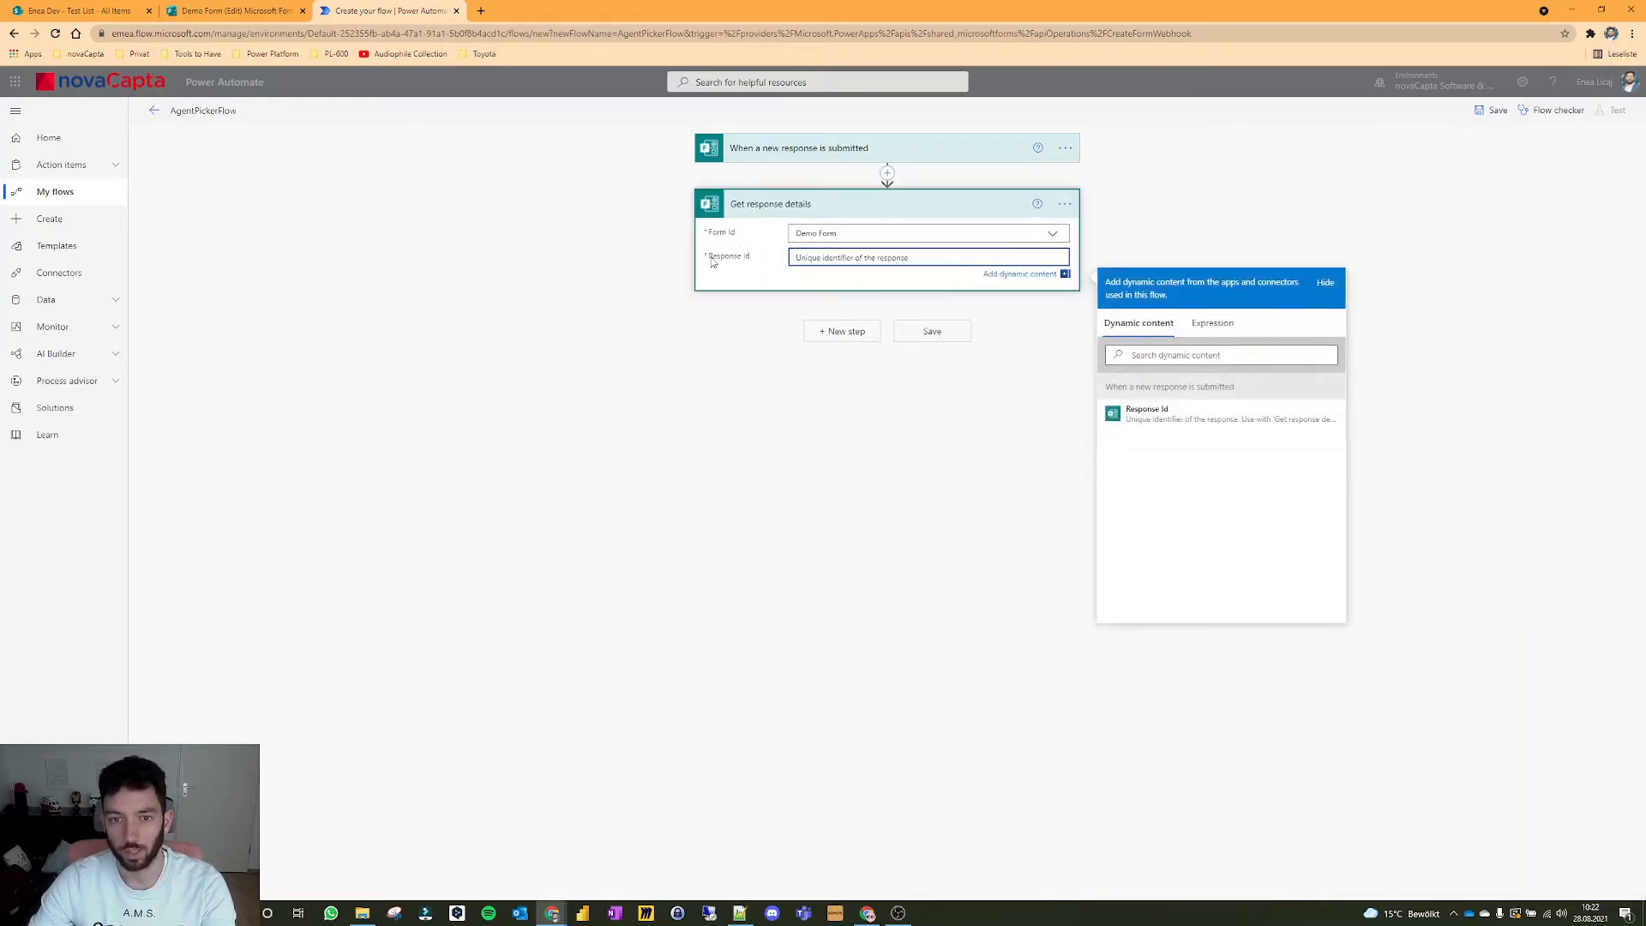
{"action": "left_click", "coordinate": [1145, 413]}
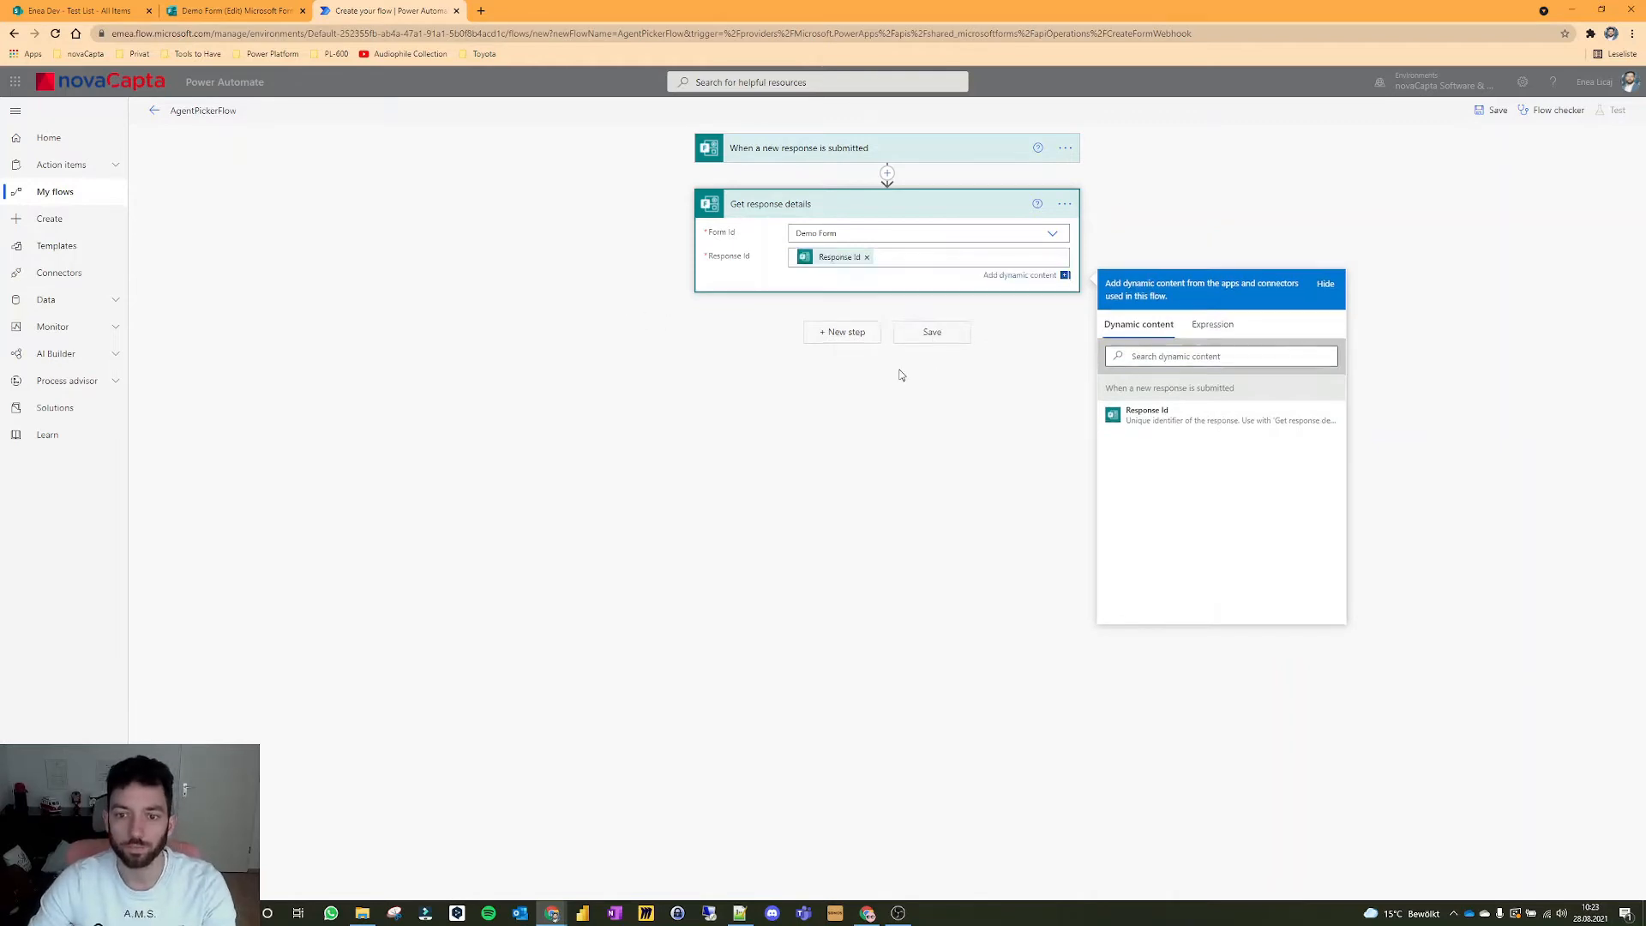
Step: Add Get user profile (V2) looking up the Responders' Email from the response
{"action": "left_click", "coordinate": [842, 333]}
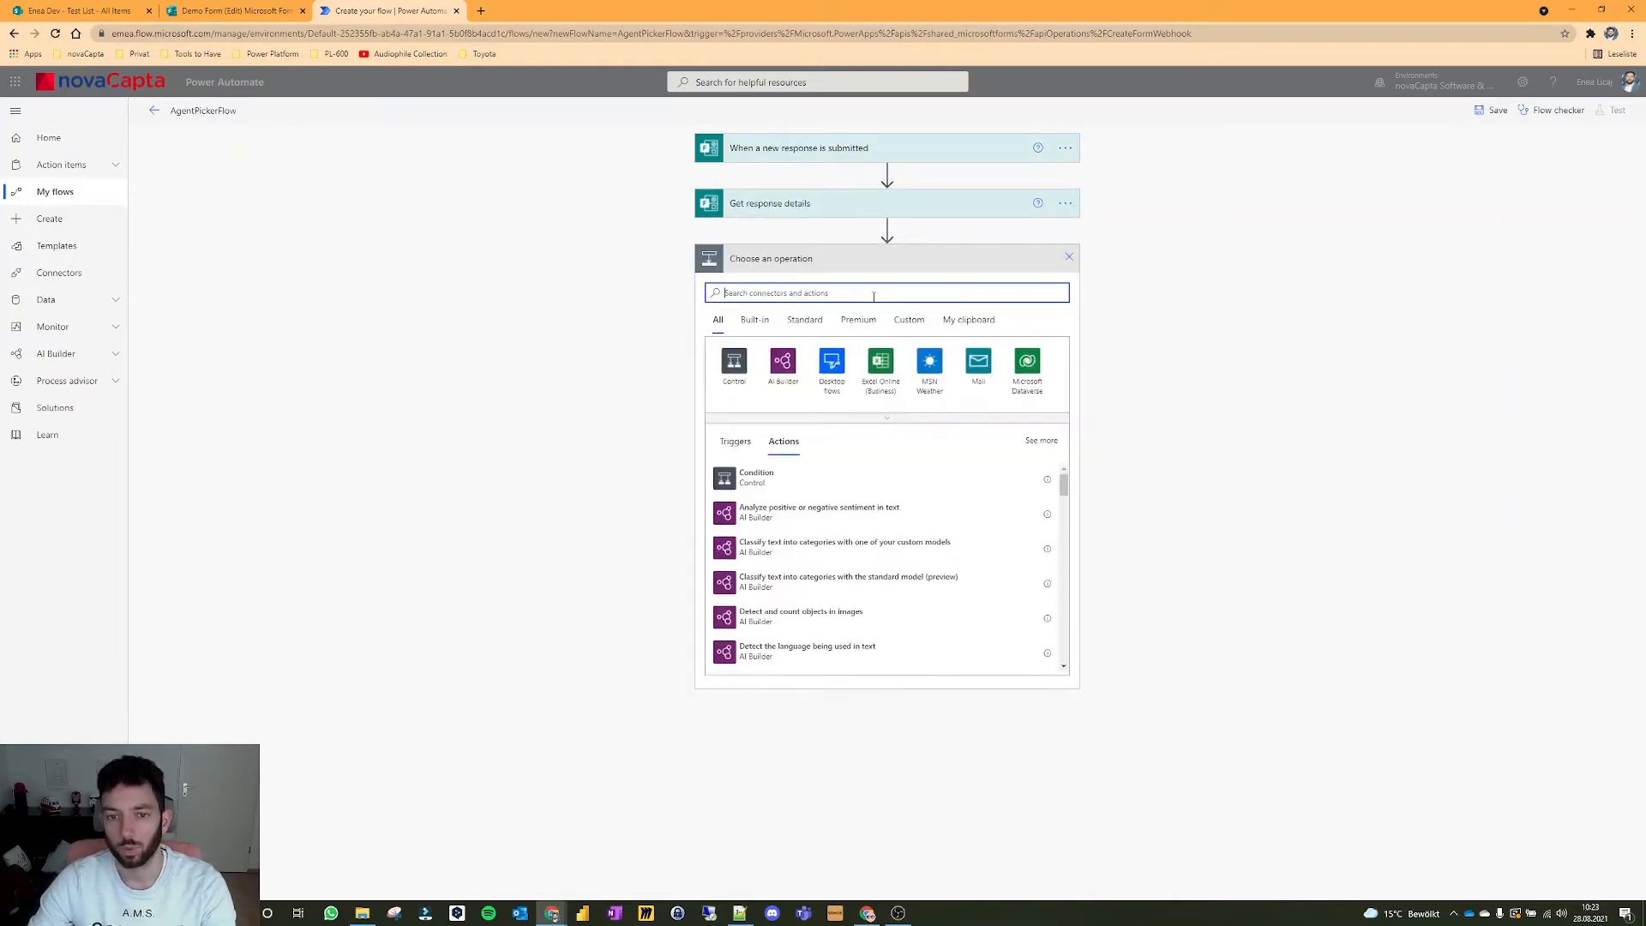
{"action": "mouse_move", "coordinate": [1155, 317]}
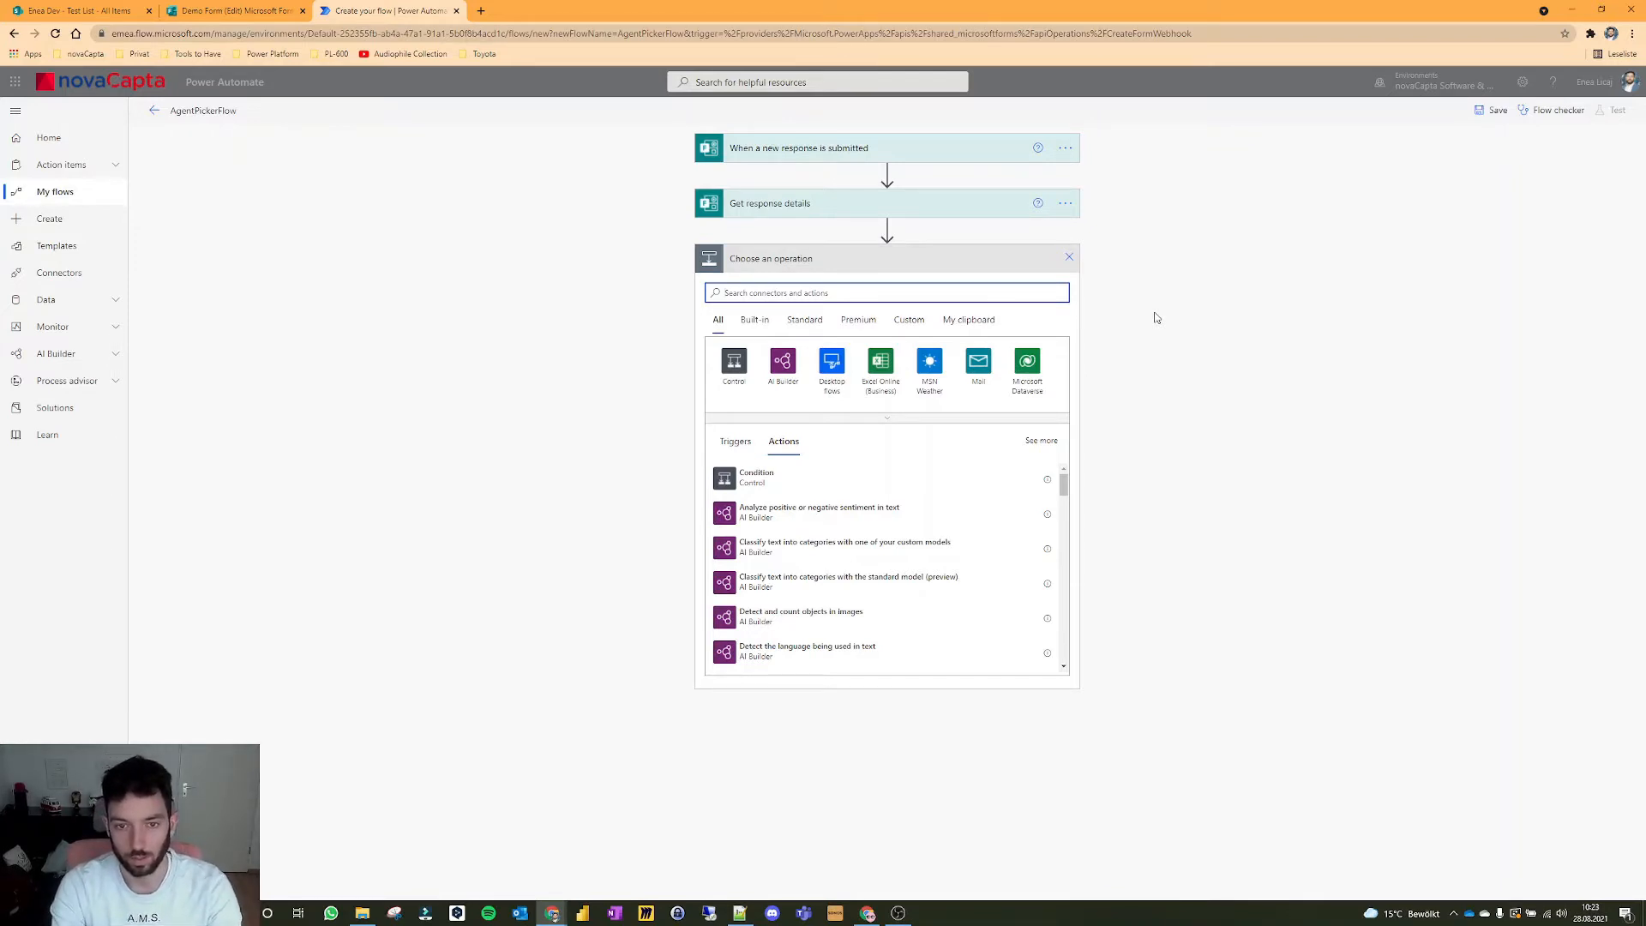
{"action": "type", "text": "get user"}
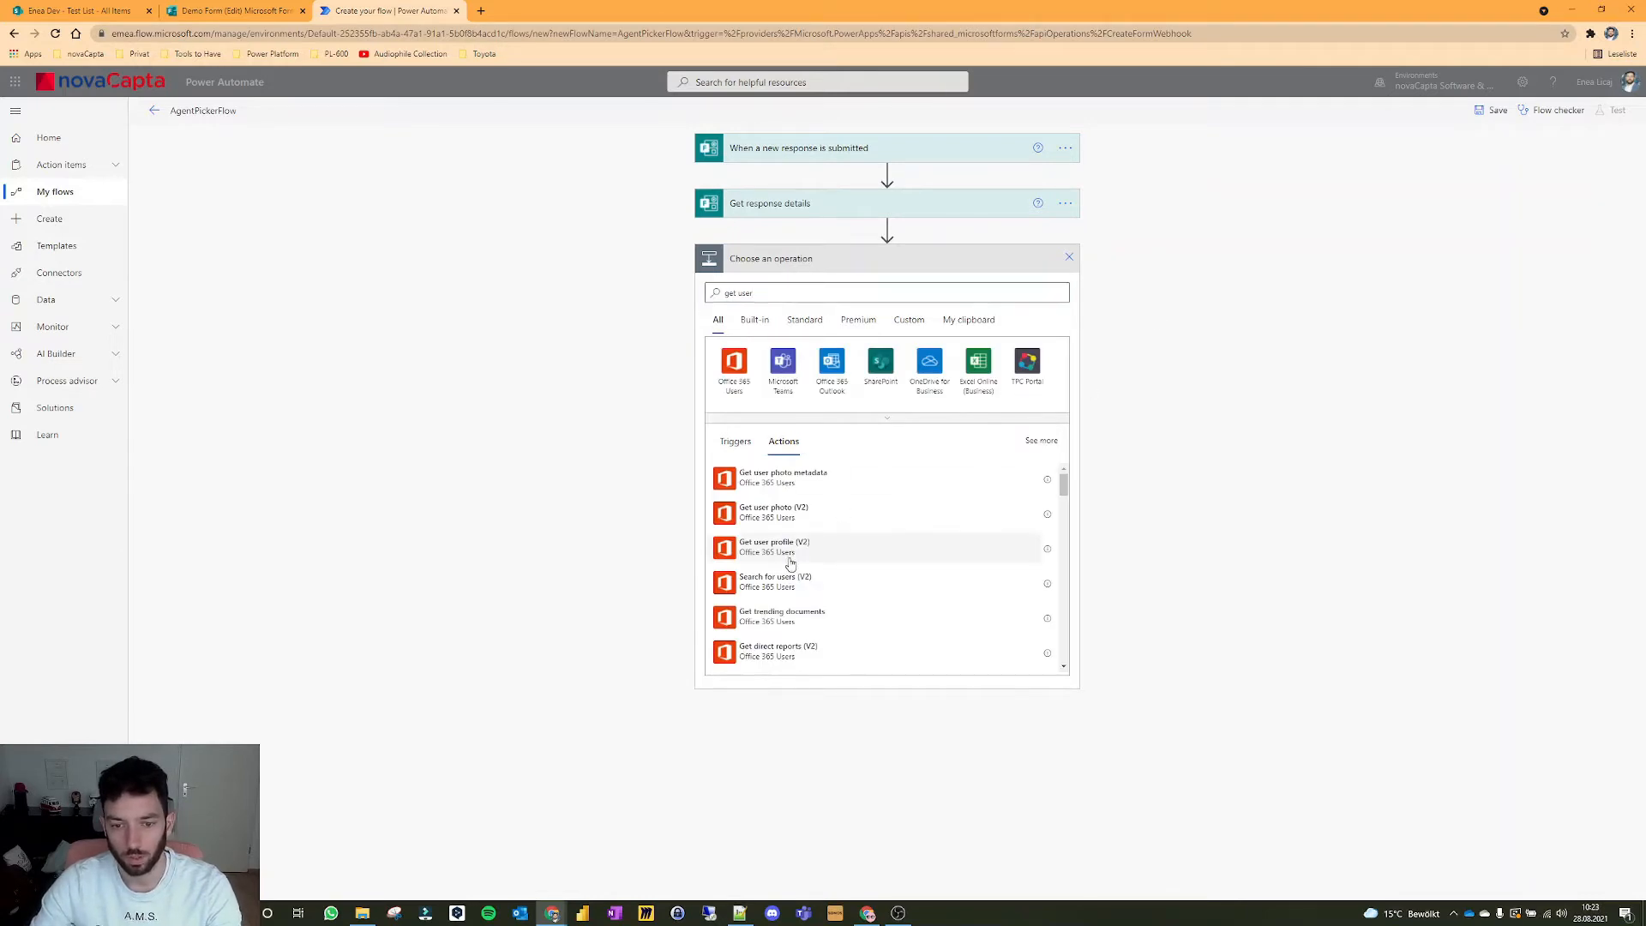
{"action": "left_click", "coordinate": [768, 547]}
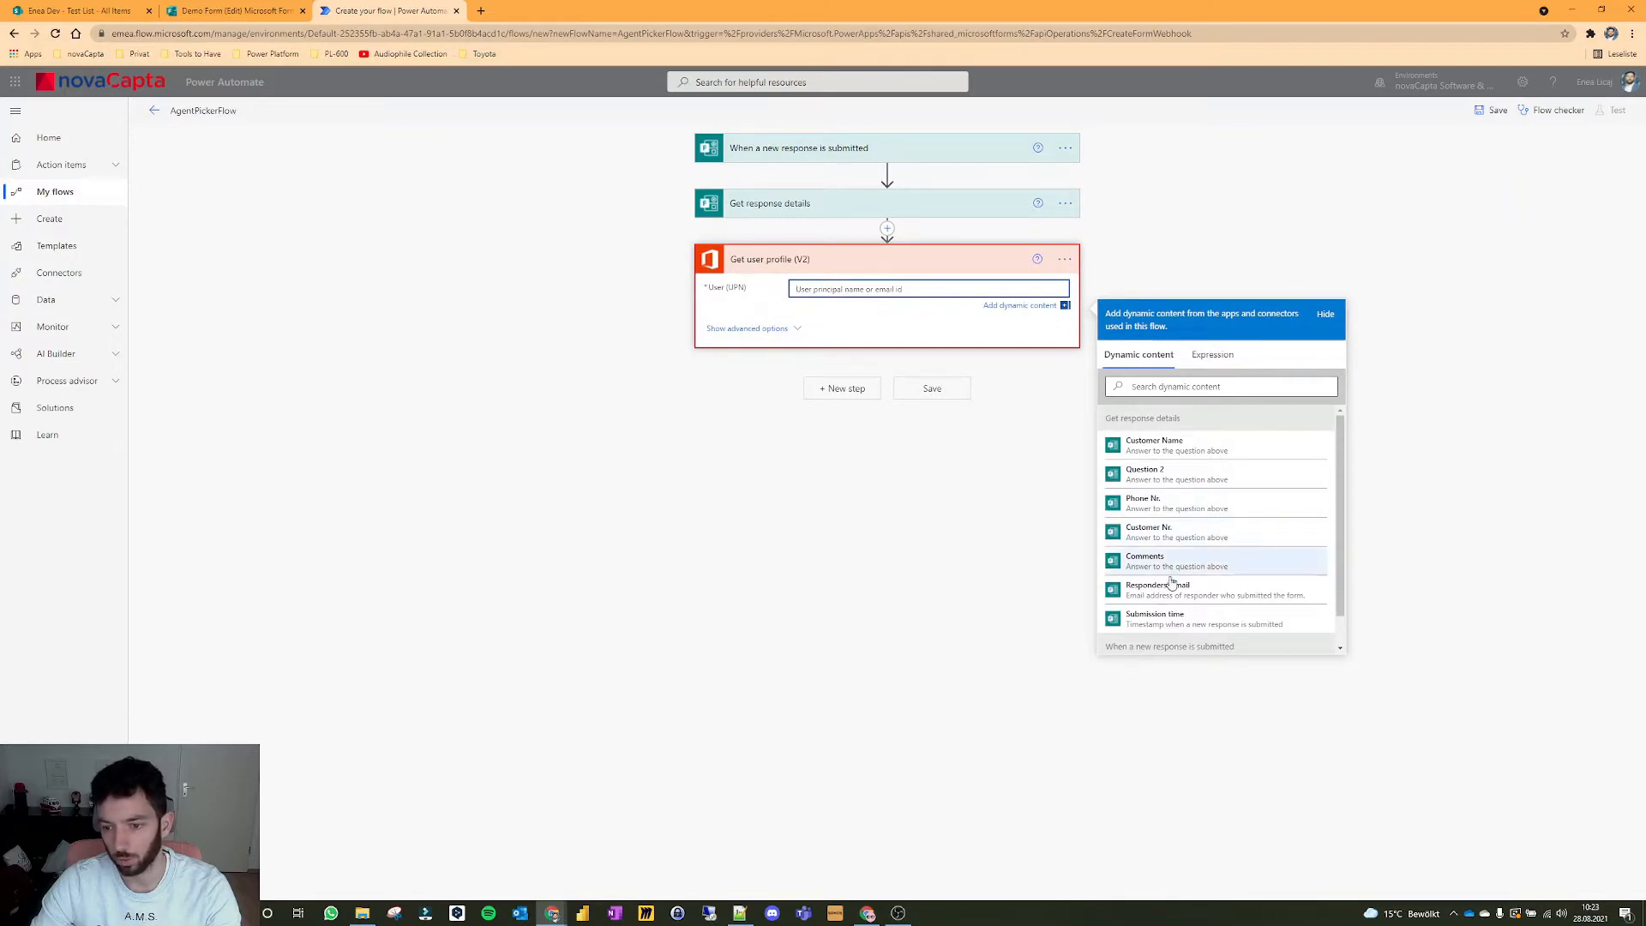
{"action": "left_click", "coordinate": [1157, 589]}
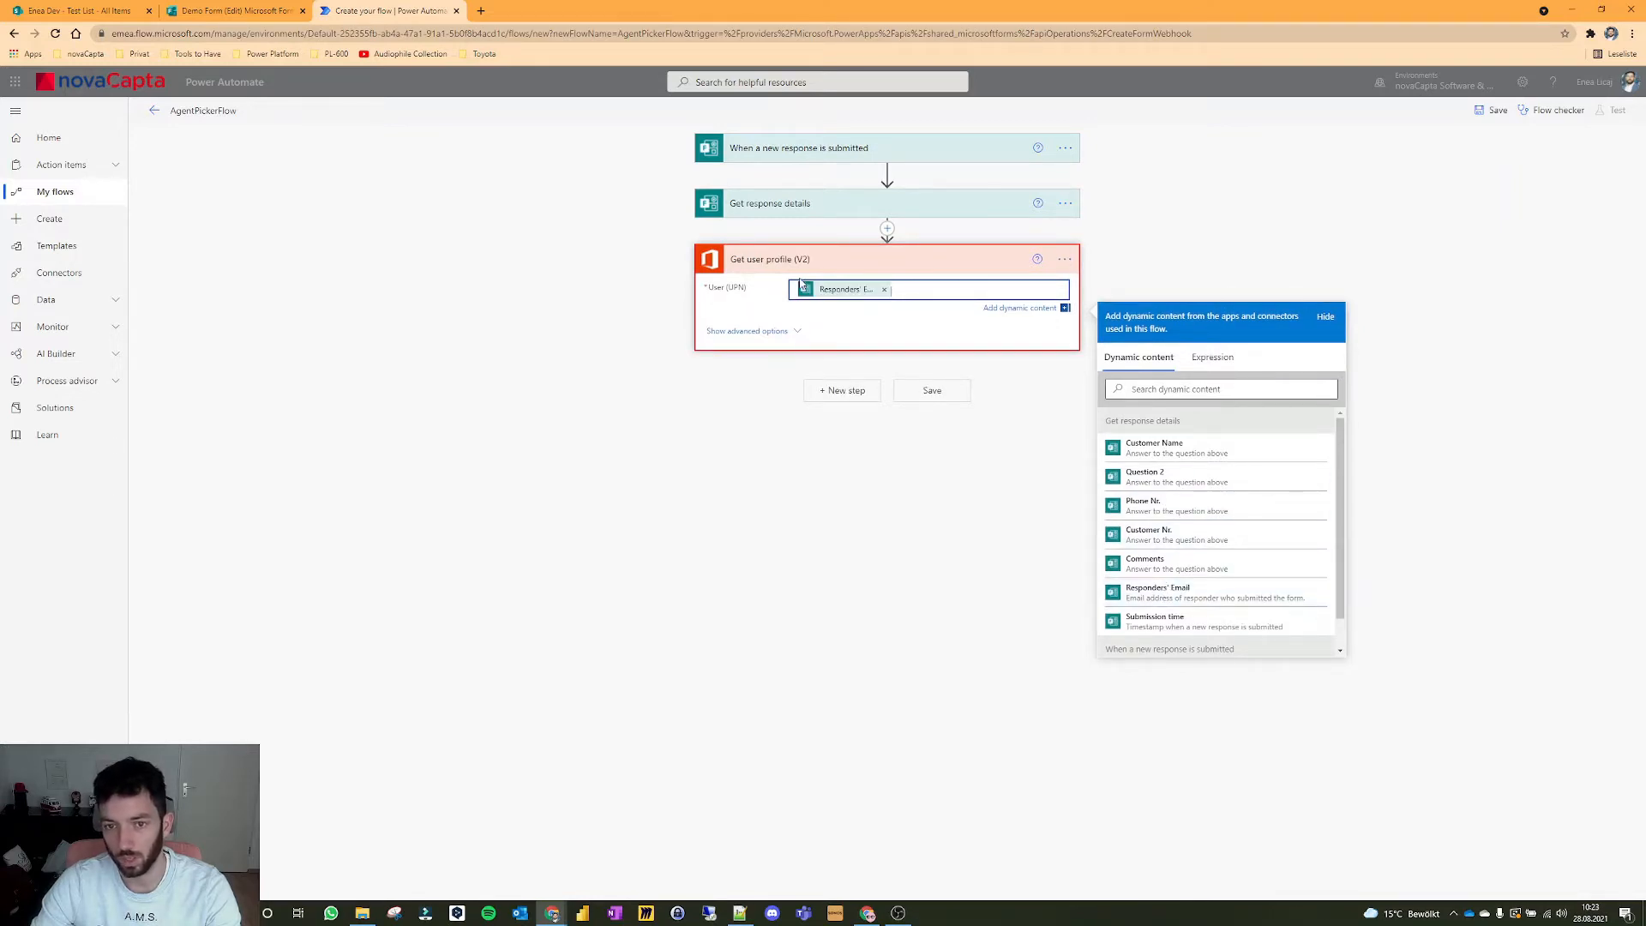
{"action": "left_click", "coordinate": [227, 9]}
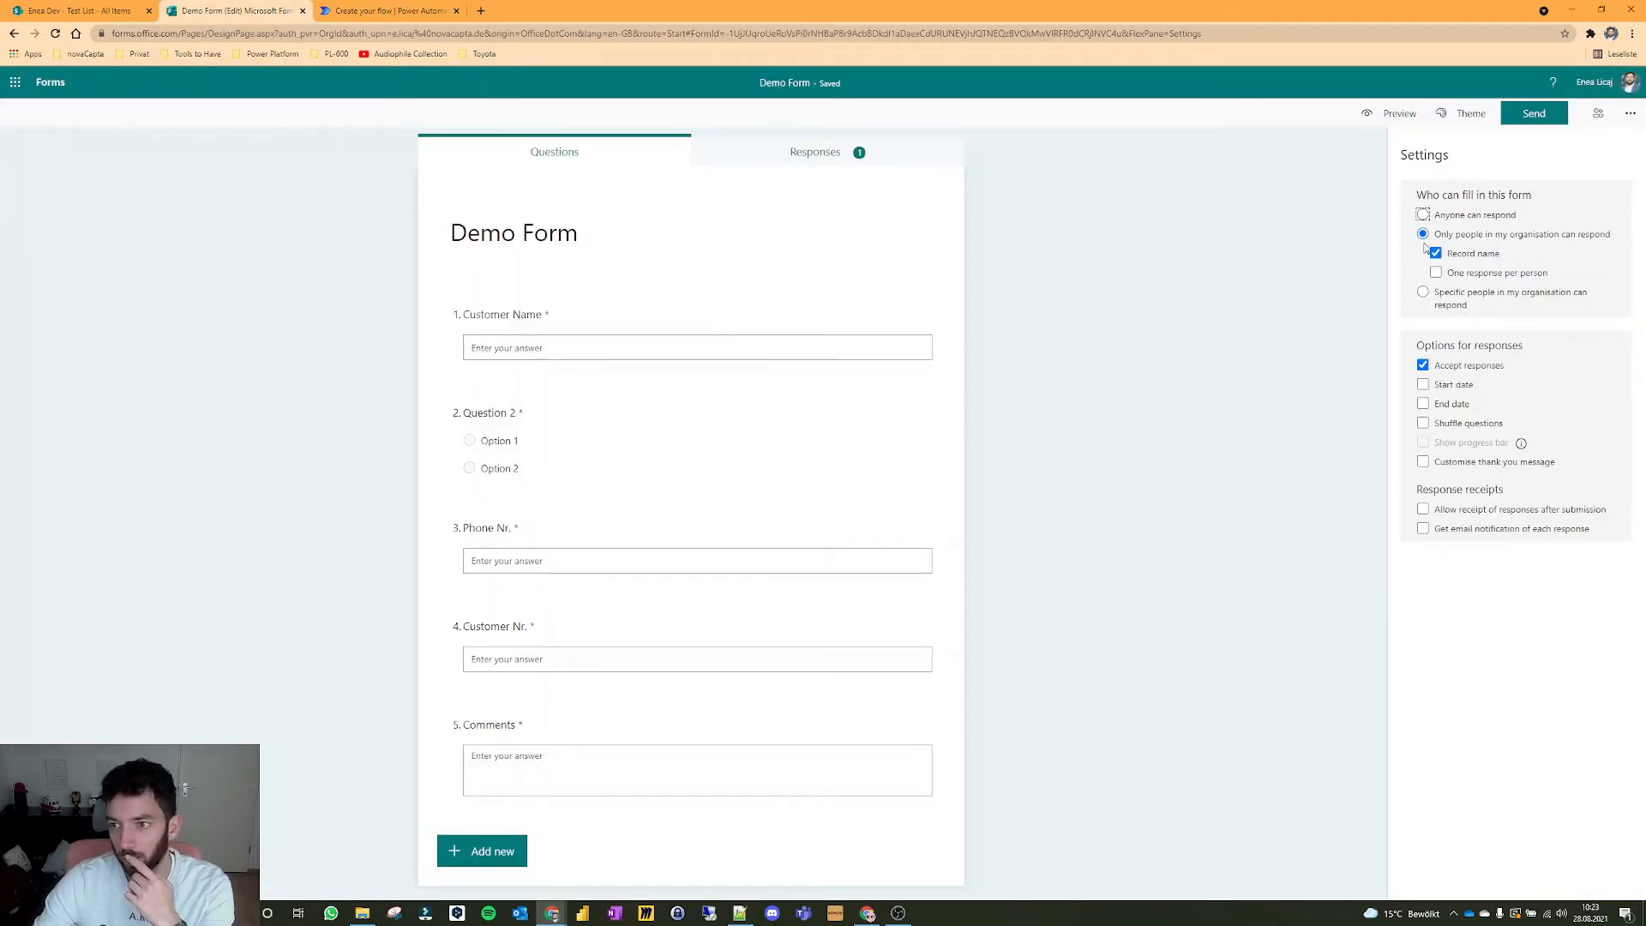
{"action": "mouse_move", "coordinate": [1478, 249]}
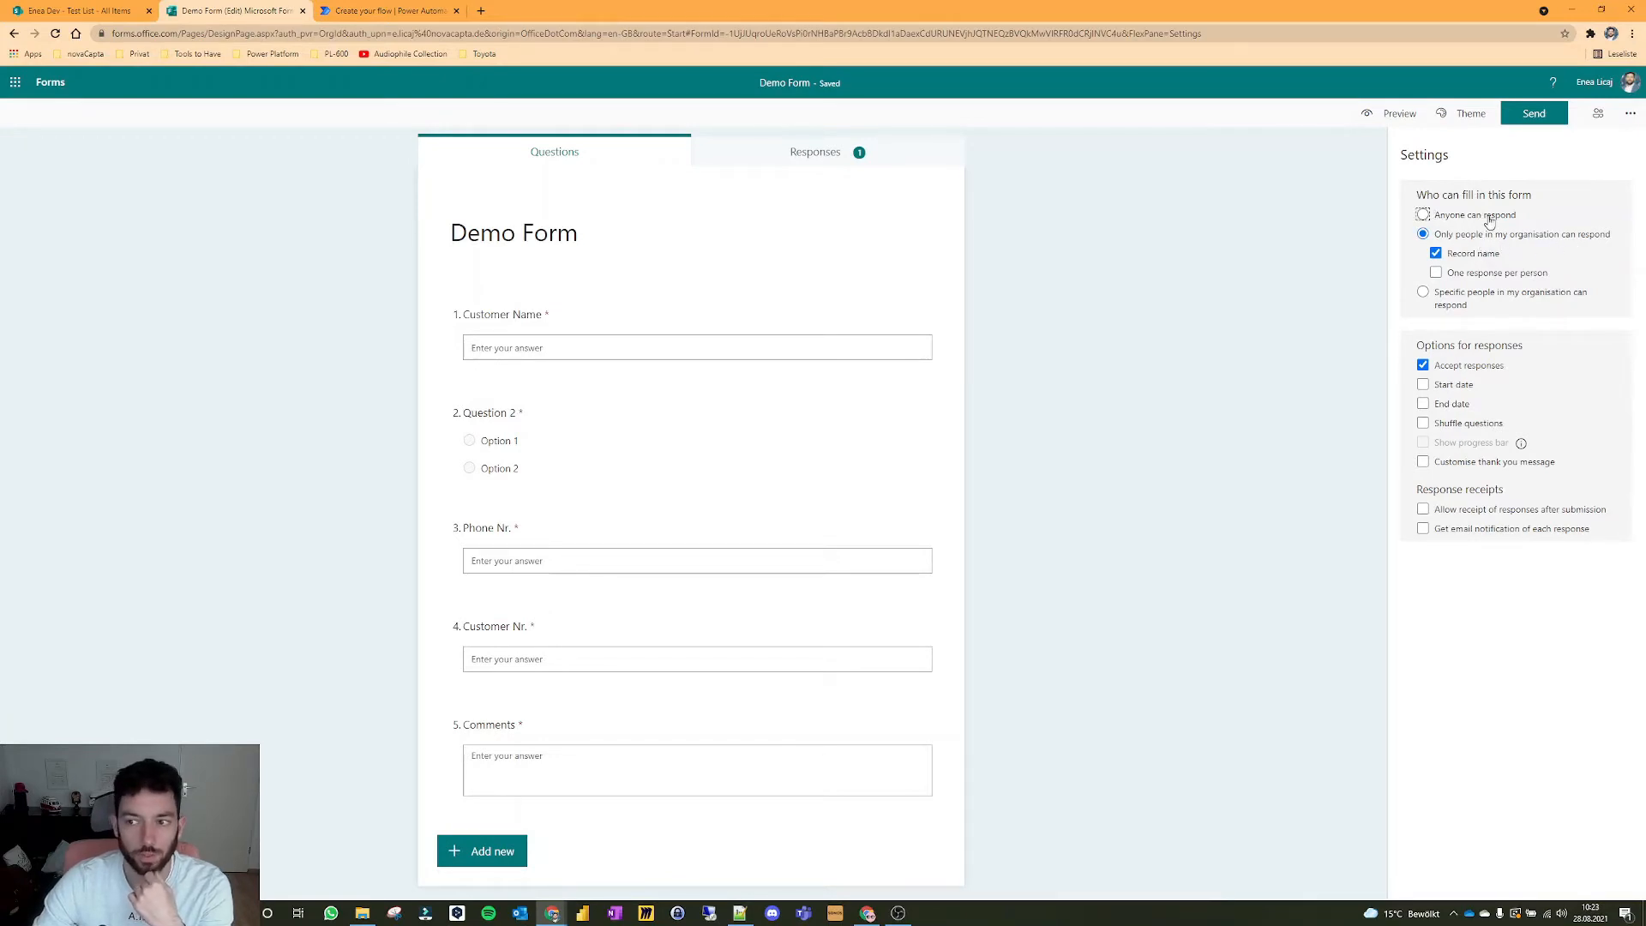
{"action": "mouse_move", "coordinate": [1488, 220]}
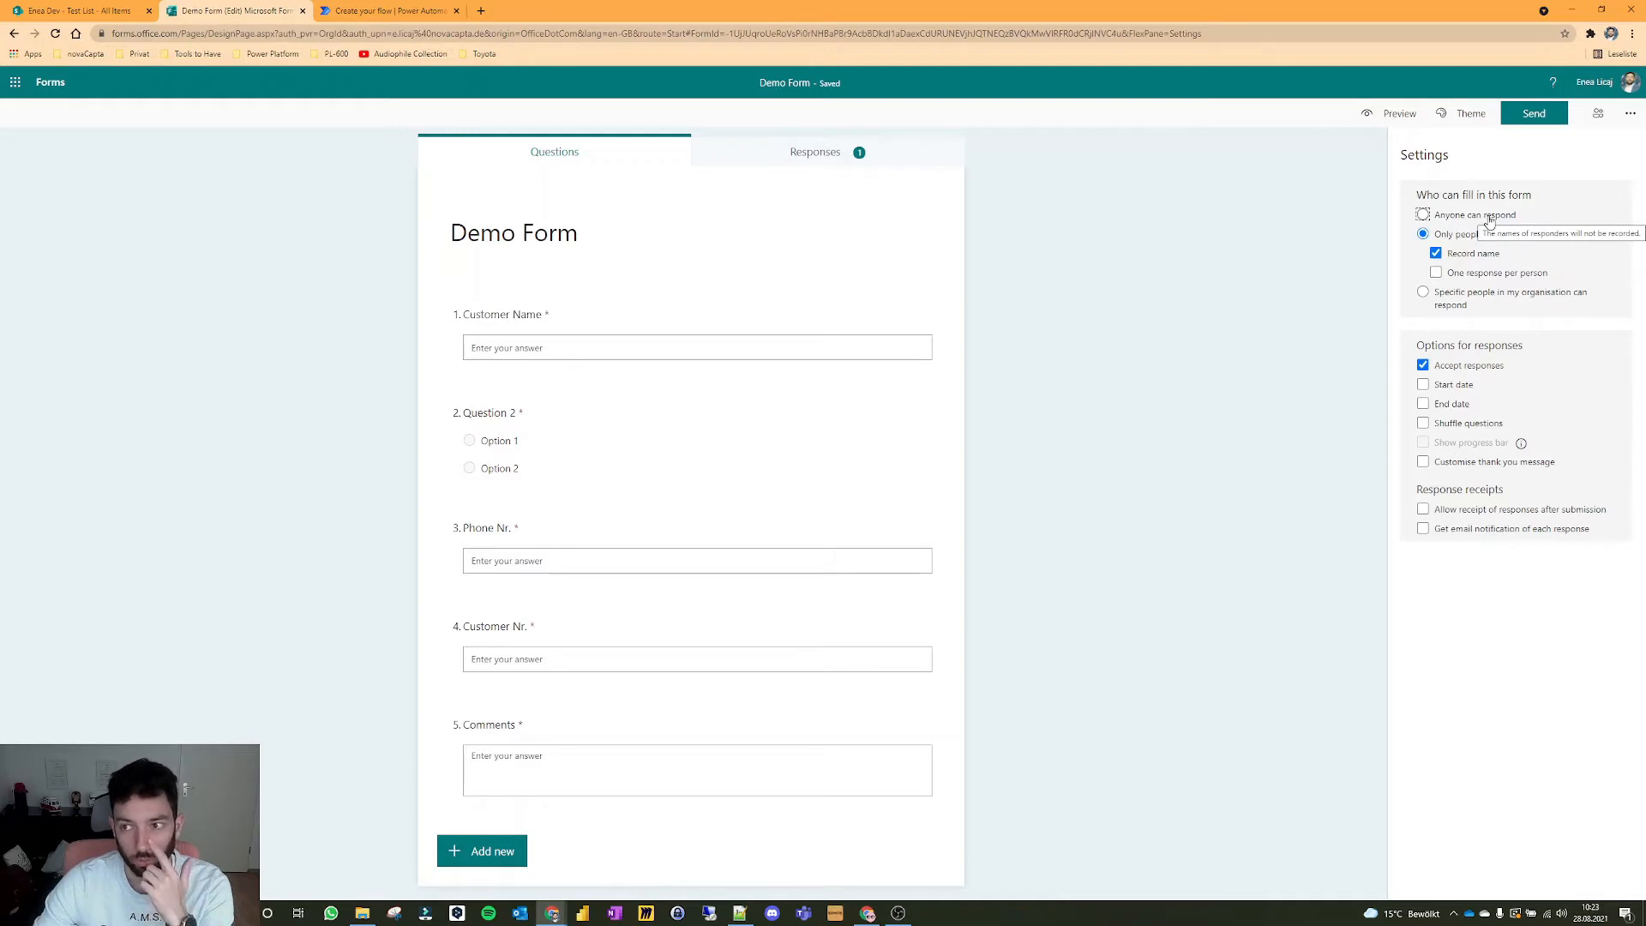
{"action": "left_click", "coordinate": [402, 10]}
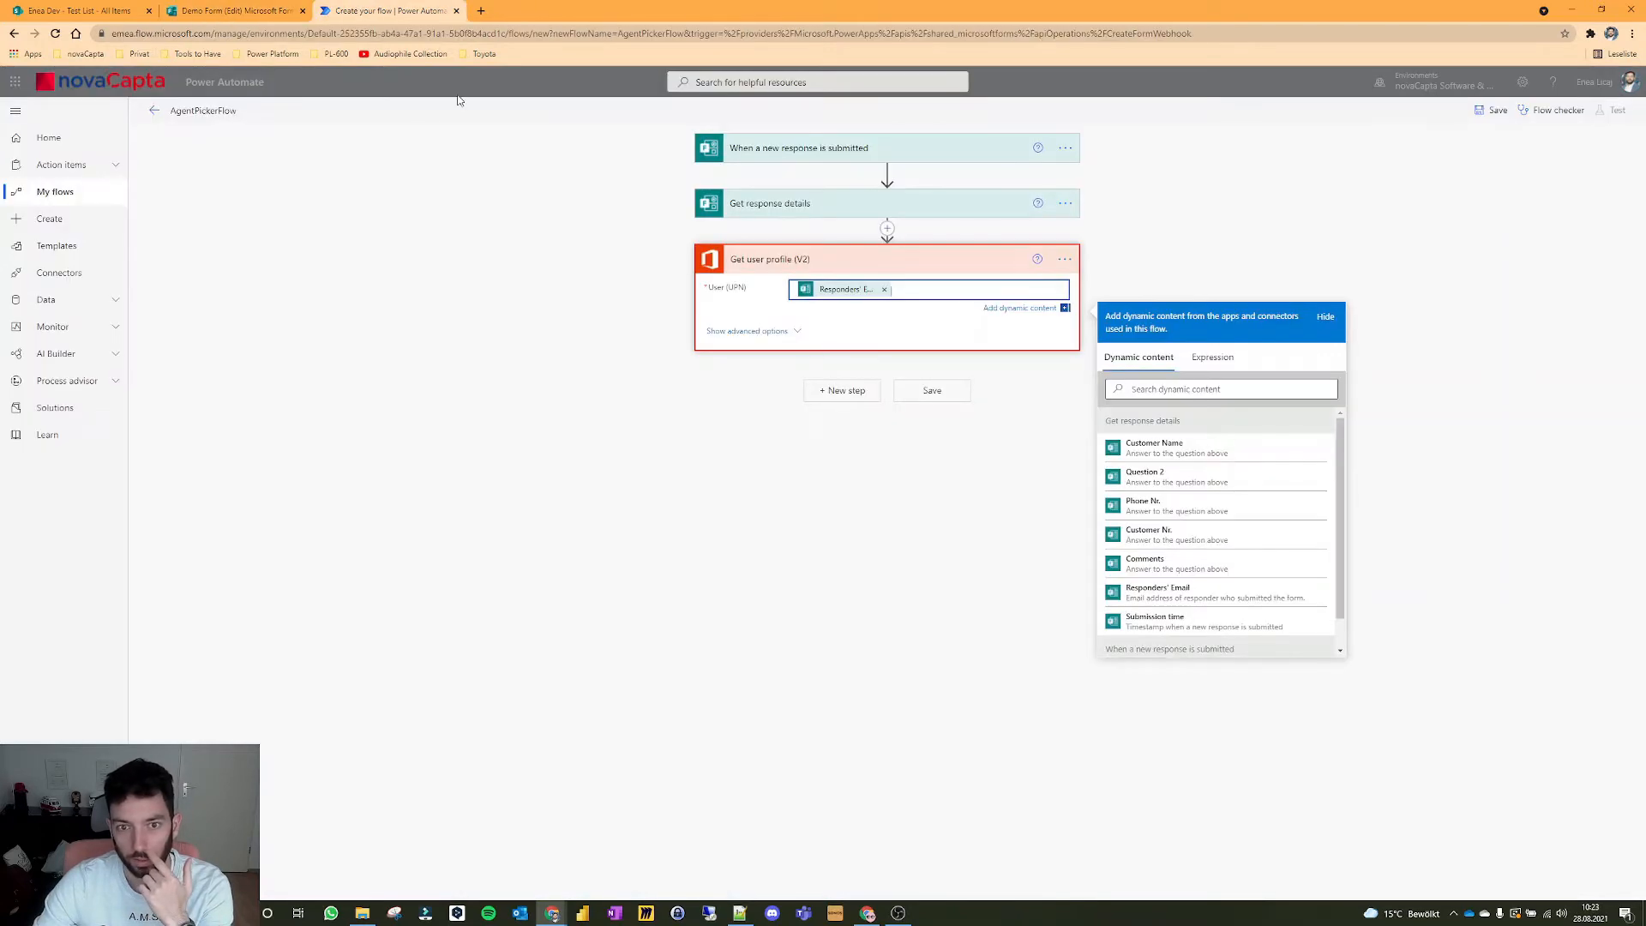
{"action": "mouse_move", "coordinate": [857, 343]}
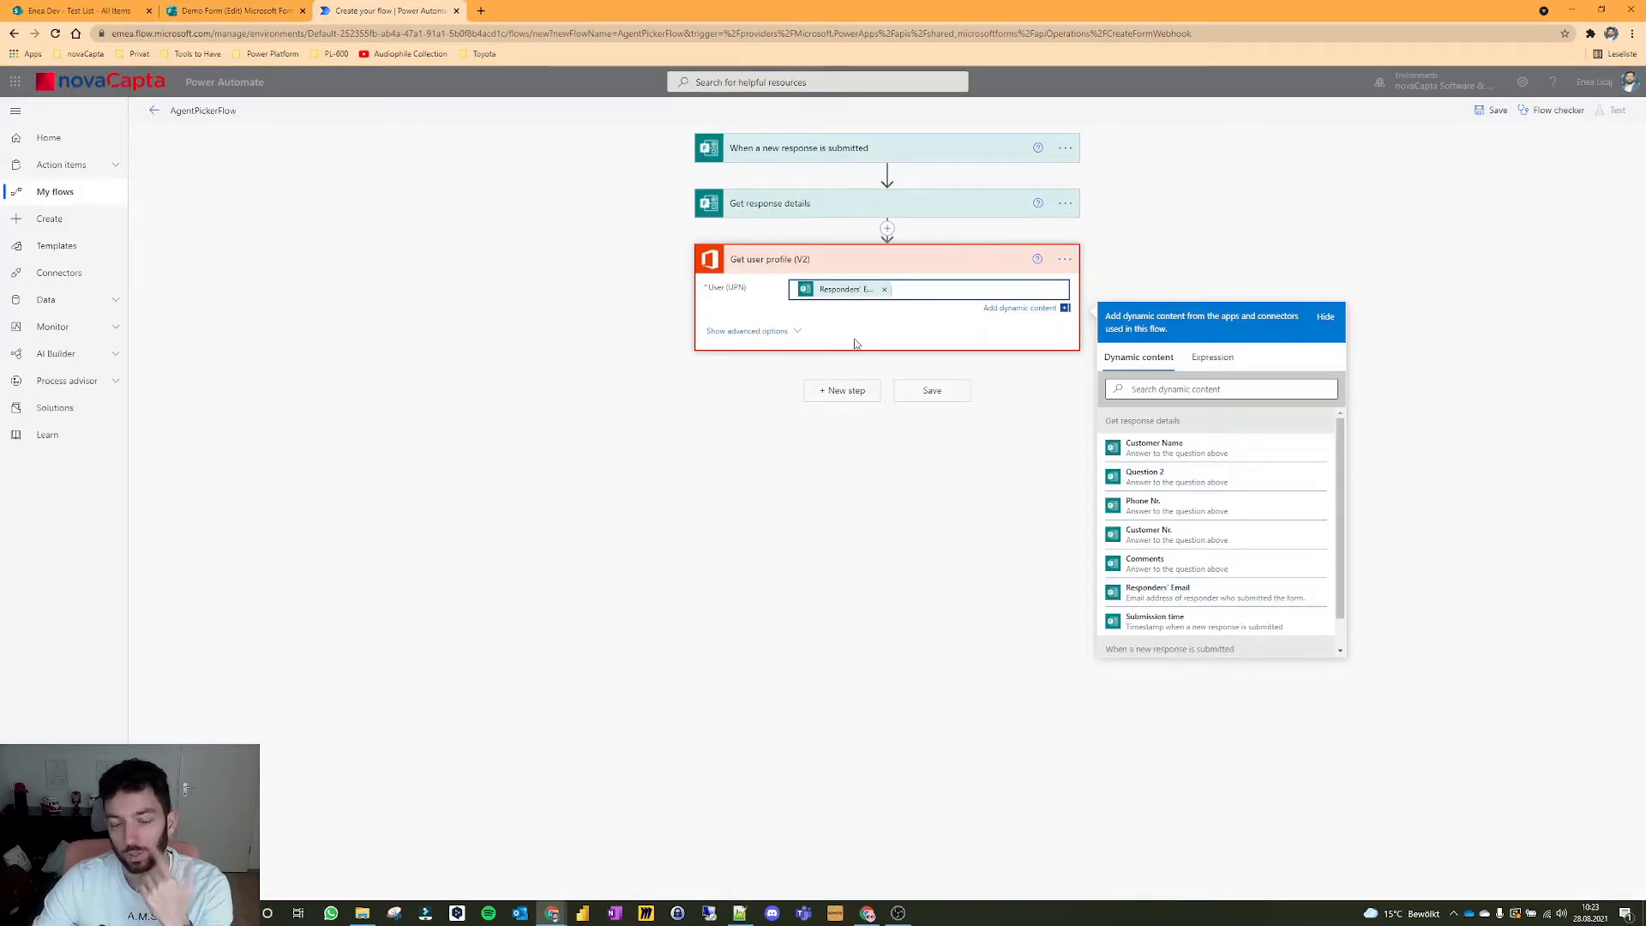
{"action": "left_click", "coordinate": [223, 10]}
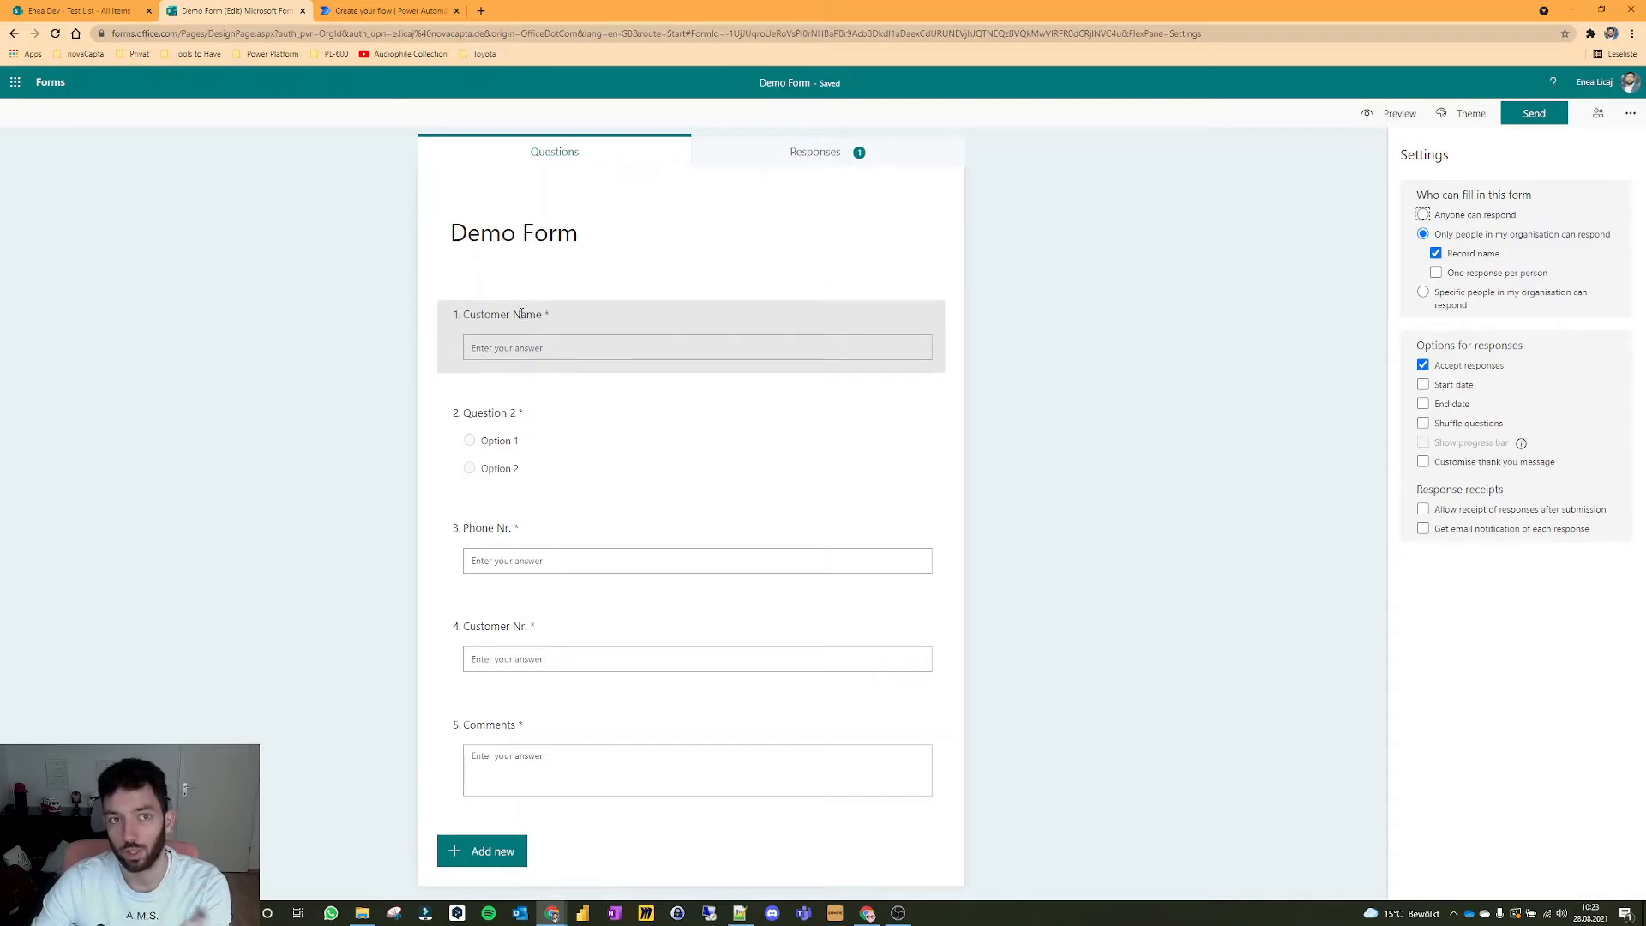
{"action": "left_click", "coordinate": [401, 10]}
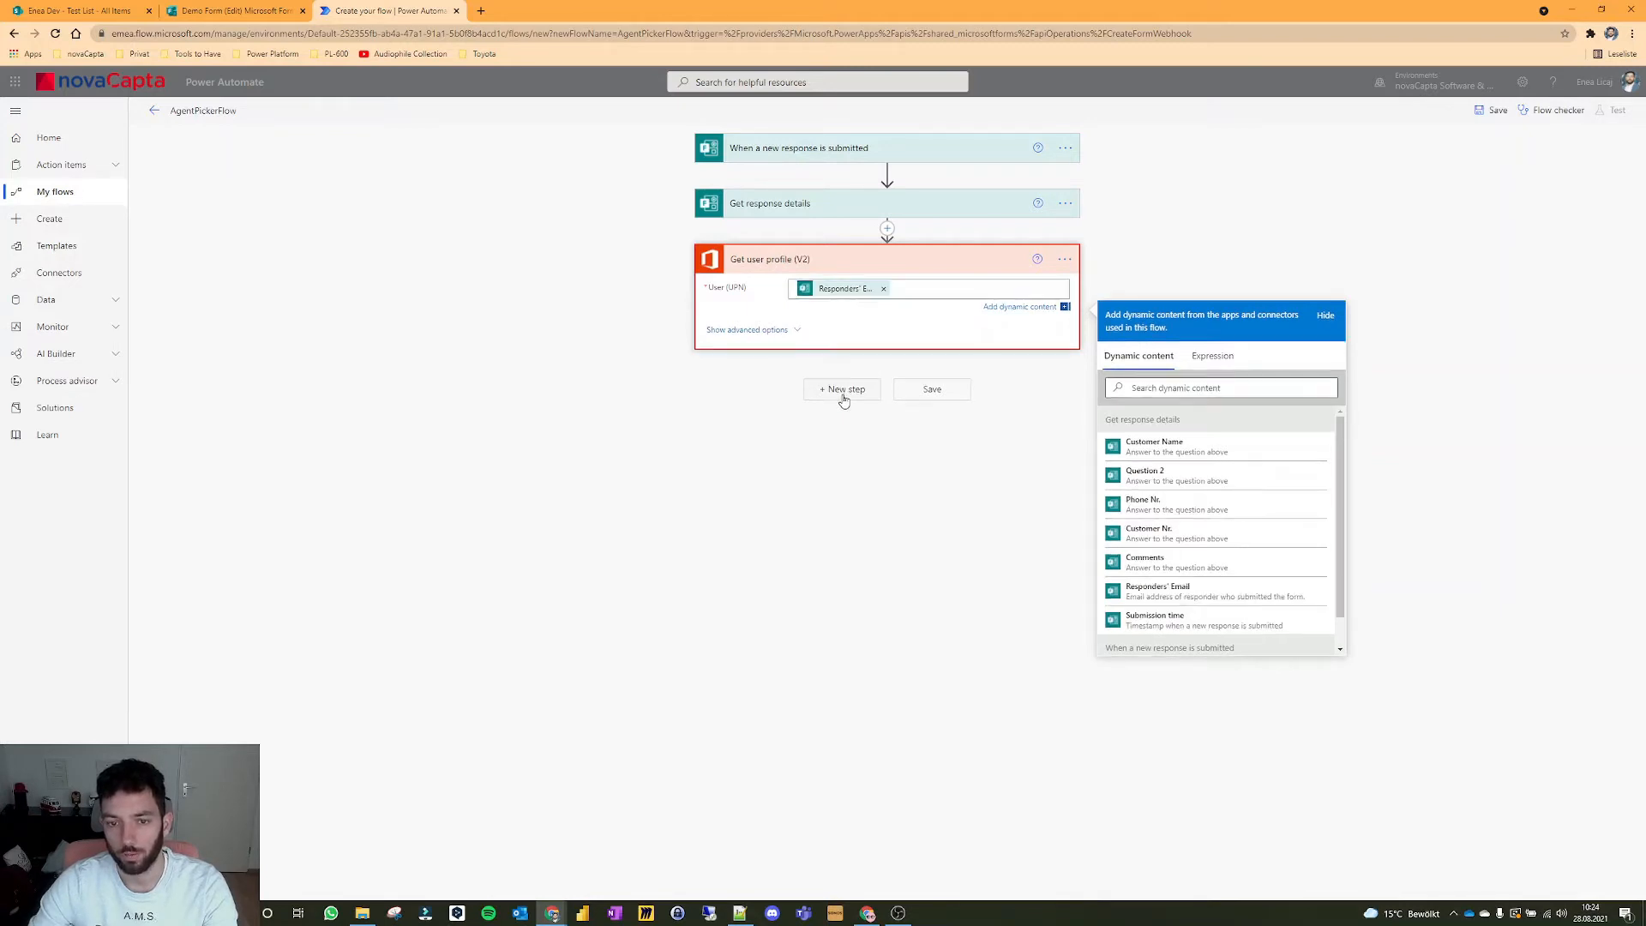
Step: Initialize a String variable Responders Email holding the profile's Display Name
{"action": "left_click", "coordinate": [842, 390]}
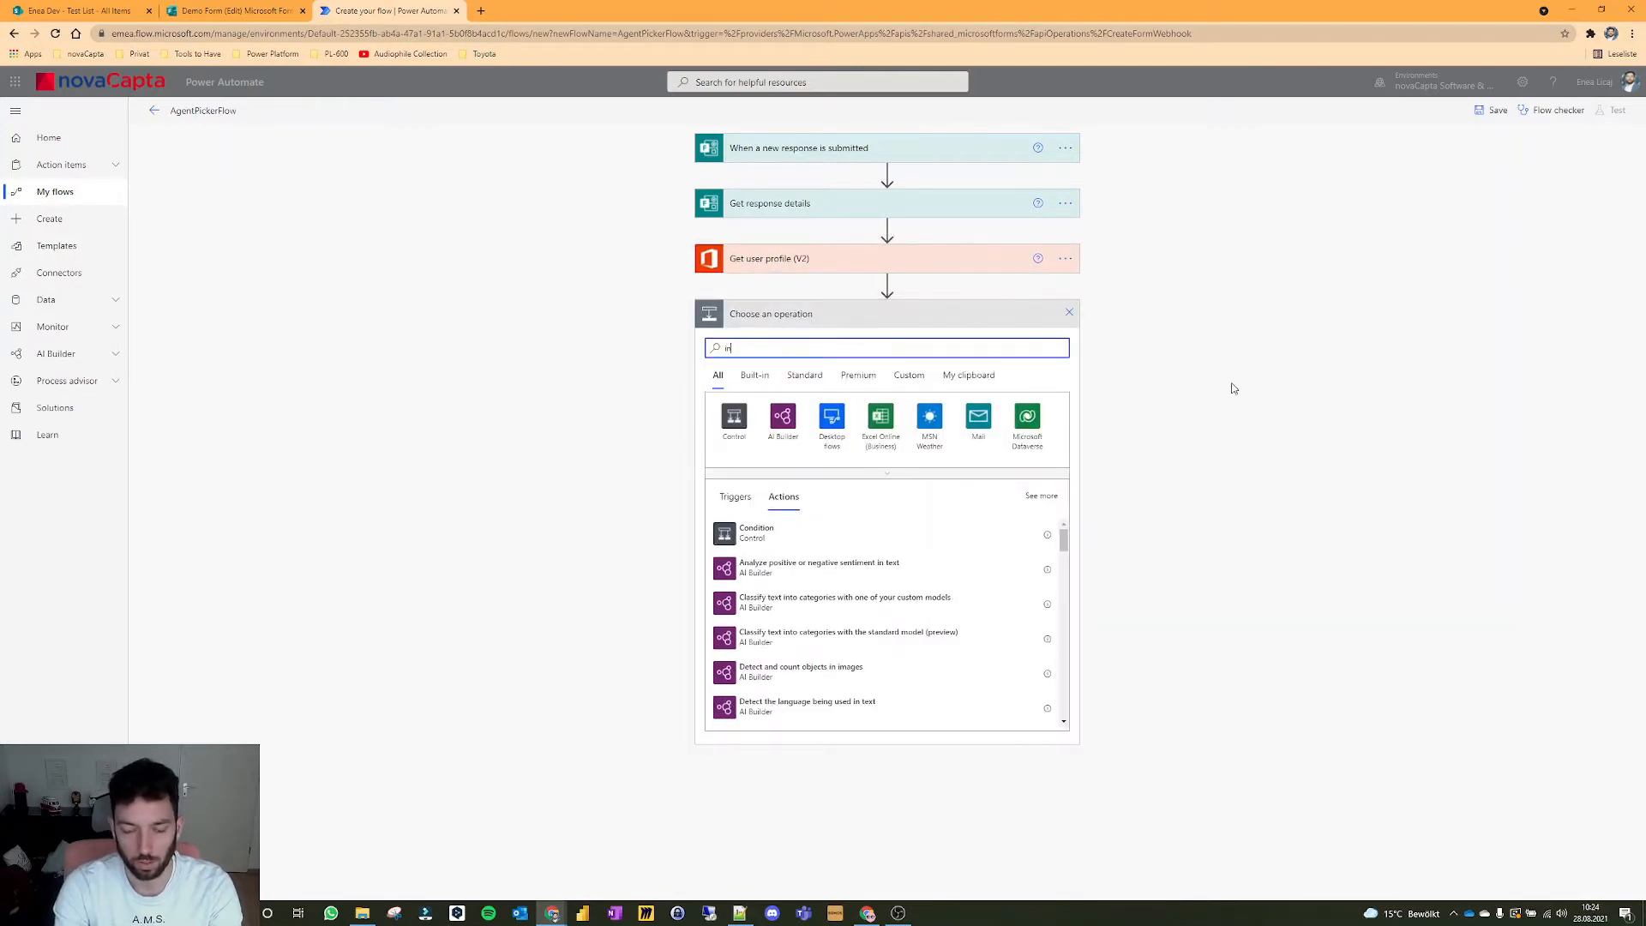
{"action": "type", "text": "nitial"}
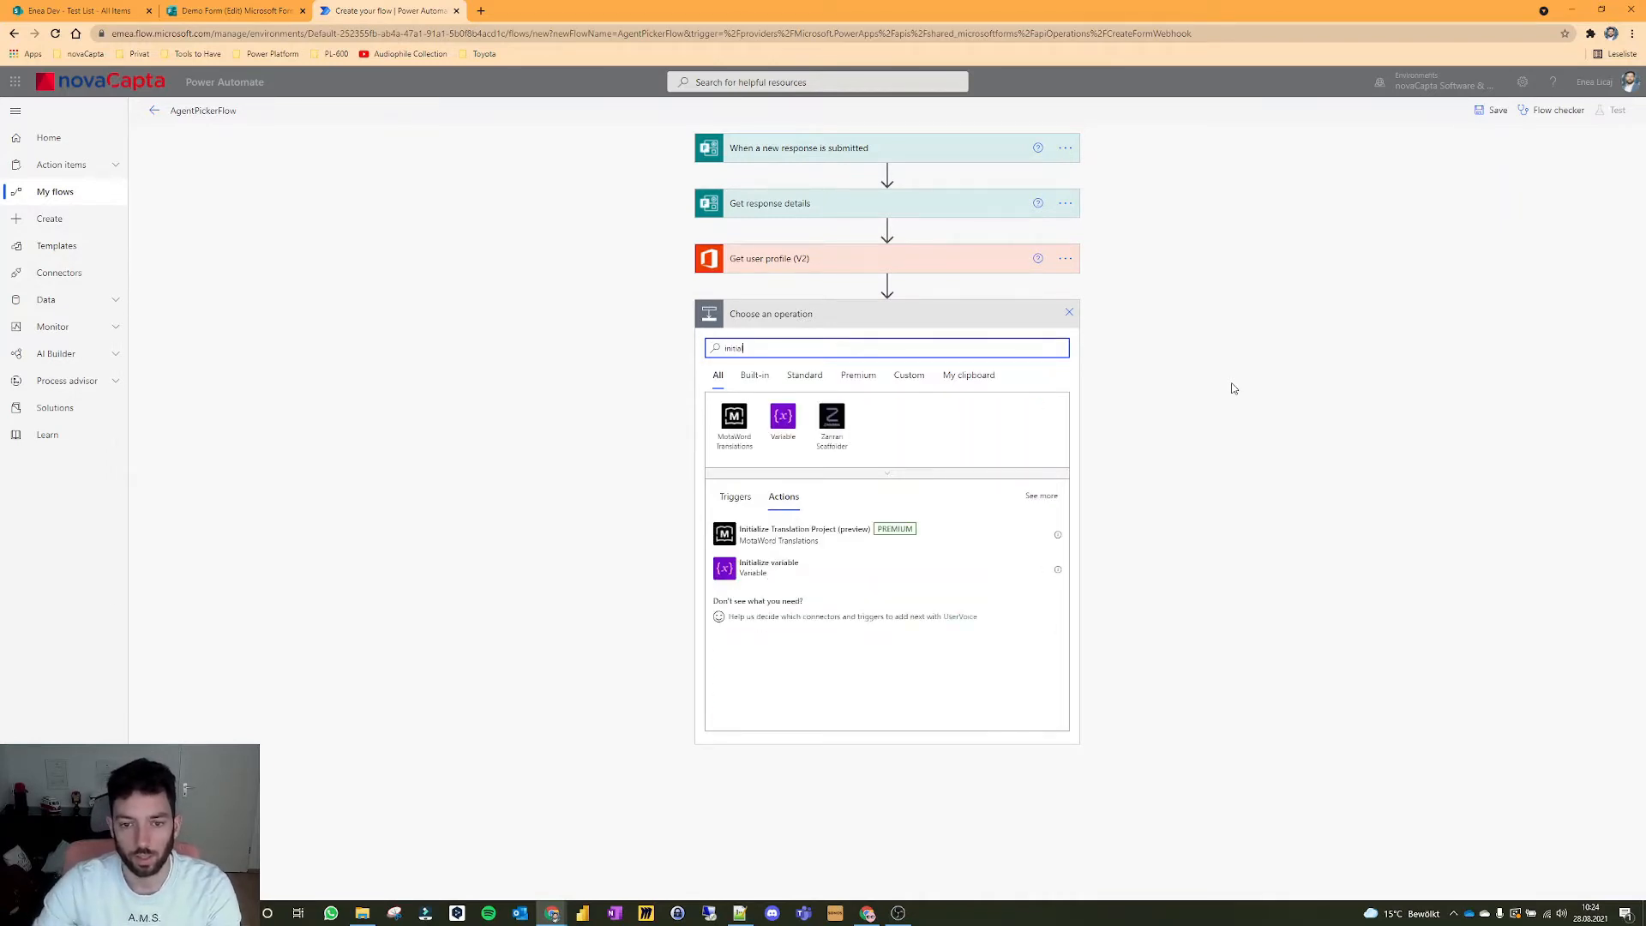
{"action": "left_click", "coordinate": [768, 565]}
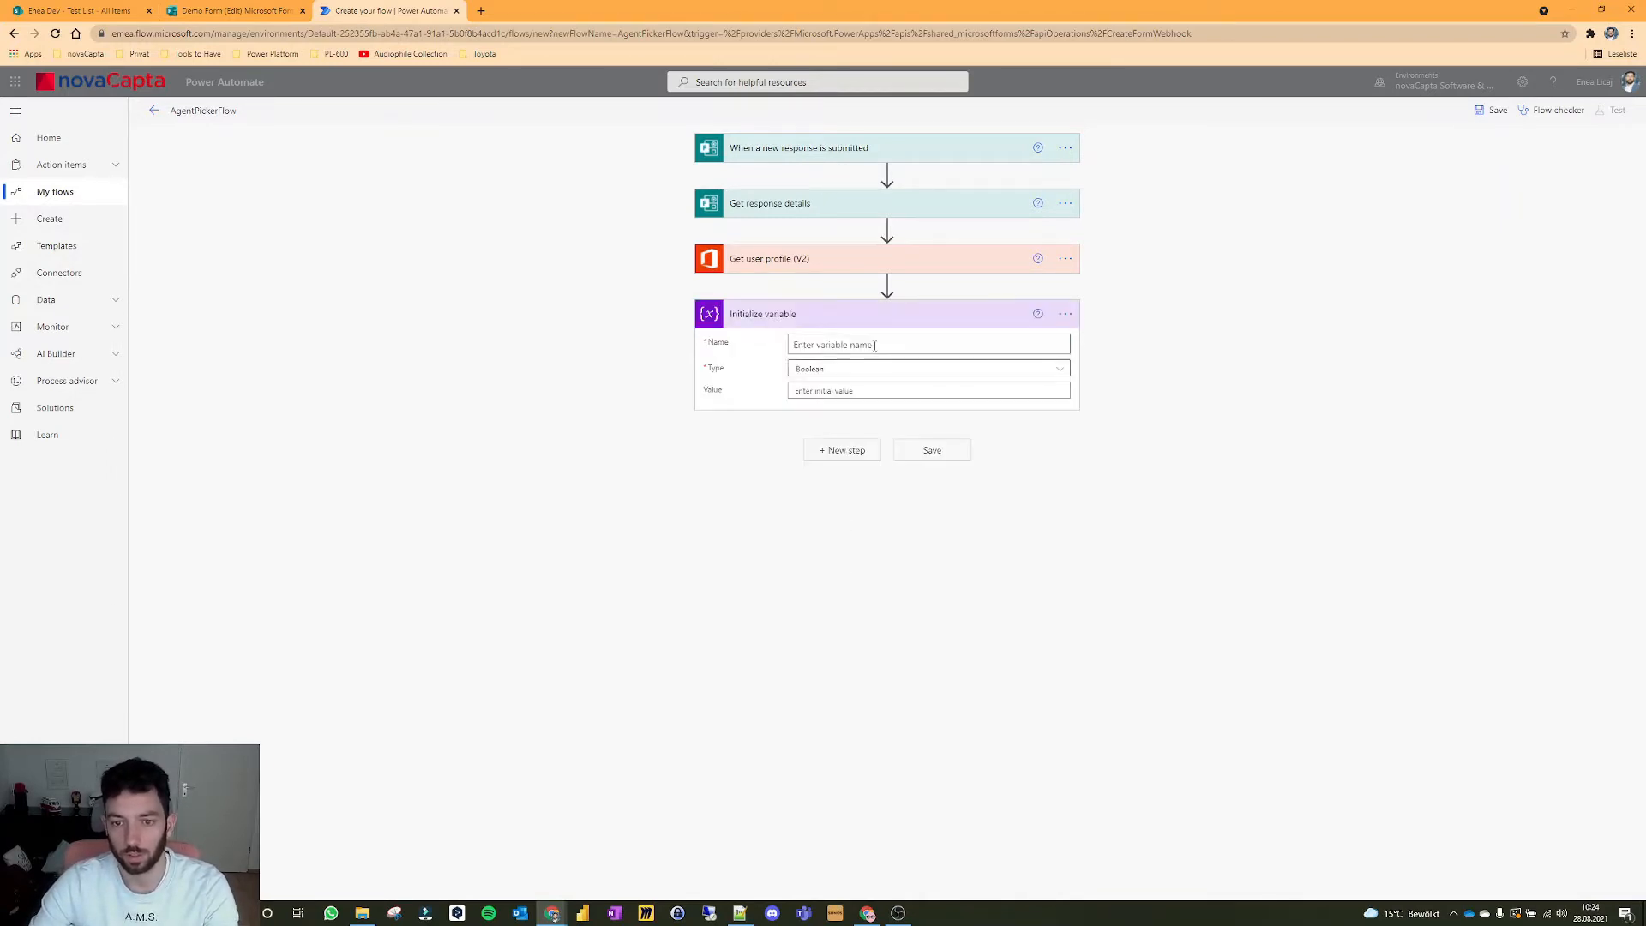
{"action": "type", "text": "Req"}
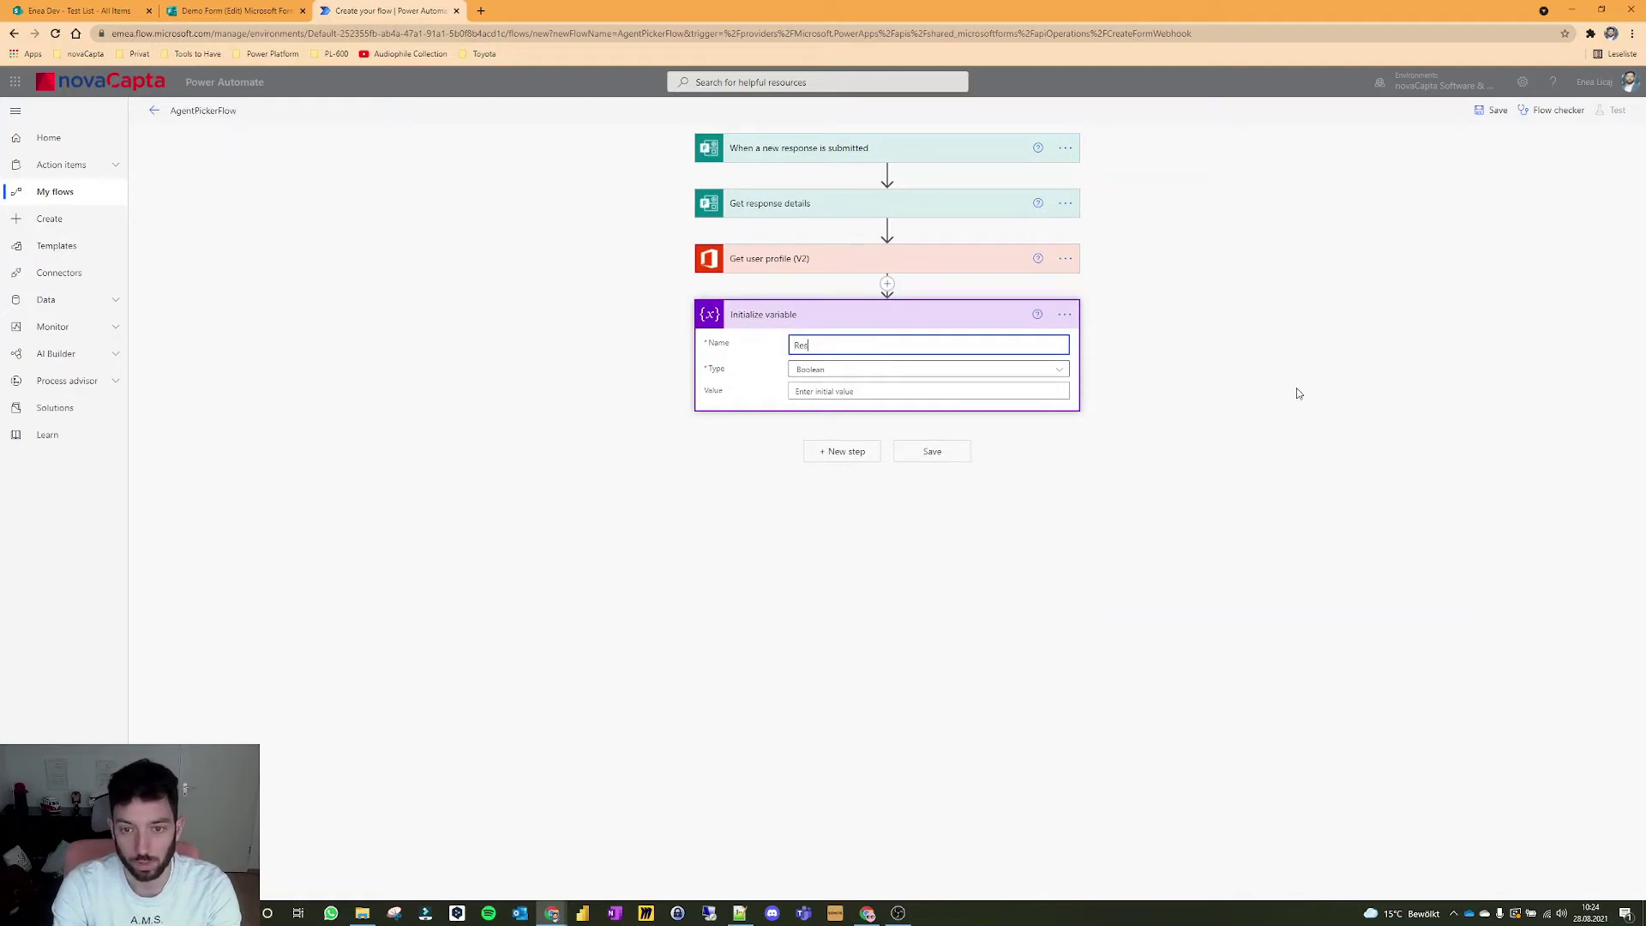
{"action": "type", "text": "Responders Email"}
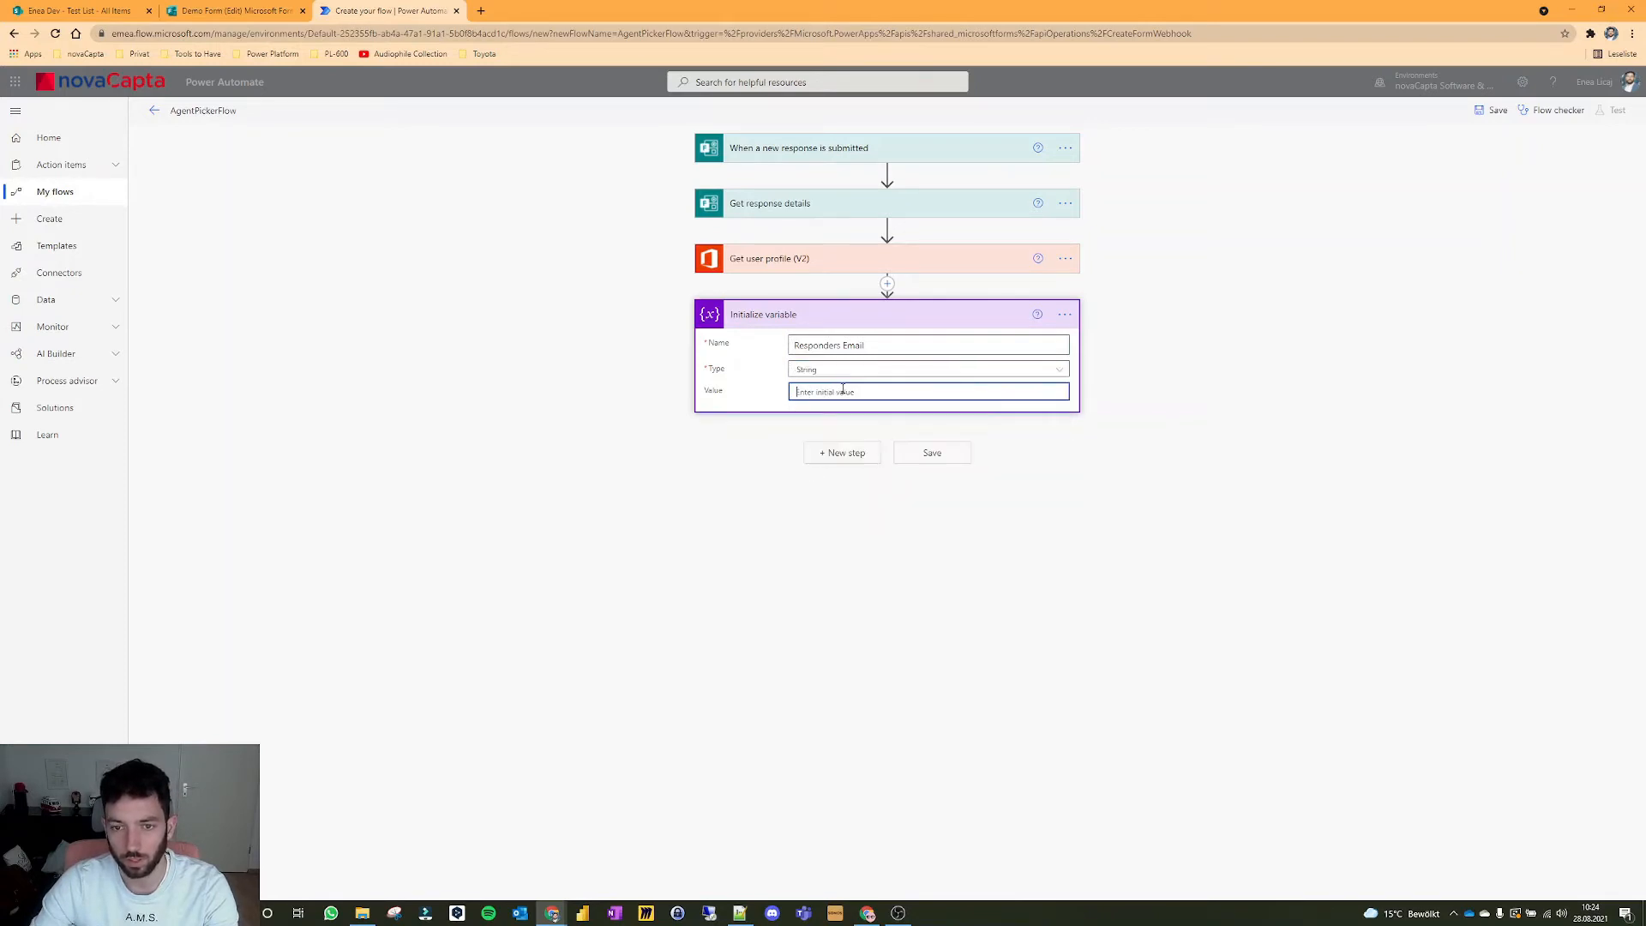
{"action": "left_click", "coordinate": [926, 390]}
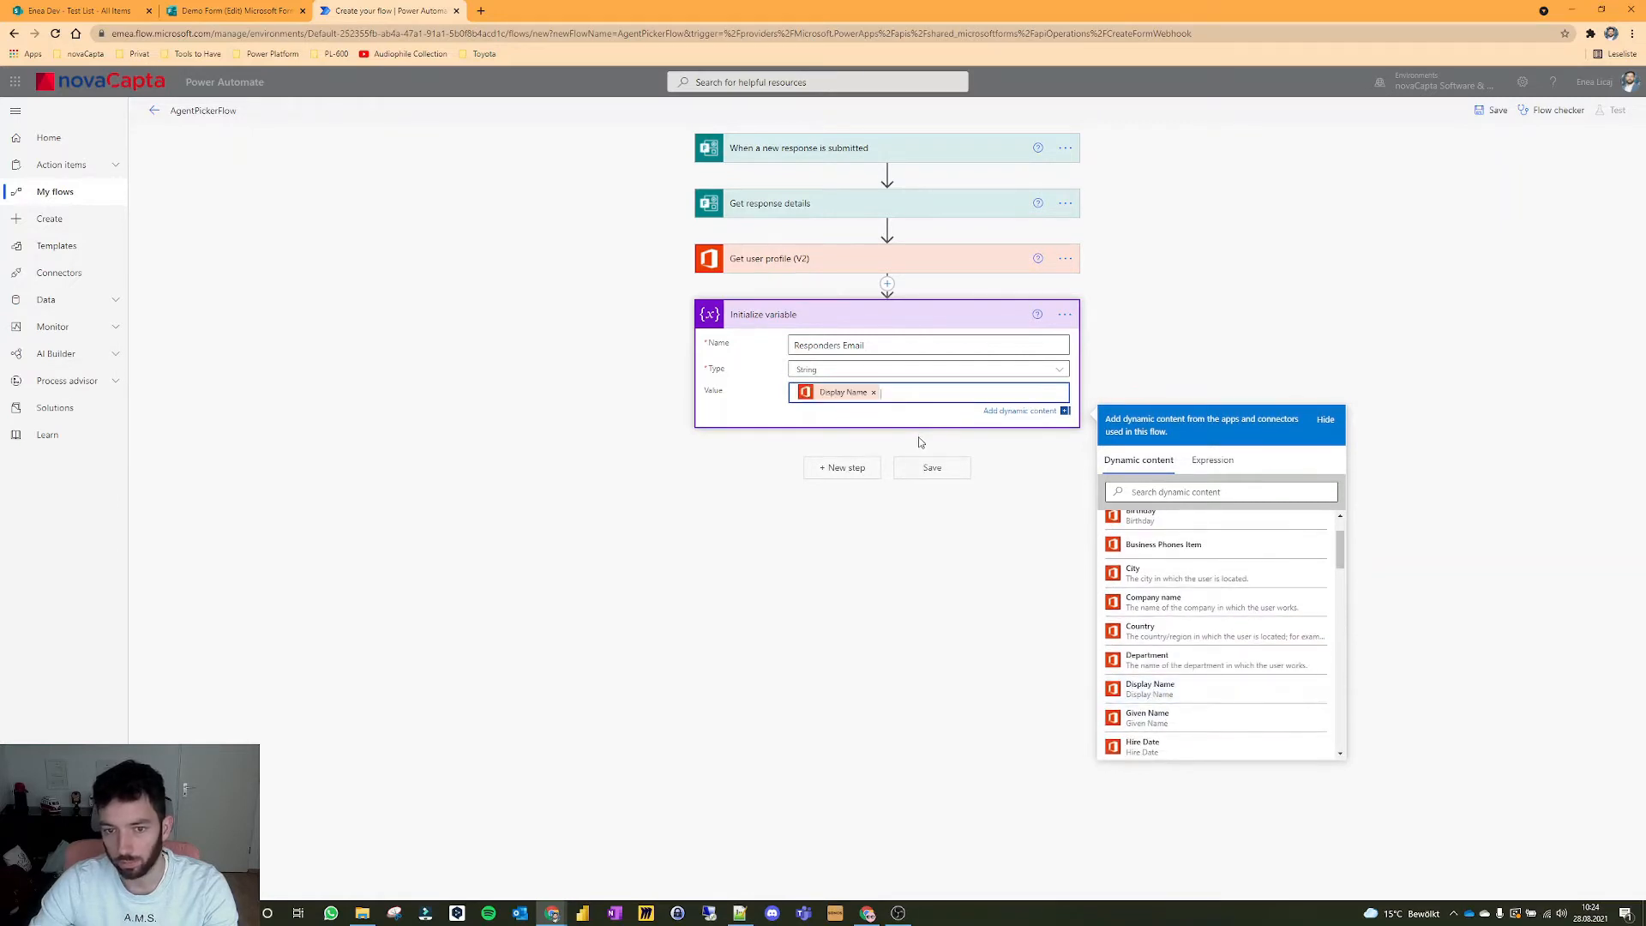
{"action": "mouse_move", "coordinate": [273, 123]}
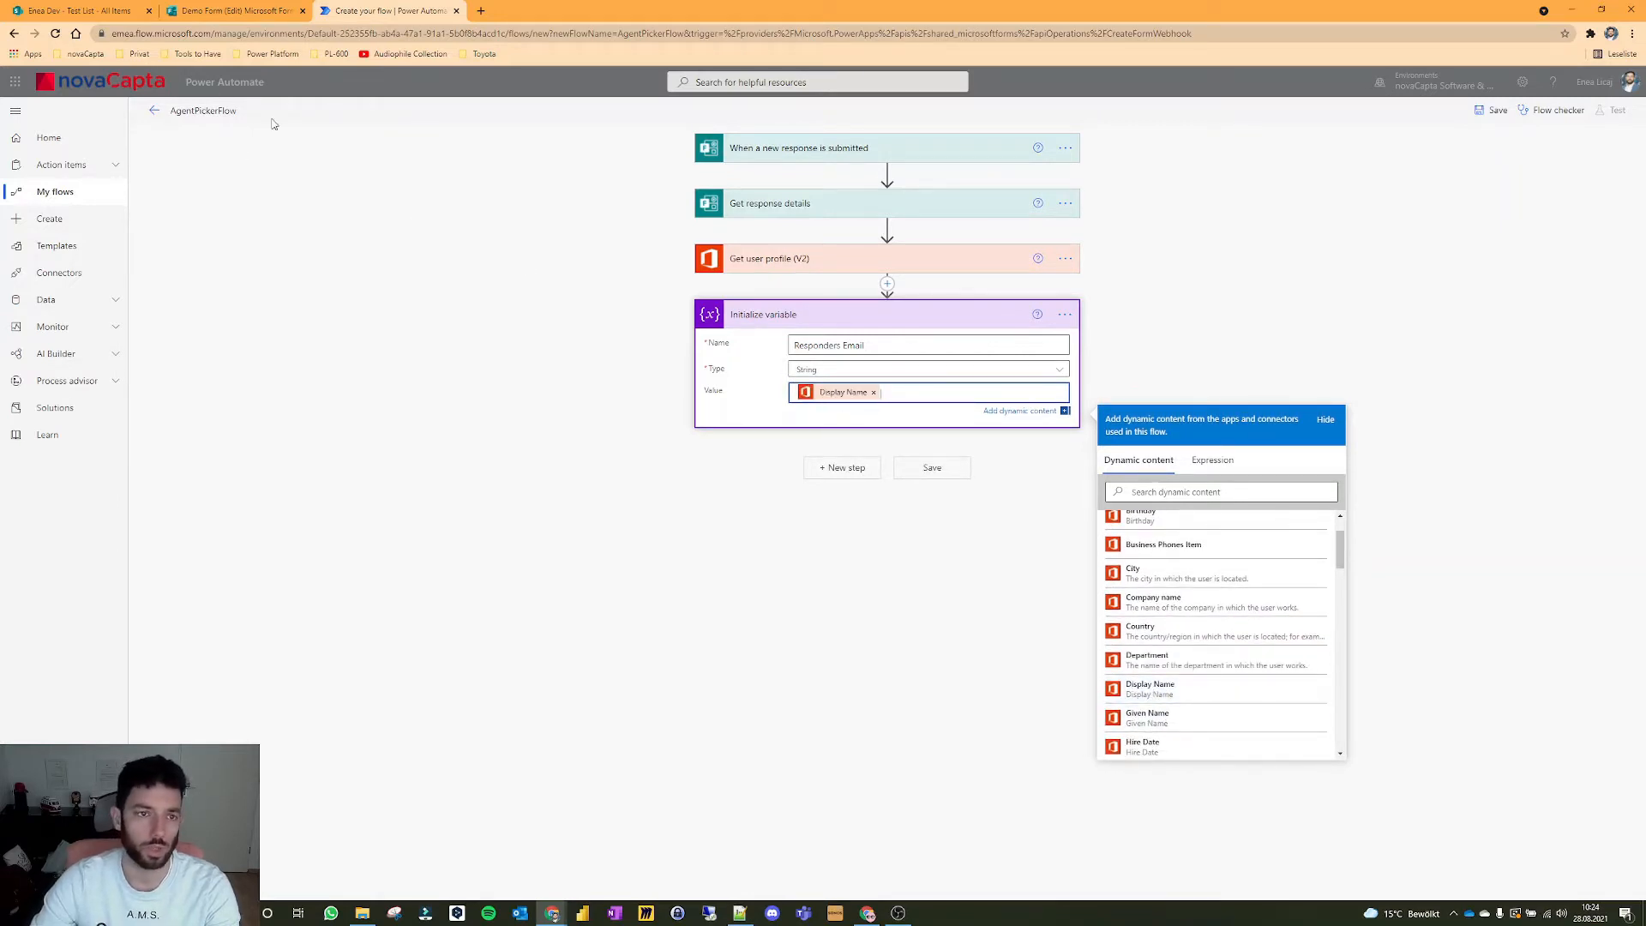
{"action": "mouse_move", "coordinate": [434, 264]}
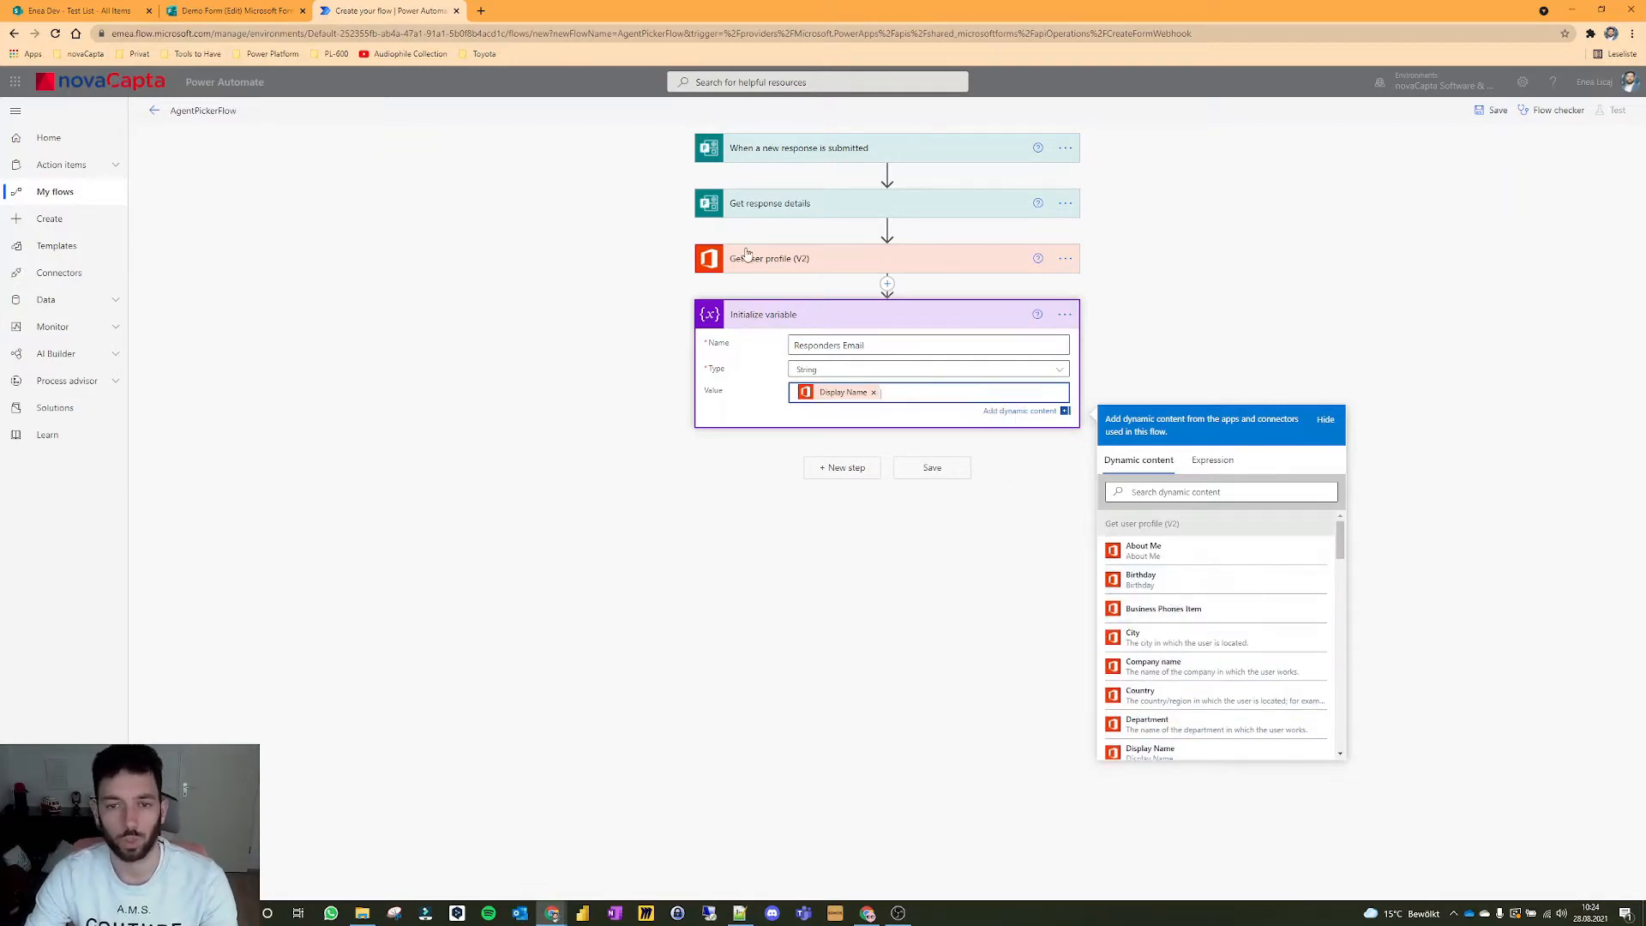
{"action": "mouse_move", "coordinate": [849, 322]}
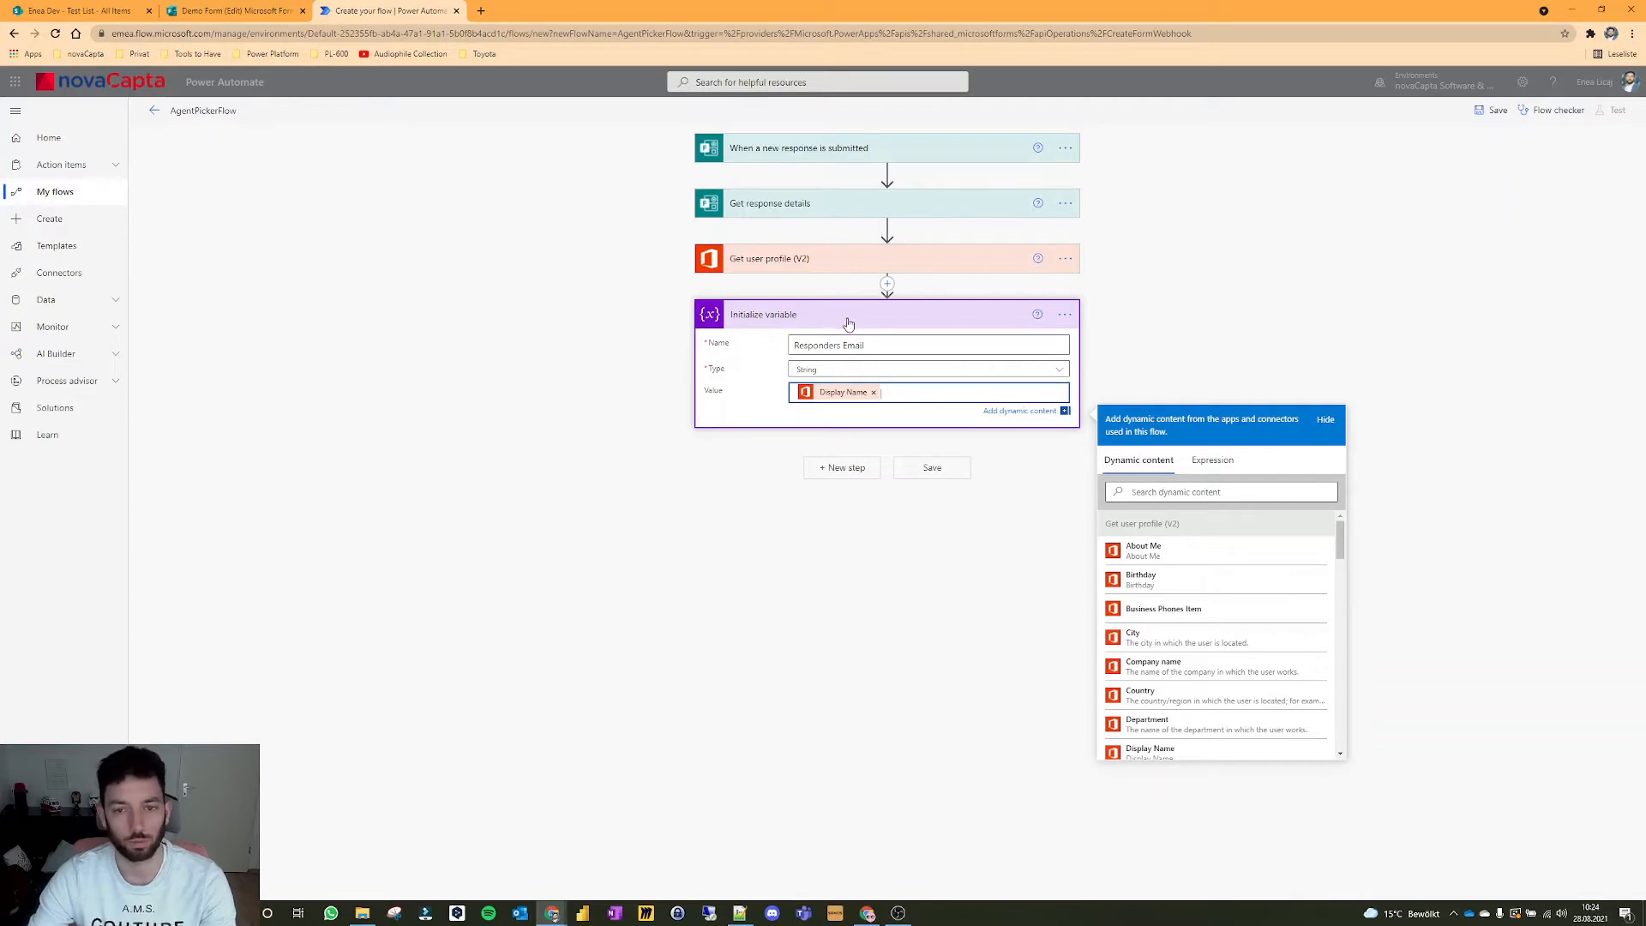
{"action": "mouse_move", "coordinate": [813, 494]}
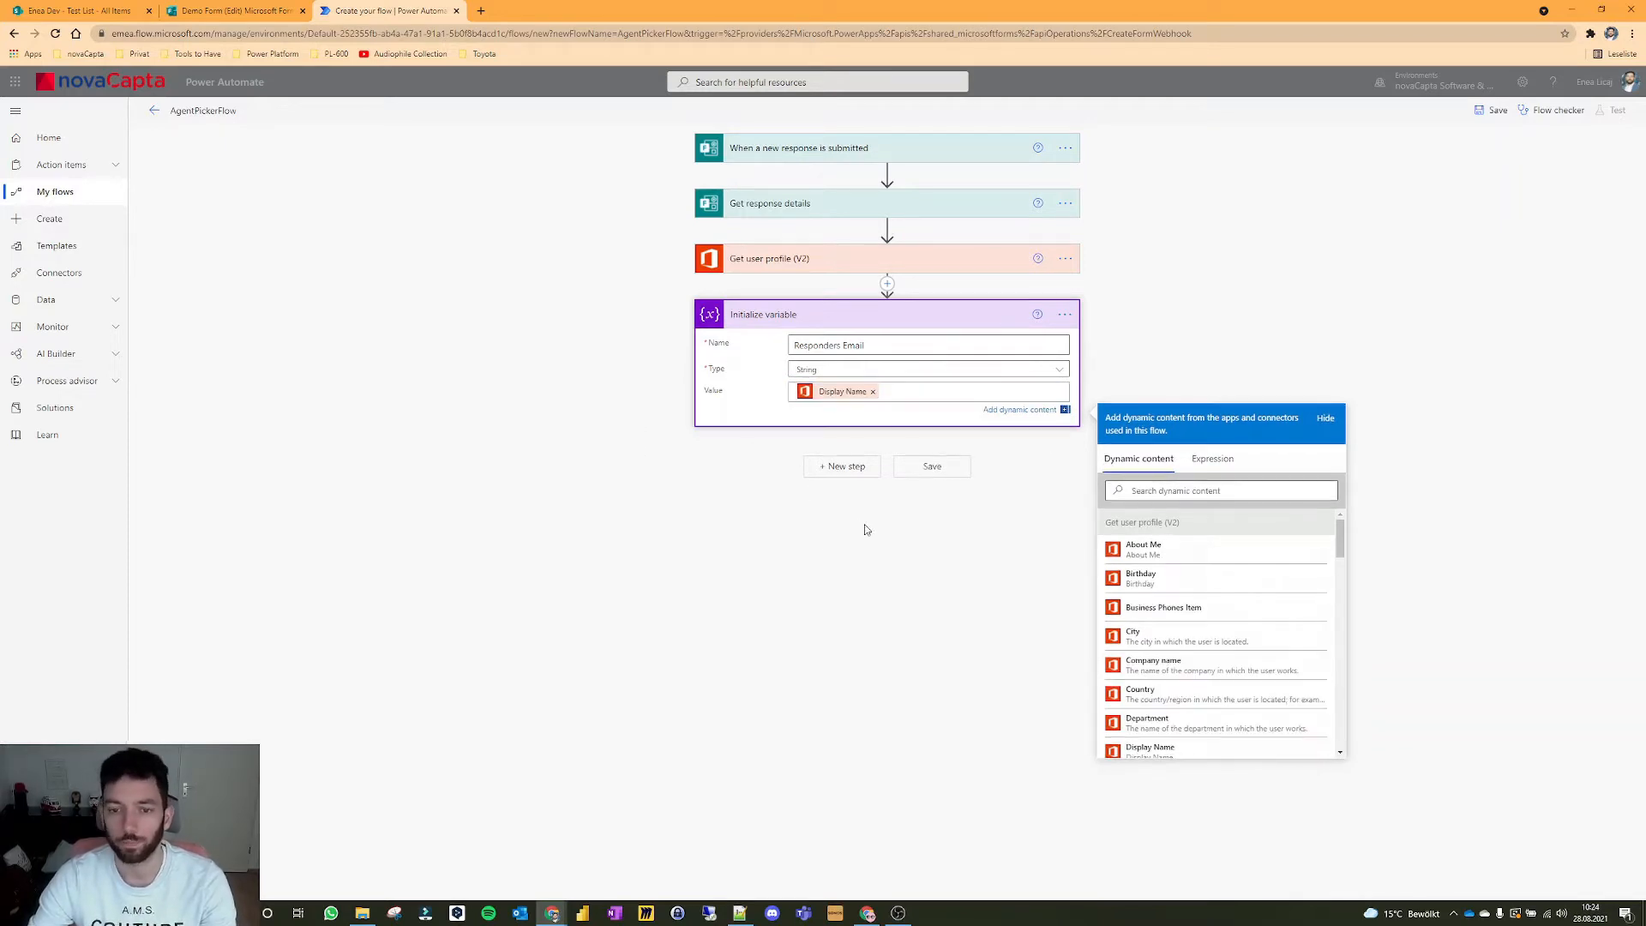
{"action": "left_click", "coordinate": [842, 466]}
{"action": "type", "text": " - Responders Email"}
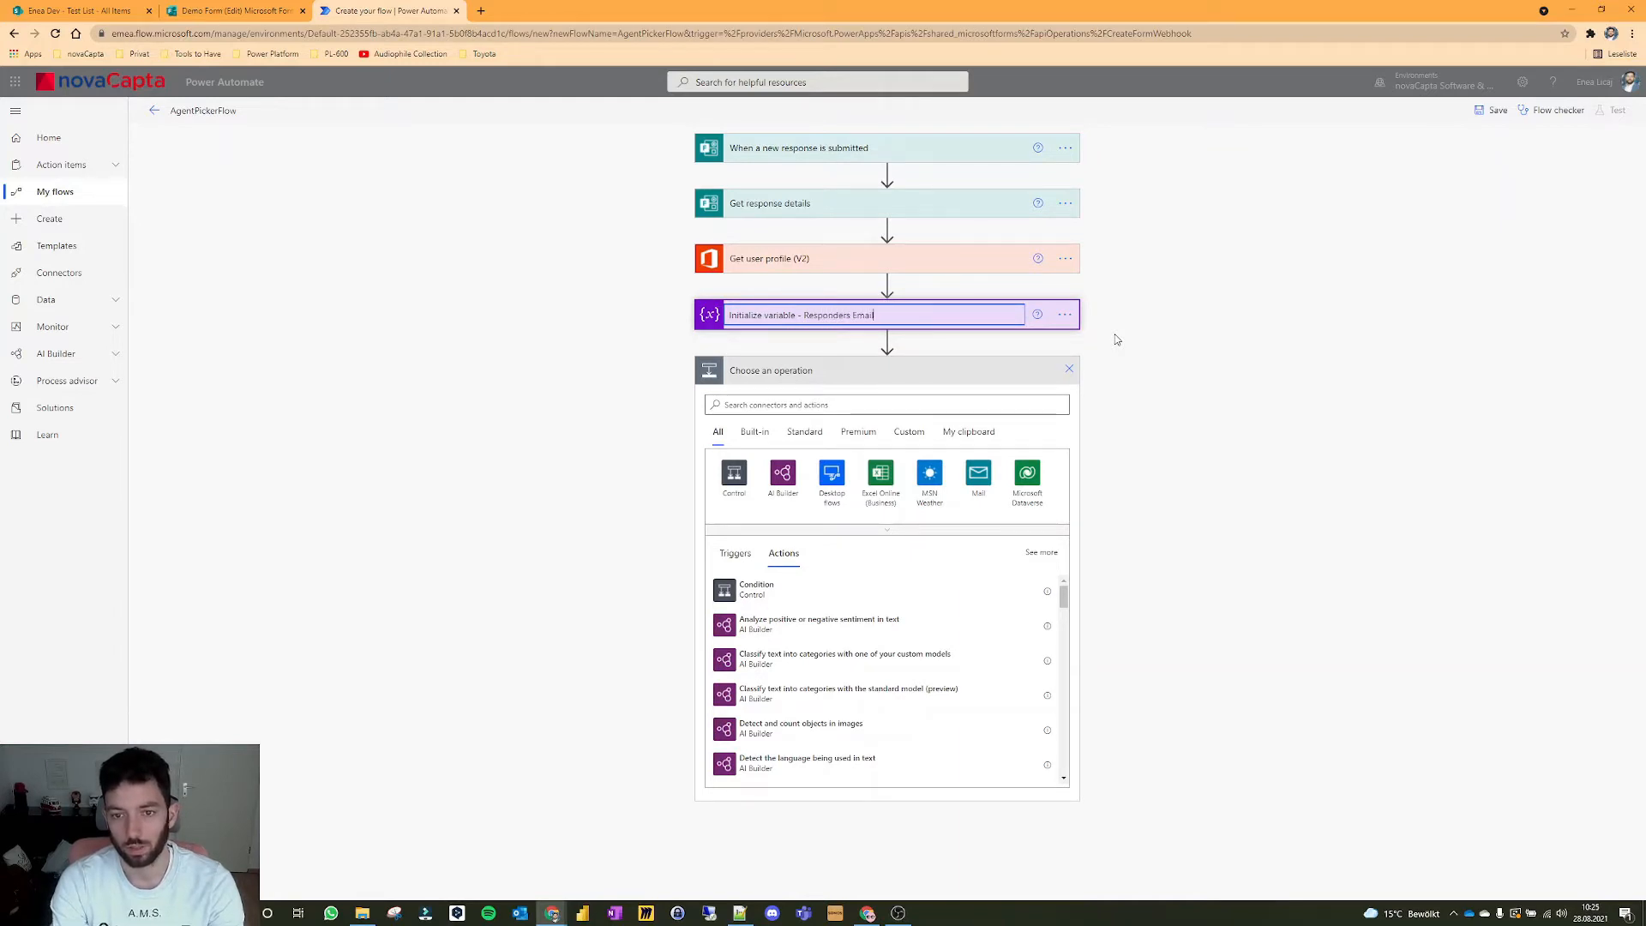
Step: Initialize an Array variable Agents containing the ten agent email addresses as a JSON array
{"action": "left_click", "coordinate": [888, 403]}
{"action": "type", "text": "initialize"}
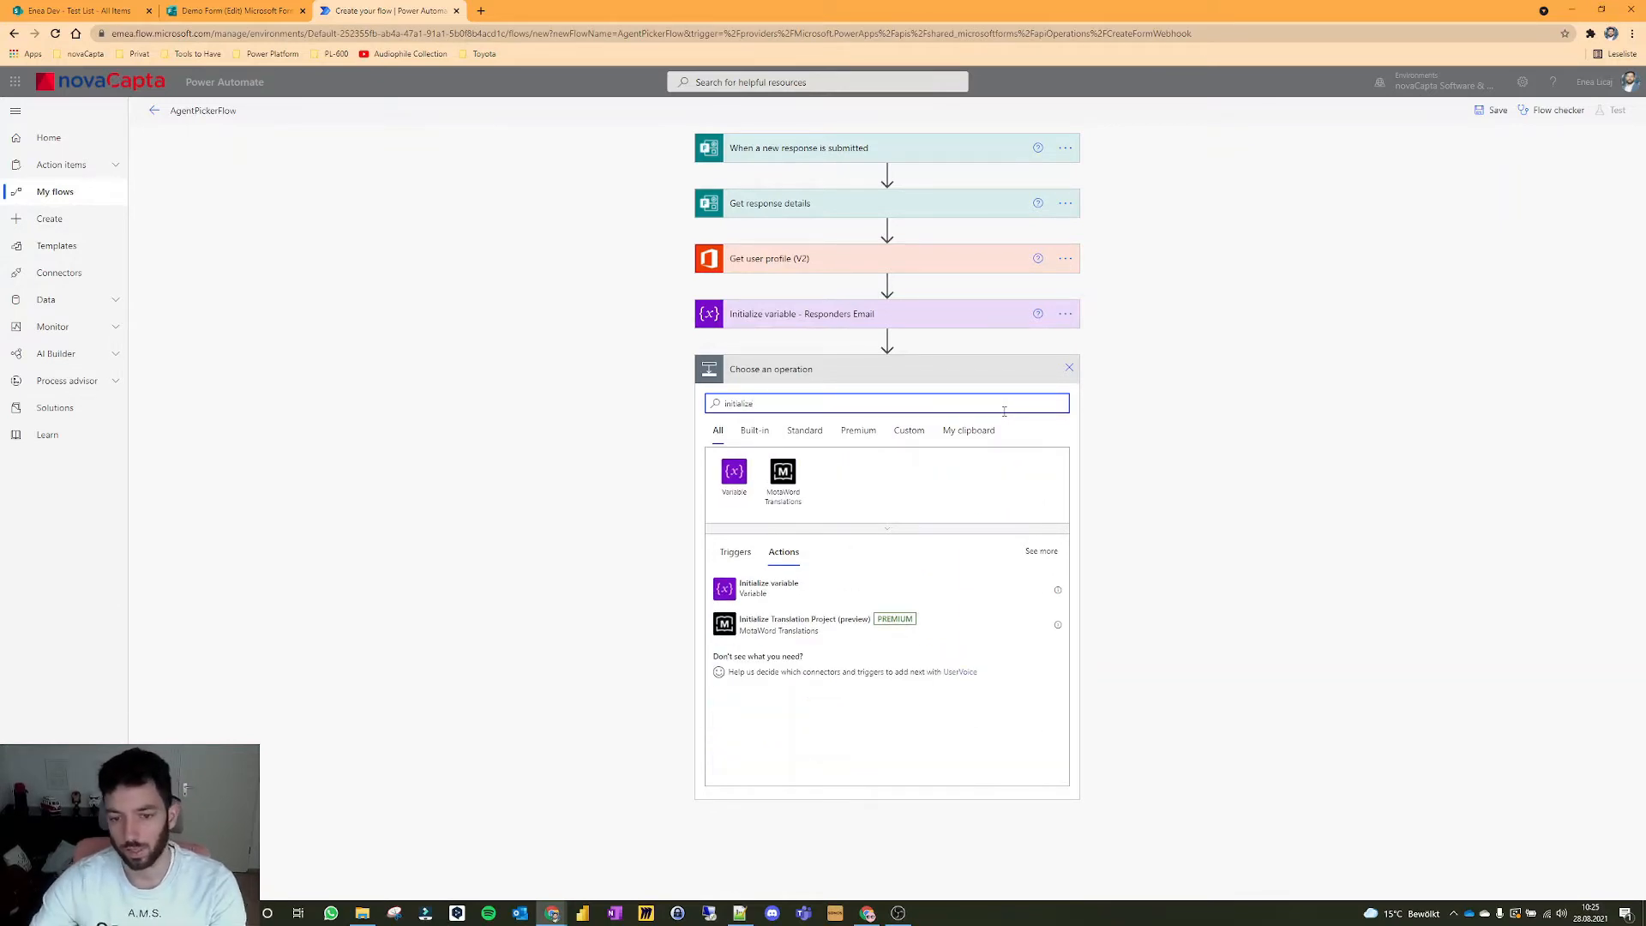
{"action": "left_click", "coordinate": [768, 586]}
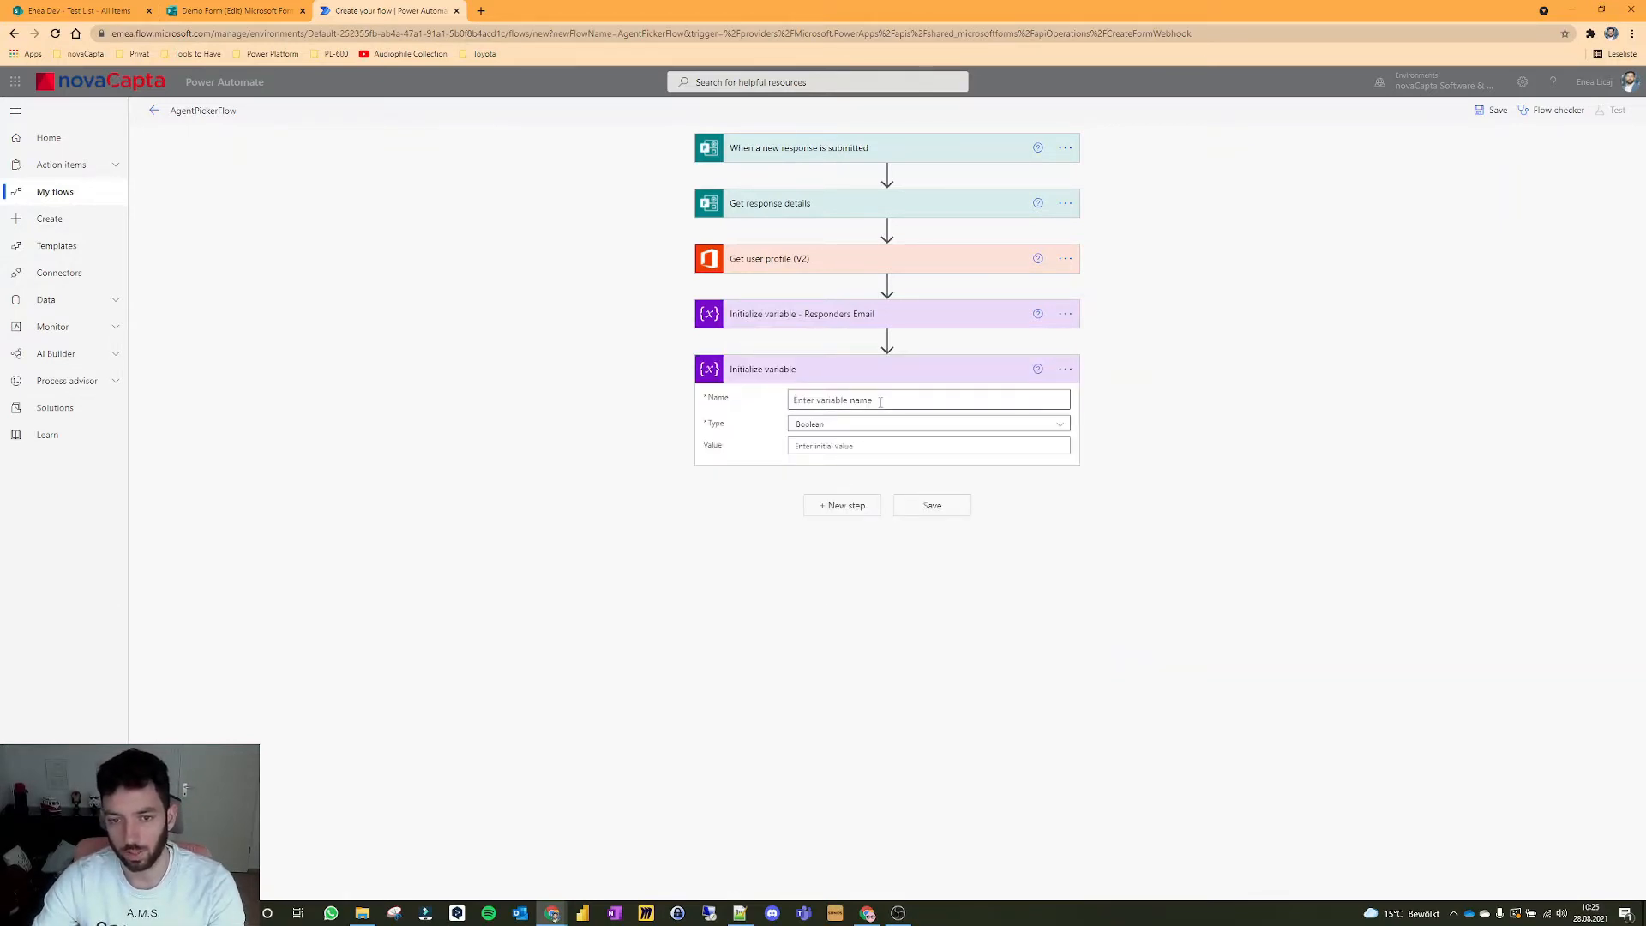
{"action": "type", "text": "Agent"}
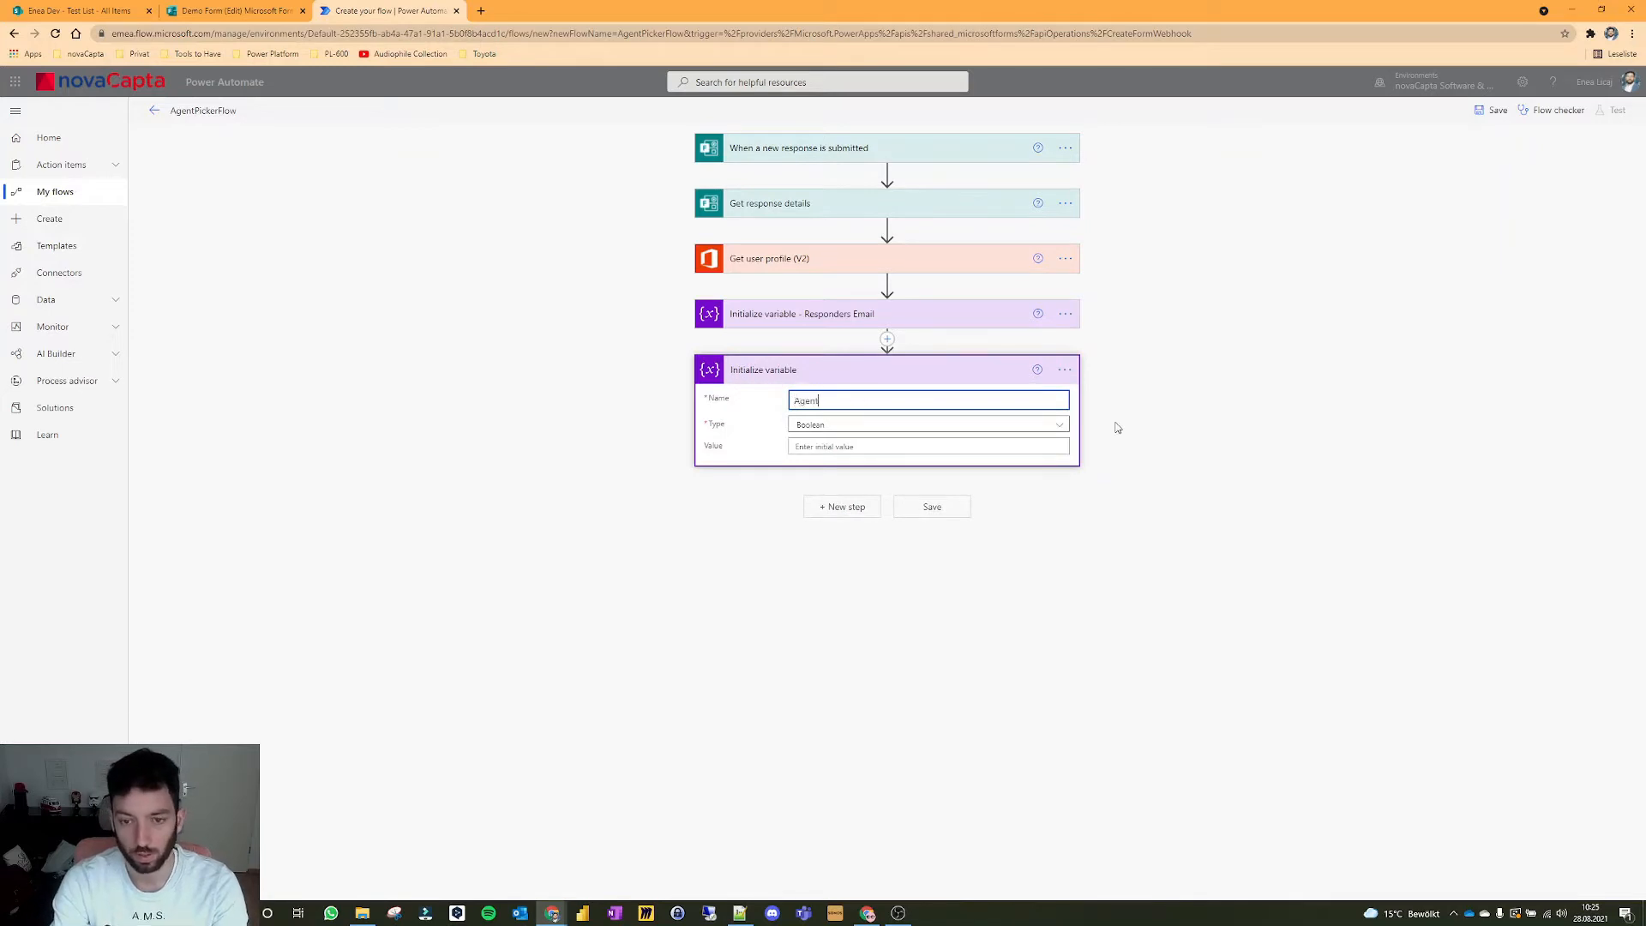
{"action": "left_click", "coordinate": [927, 425]}
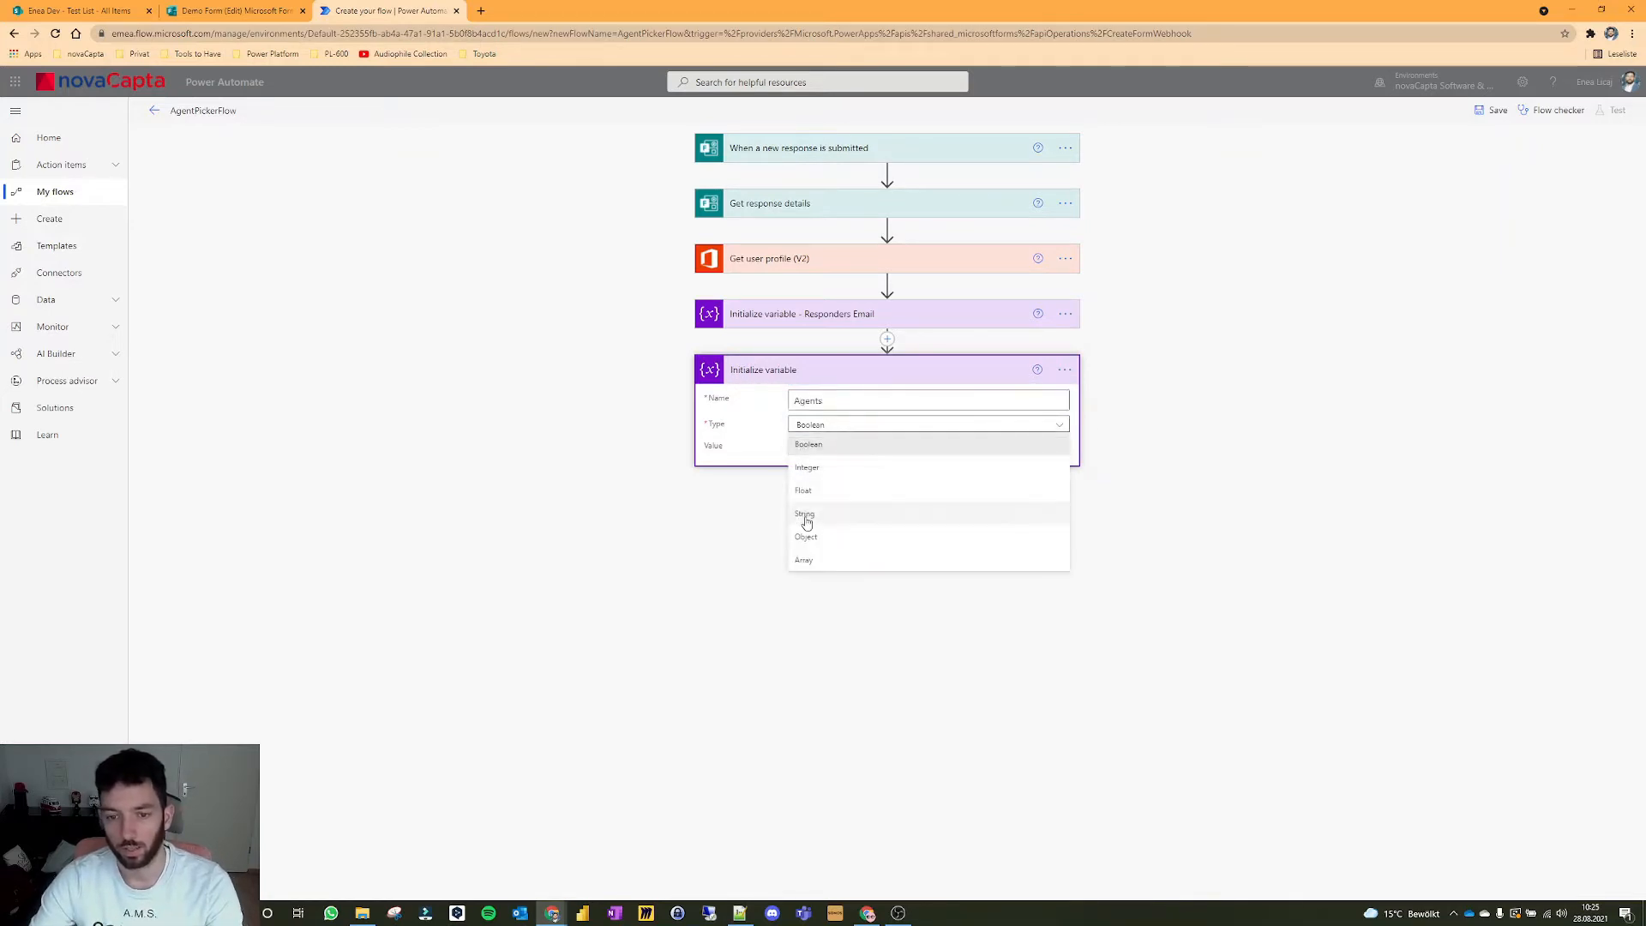
{"action": "left_click", "coordinate": [802, 559]}
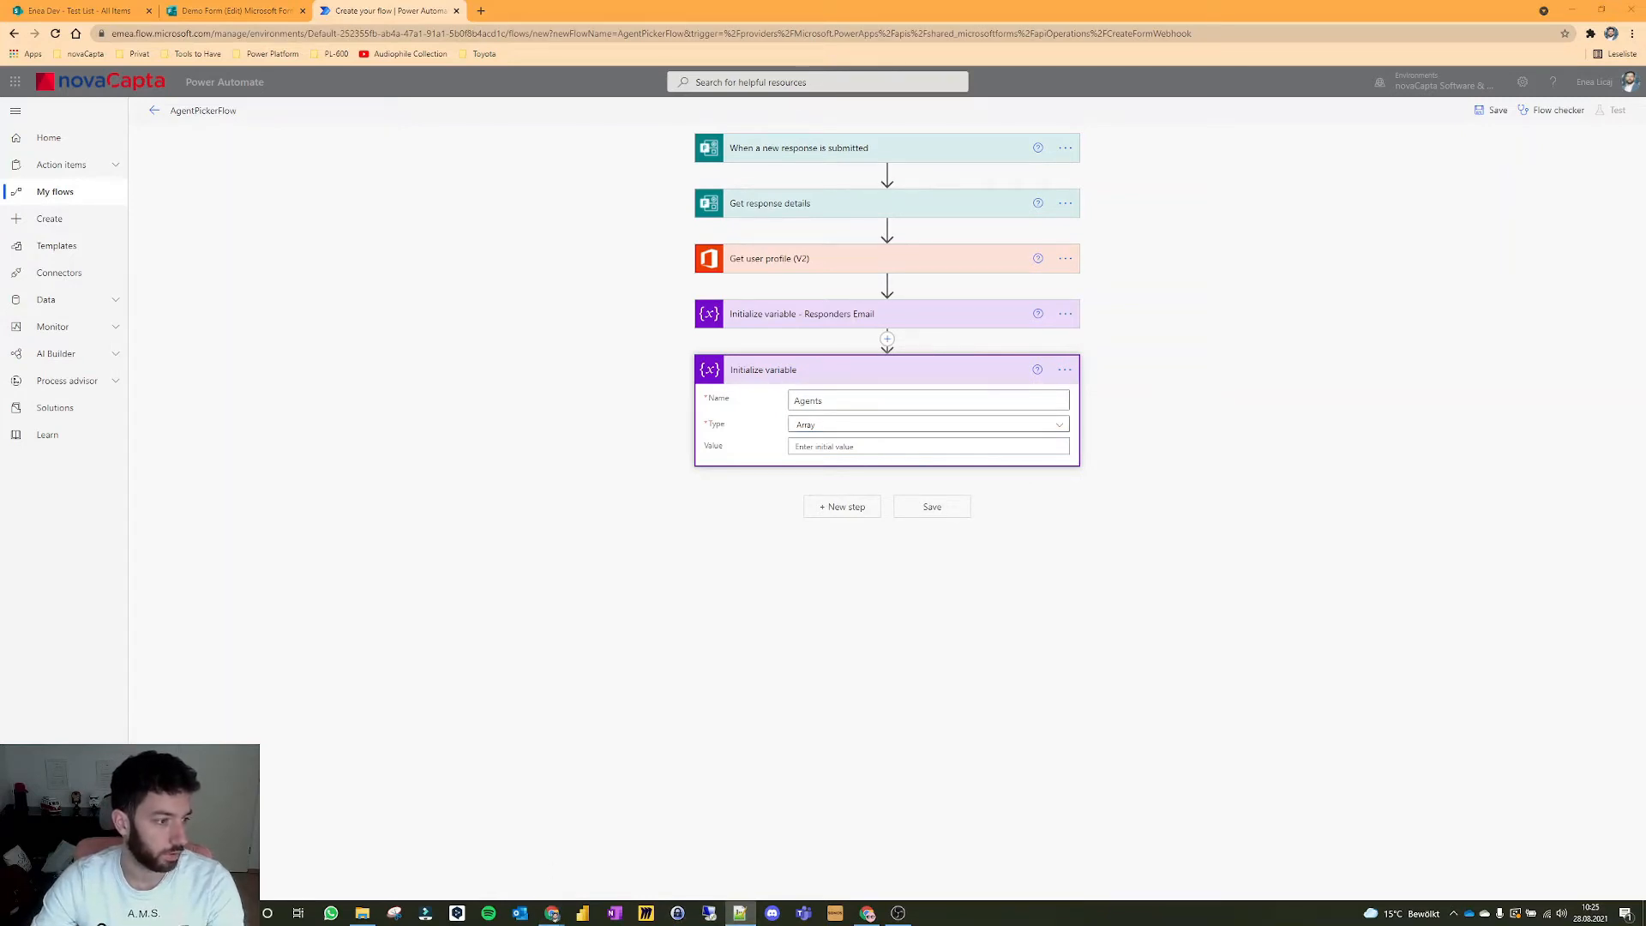
{"action": "left_click", "coordinate": [927, 445]}
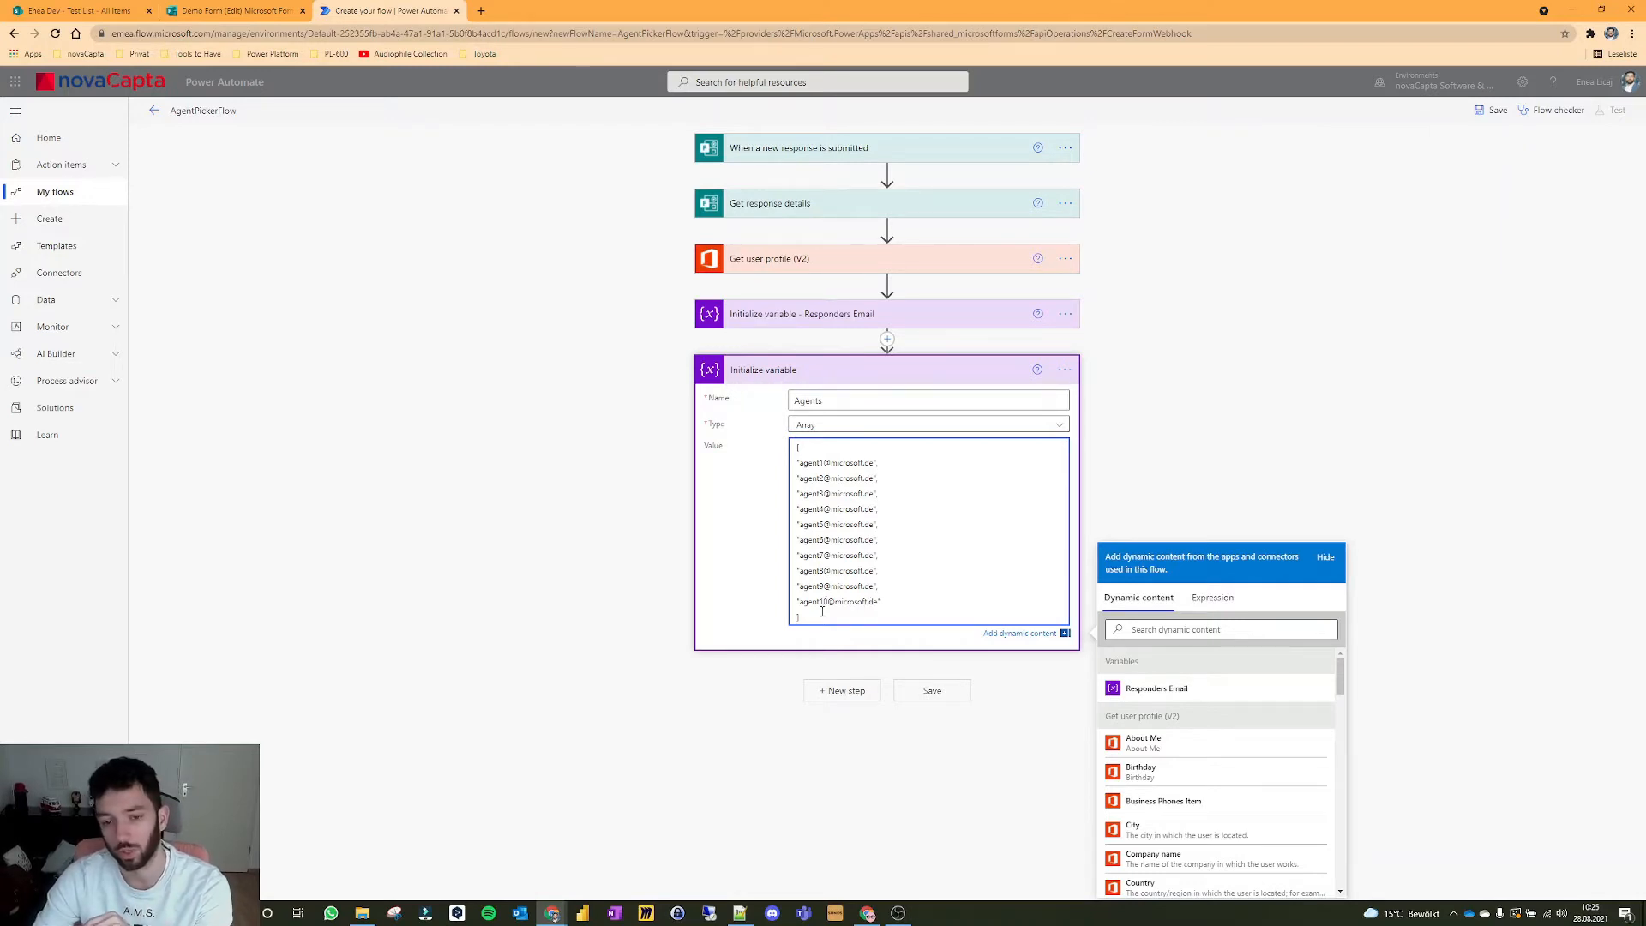
{"action": "left_click_drag", "start_coordinate": [797, 493], "coordinate": [876, 594]}
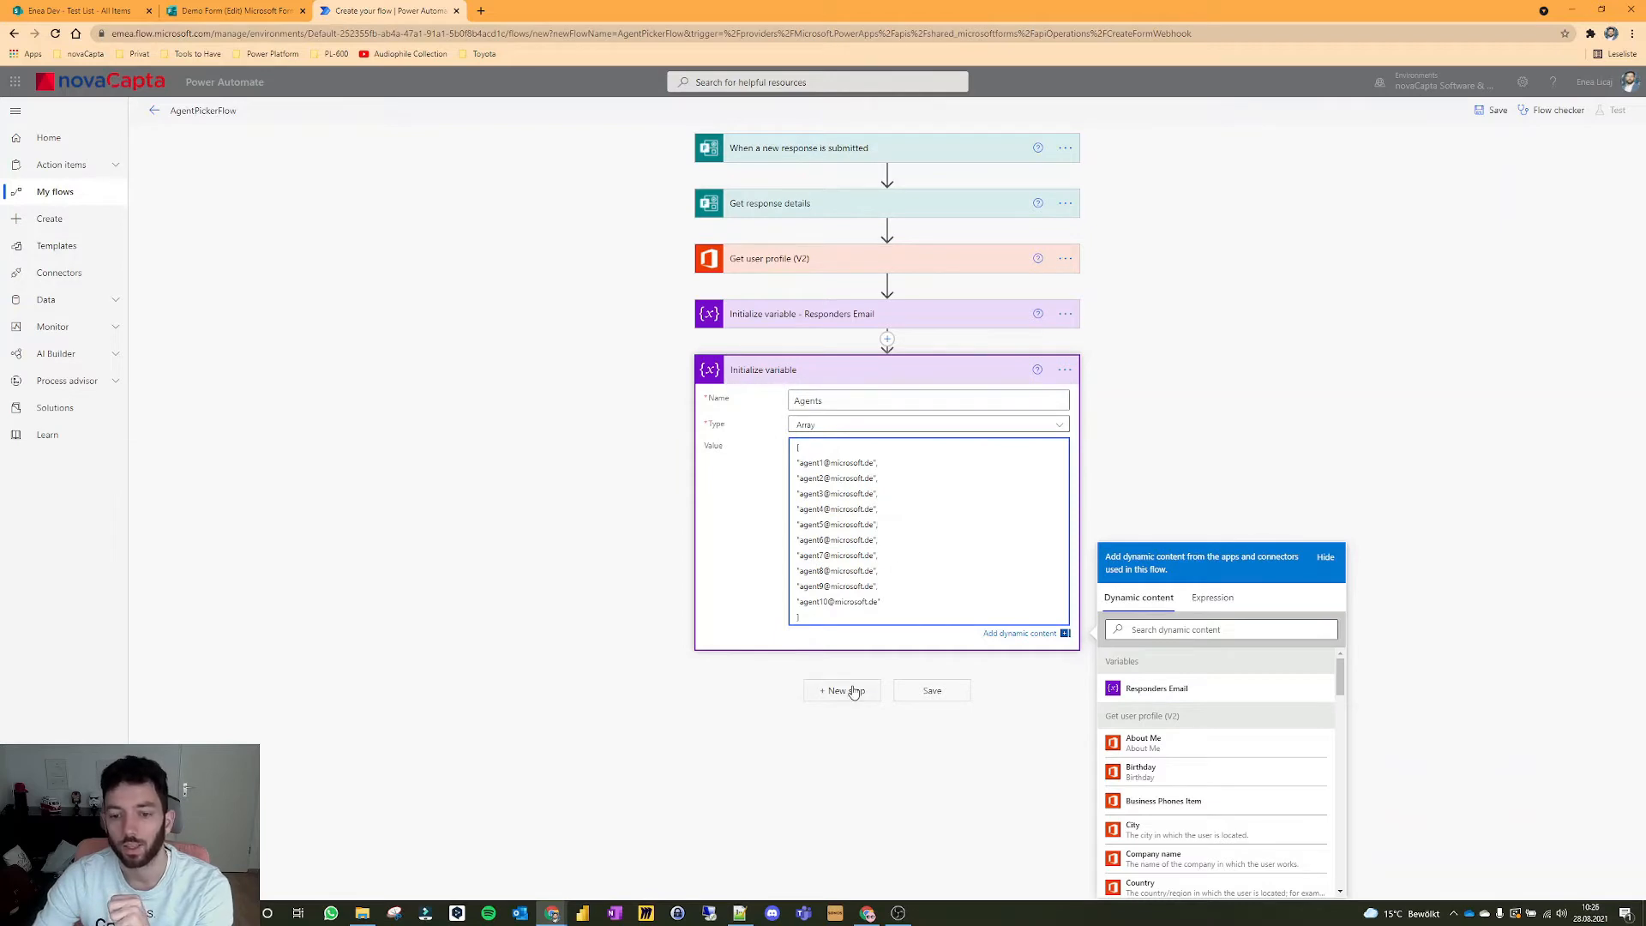
Step: Add a Compose action after the Agents variable
{"action": "left_click", "coordinate": [842, 689]}
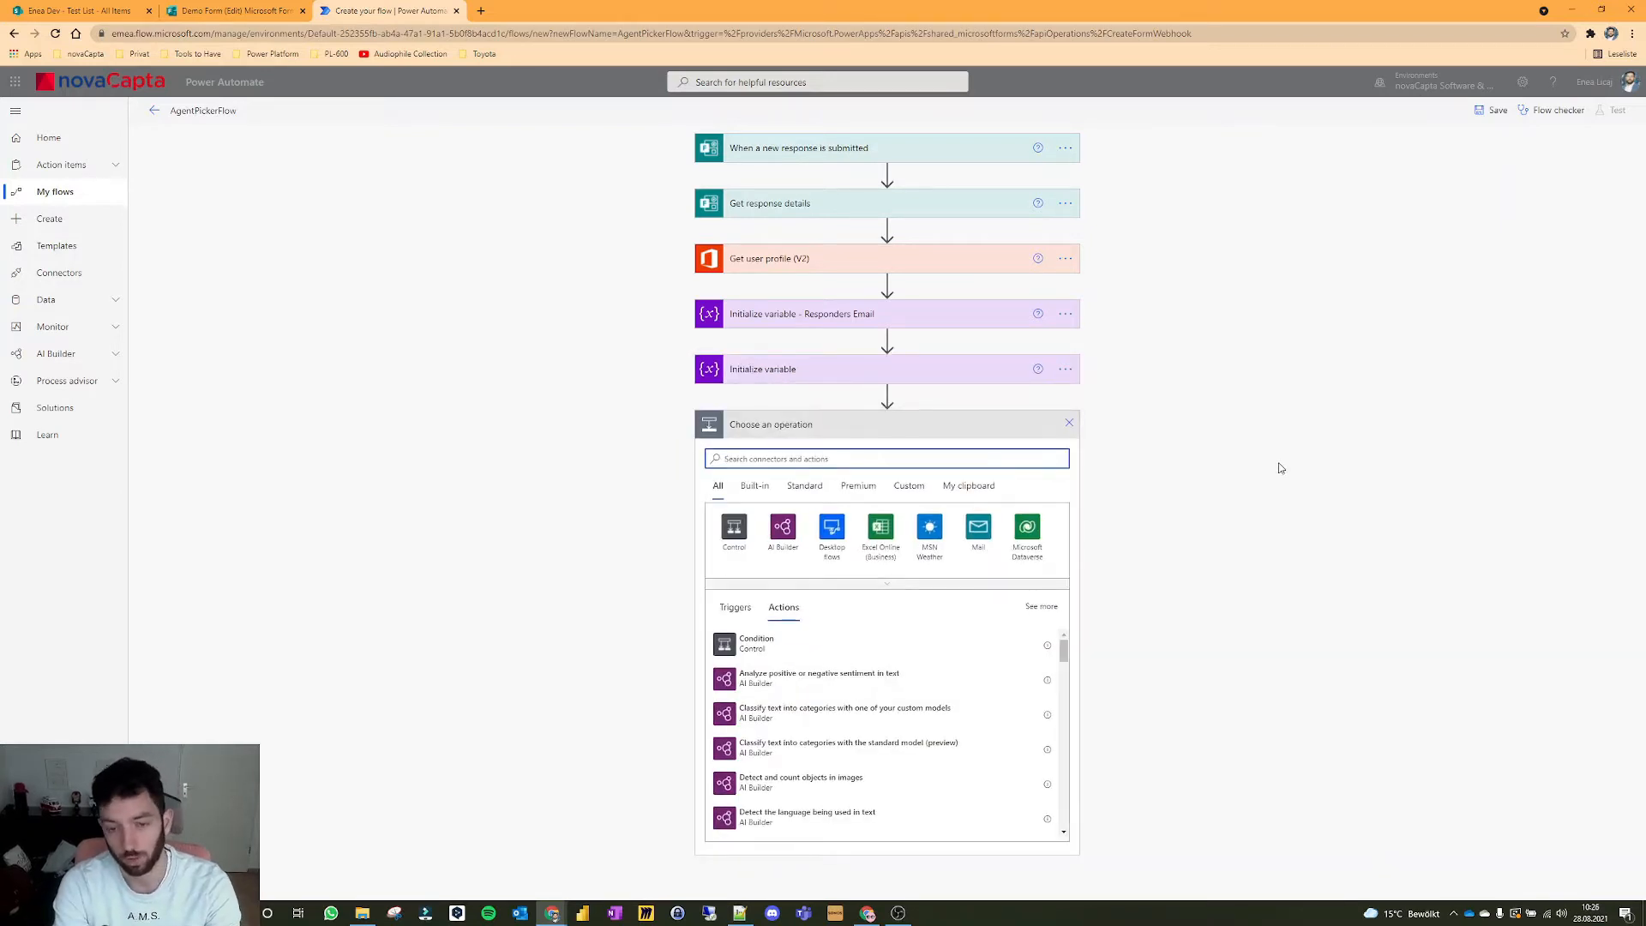
{"action": "type", "text": "compose"}
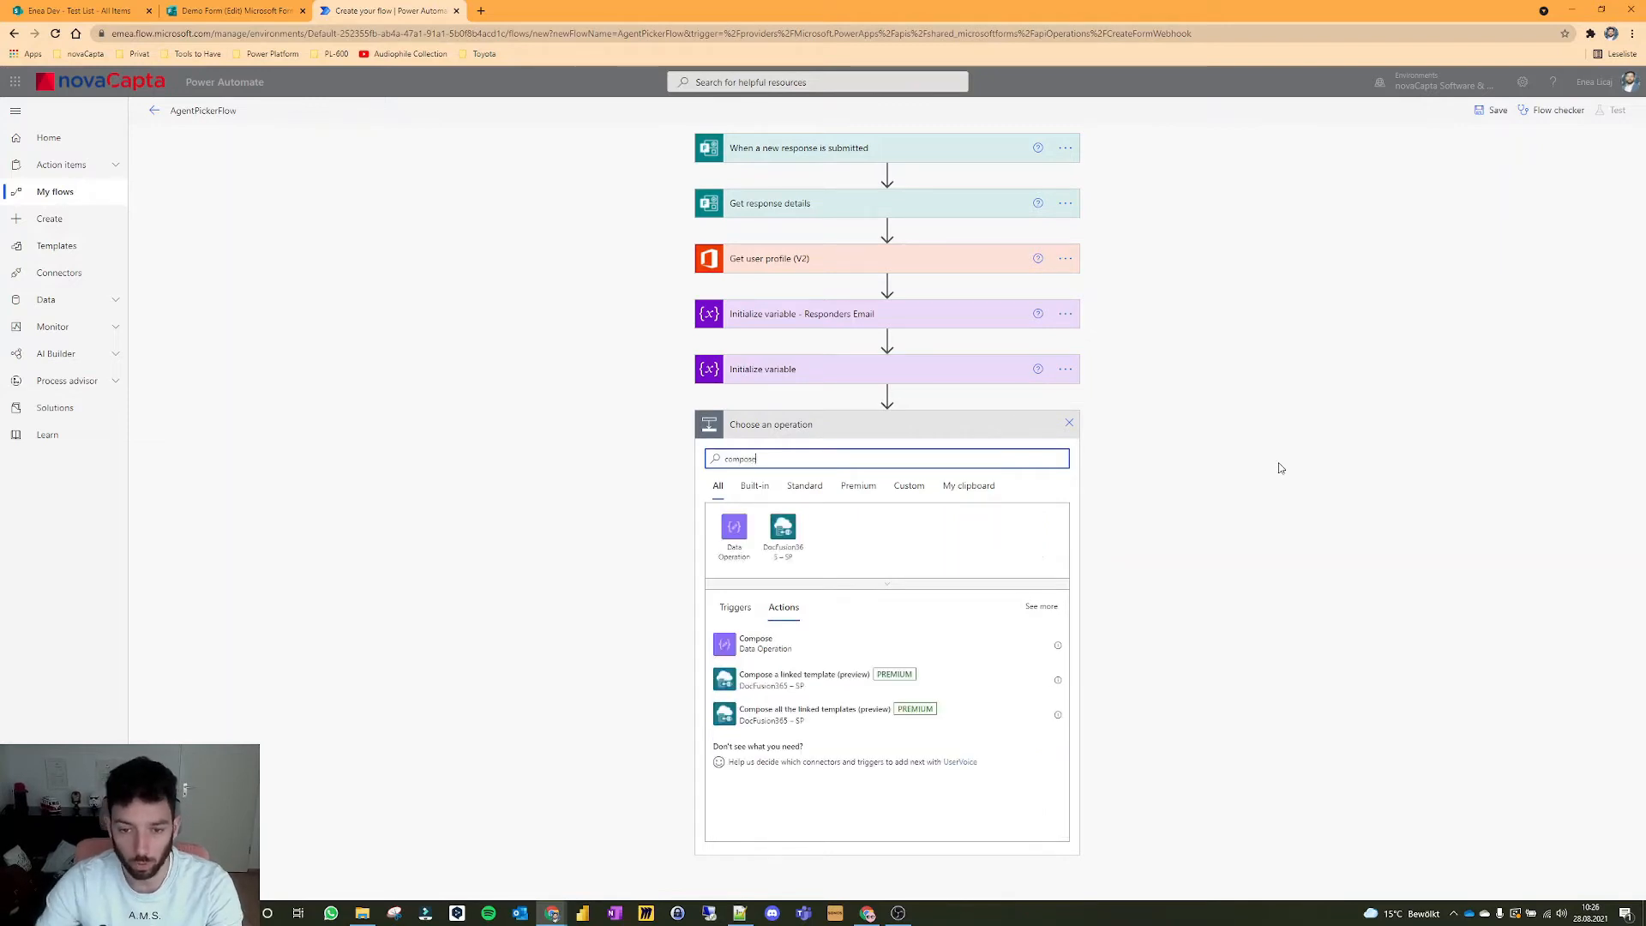
{"action": "left_click", "coordinate": [755, 641]}
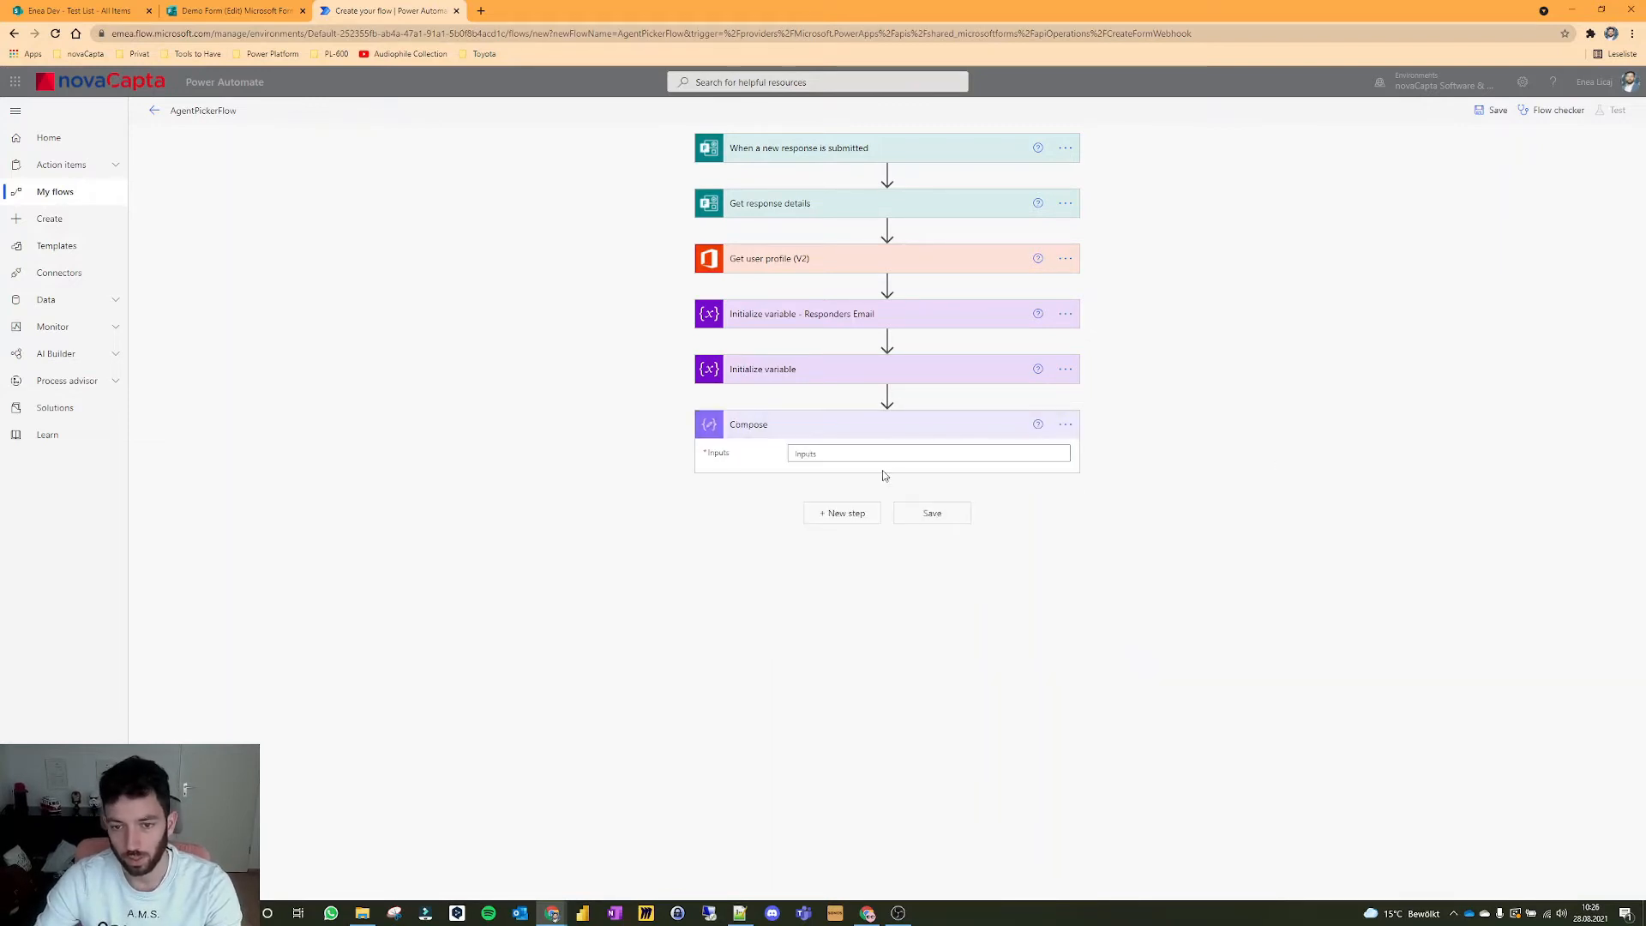
{"action": "left_click", "coordinate": [929, 452]}
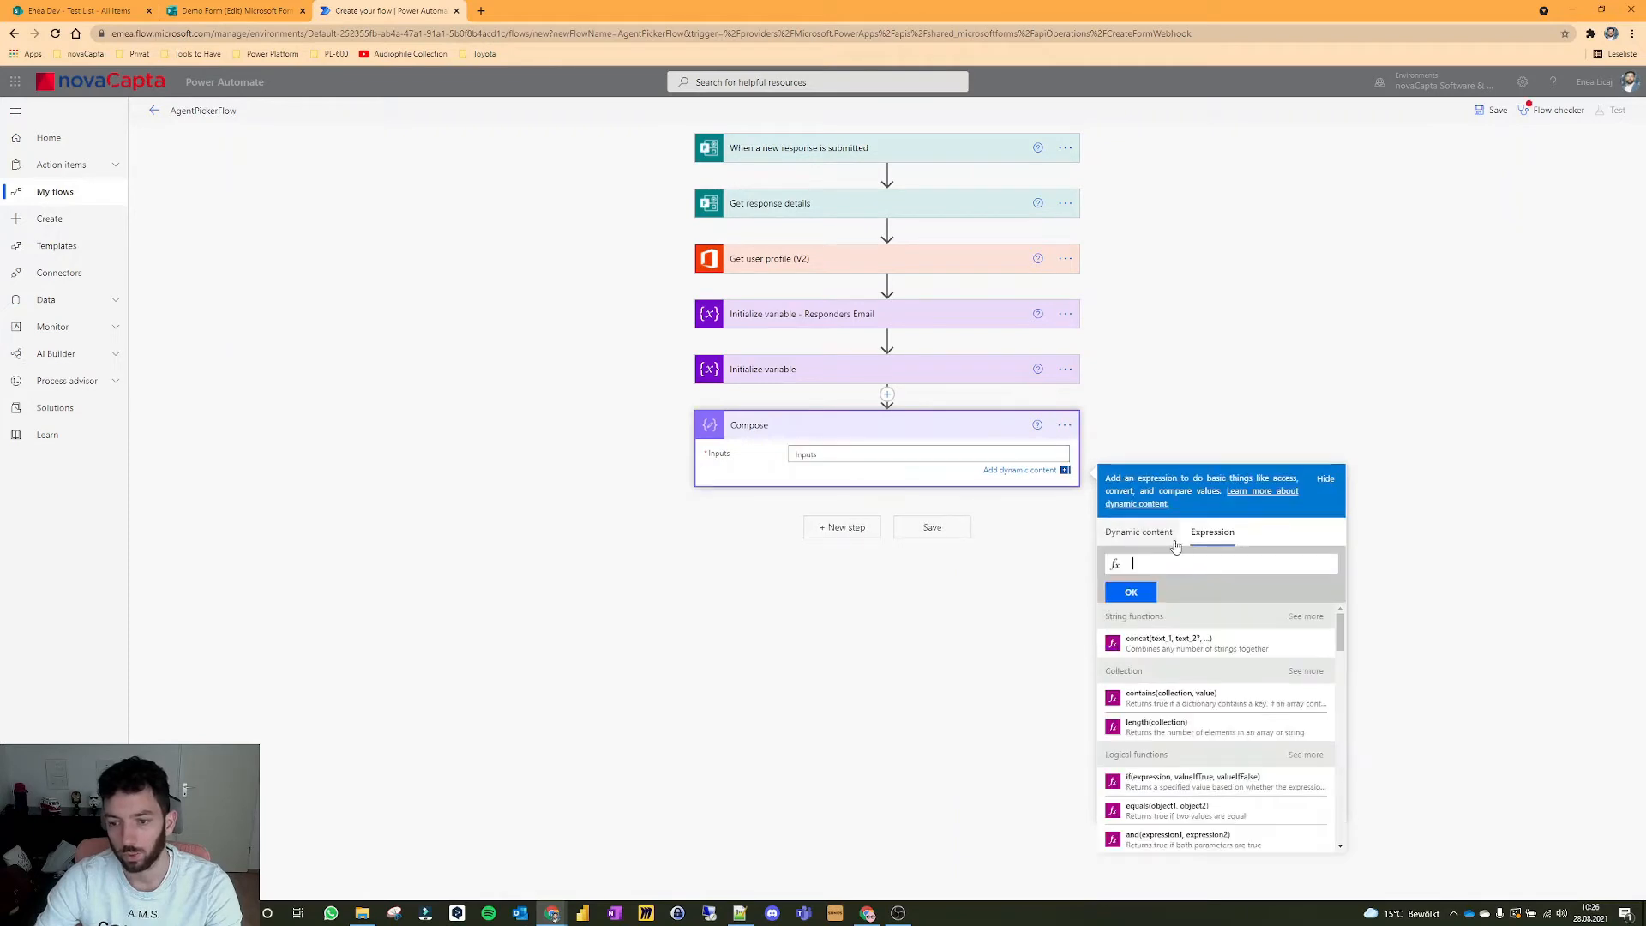
Step: Begin an expression for the Compose input that references the Agents variable
{"action": "left_click", "coordinate": [1138, 532]}
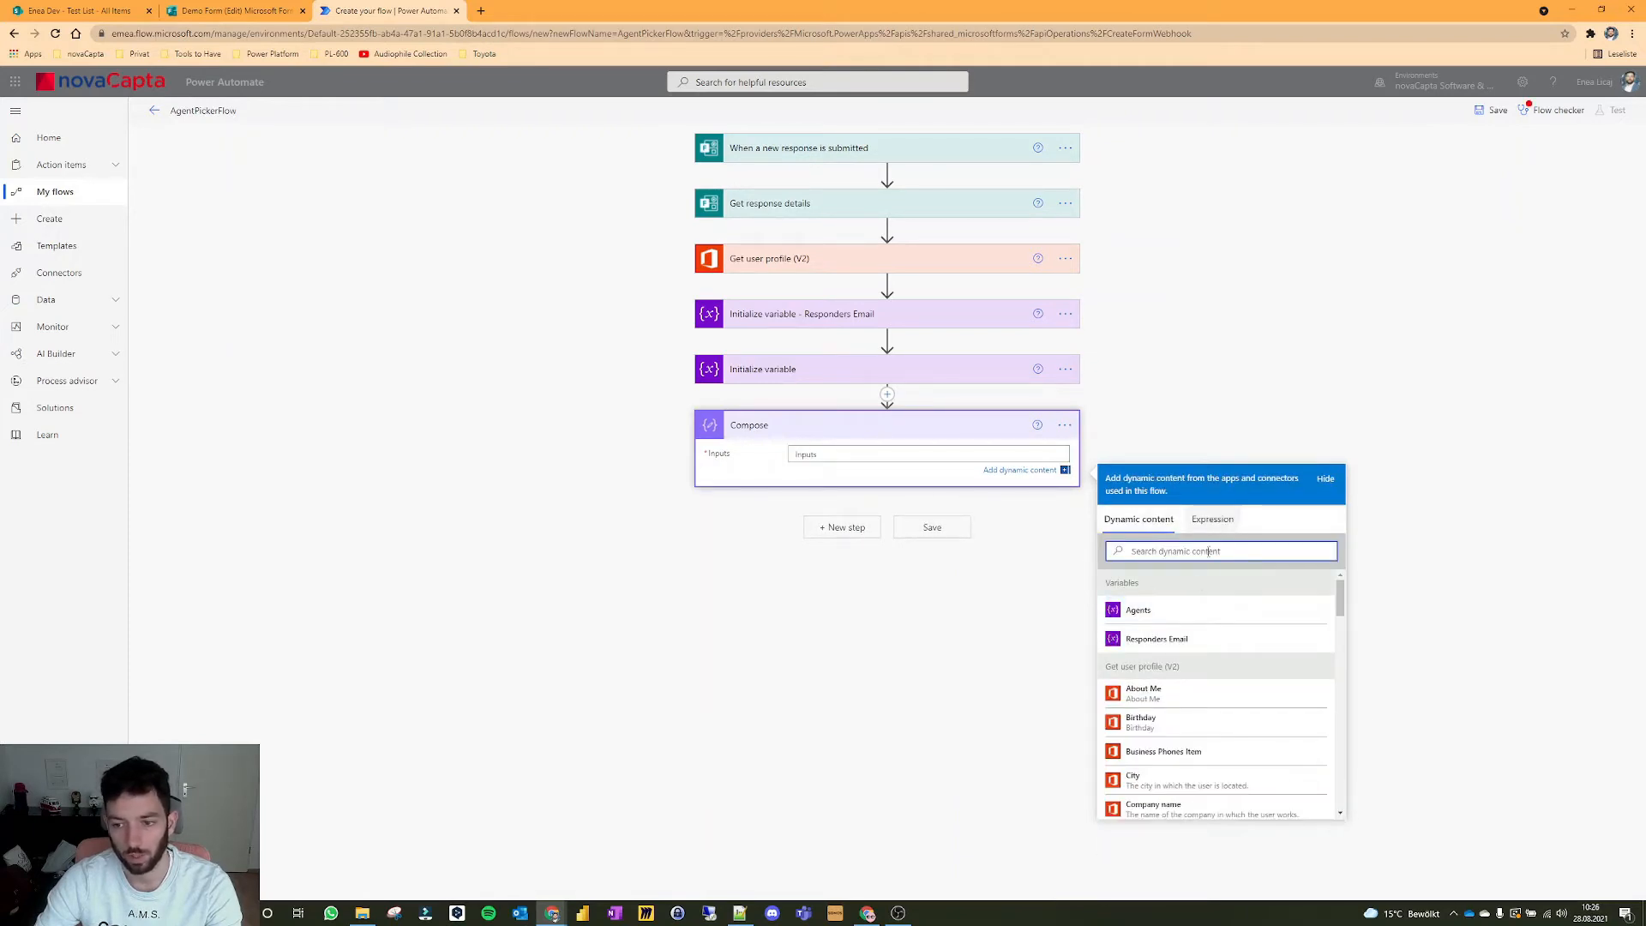
{"action": "left_click", "coordinate": [1212, 518]}
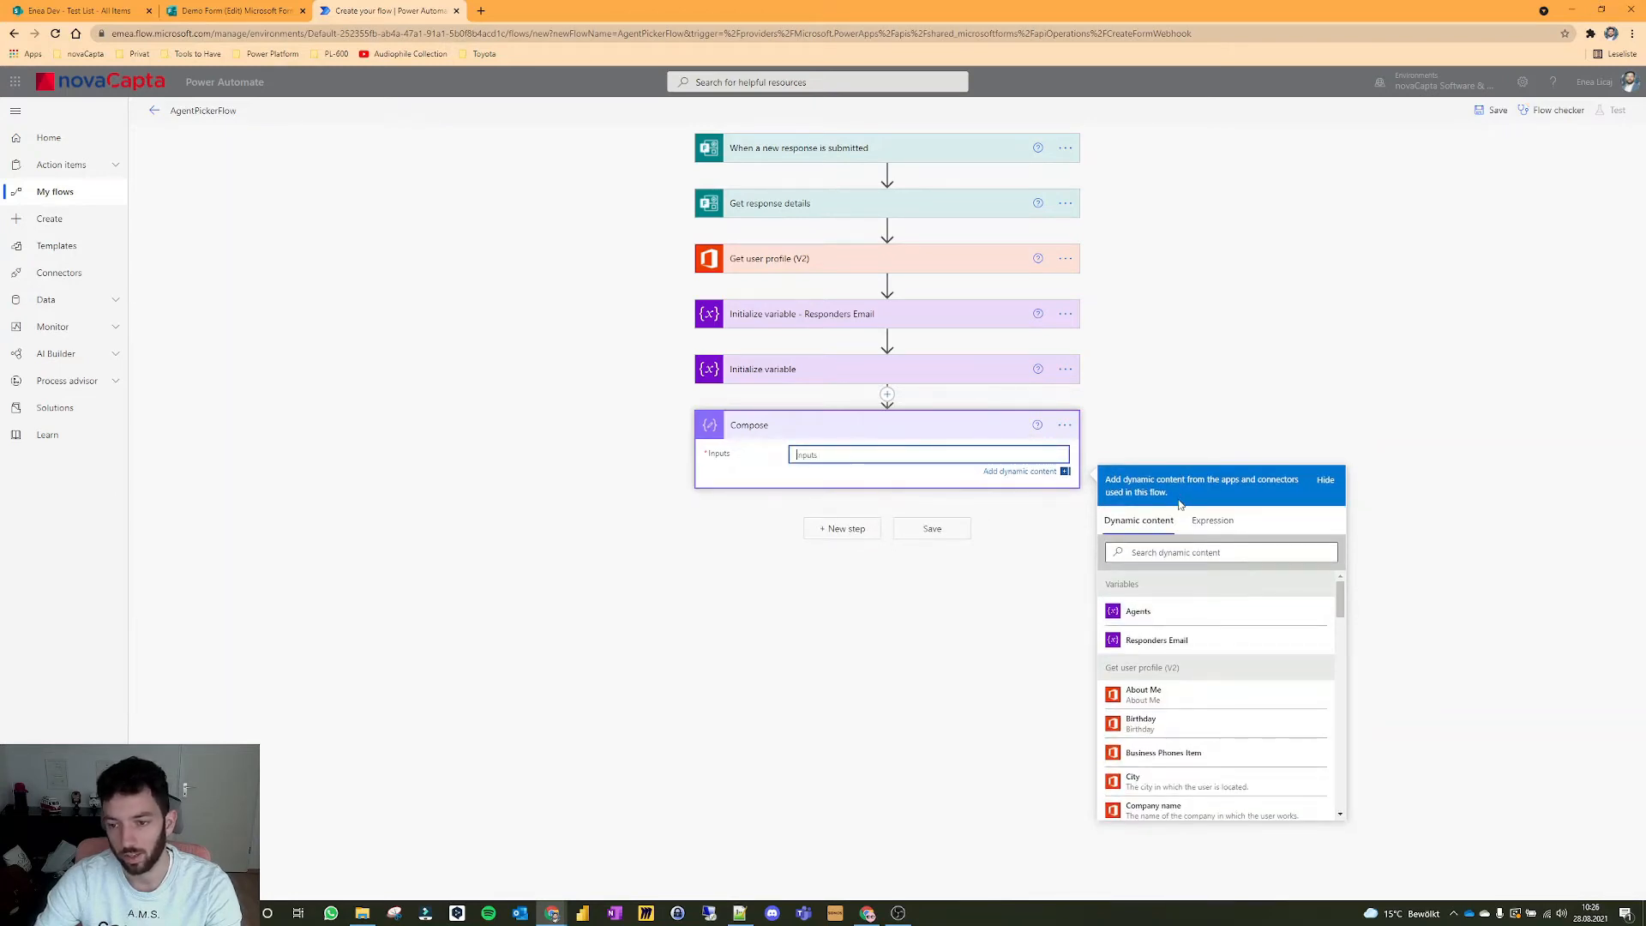
{"action": "left_click", "coordinate": [1211, 520]}
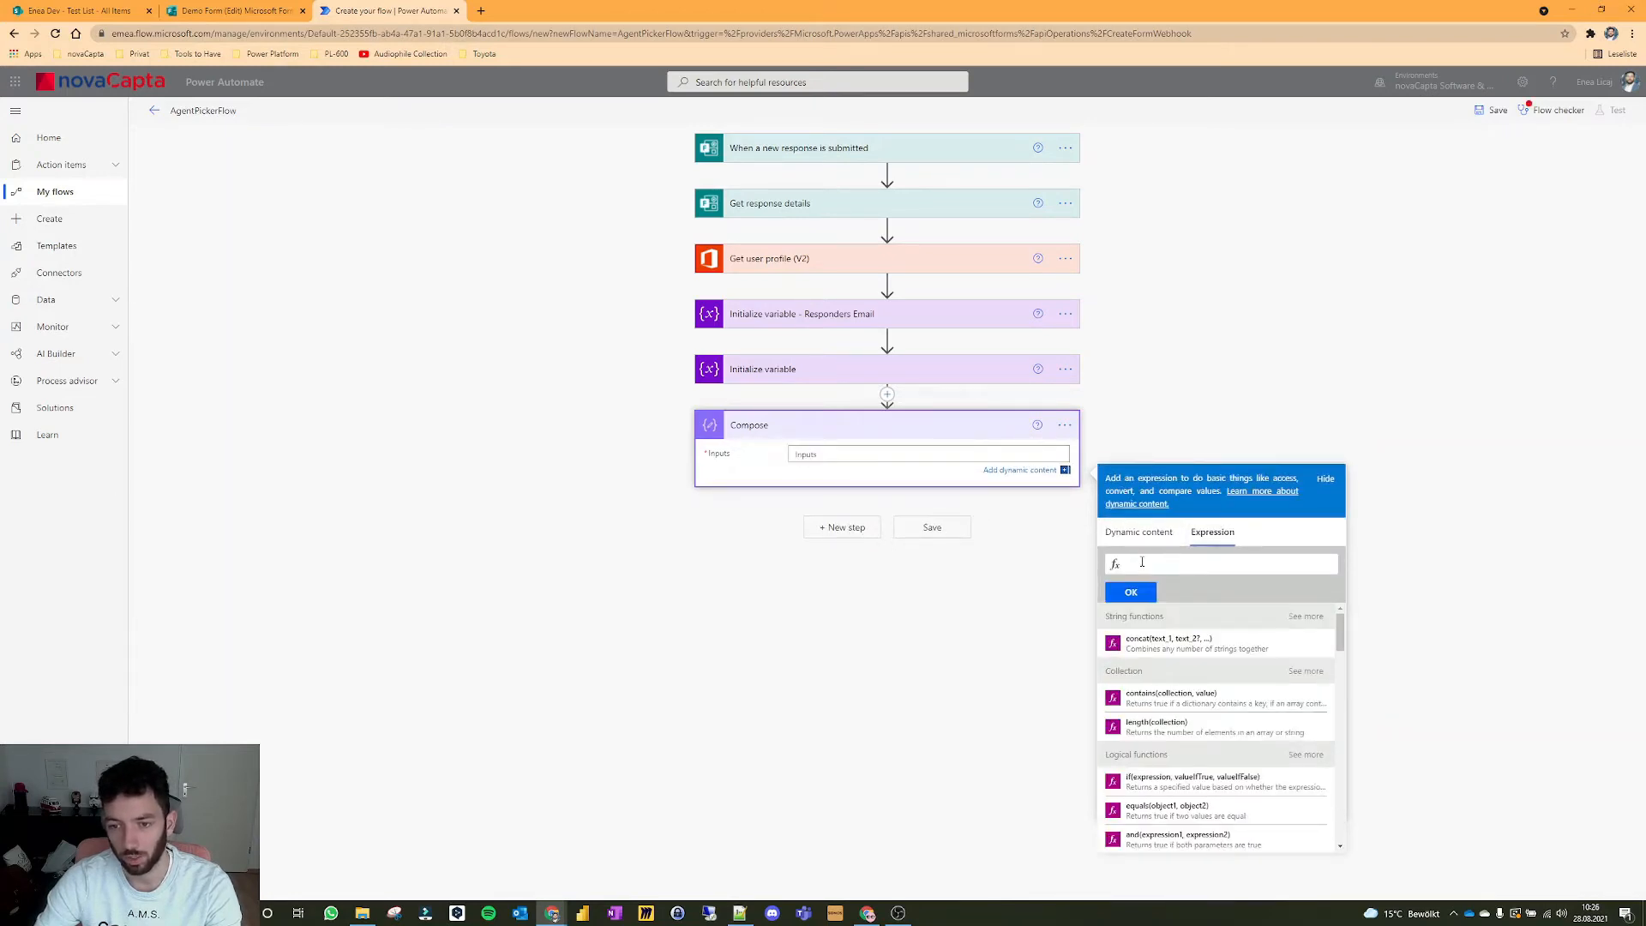
{"action": "left_click", "coordinate": [1138, 531]}
{"action": "type", "text": "variables('Agents')"}
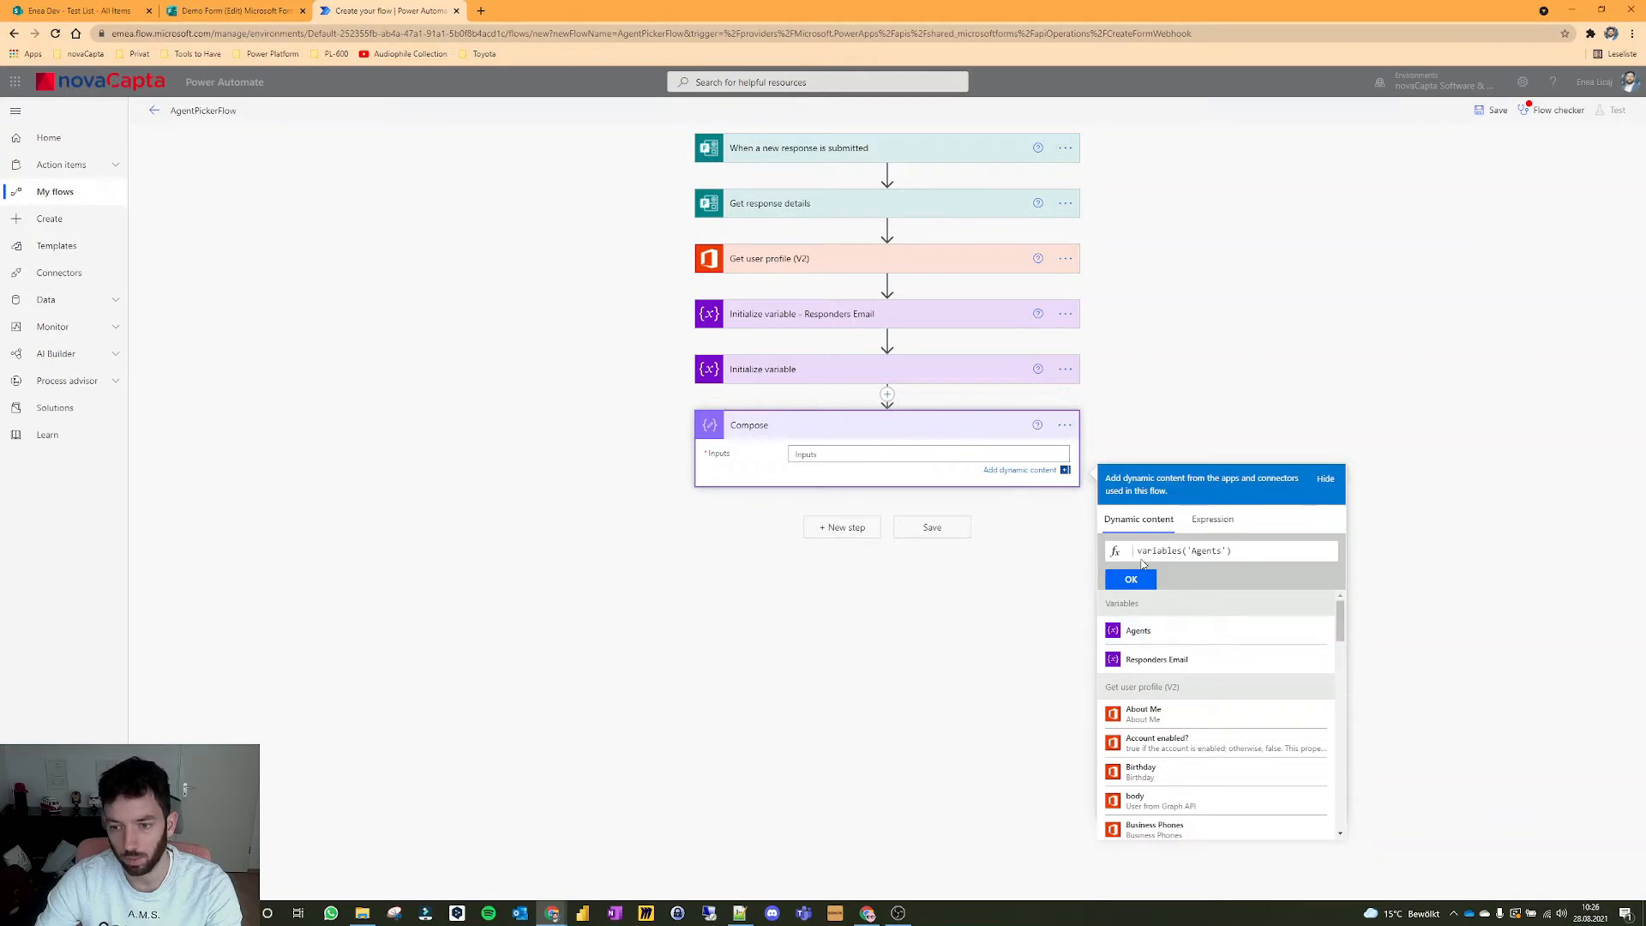
{"action": "mouse_move", "coordinate": [1195, 592]}
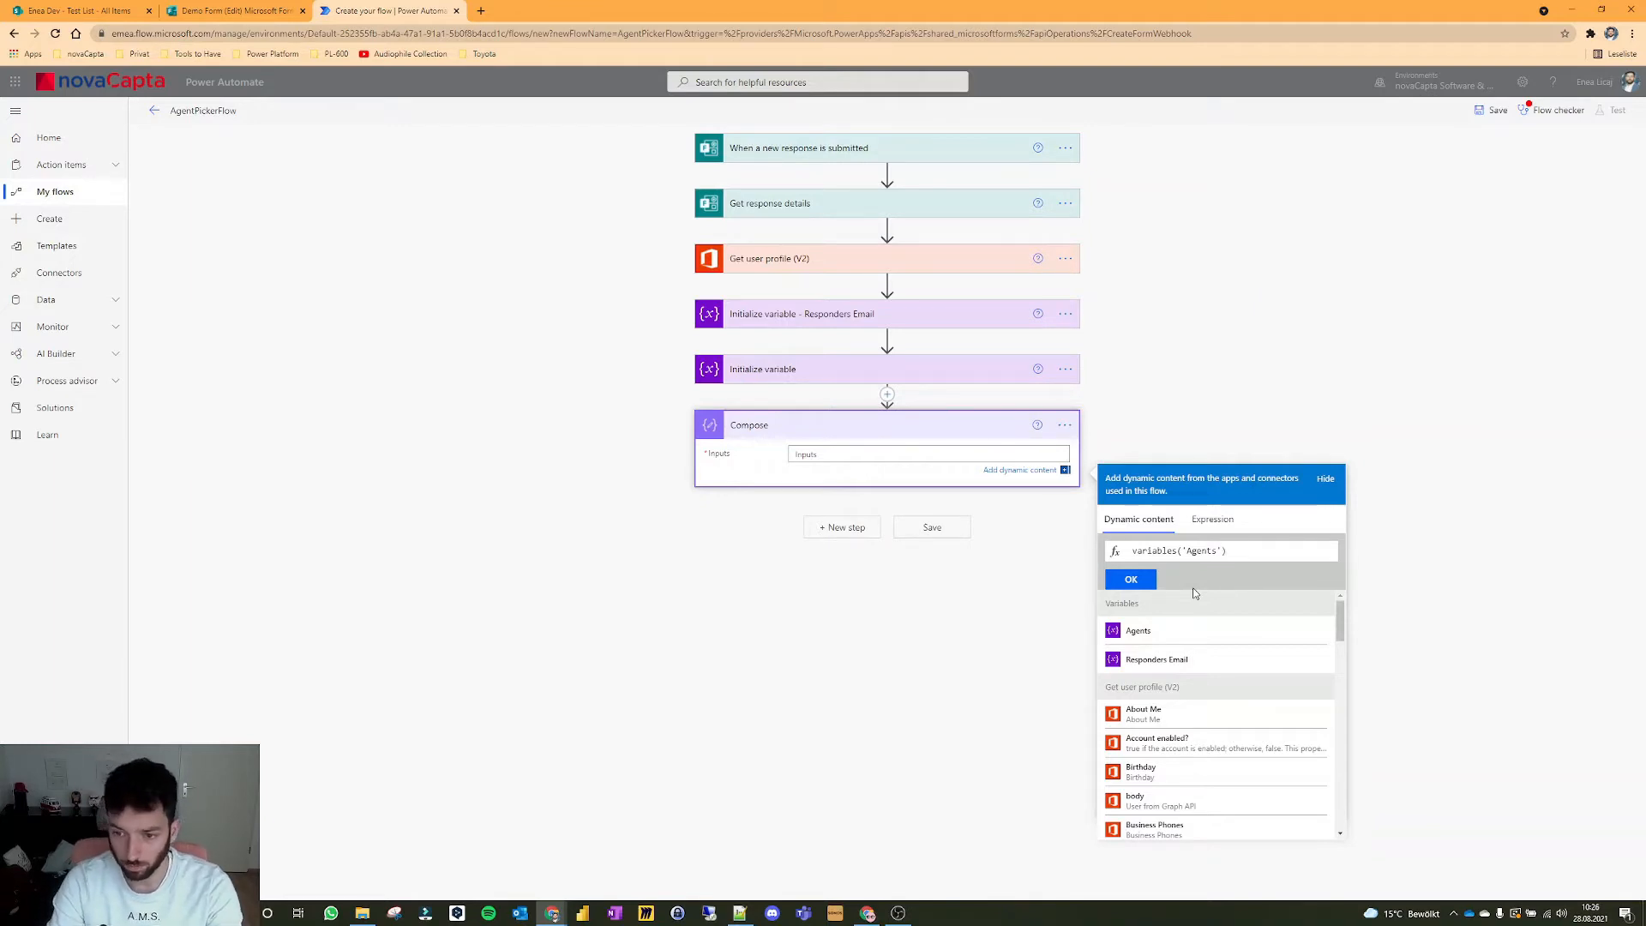
{"action": "left_click", "coordinate": [1212, 518]}
{"action": "type", "text": "rand("}
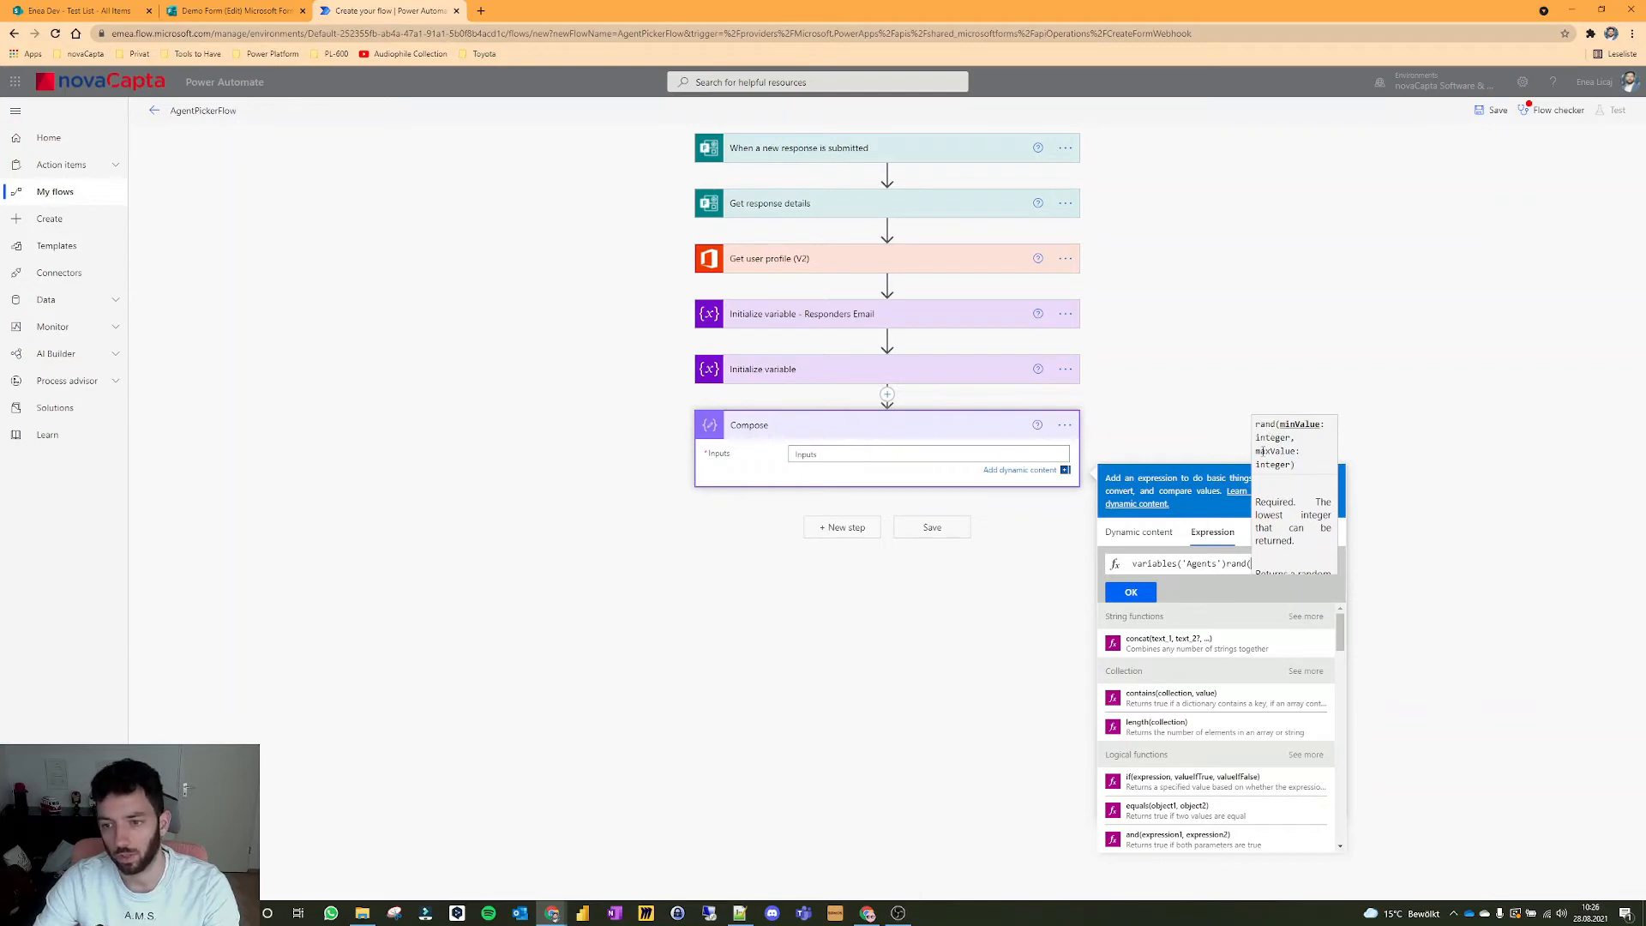
{"action": "mouse_move", "coordinate": [847, 382]}
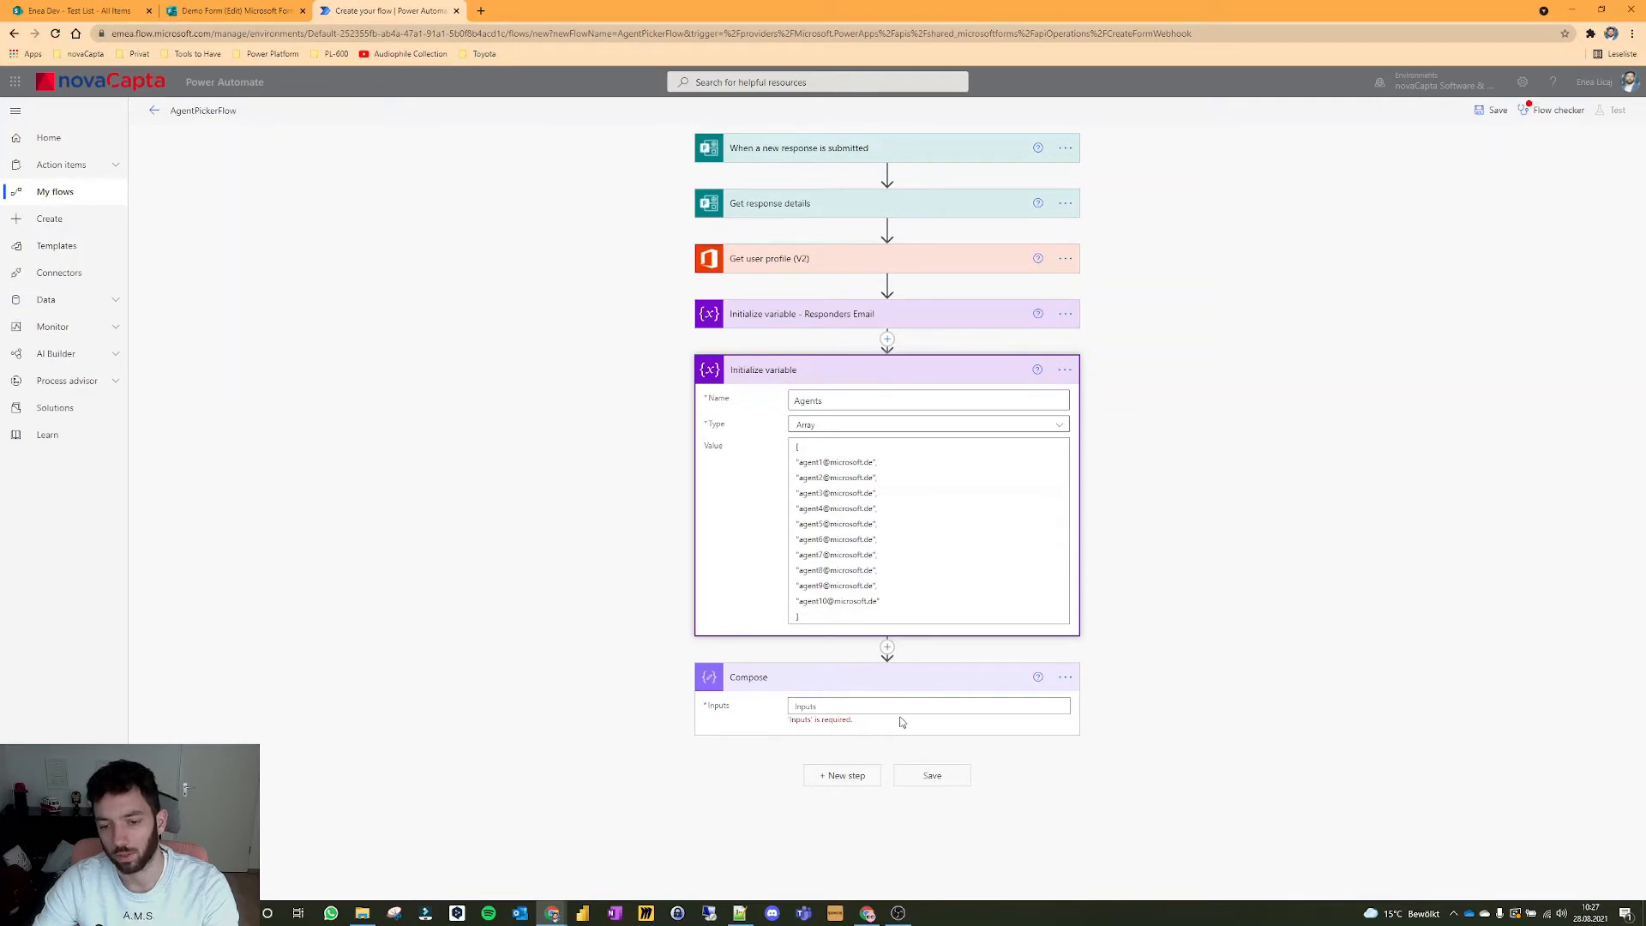
{"action": "mouse_move", "coordinate": [866, 530]}
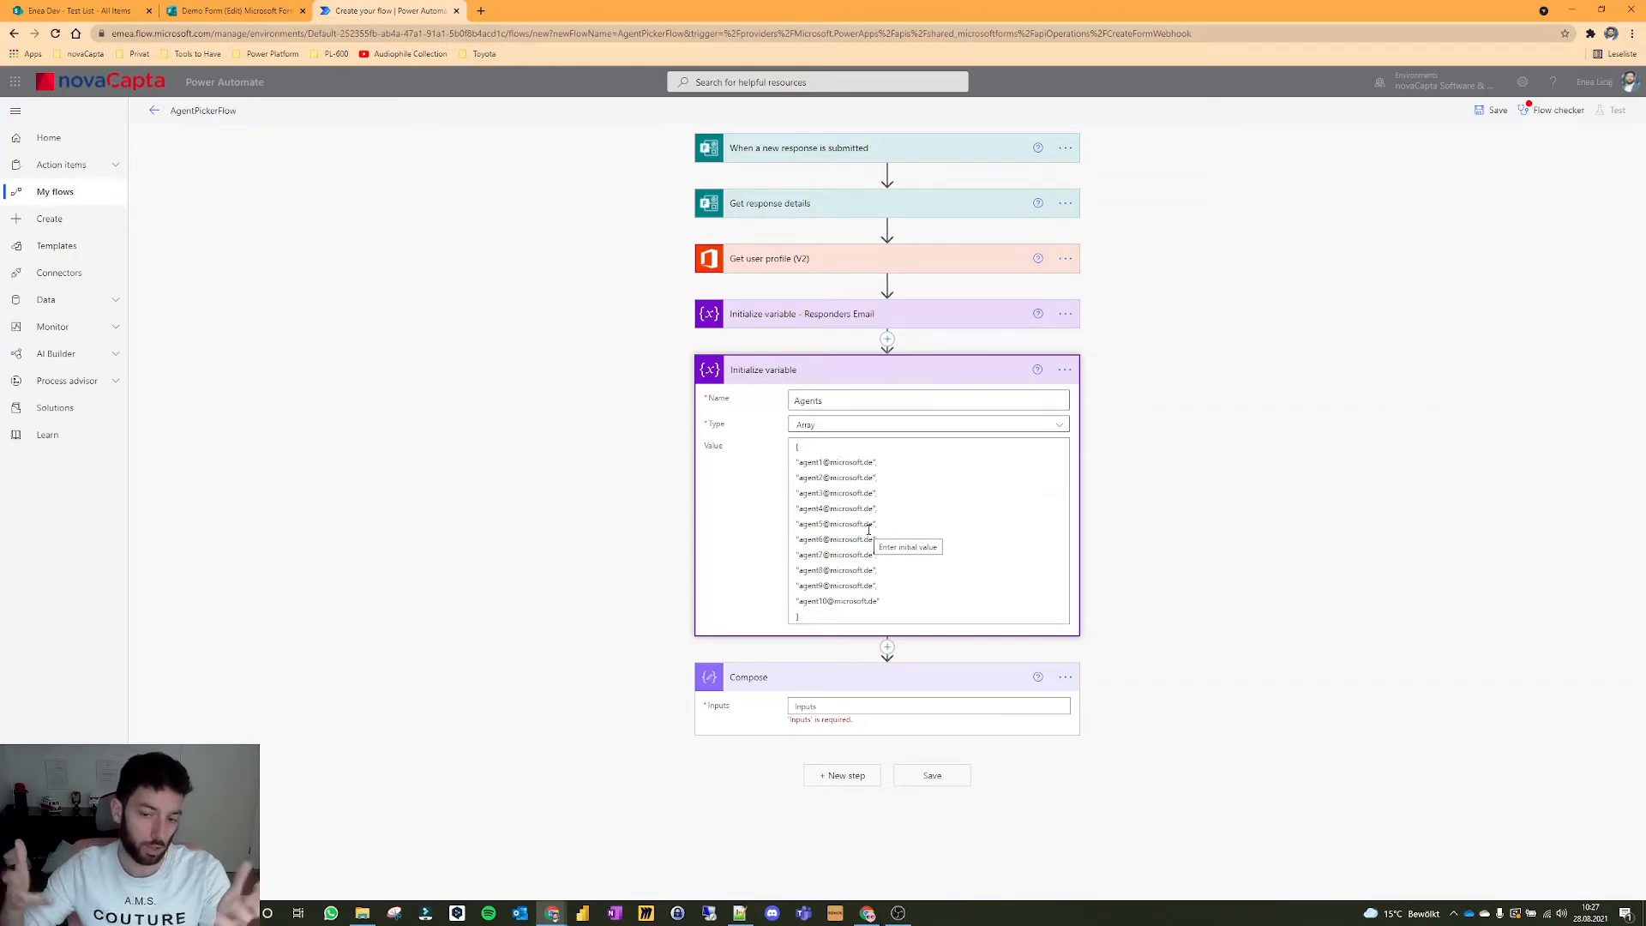
Step: Set the Compose input to variables('Agents')[rand(...)] so it picks a random agent
{"action": "left_click", "coordinate": [928, 706]}
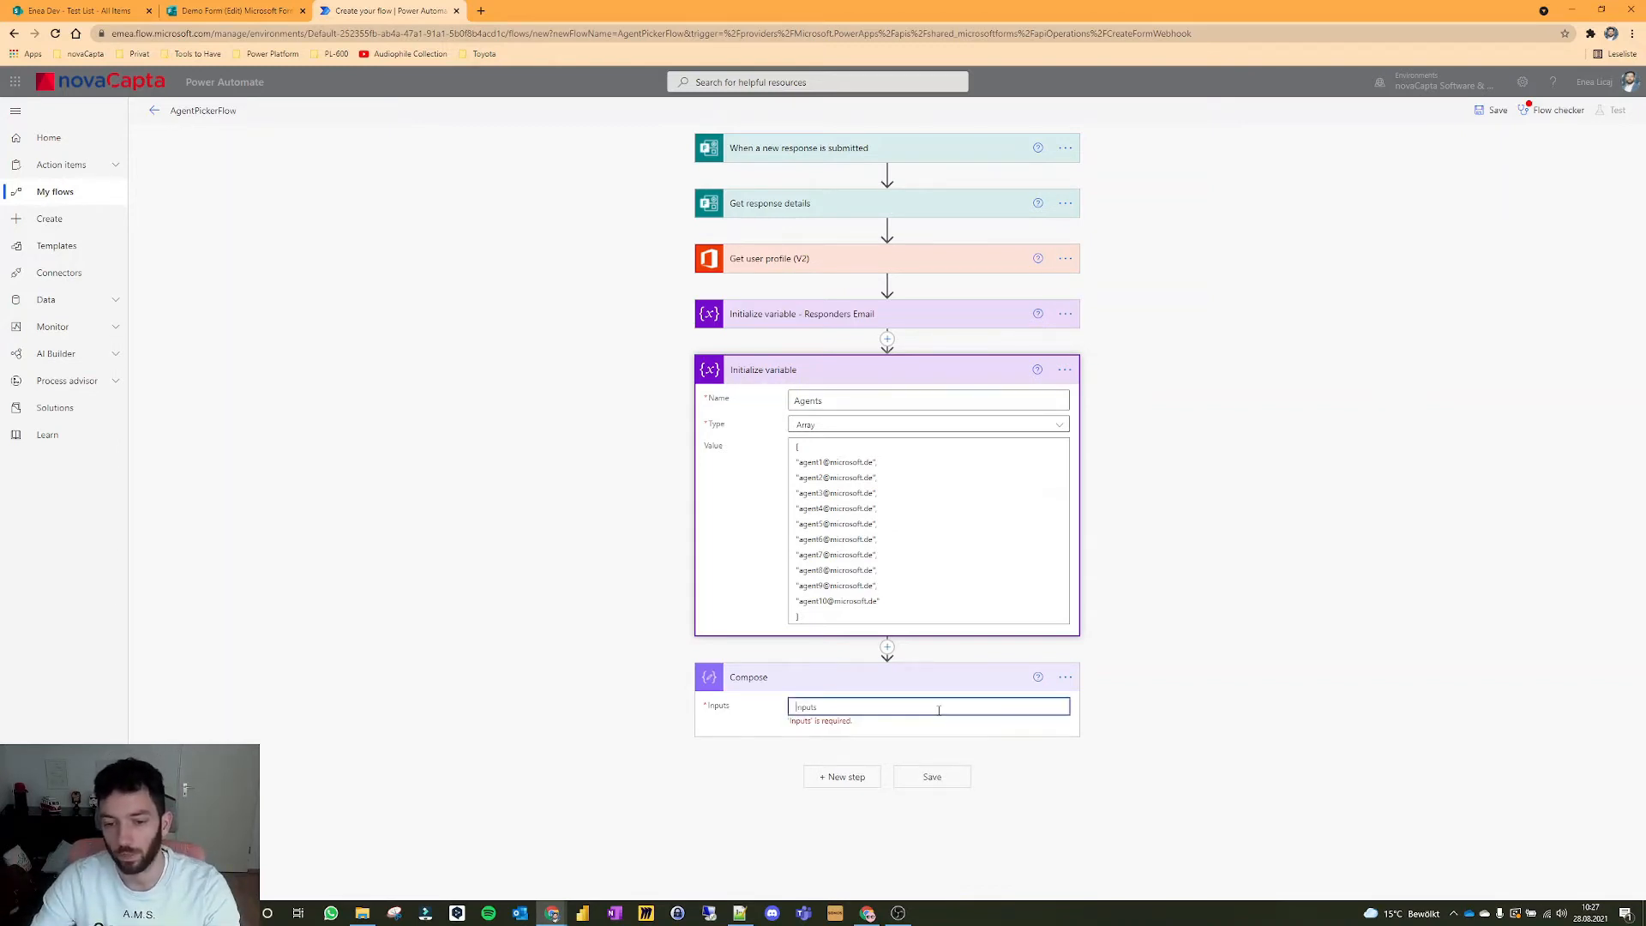
{"action": "left_click", "coordinate": [927, 706]}
{"action": "type", "text": "variables('Agents')["}
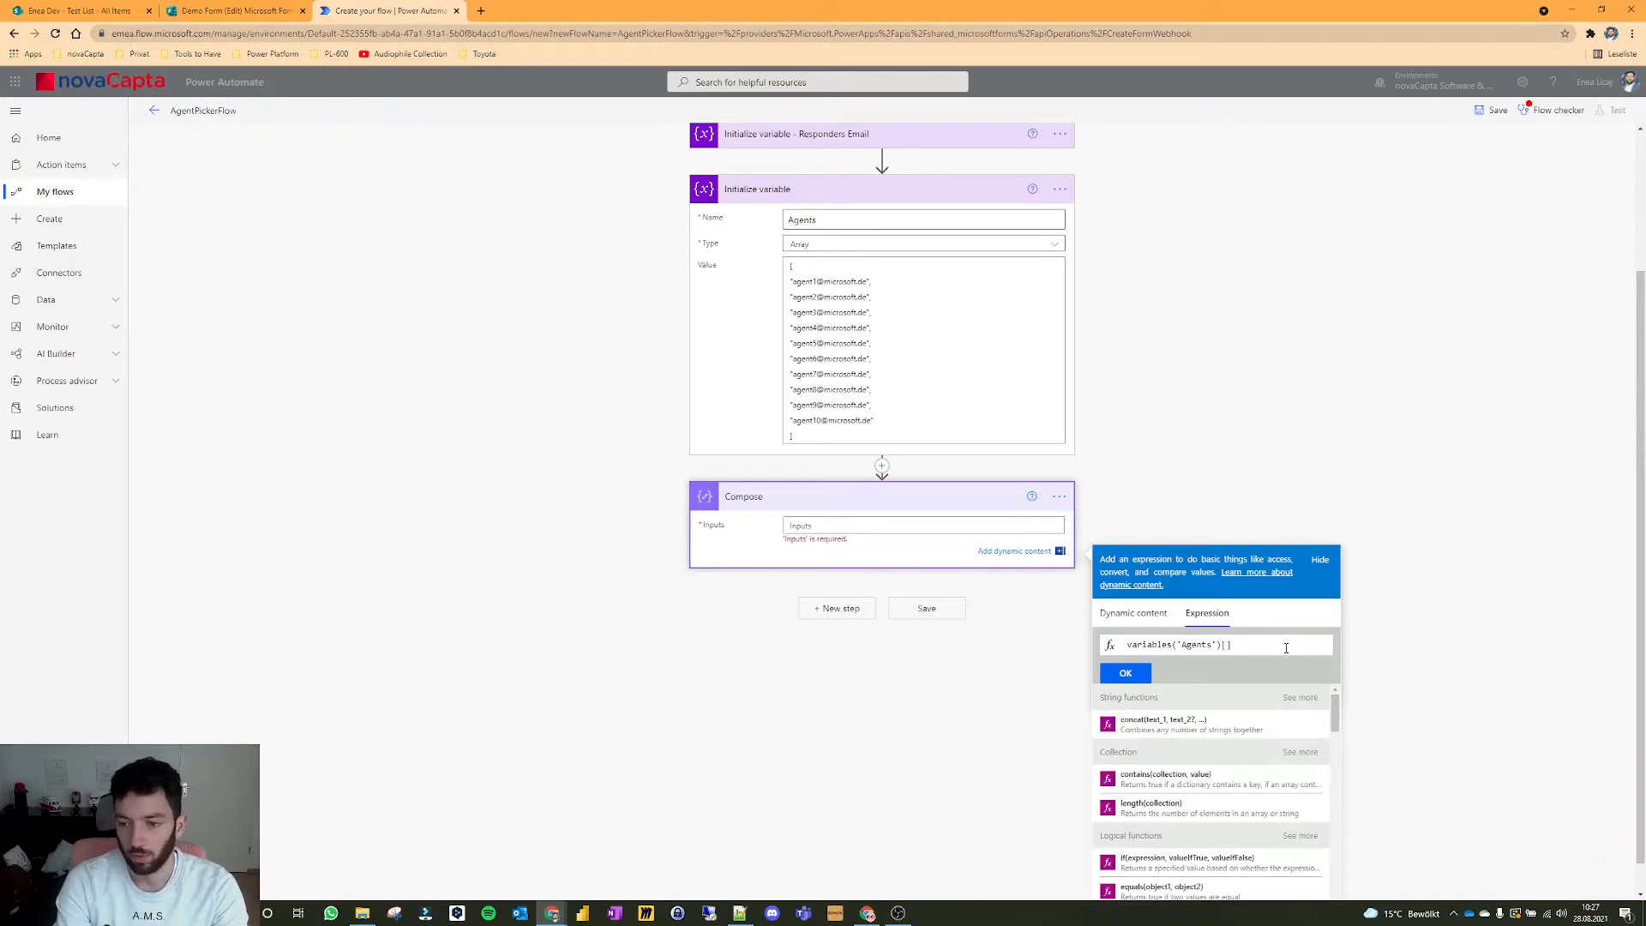
{"action": "type", "text": "rand"}
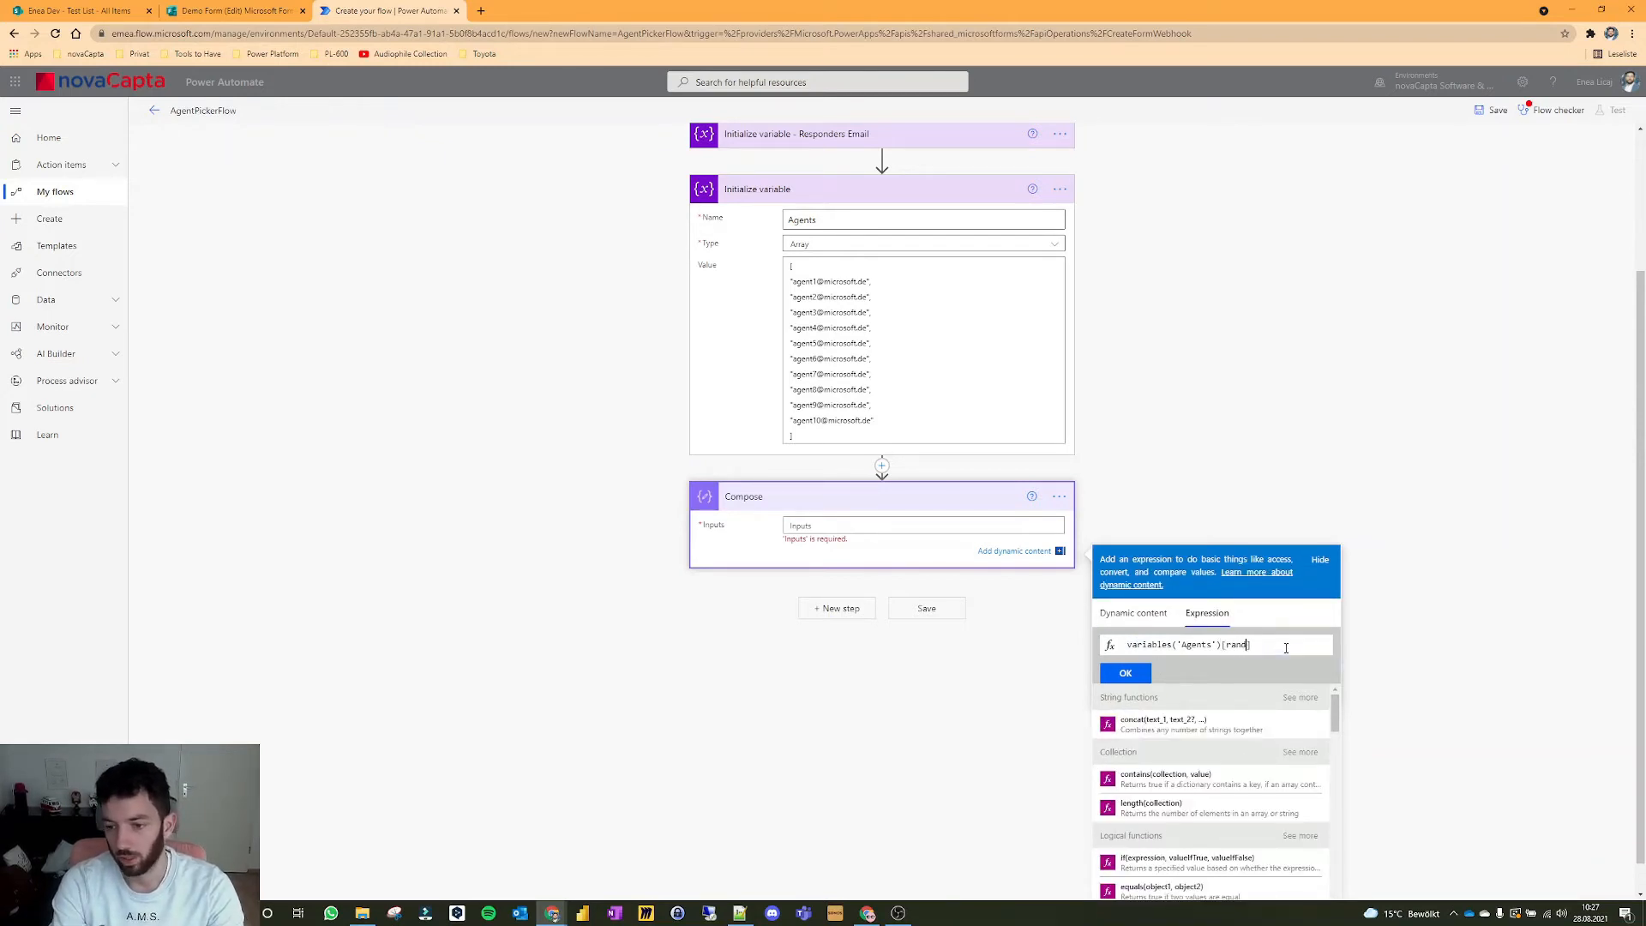
{"action": "type", "text": "()"}
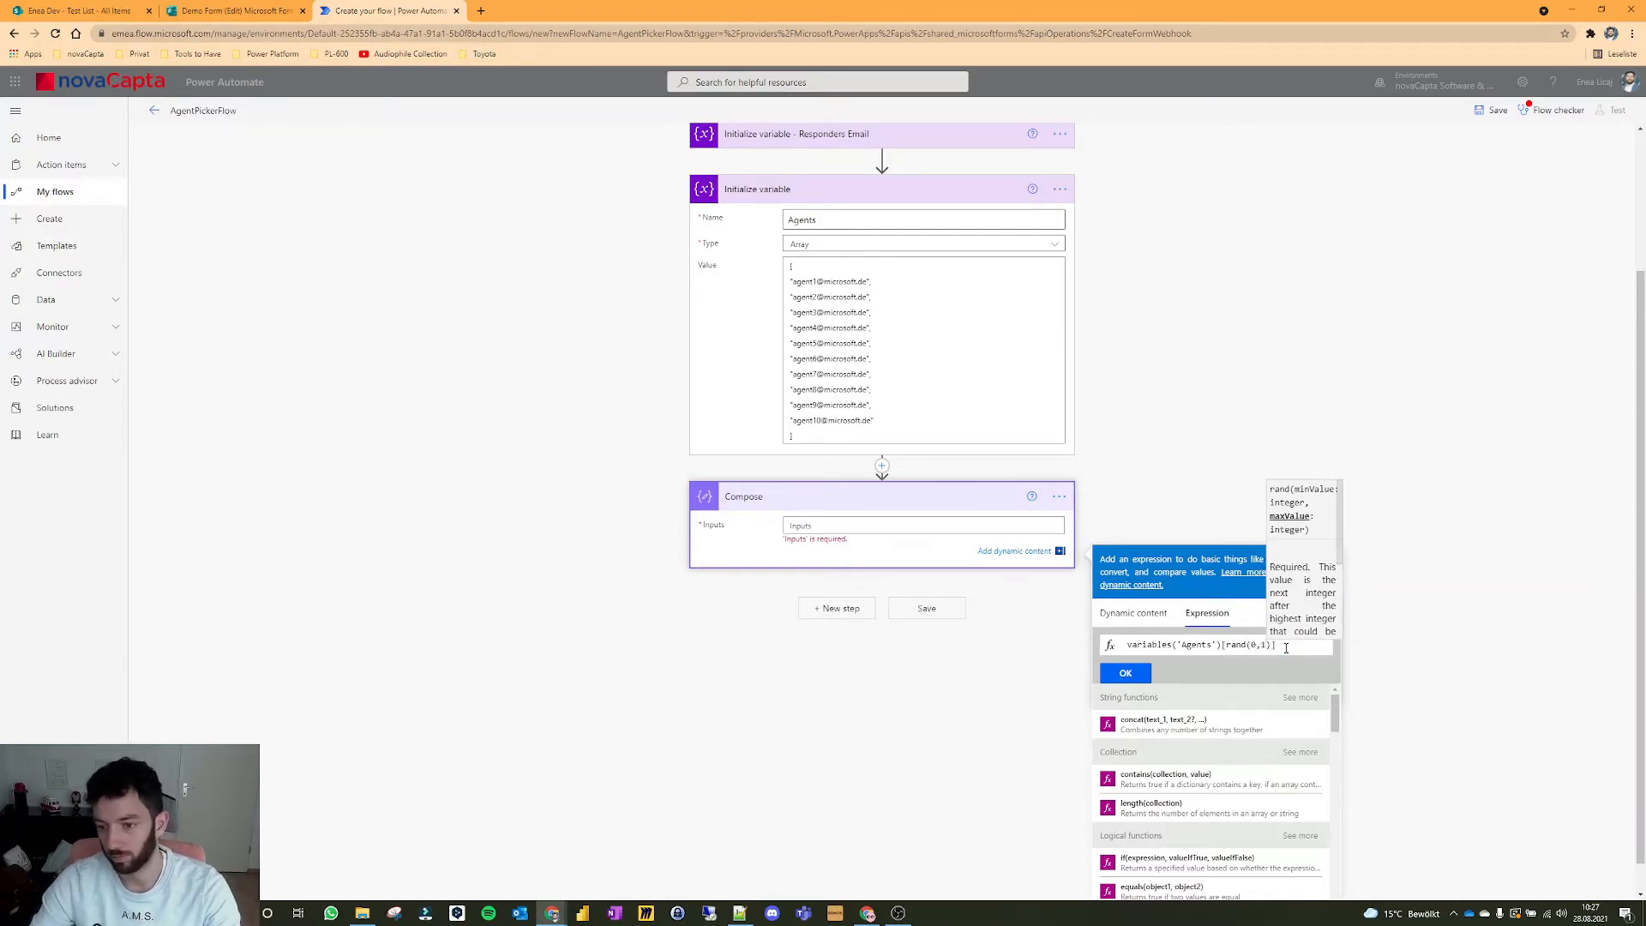
{"action": "left_click", "coordinate": [1125, 672]}
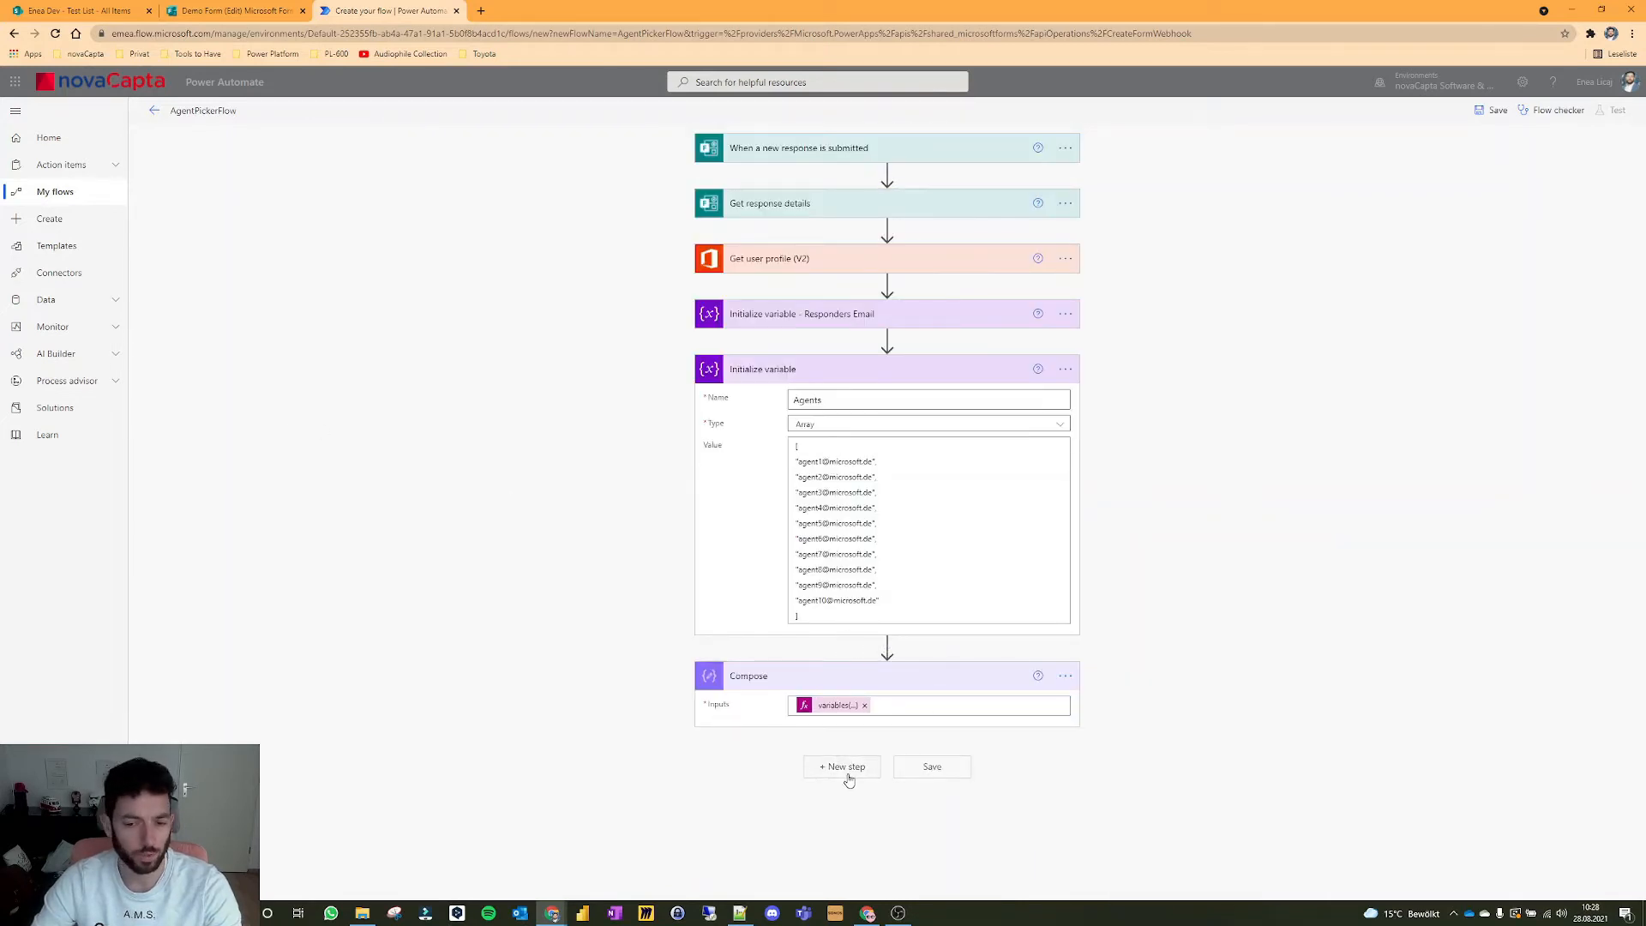
Step: Add a SharePoint Create item action targeting the site's Test List
{"action": "left_click", "coordinate": [841, 767]}
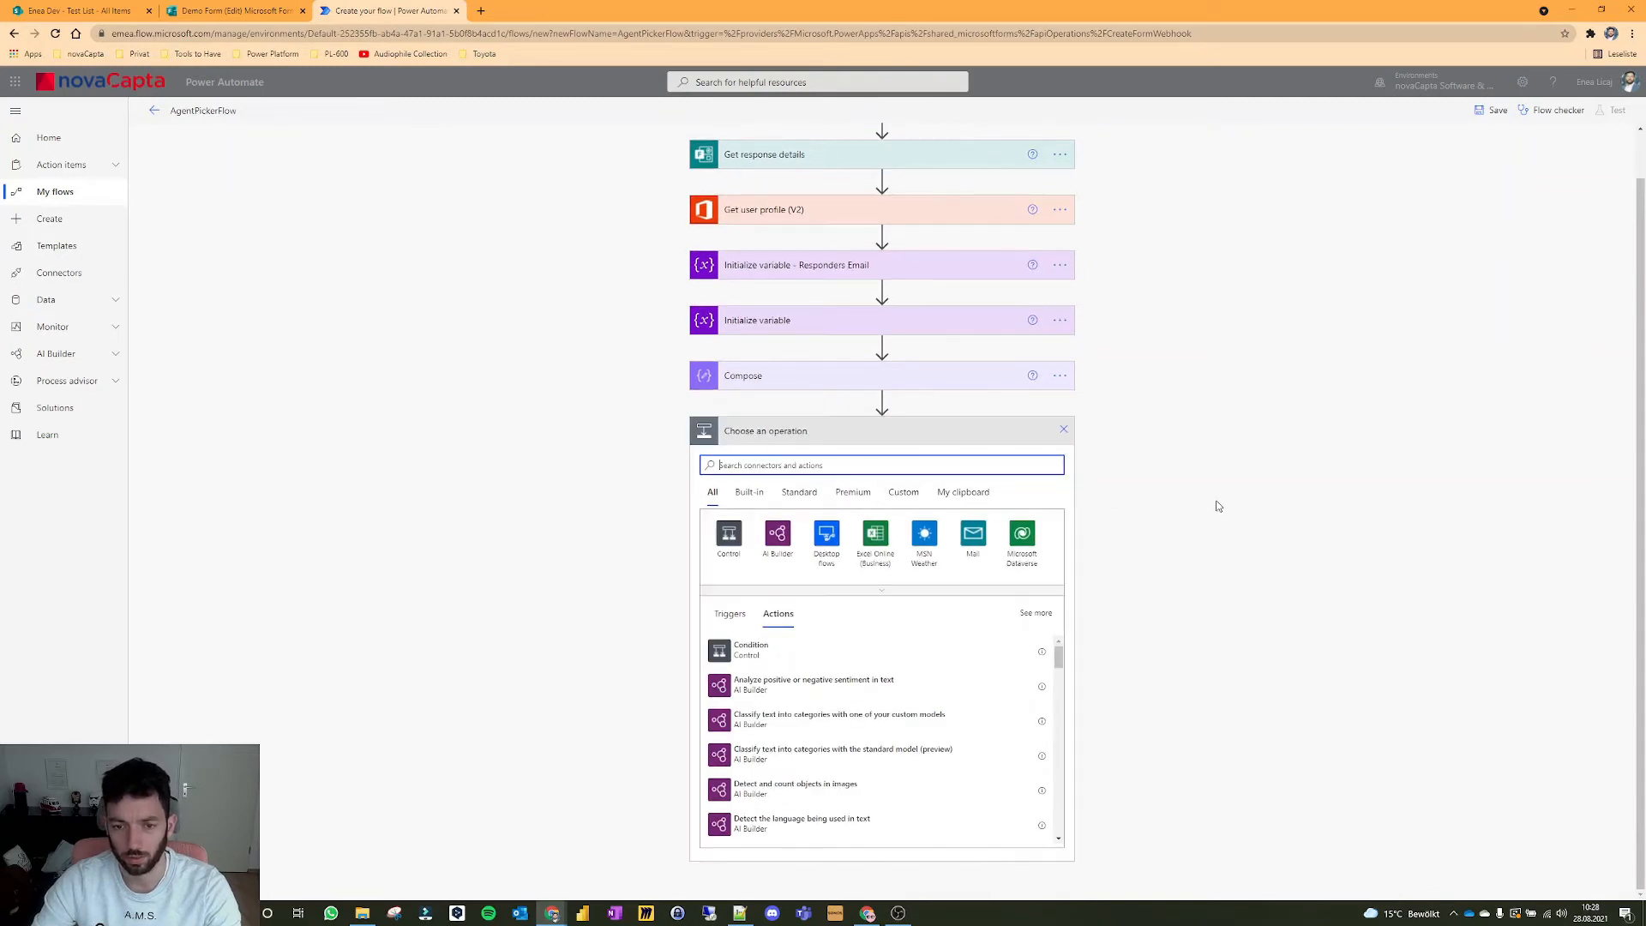
{"action": "type", "text": "create item"}
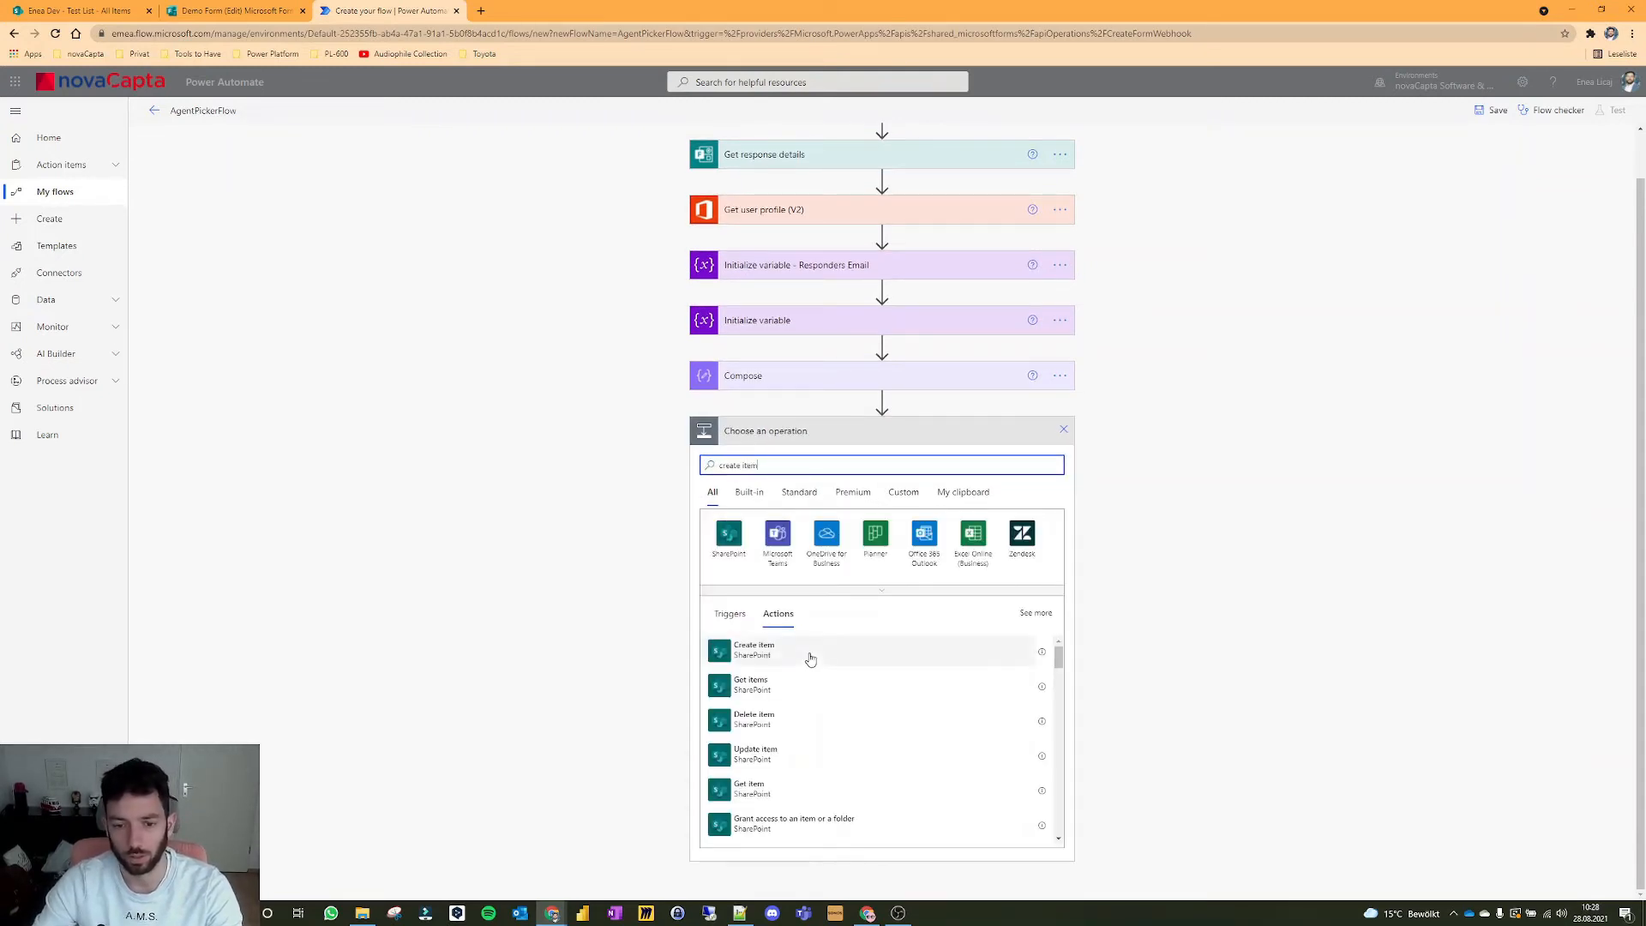
{"action": "left_click", "coordinate": [752, 650]}
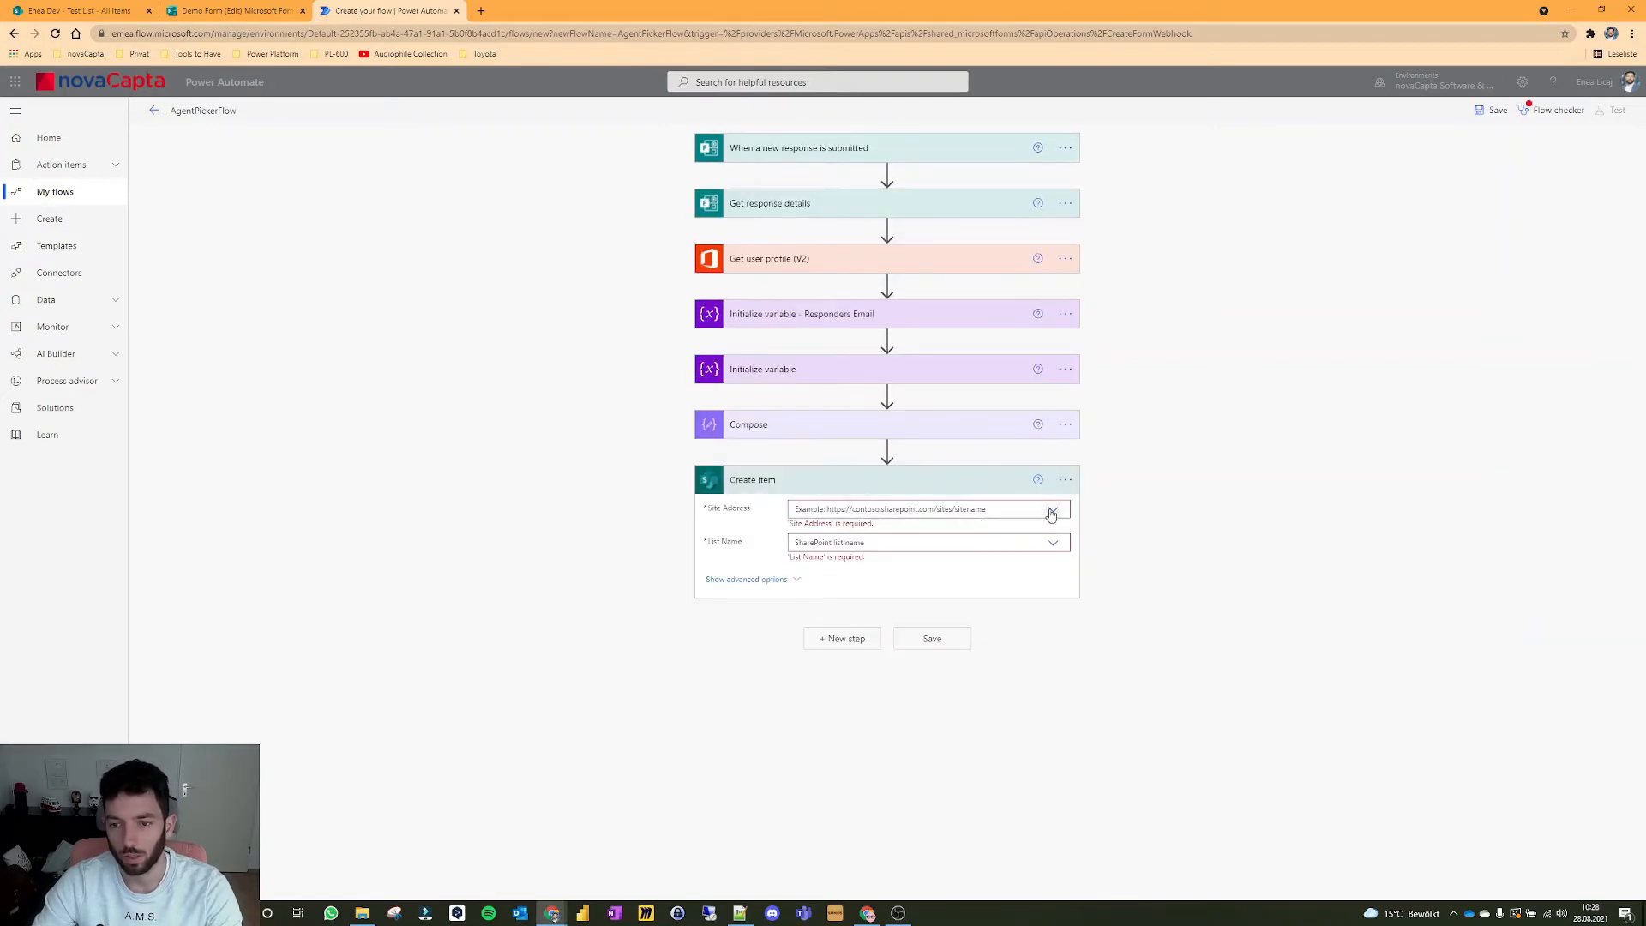
{"action": "left_click", "coordinate": [1051, 509]}
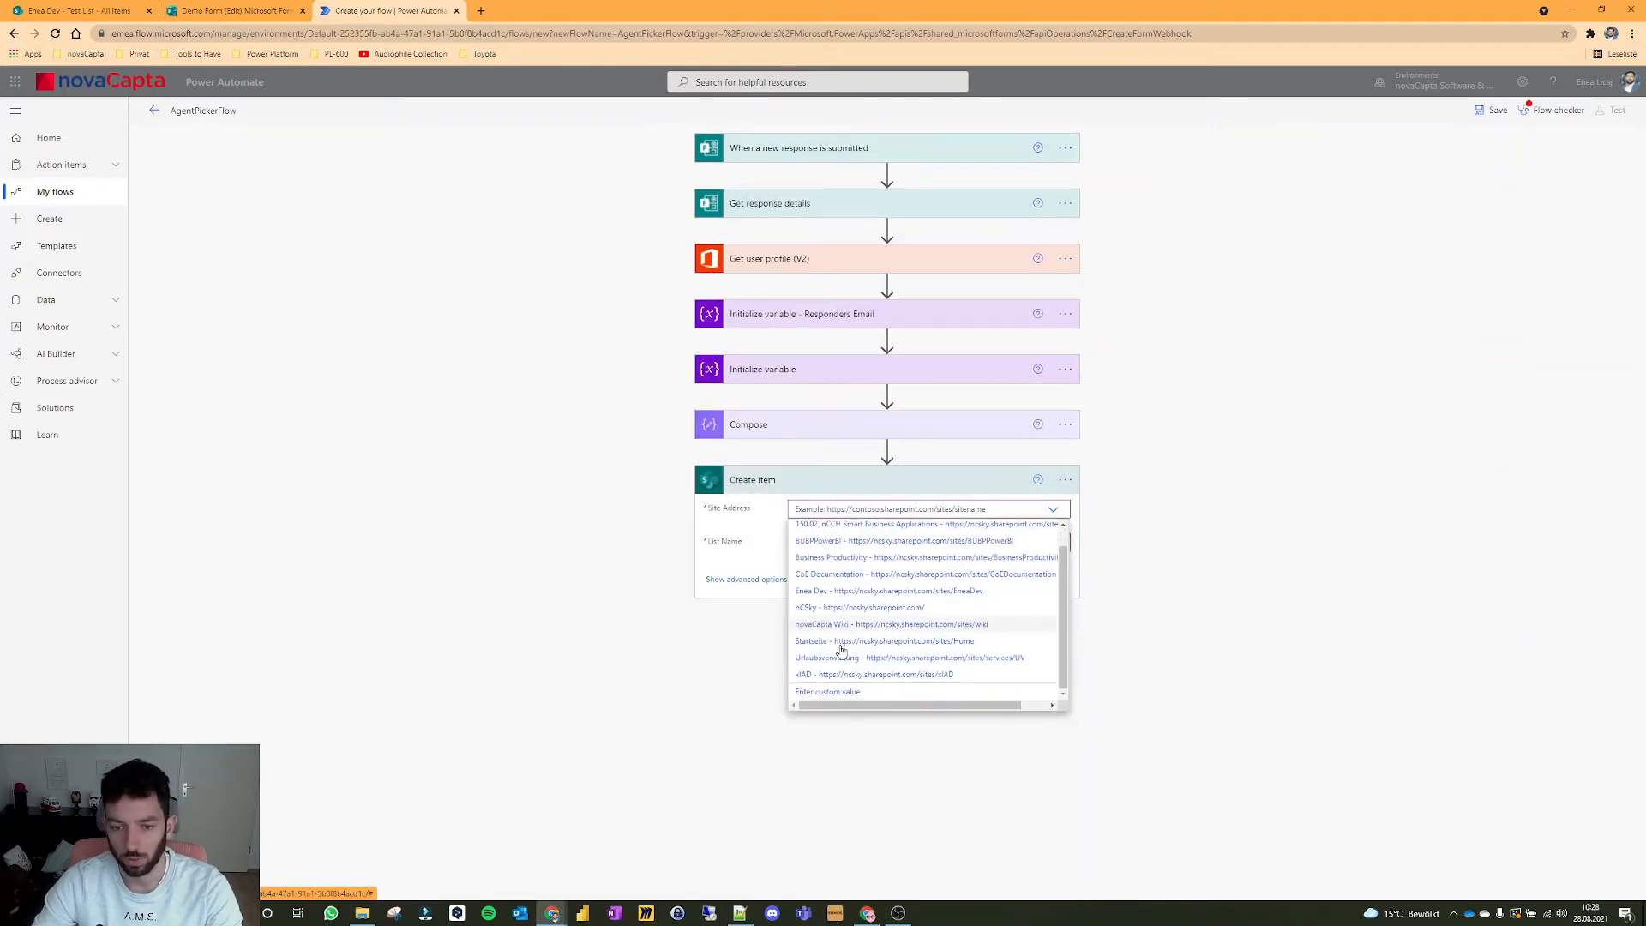
{"action": "left_click", "coordinate": [811, 590]}
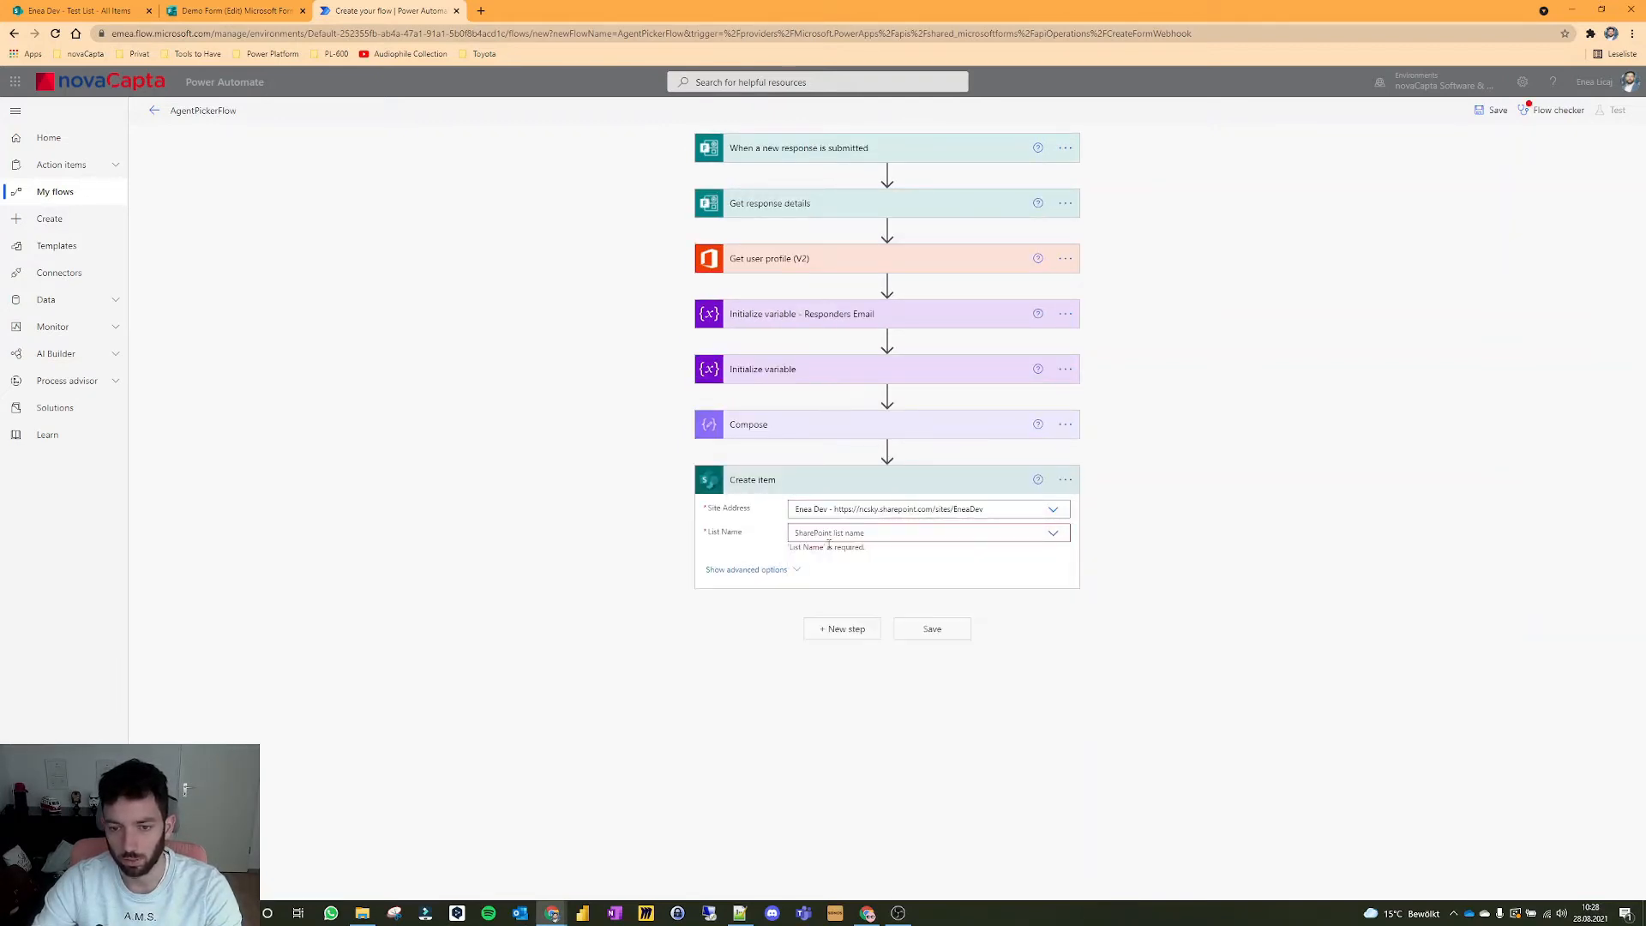
{"action": "left_click", "coordinate": [925, 532]}
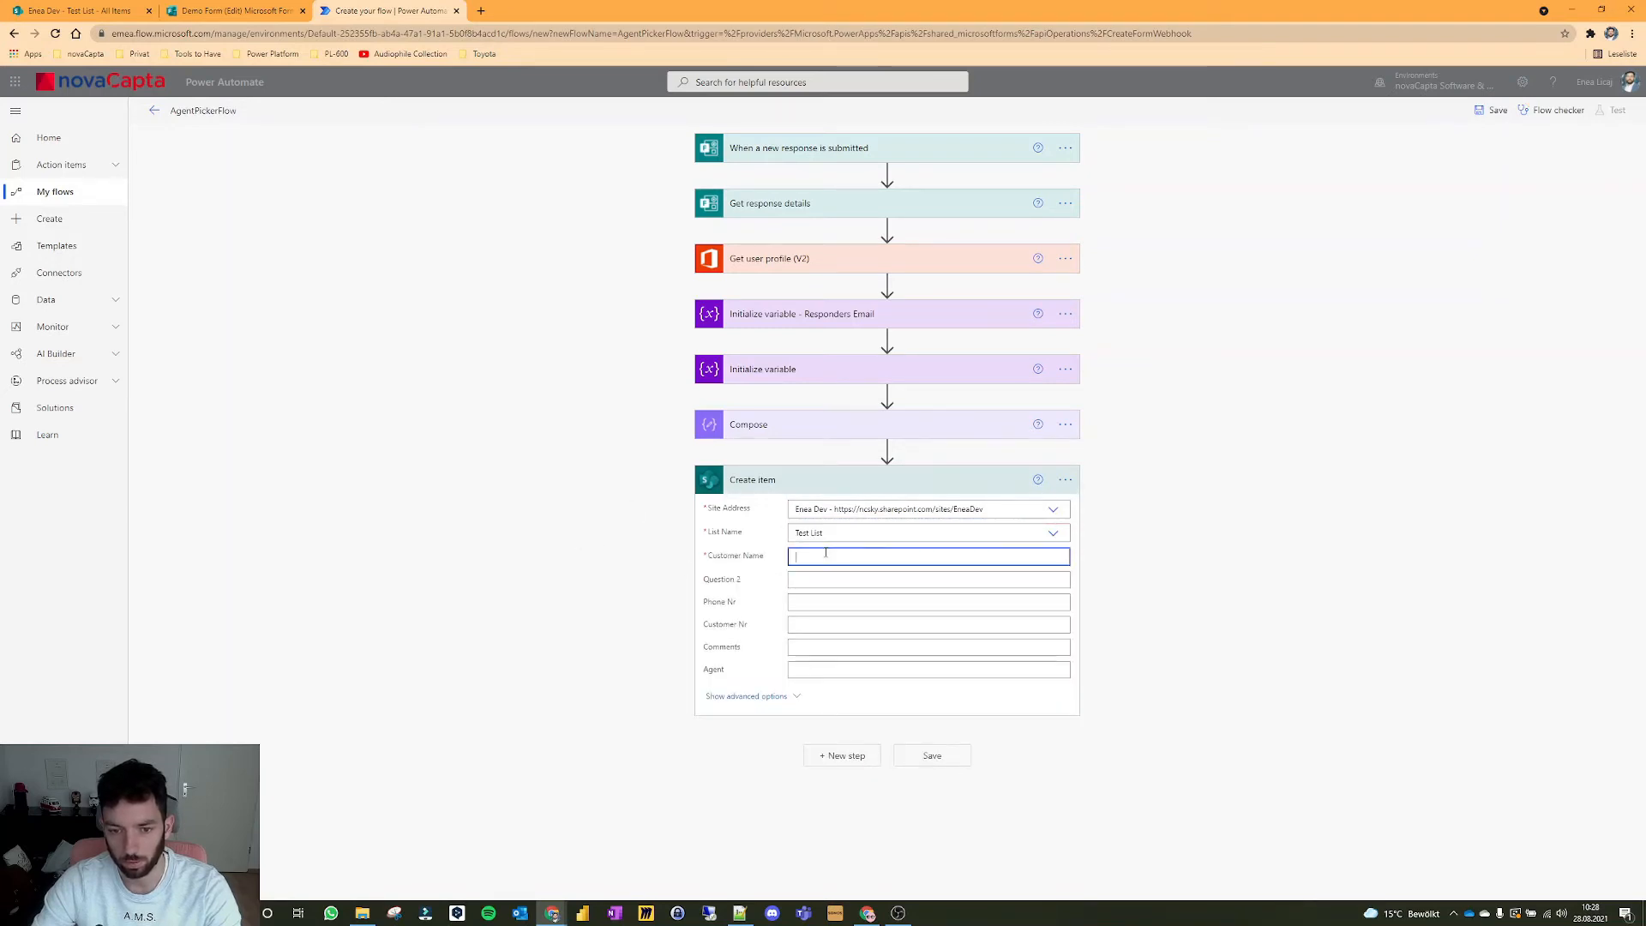
Step: Map Customer Name, Phone Nr and Comments from the response and Agent from the Compose output
{"action": "left_click", "coordinate": [923, 555]}
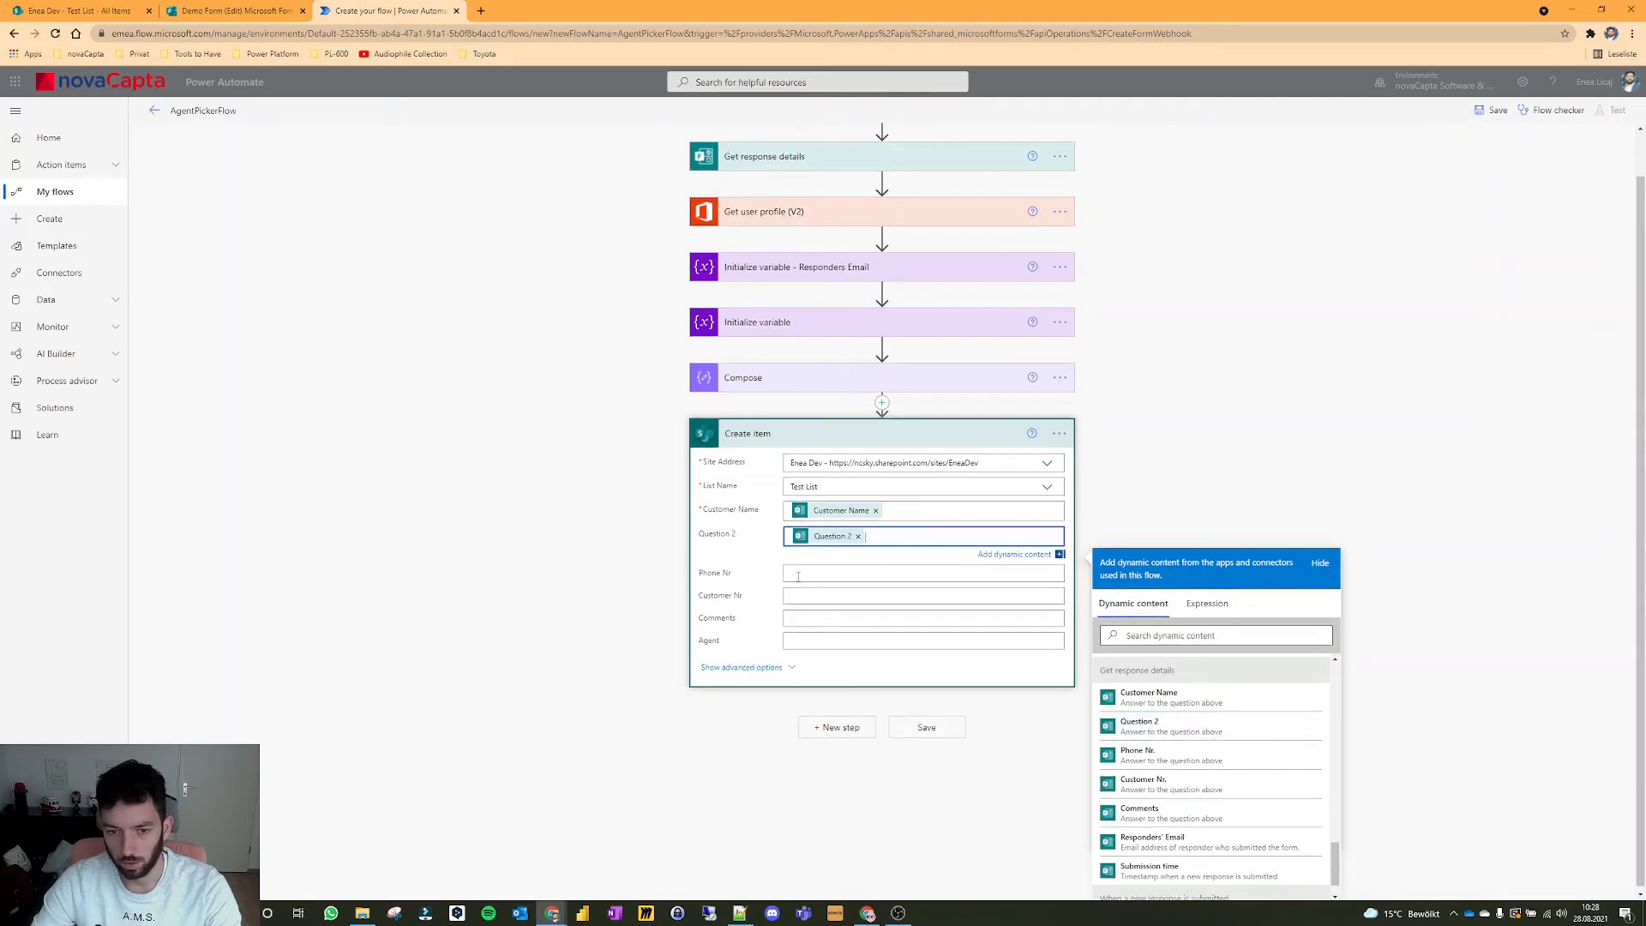
{"action": "left_click", "coordinate": [921, 572]}
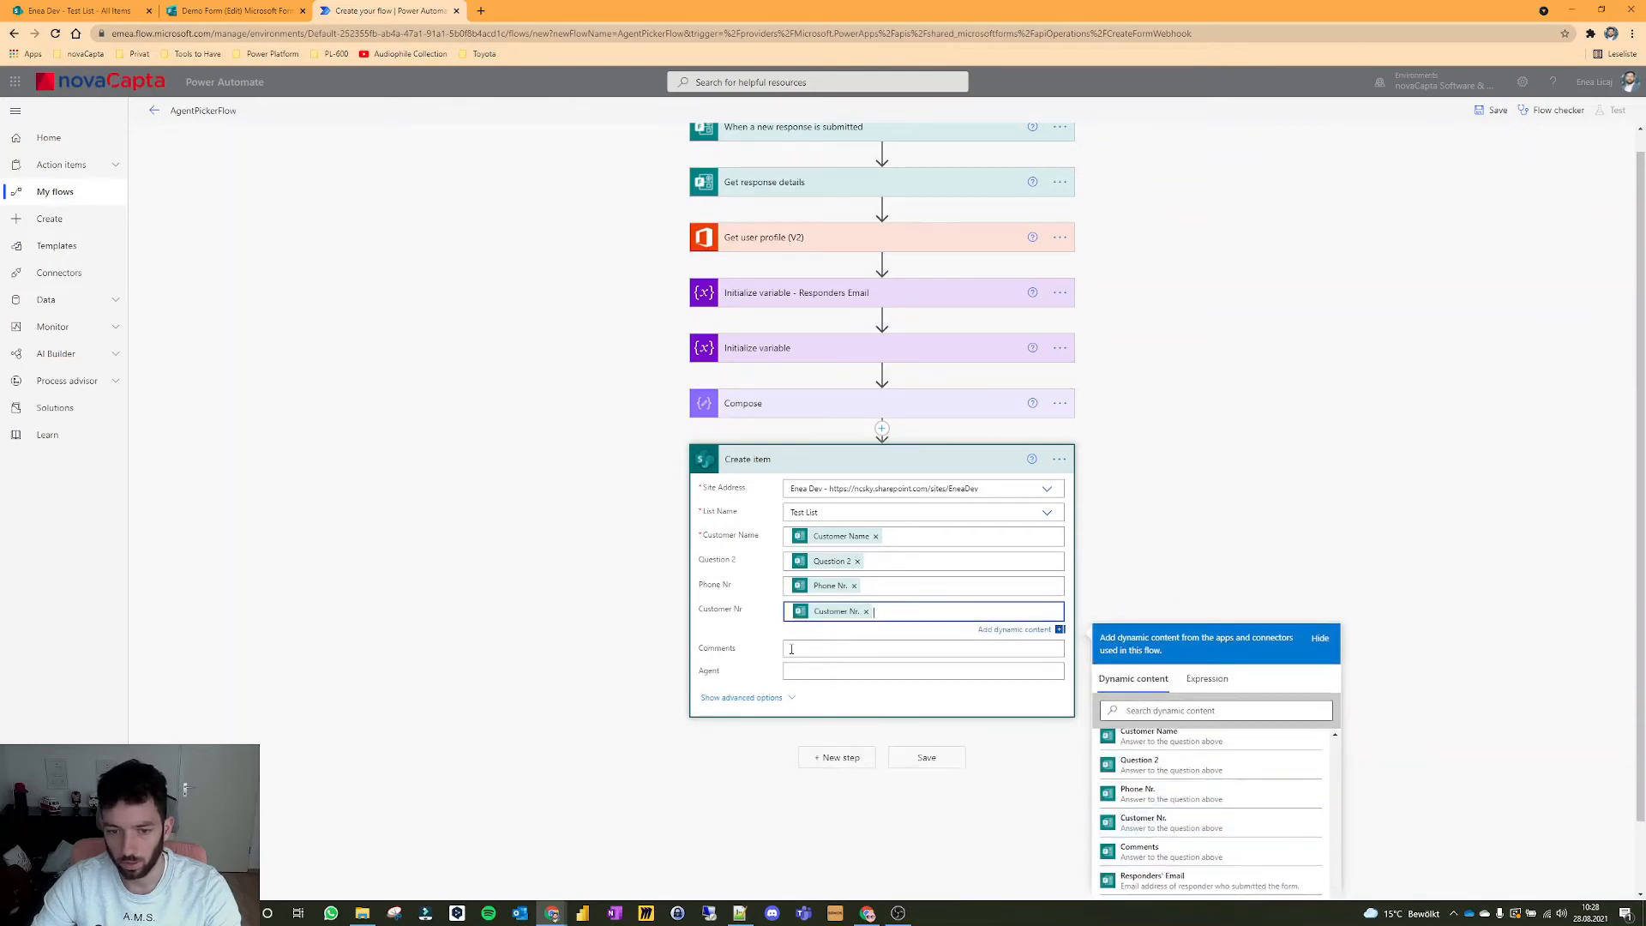
{"action": "left_click", "coordinate": [1142, 849]}
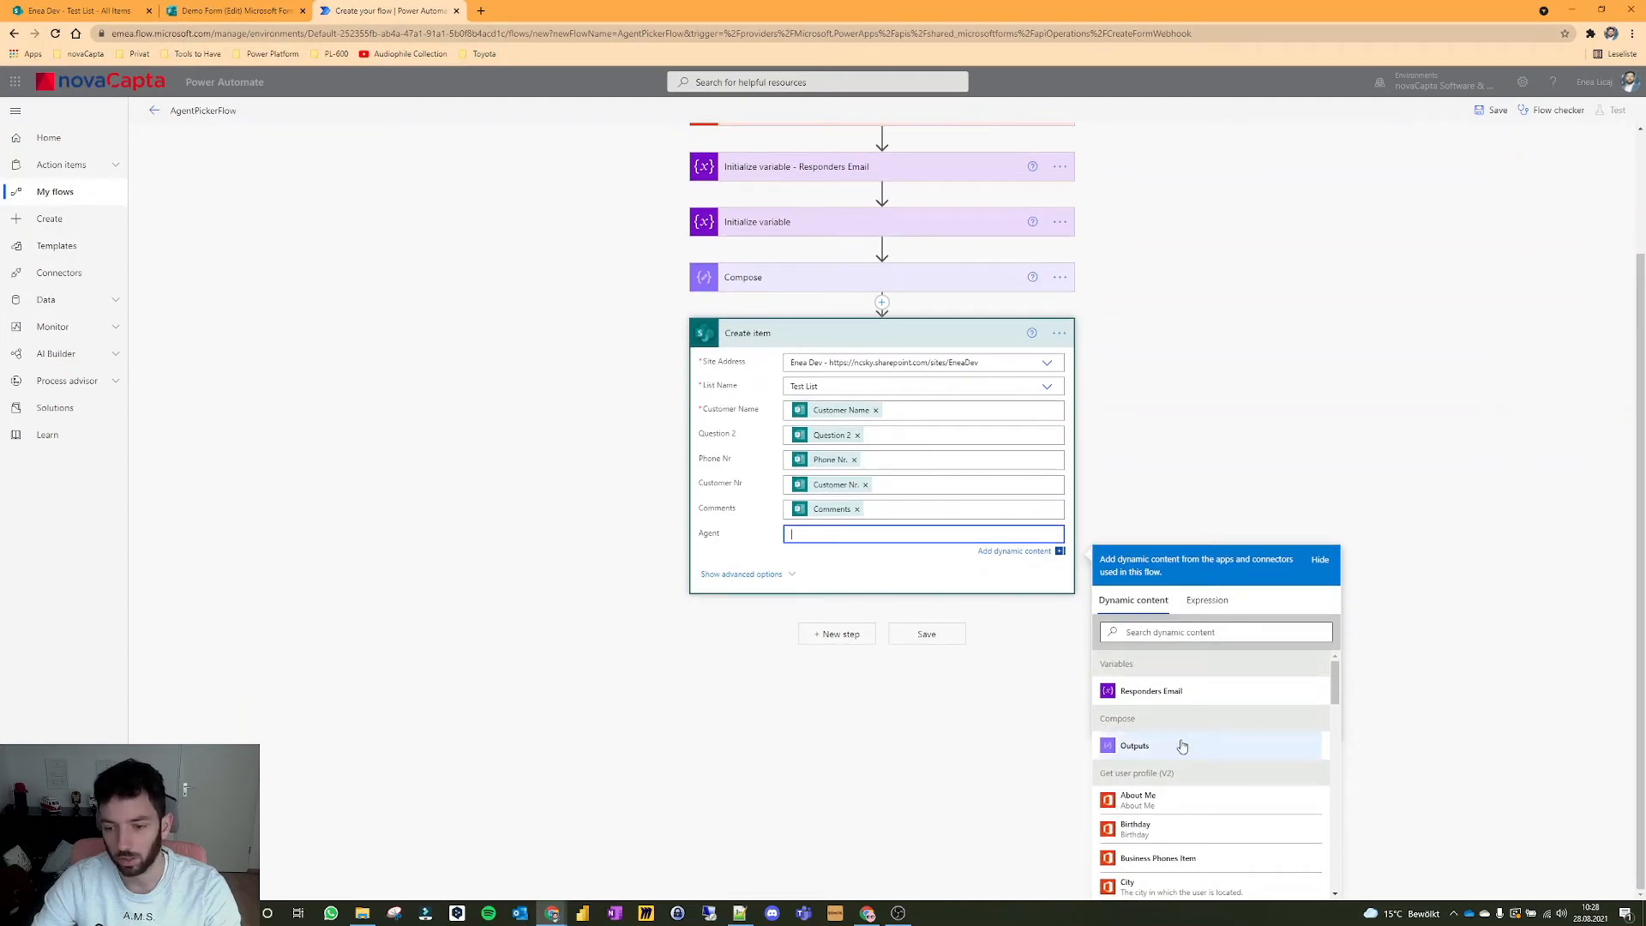
{"action": "left_click", "coordinate": [1135, 744]}
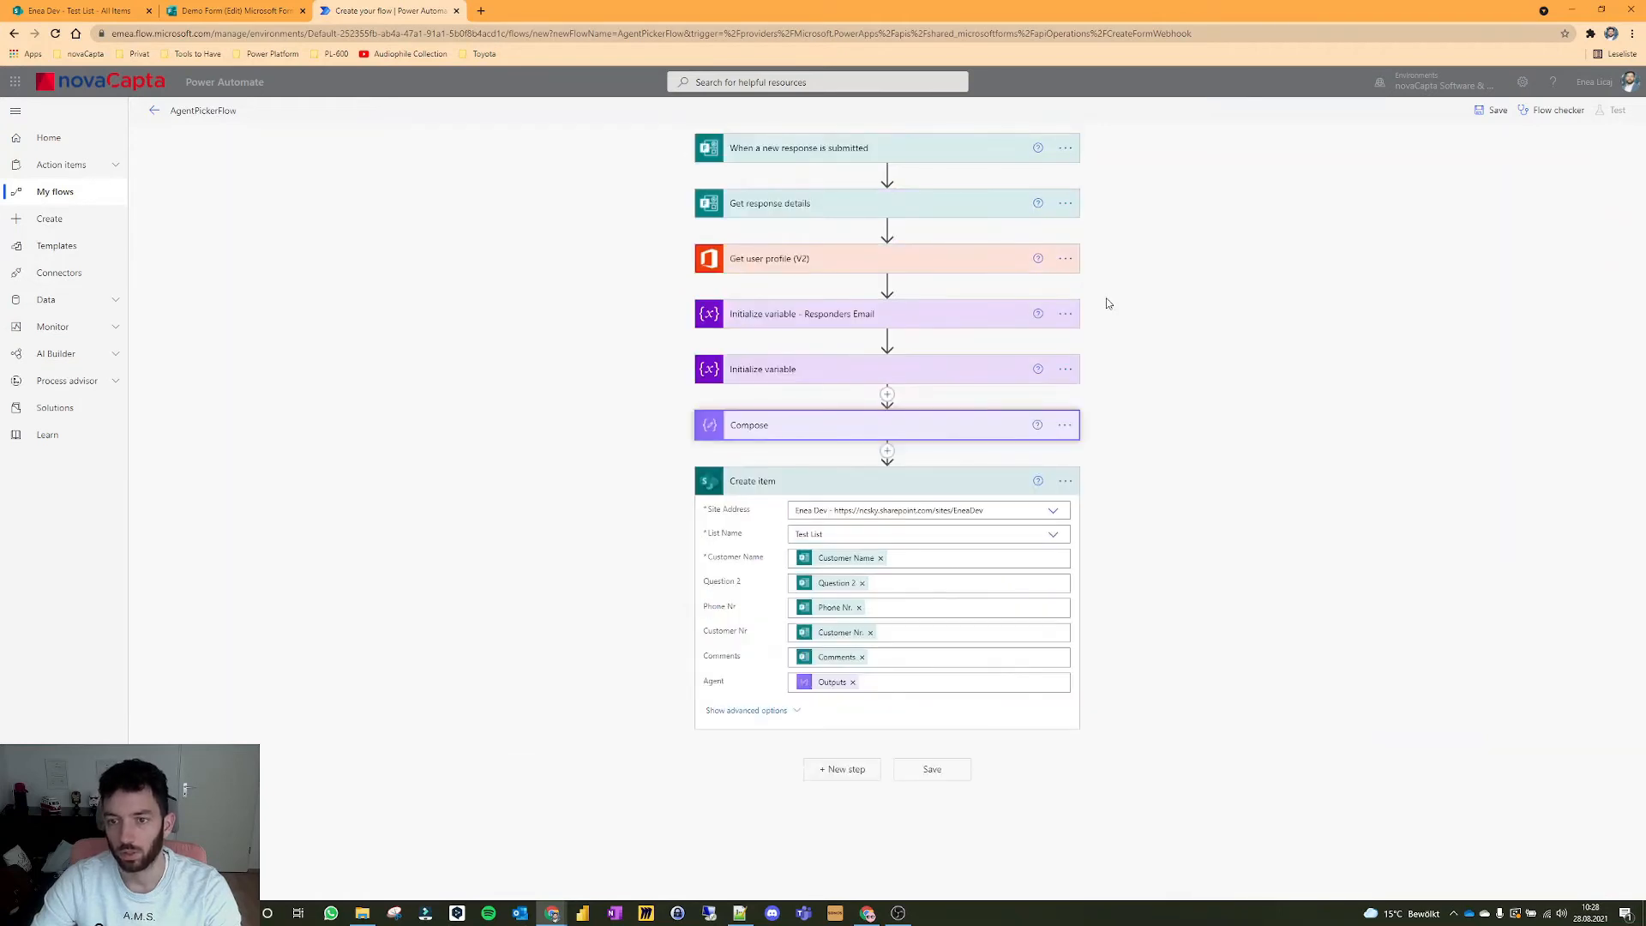
Step: Rename the steps to Compose - Randomizer and Initialize variable - Agents, then save the flow
{"action": "double_click", "coordinate": [747, 425]}
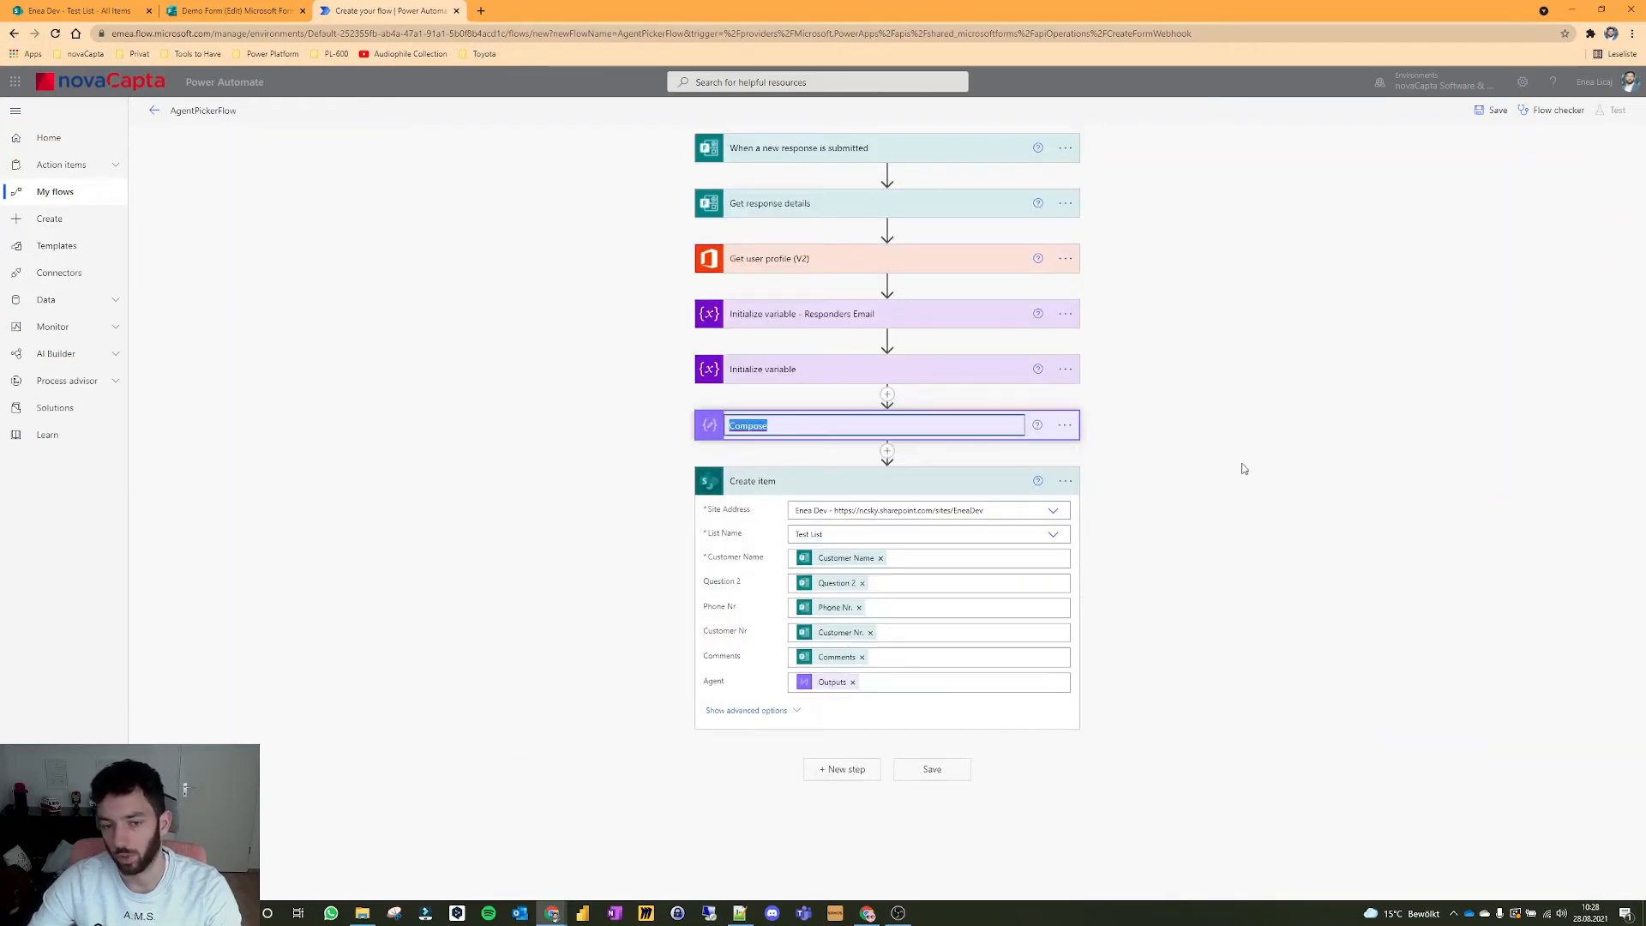
{"action": "type", "text": "-"}
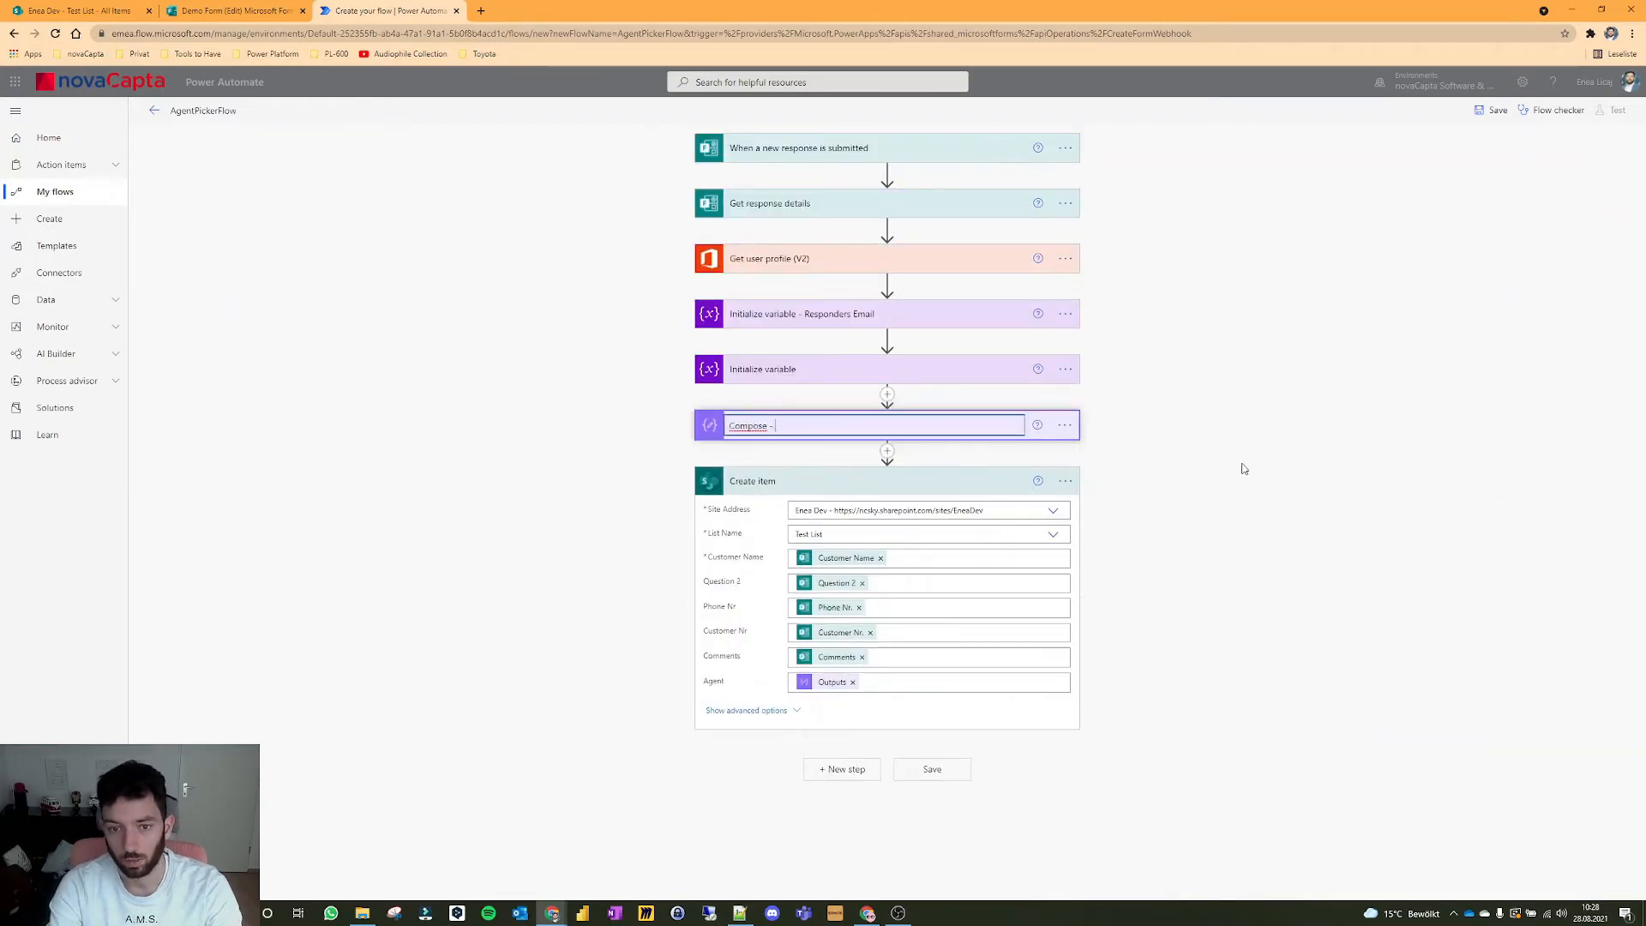
{"action": "type", "text": "R"}
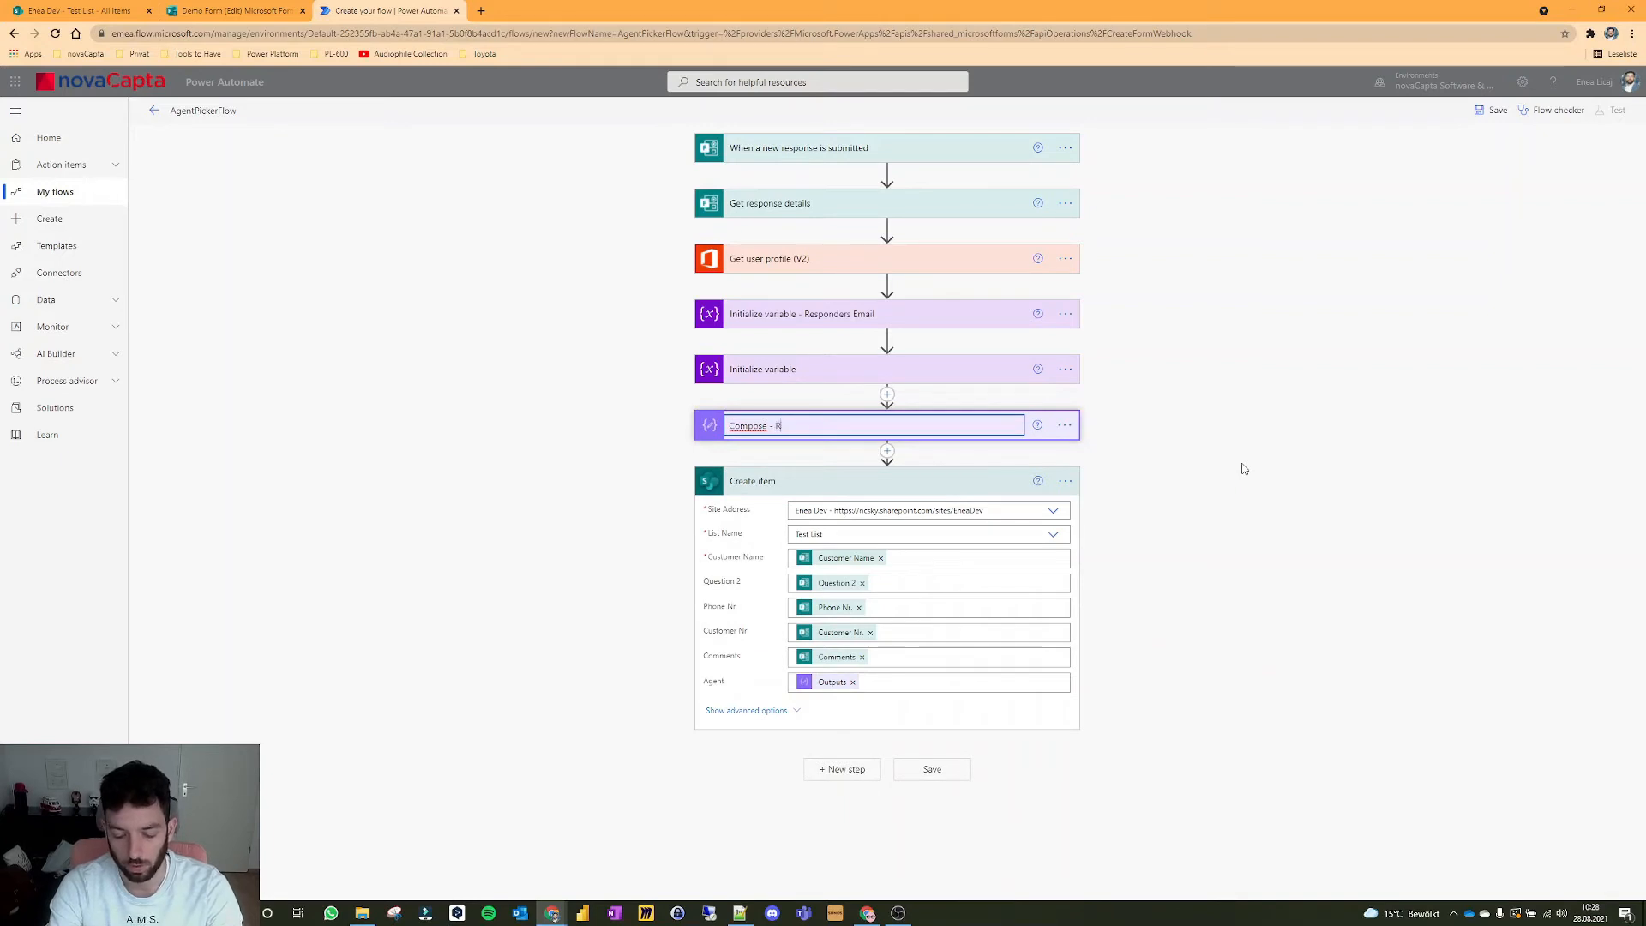
{"action": "type", "text": "andomizer"}
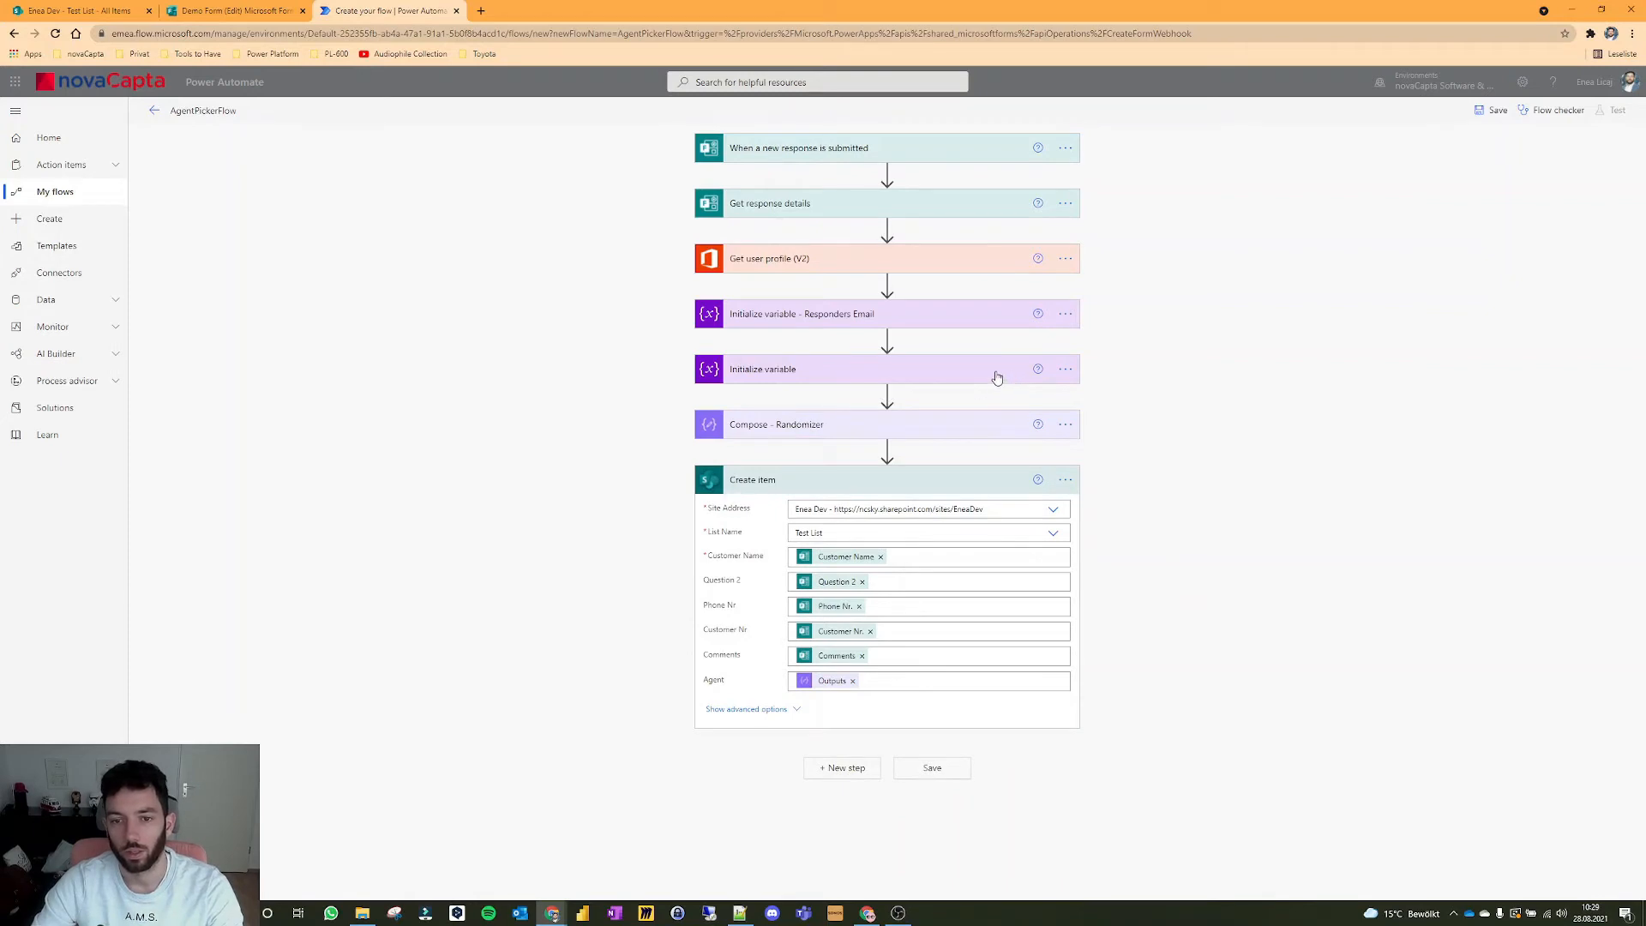
{"action": "left_click", "coordinate": [799, 370]}
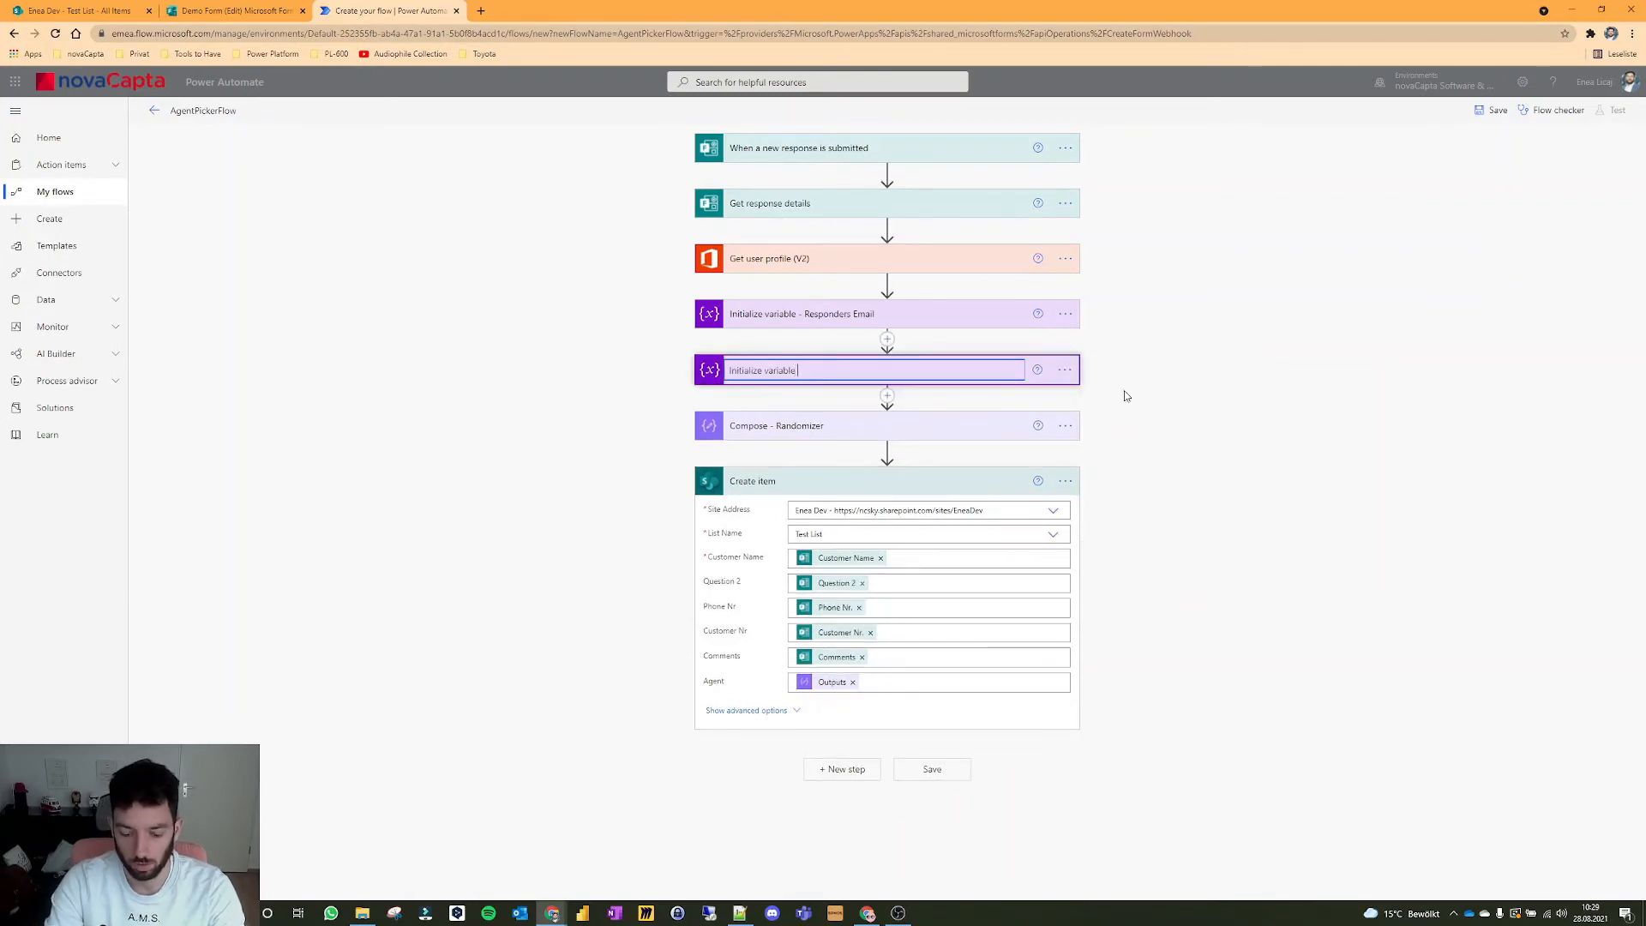
{"action": "type", "text": "- Agents"}
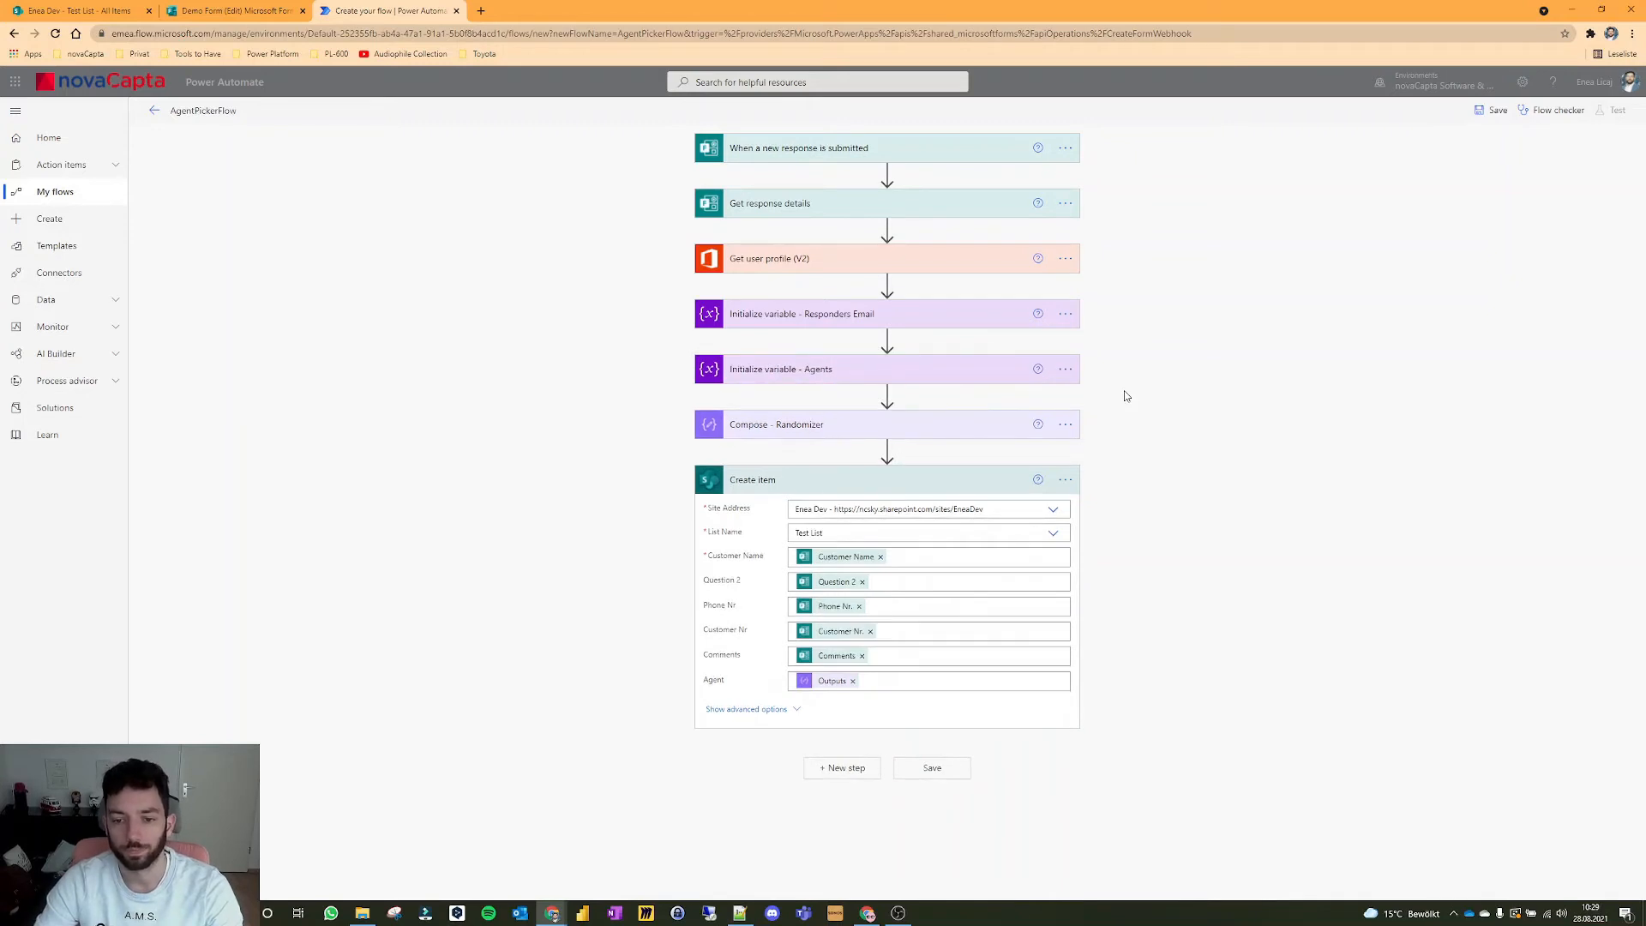
{"action": "left_click", "coordinate": [932, 768]}
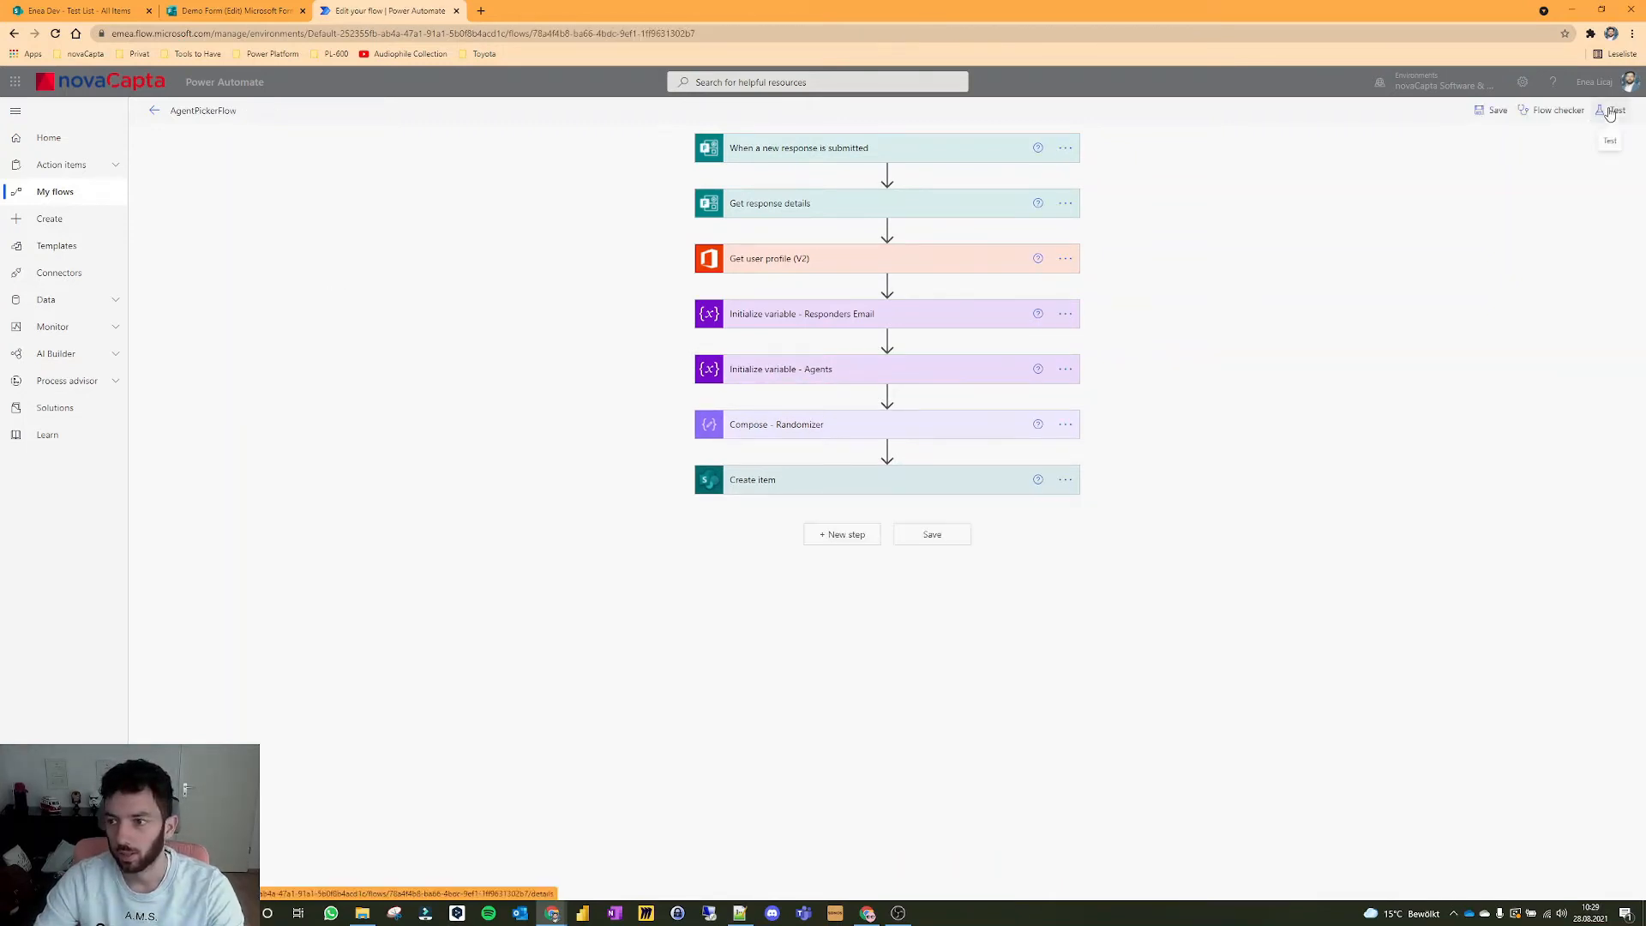
Step: Start a manual test run of the flow and bring up the live Demo Form to fill in
{"action": "left_click", "coordinate": [1615, 110]}
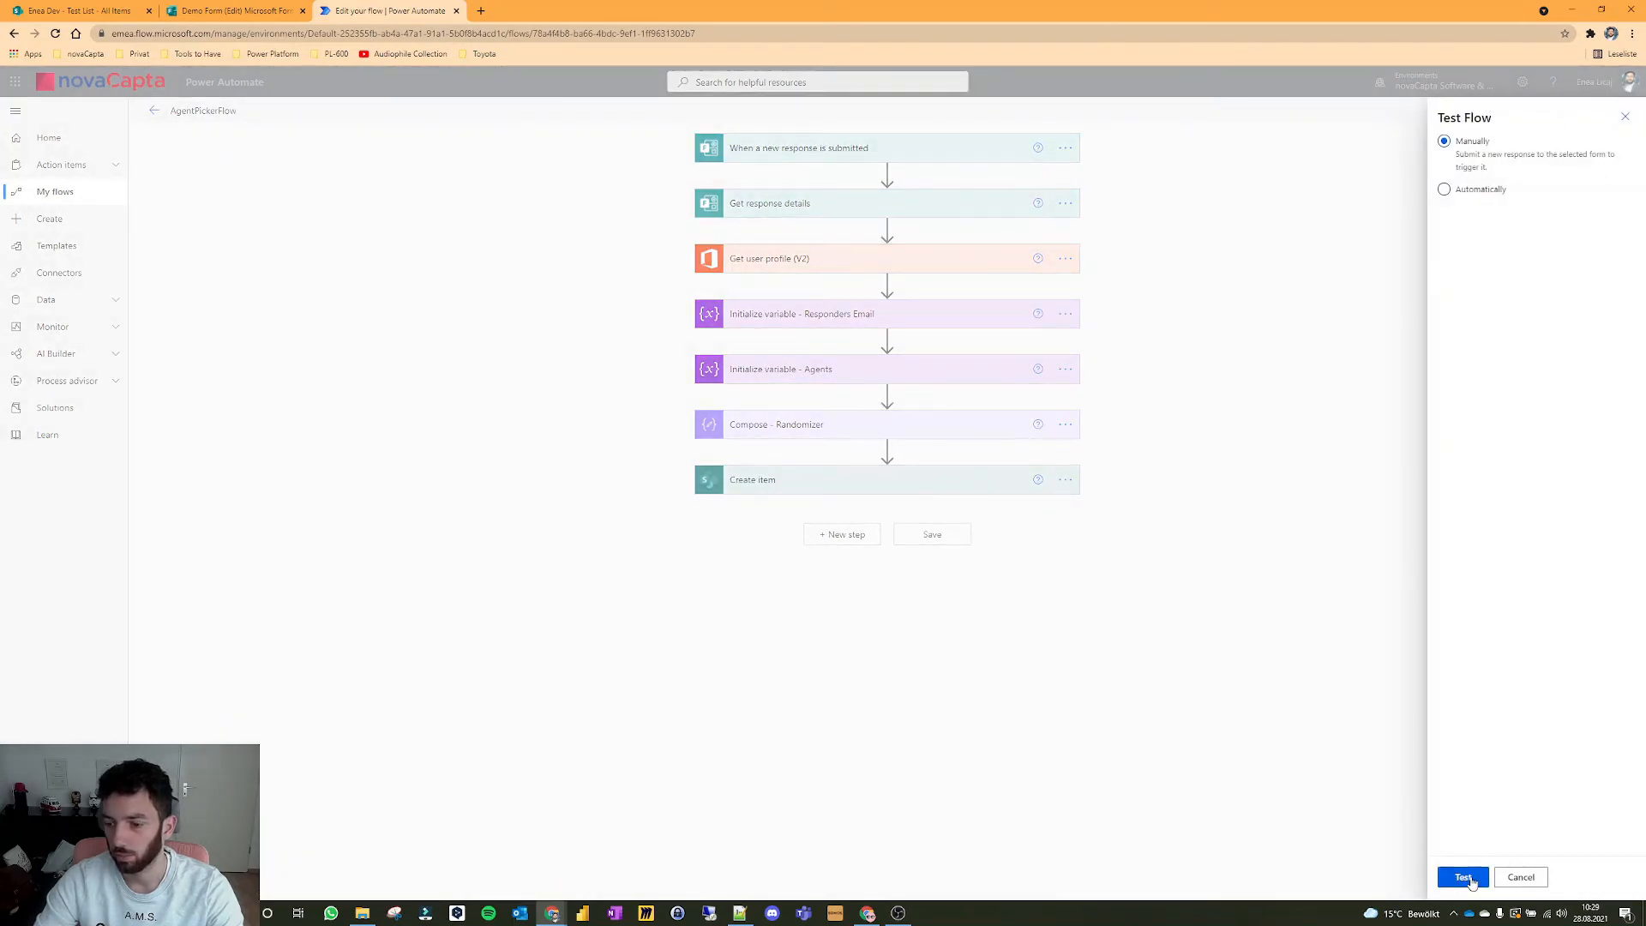
{"action": "left_click", "coordinate": [1464, 878]}
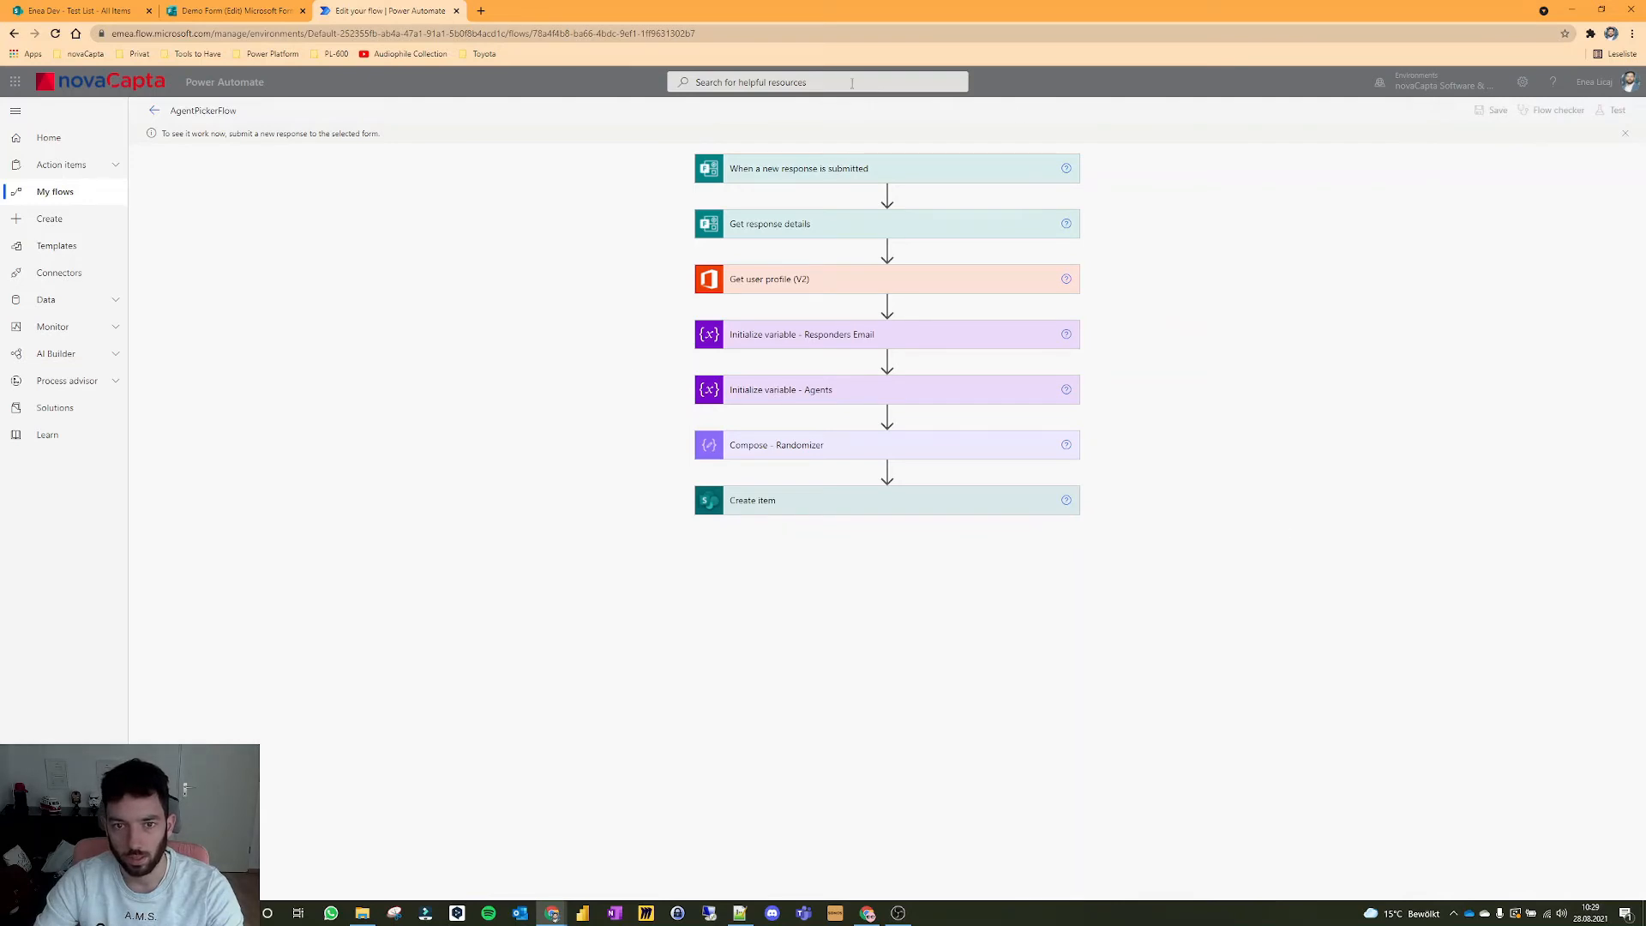
{"action": "left_click", "coordinate": [232, 11]}
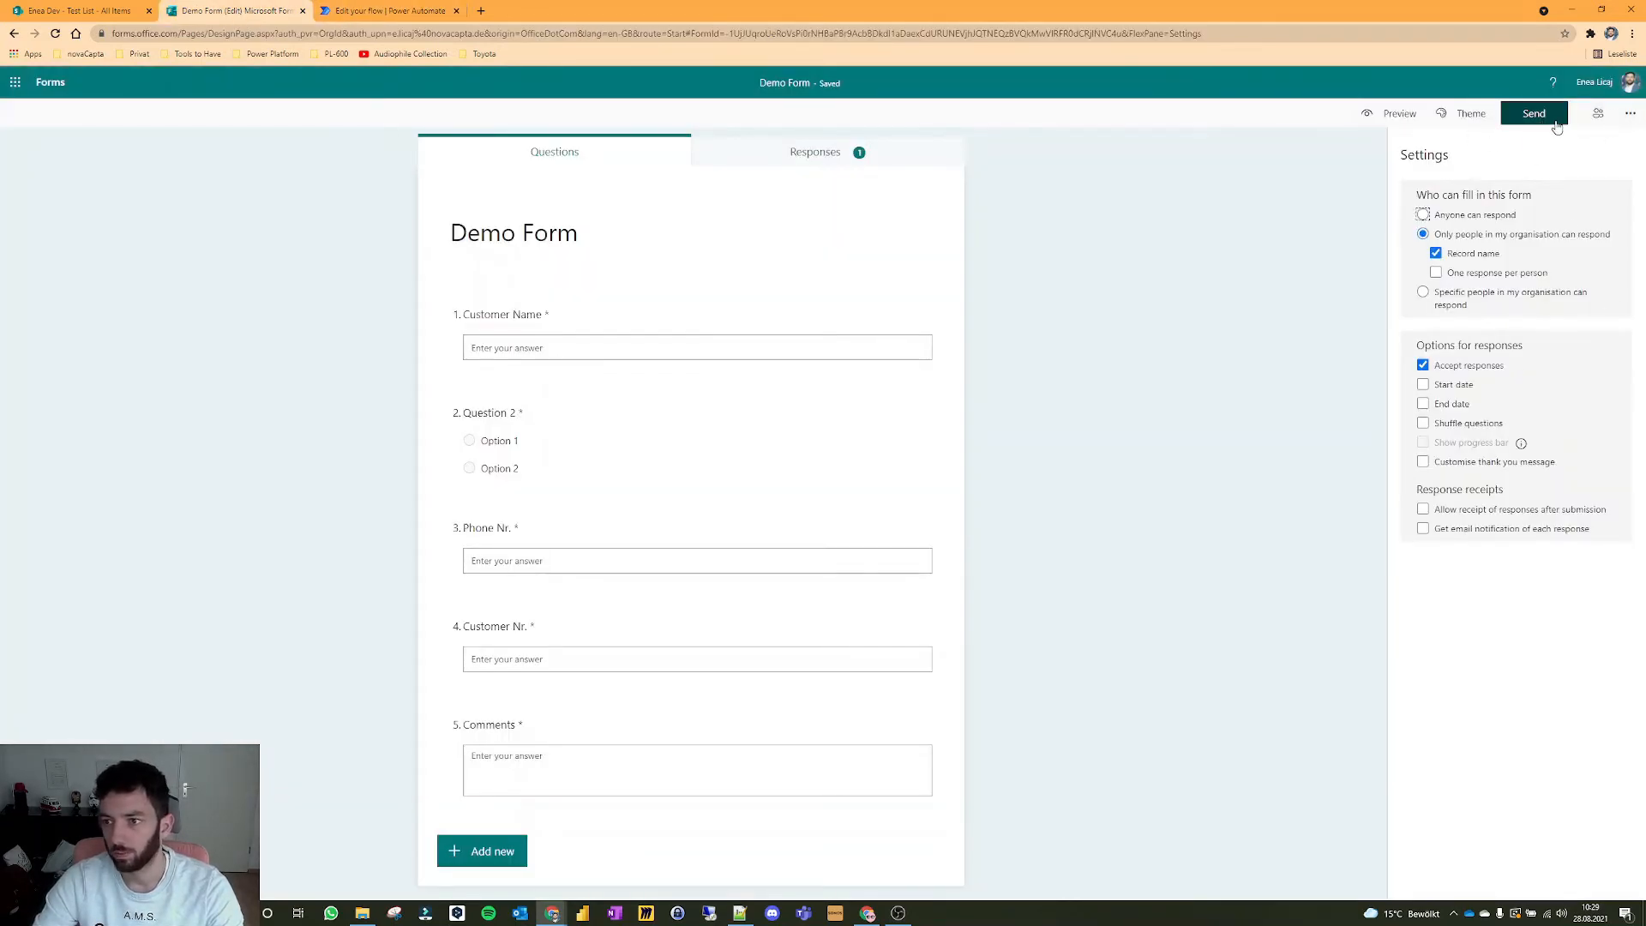
{"action": "left_click", "coordinate": [1533, 113]}
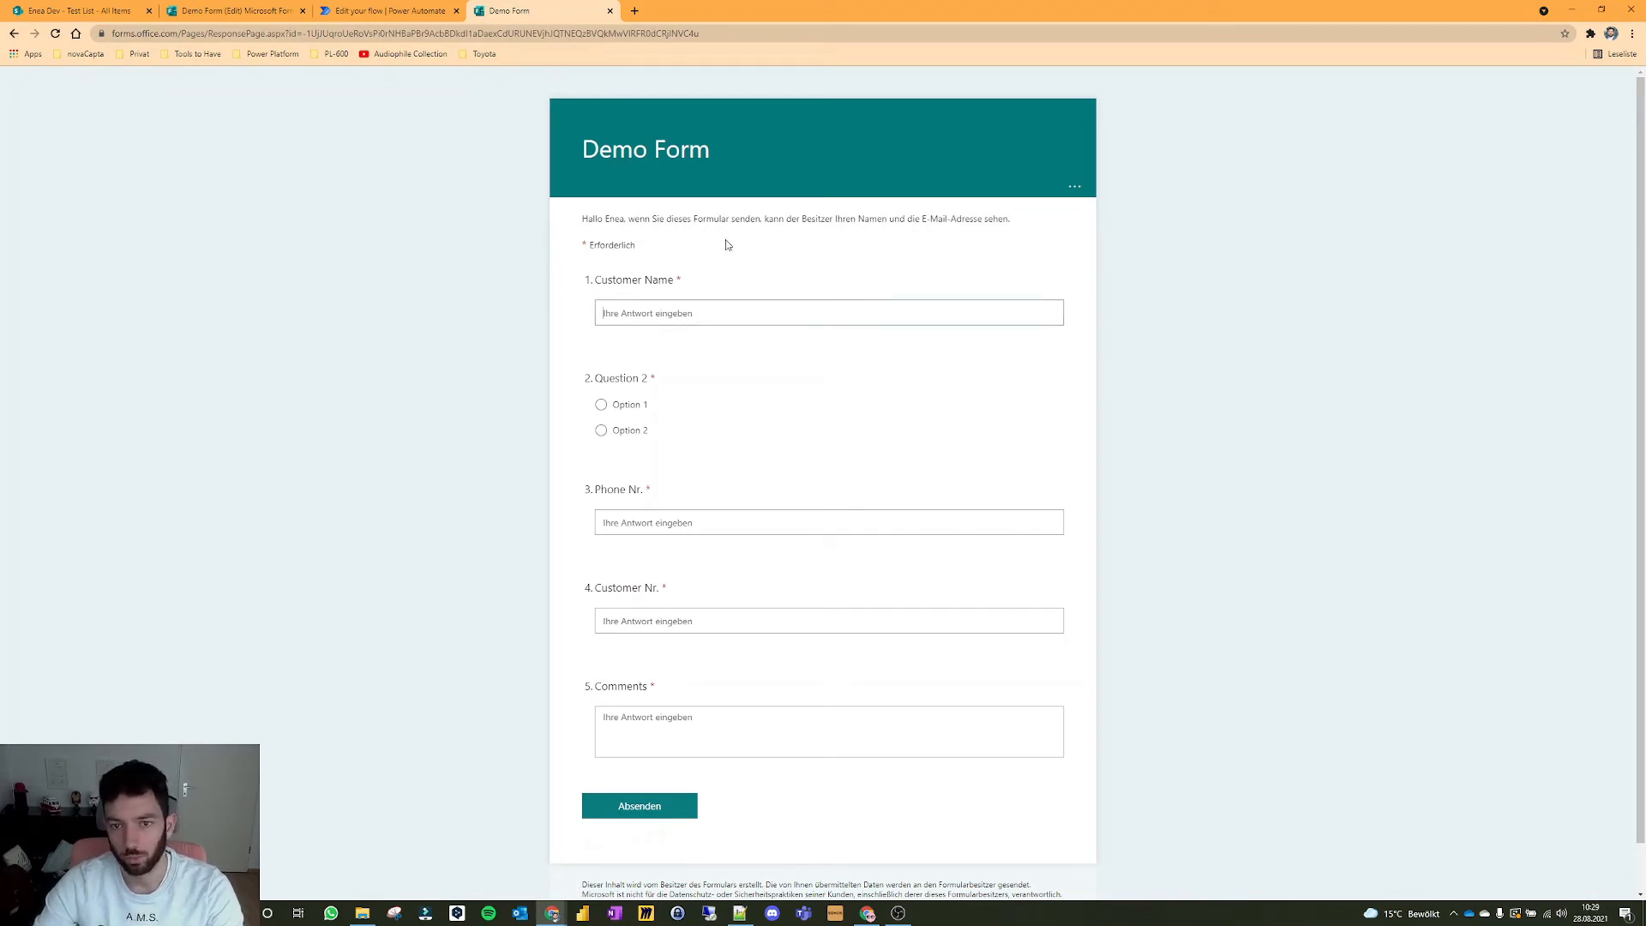
Step: Enter Customer 4 as the name, choose Option 1, phone 56465465 and customer number 9879
{"action": "left_click", "coordinate": [231, 10]}
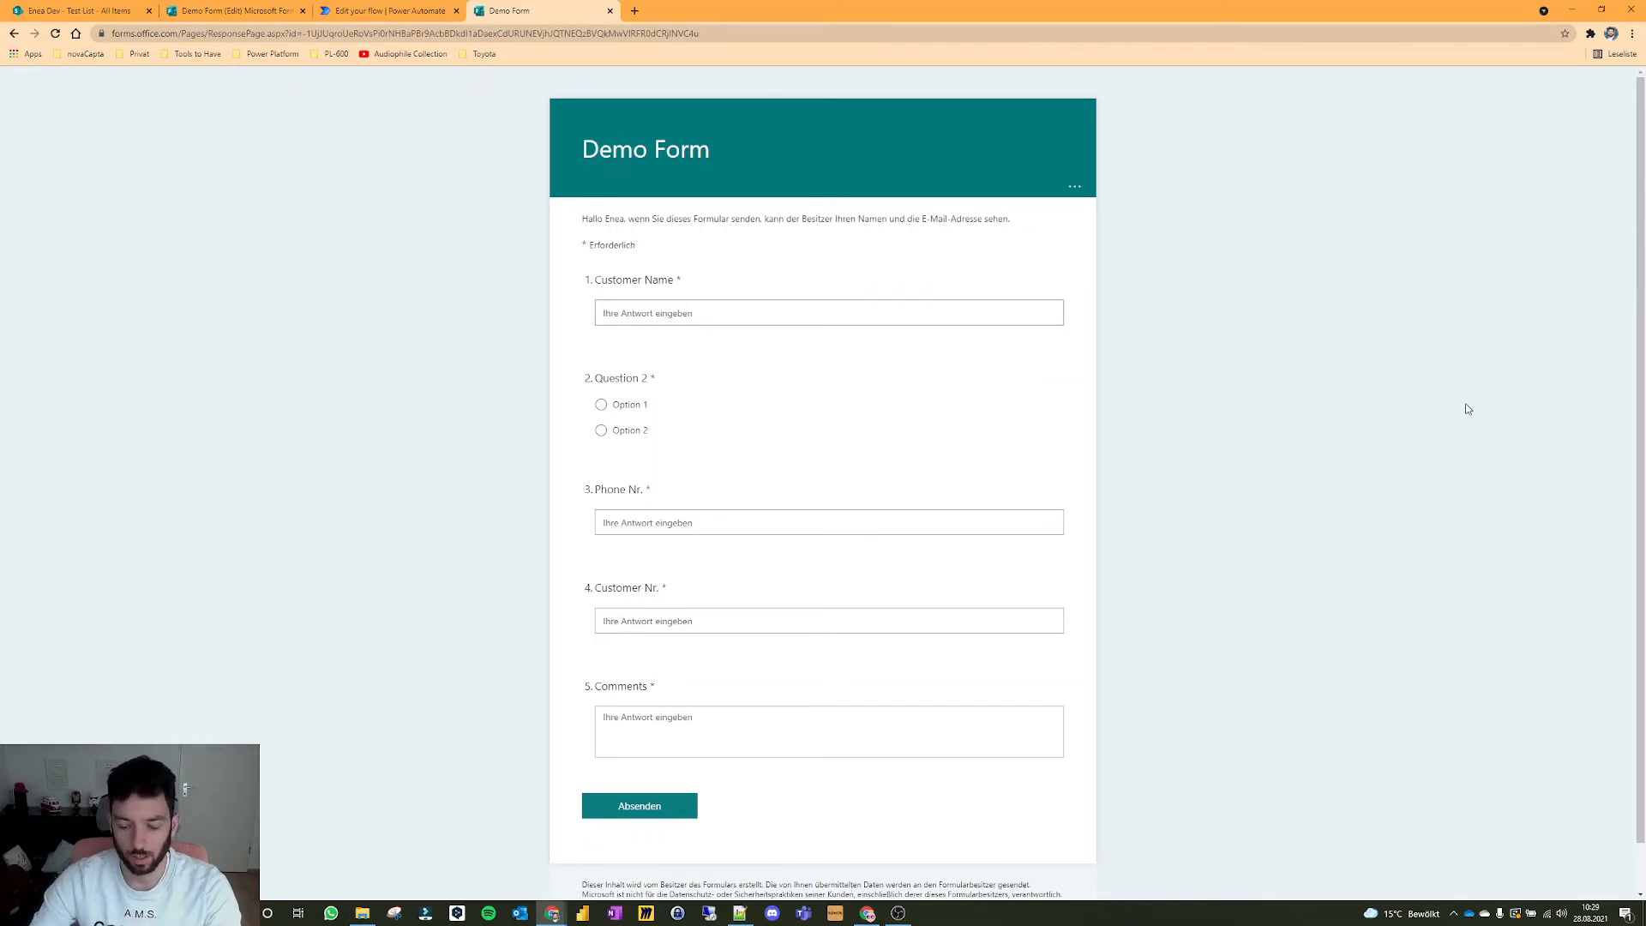
{"action": "type", "text": "Customer 4"}
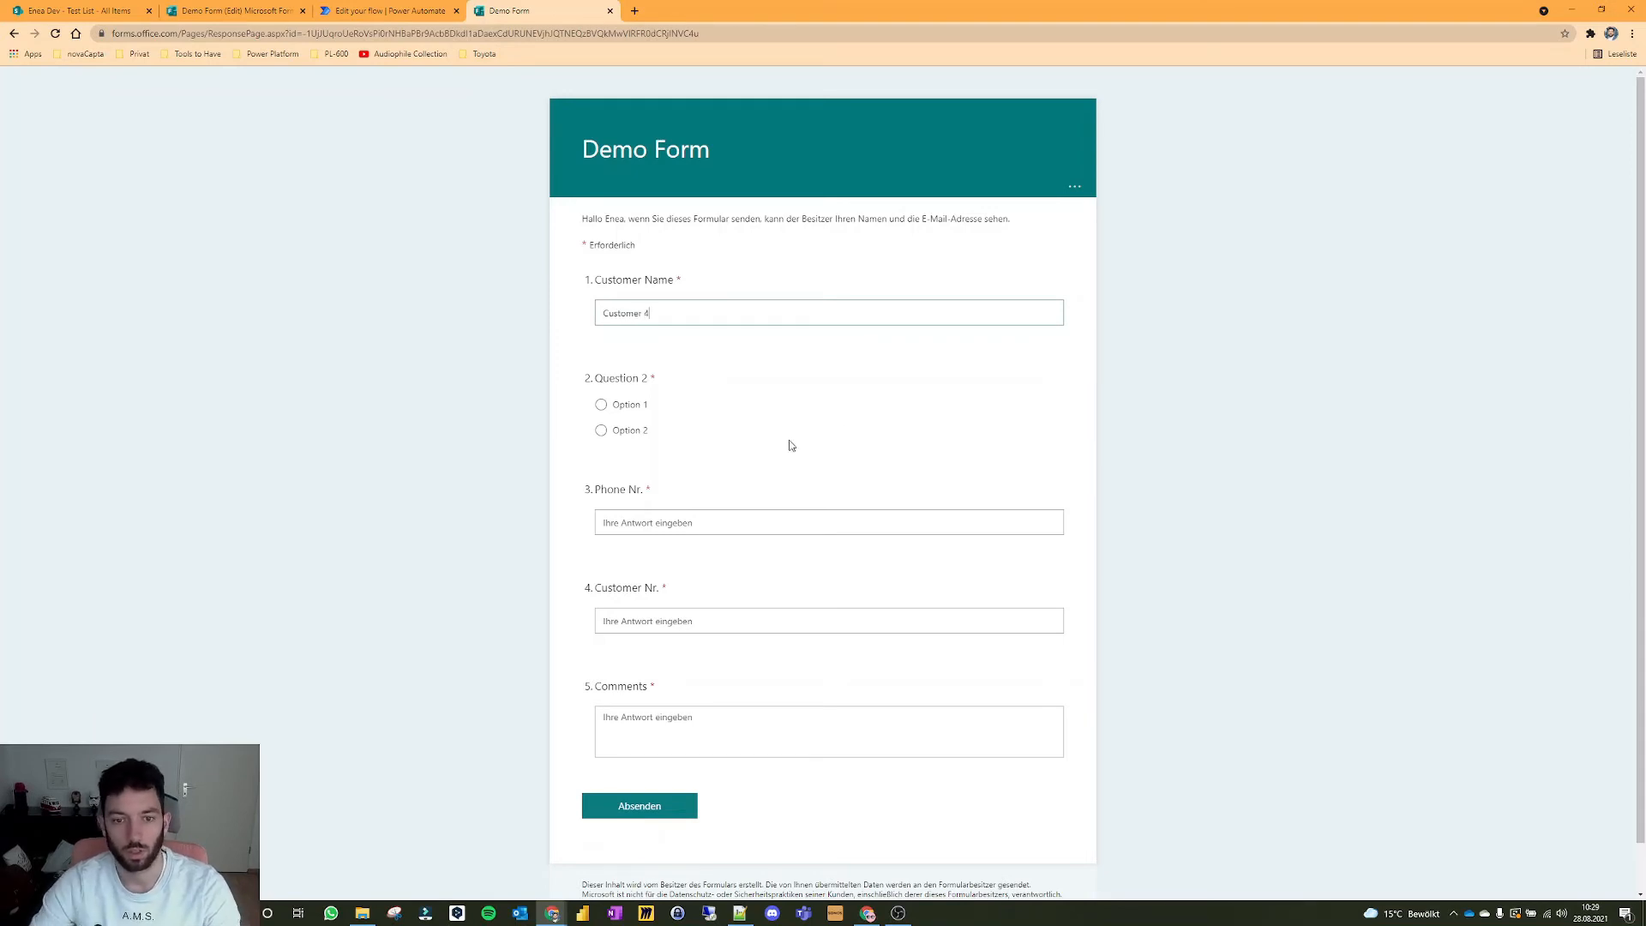
{"action": "left_click", "coordinate": [600, 405]}
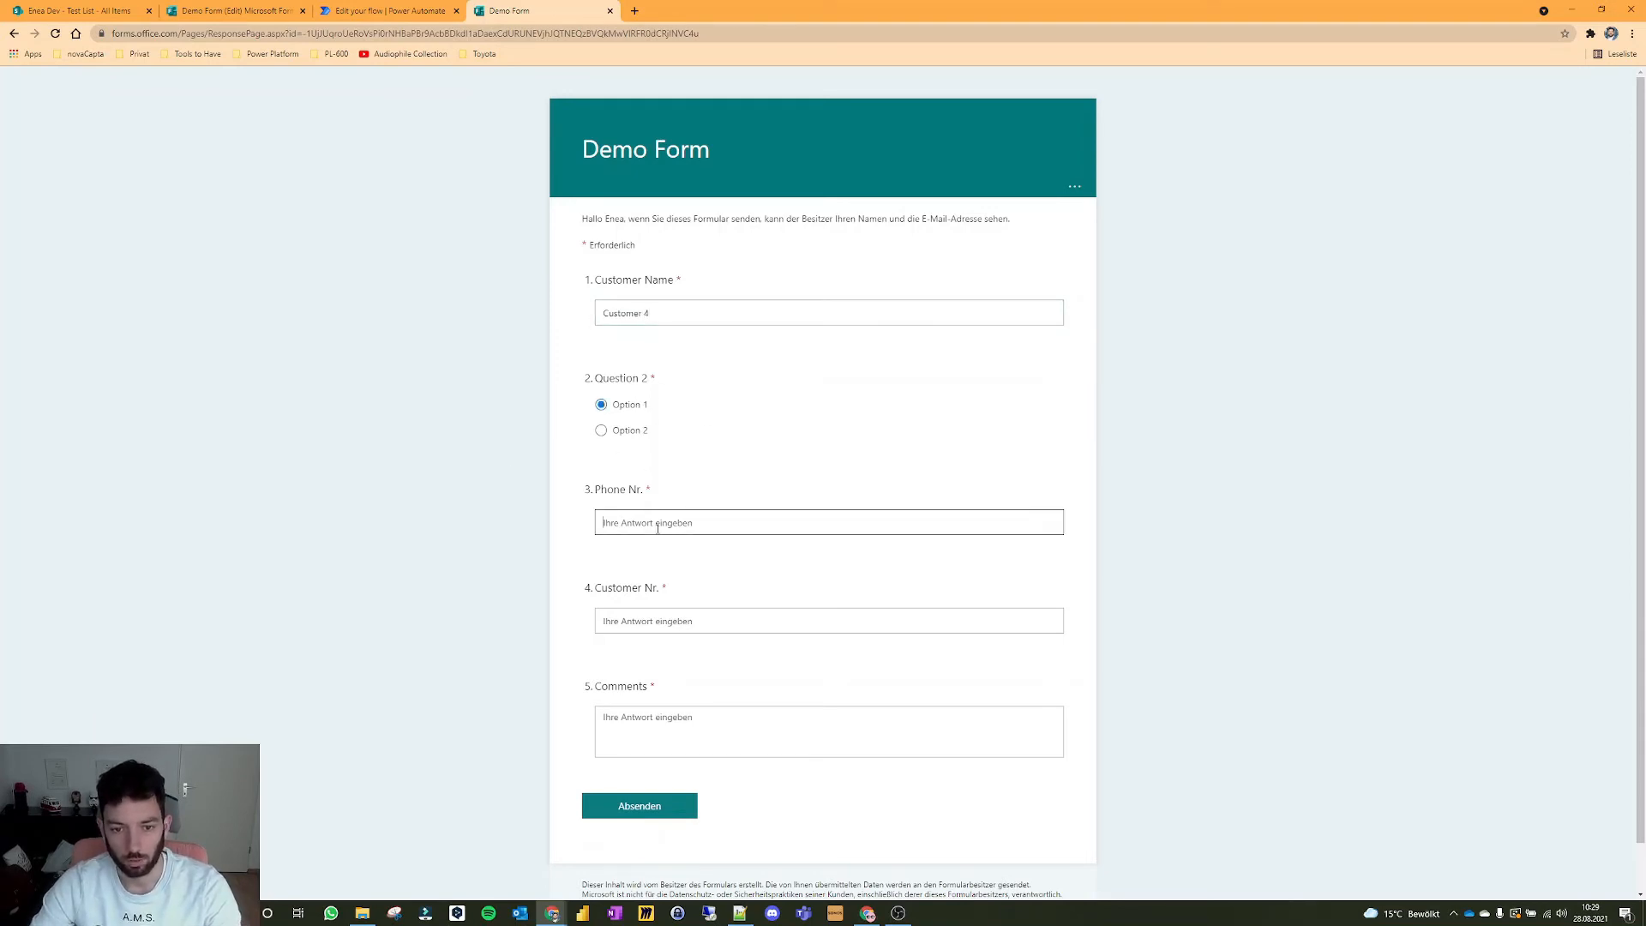
{"action": "type", "text": "56465465"}
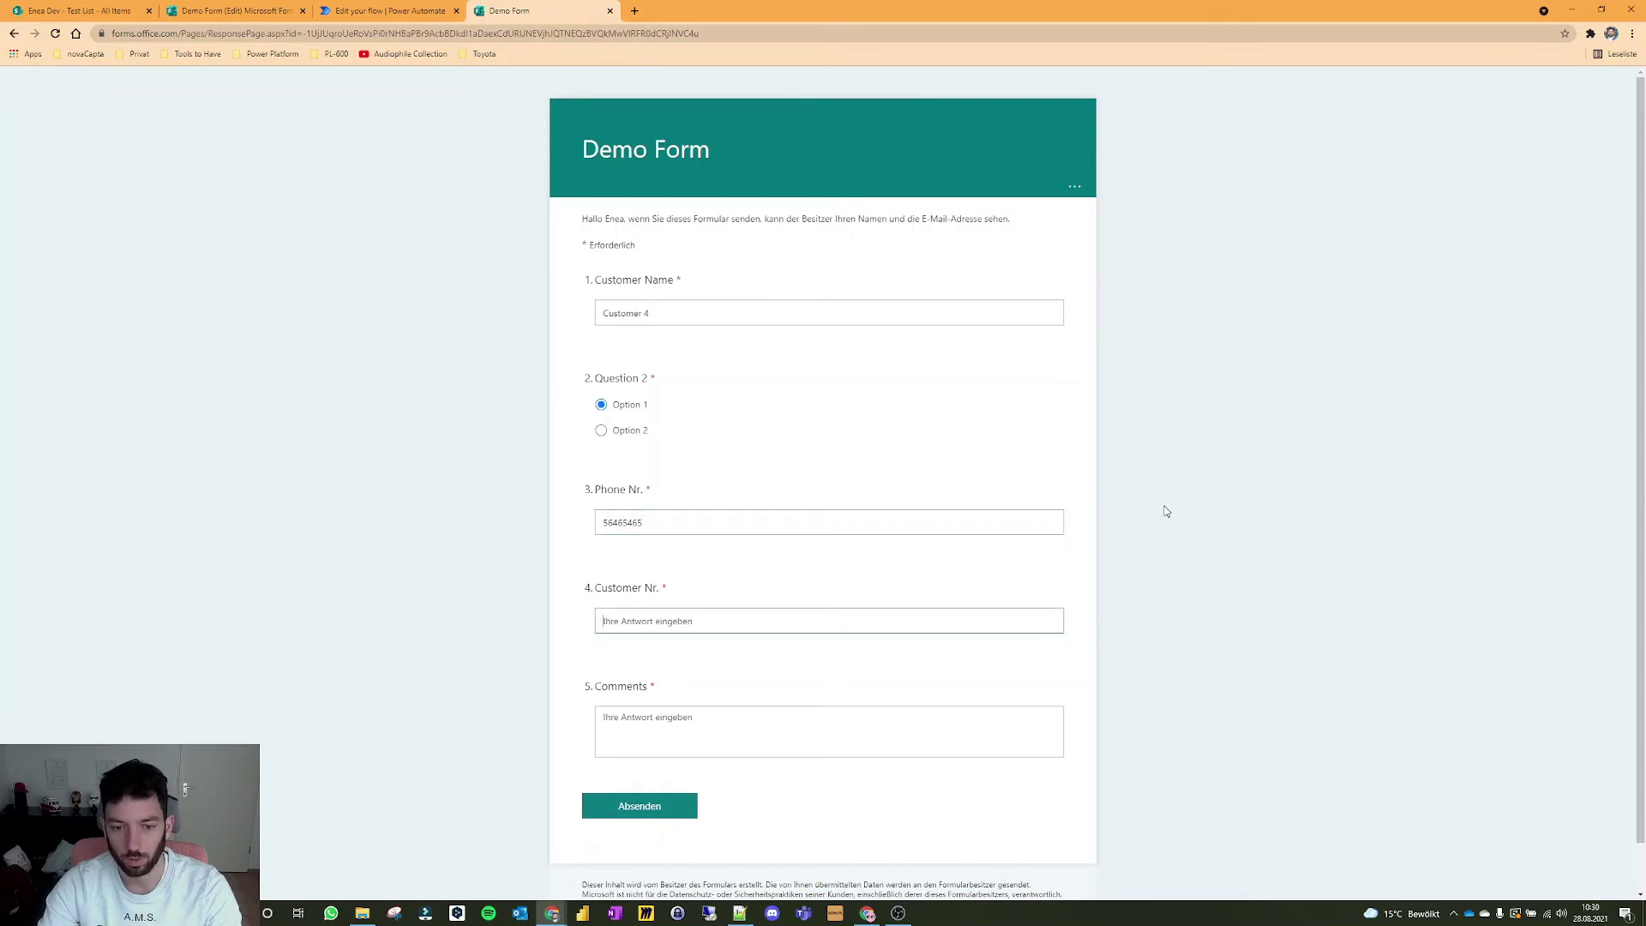
{"action": "type", "text": "9879"}
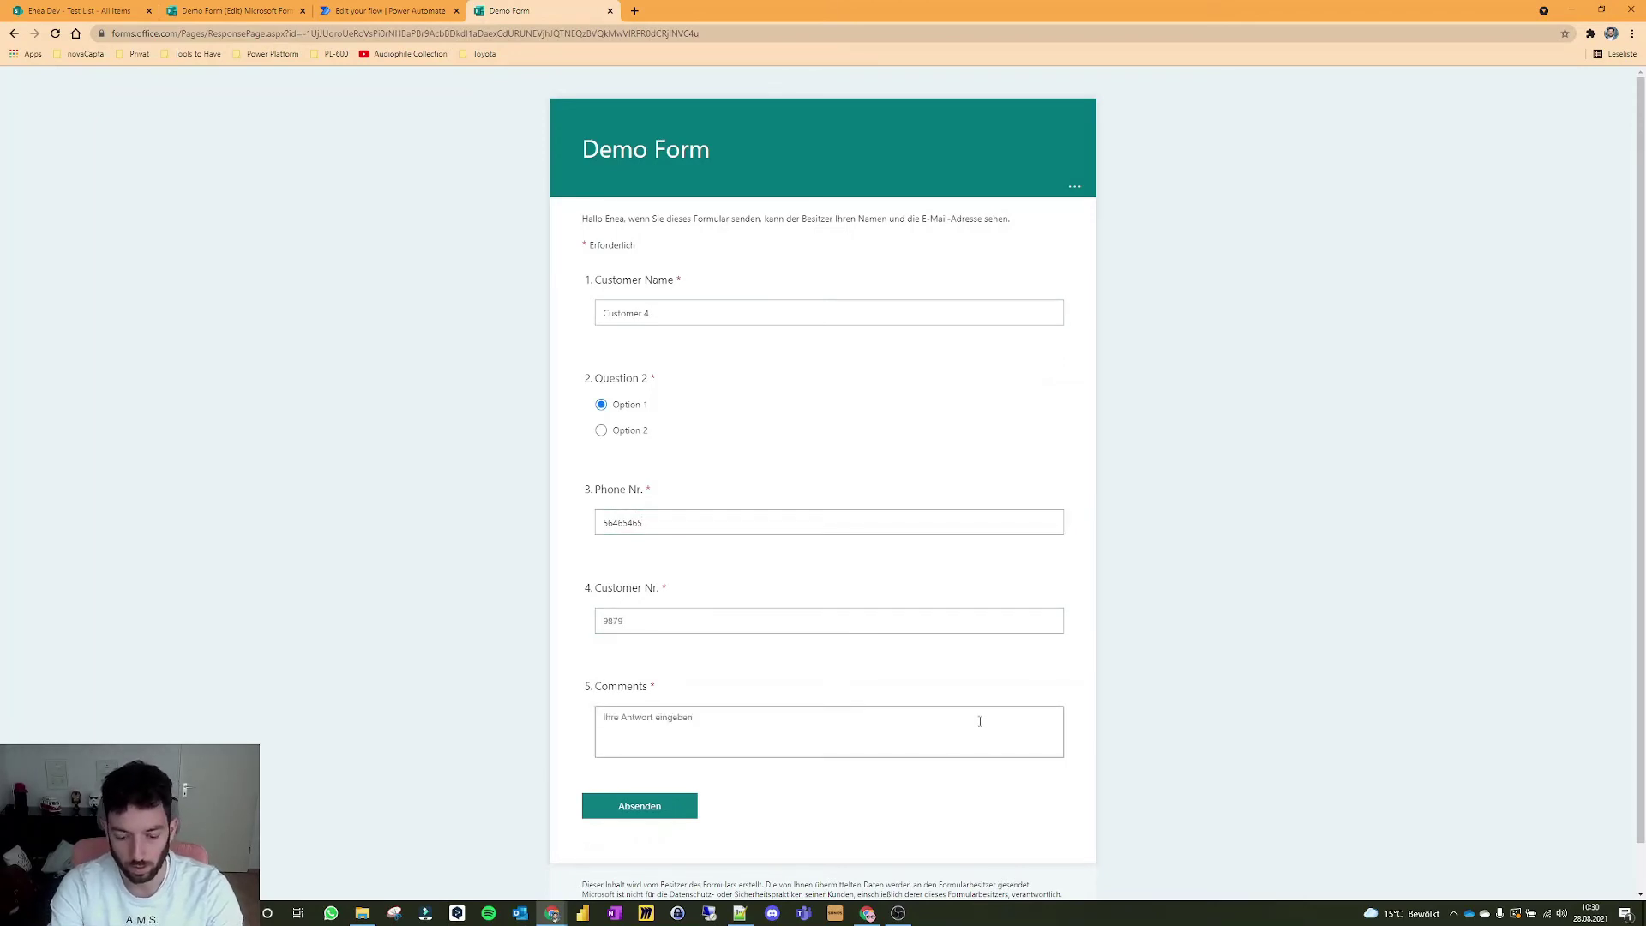
Step: Add the comment 'I need my TV fixed please' and submit the response
{"action": "type", "text": "I need my"}
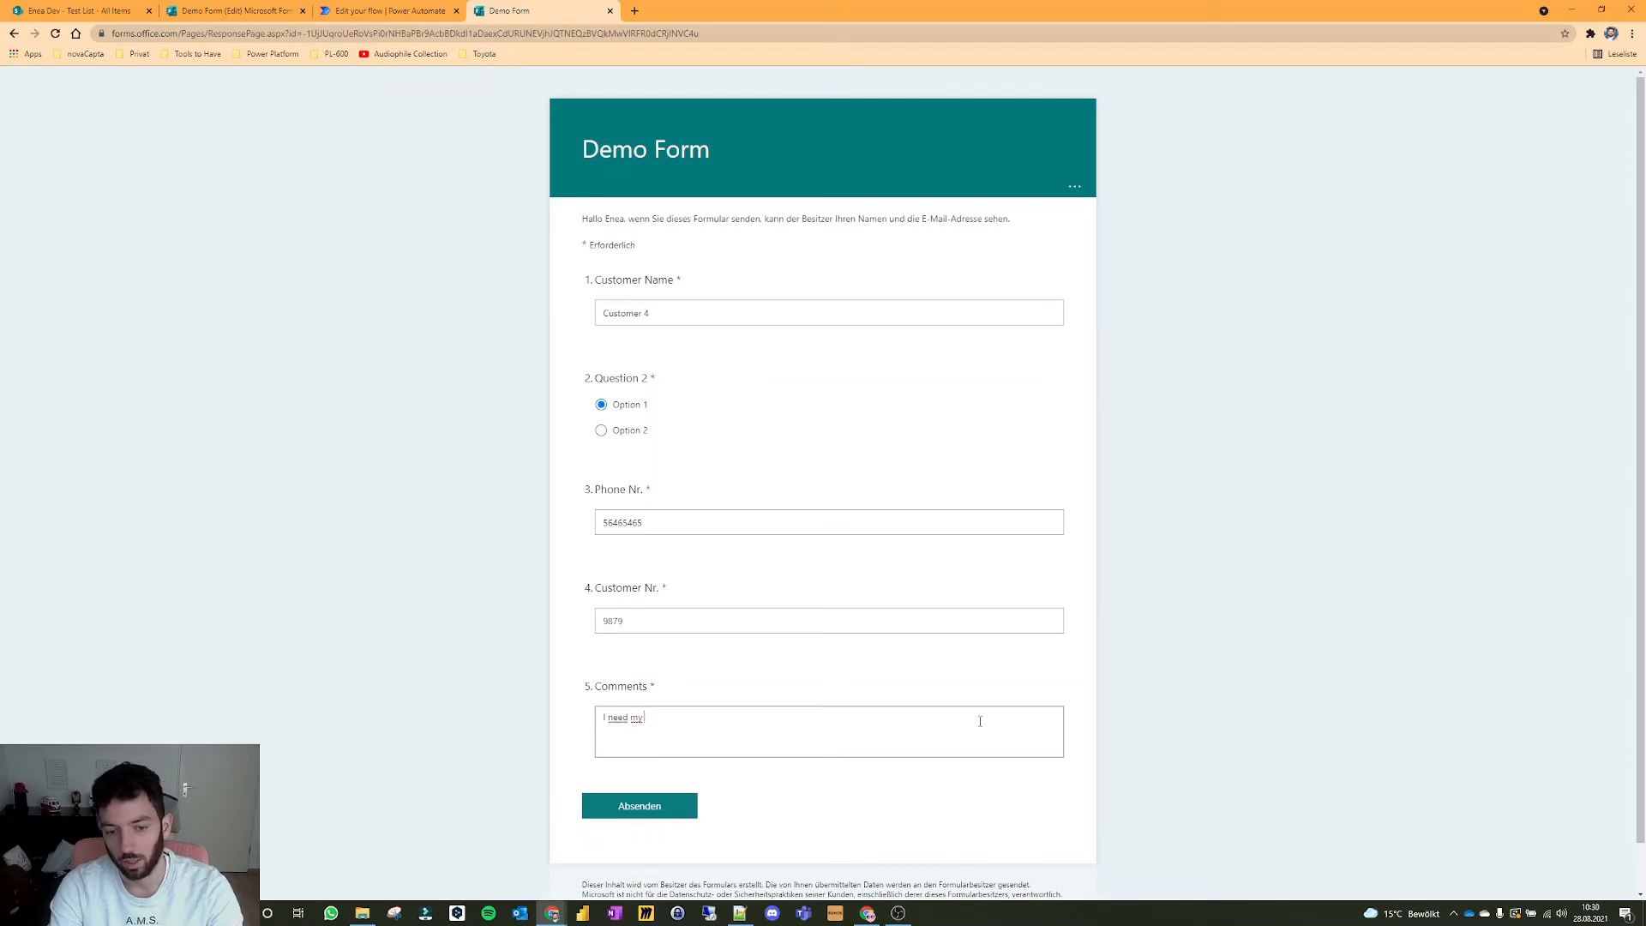
{"action": "type", "text": "TZV"}
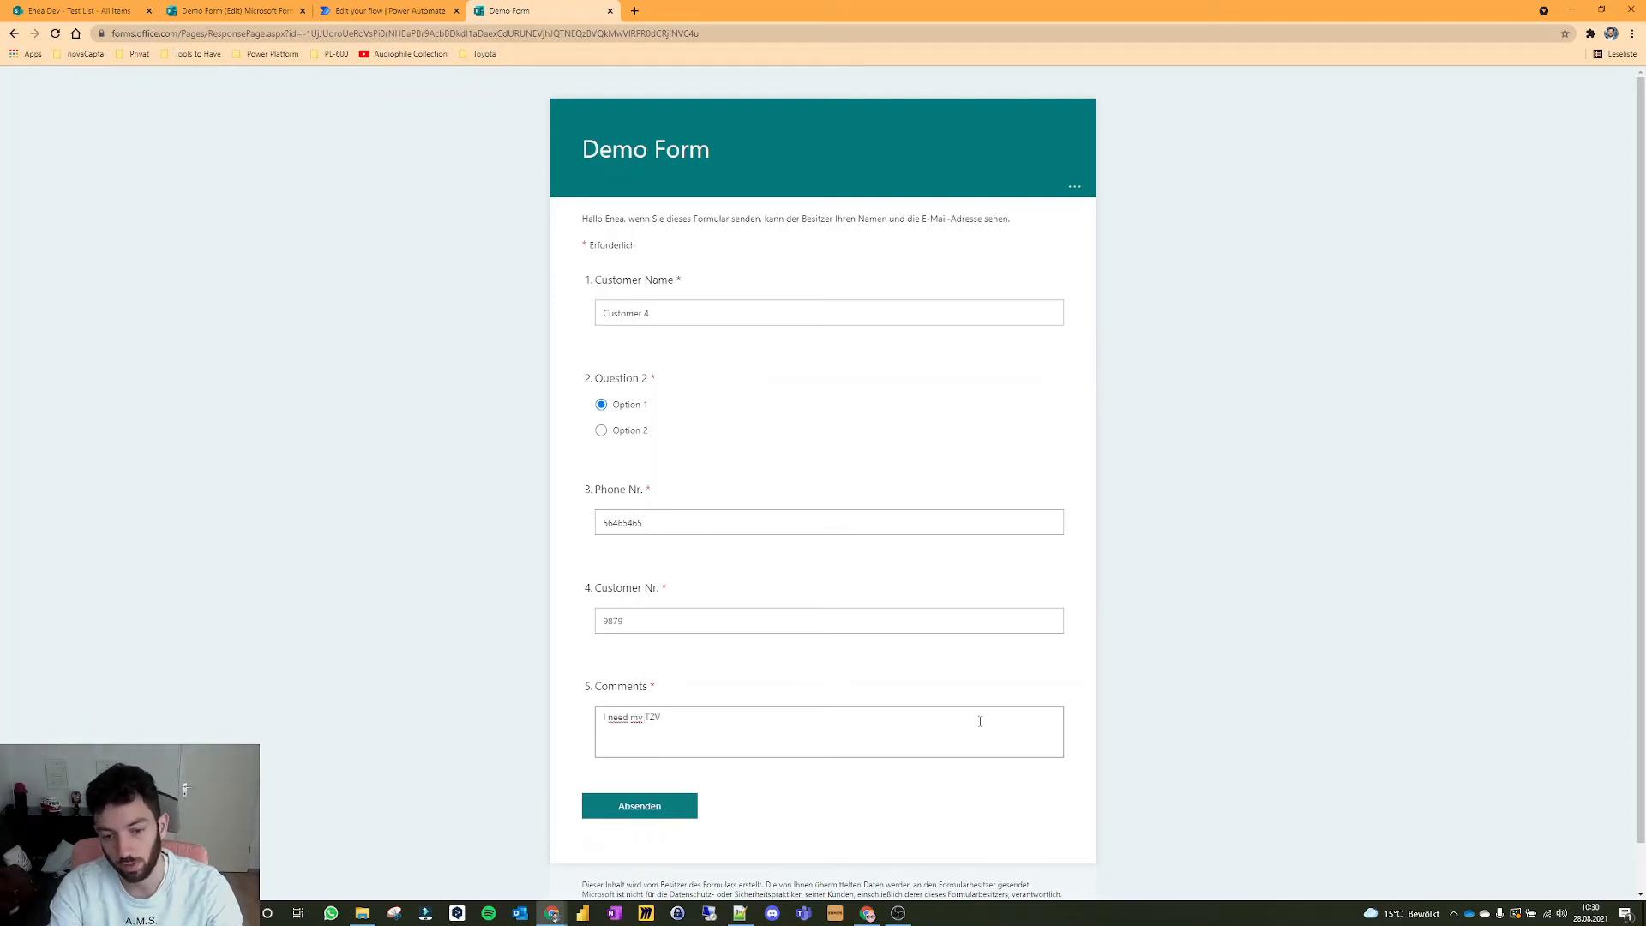
{"action": "type", "text": "TV fixed"}
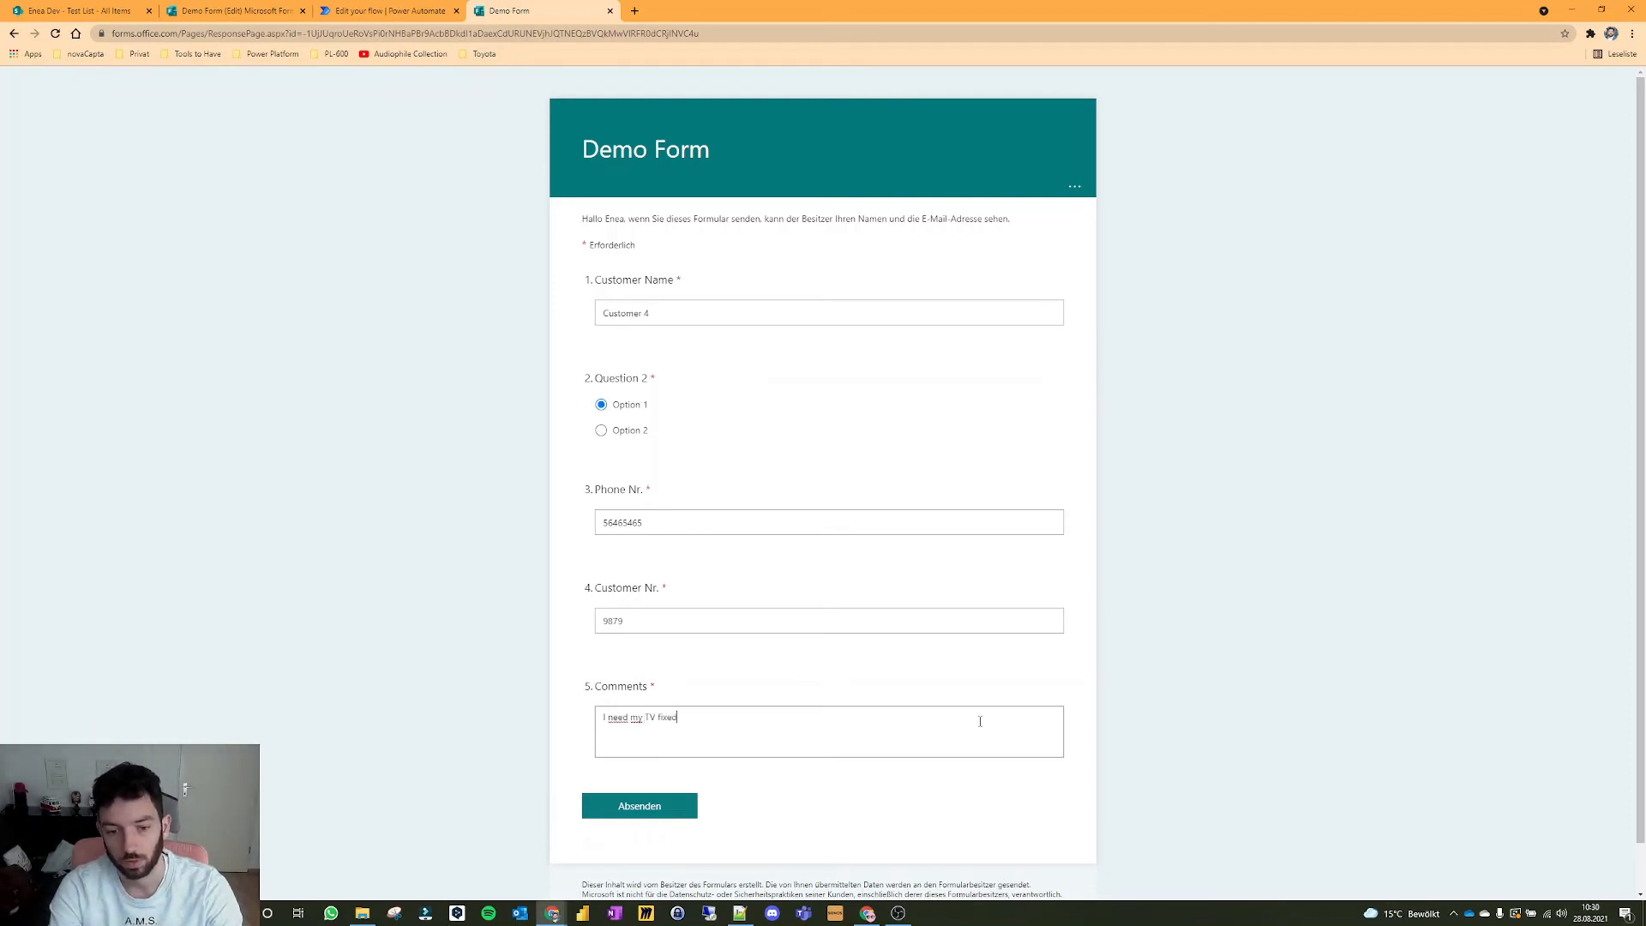
{"action": "type", "text": "please"}
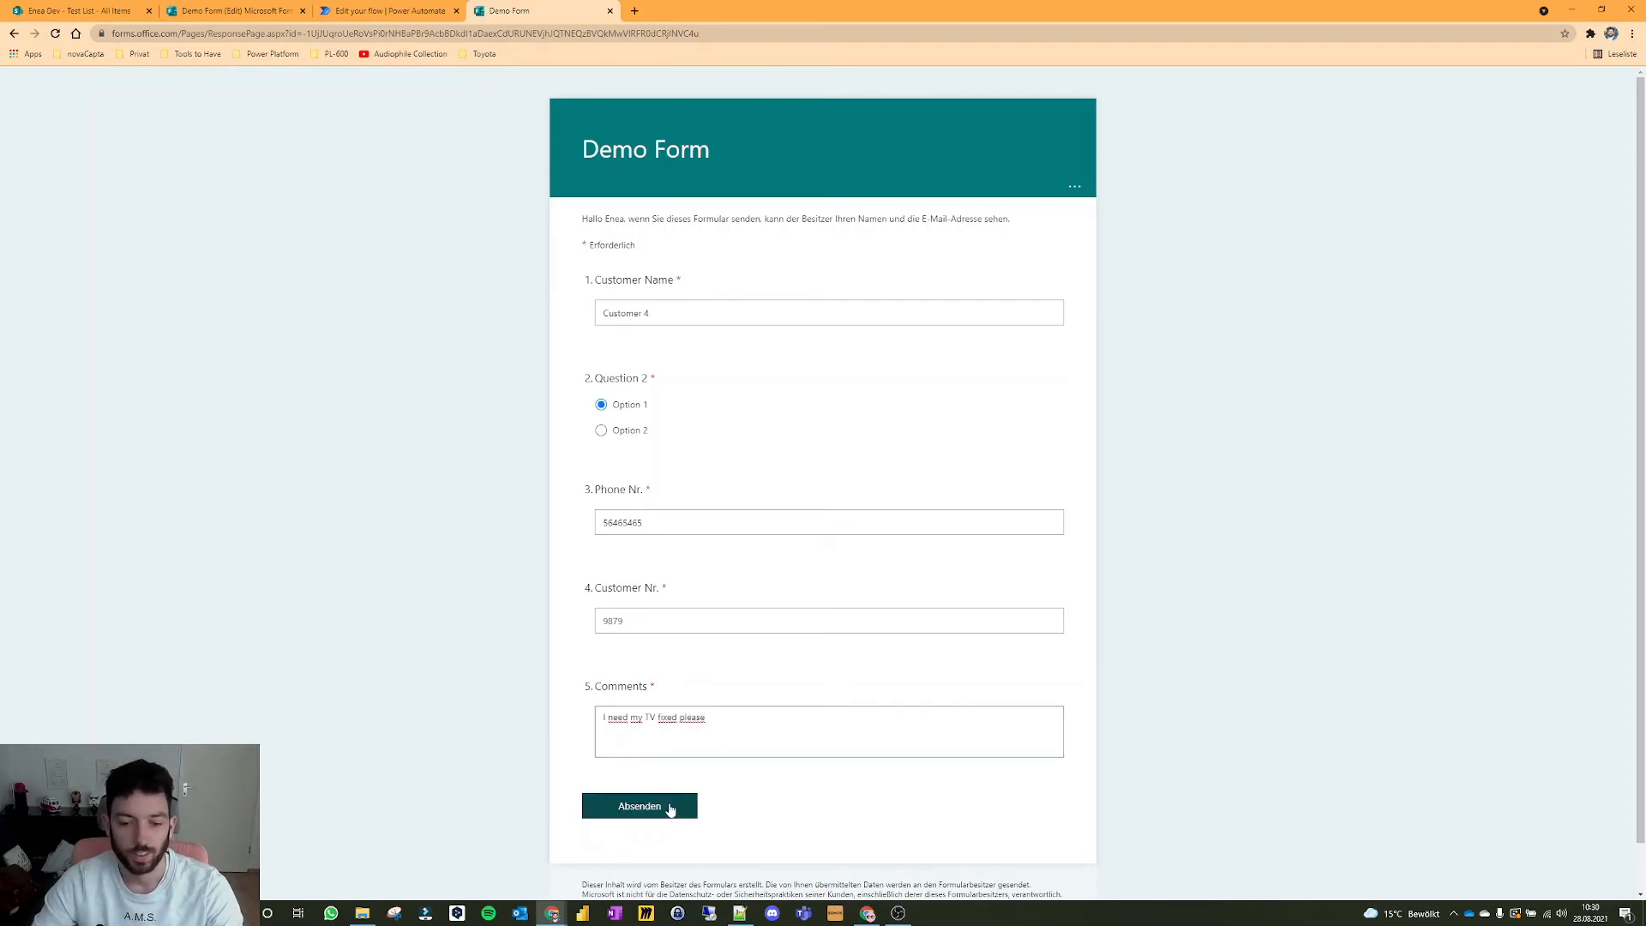
{"action": "left_click", "coordinate": [638, 806]}
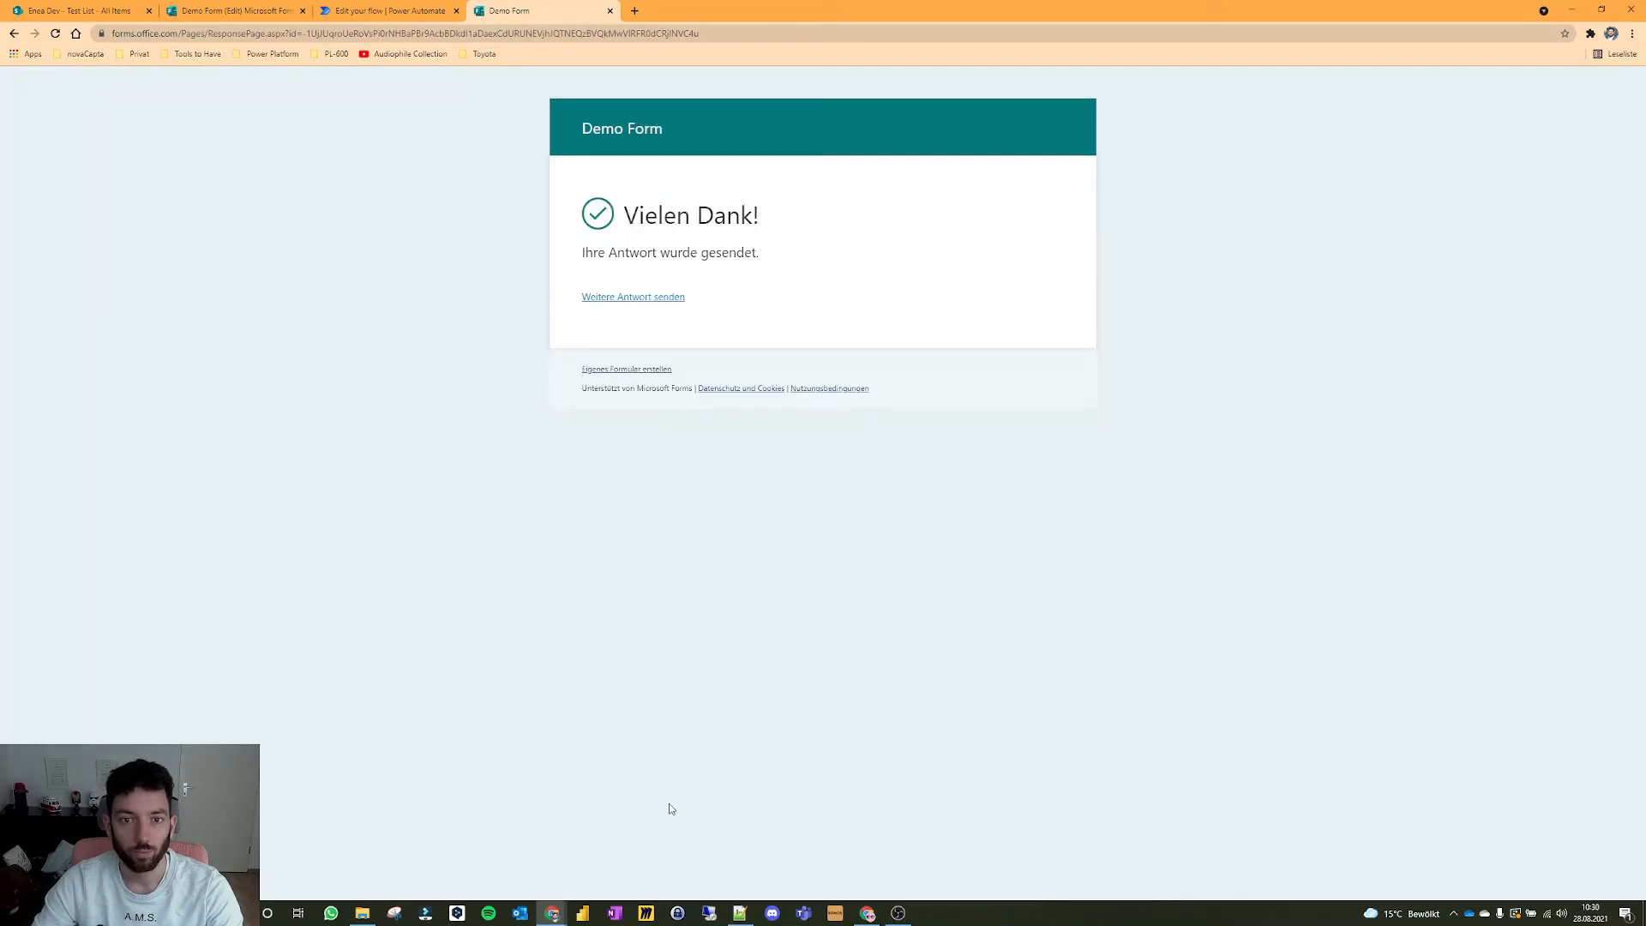
Step: Confirm the run succeeded and Customer 4 appears in the SharePoint list with an agent
{"action": "left_click", "coordinate": [398, 9]}
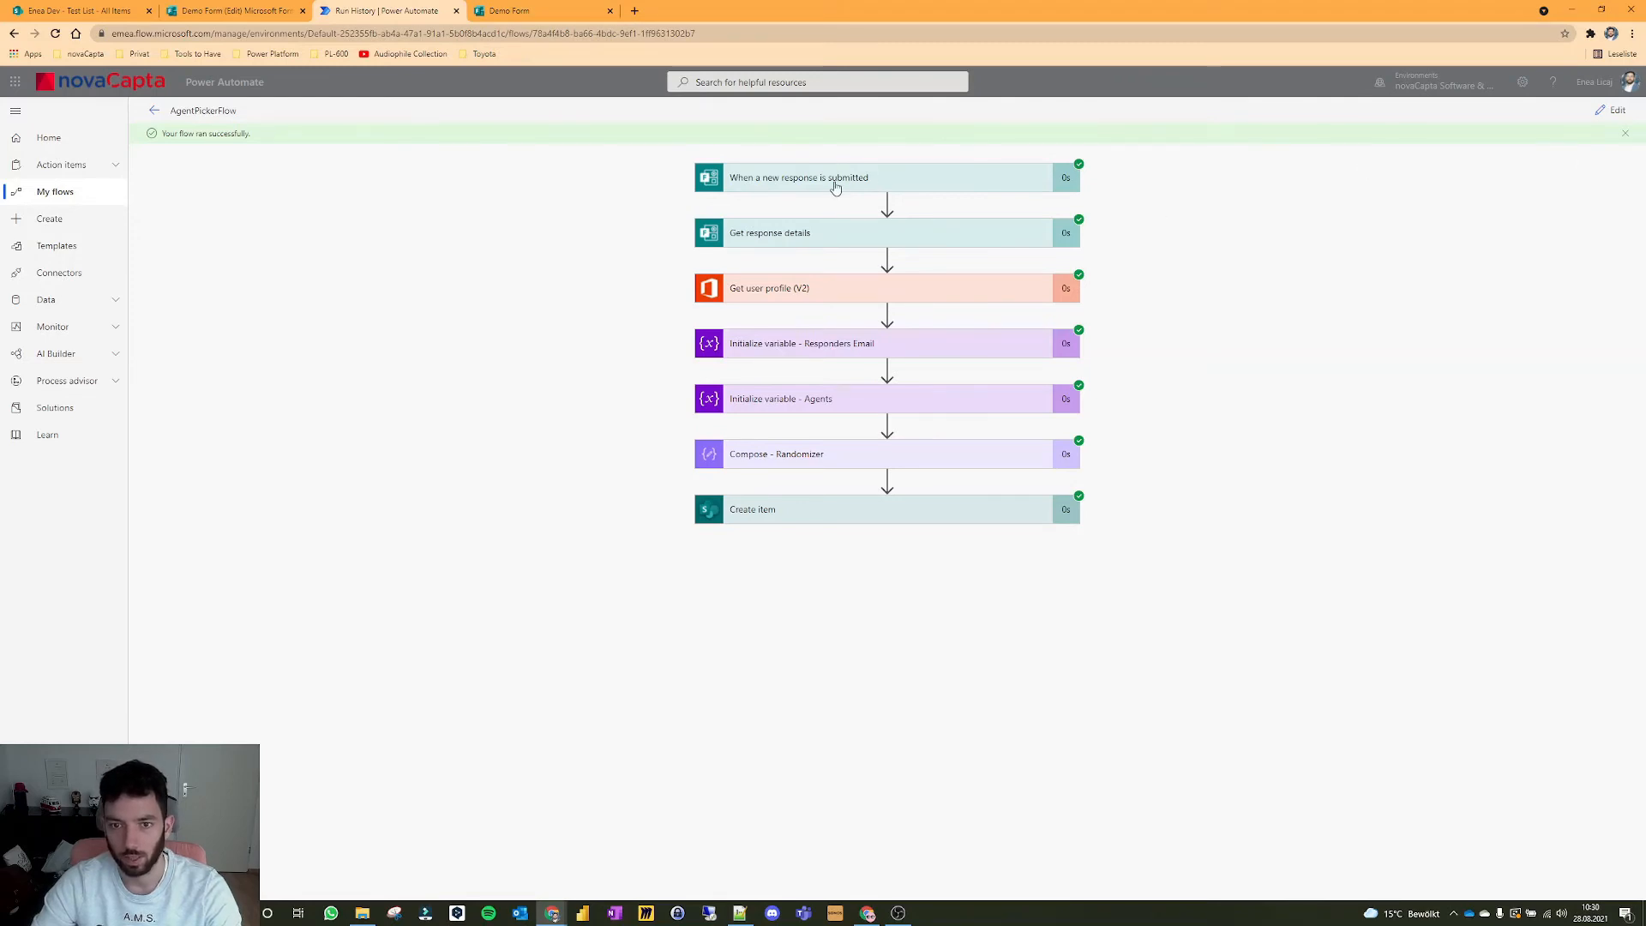
{"action": "left_click", "coordinate": [249, 10]}
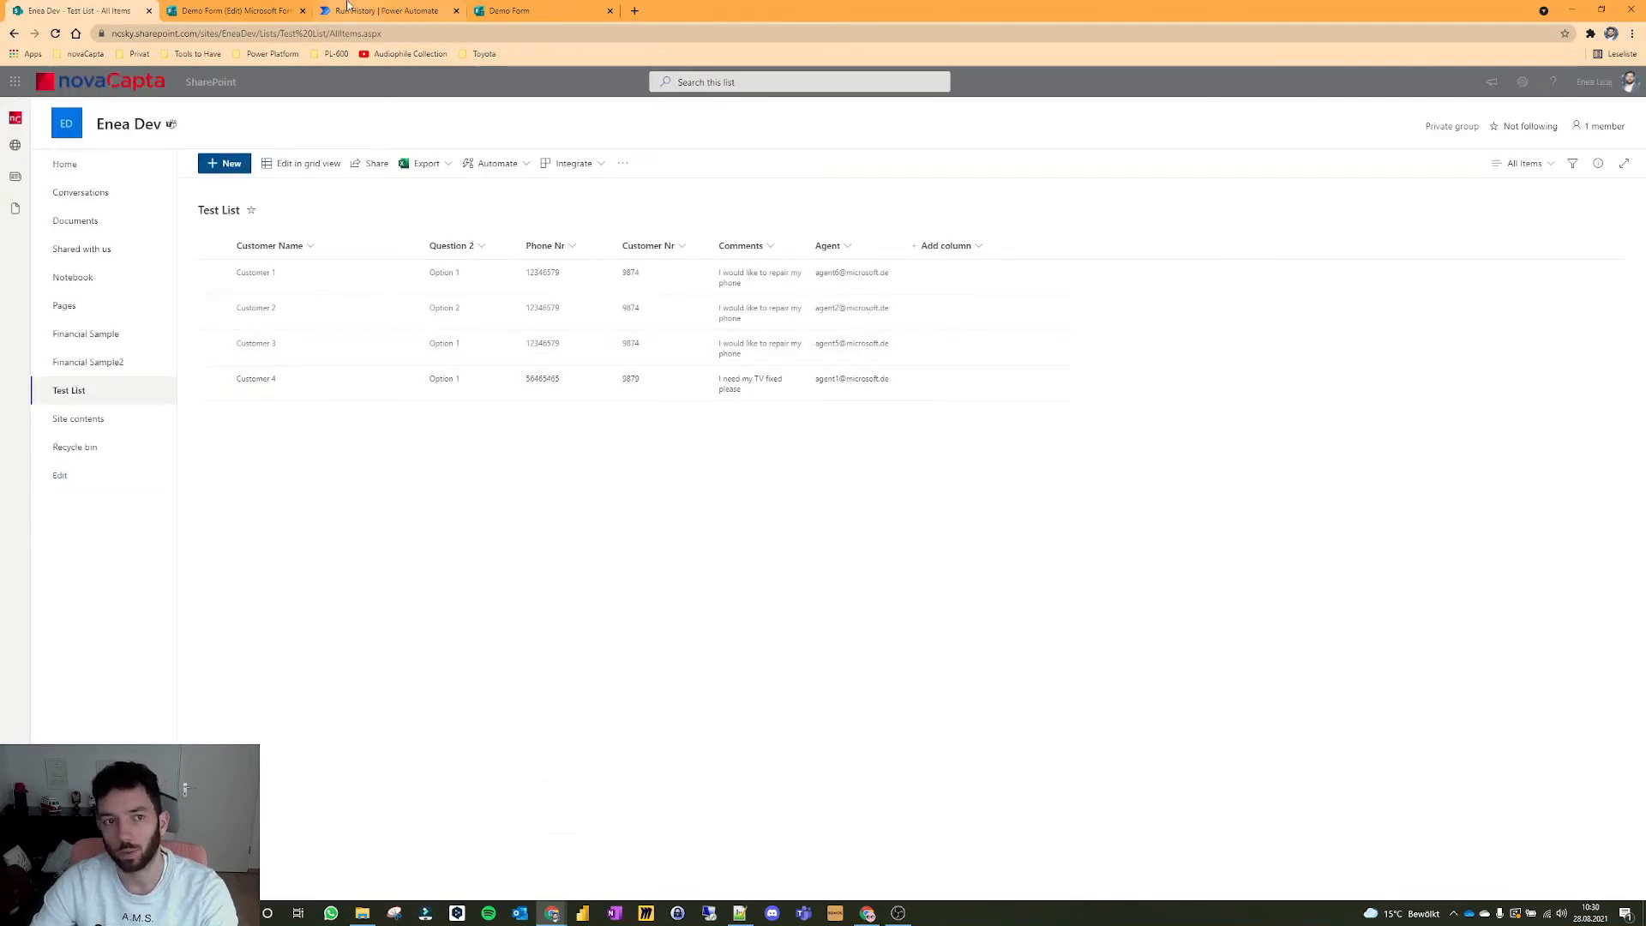
{"action": "left_click", "coordinate": [388, 11]}
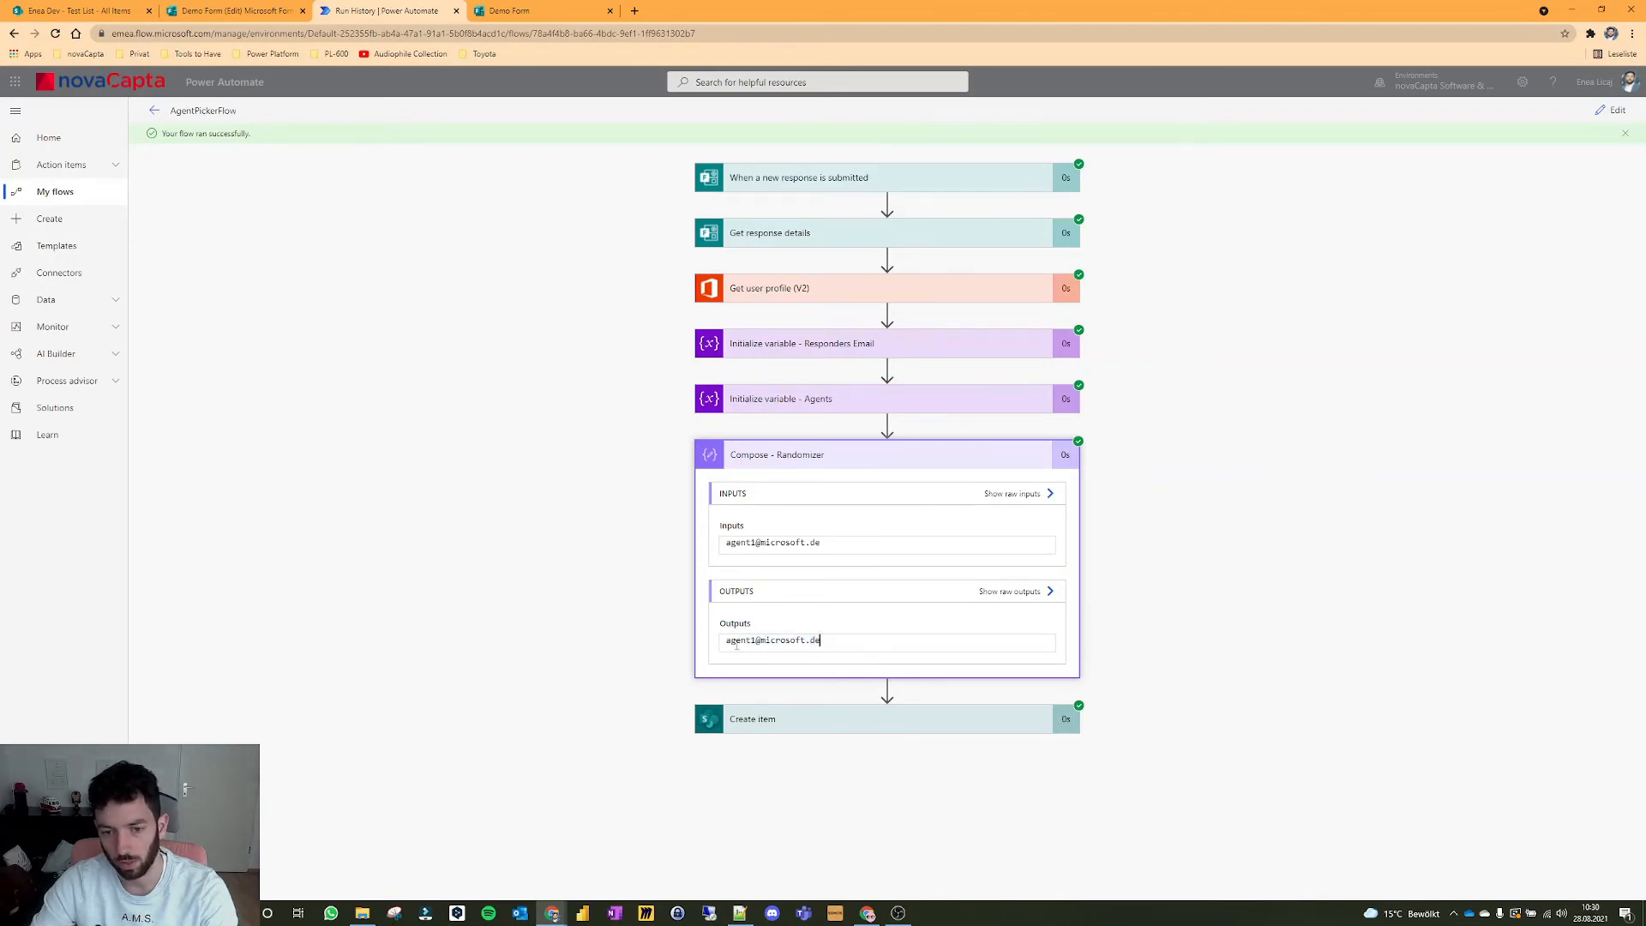
{"action": "left_click", "coordinate": [1615, 110]}
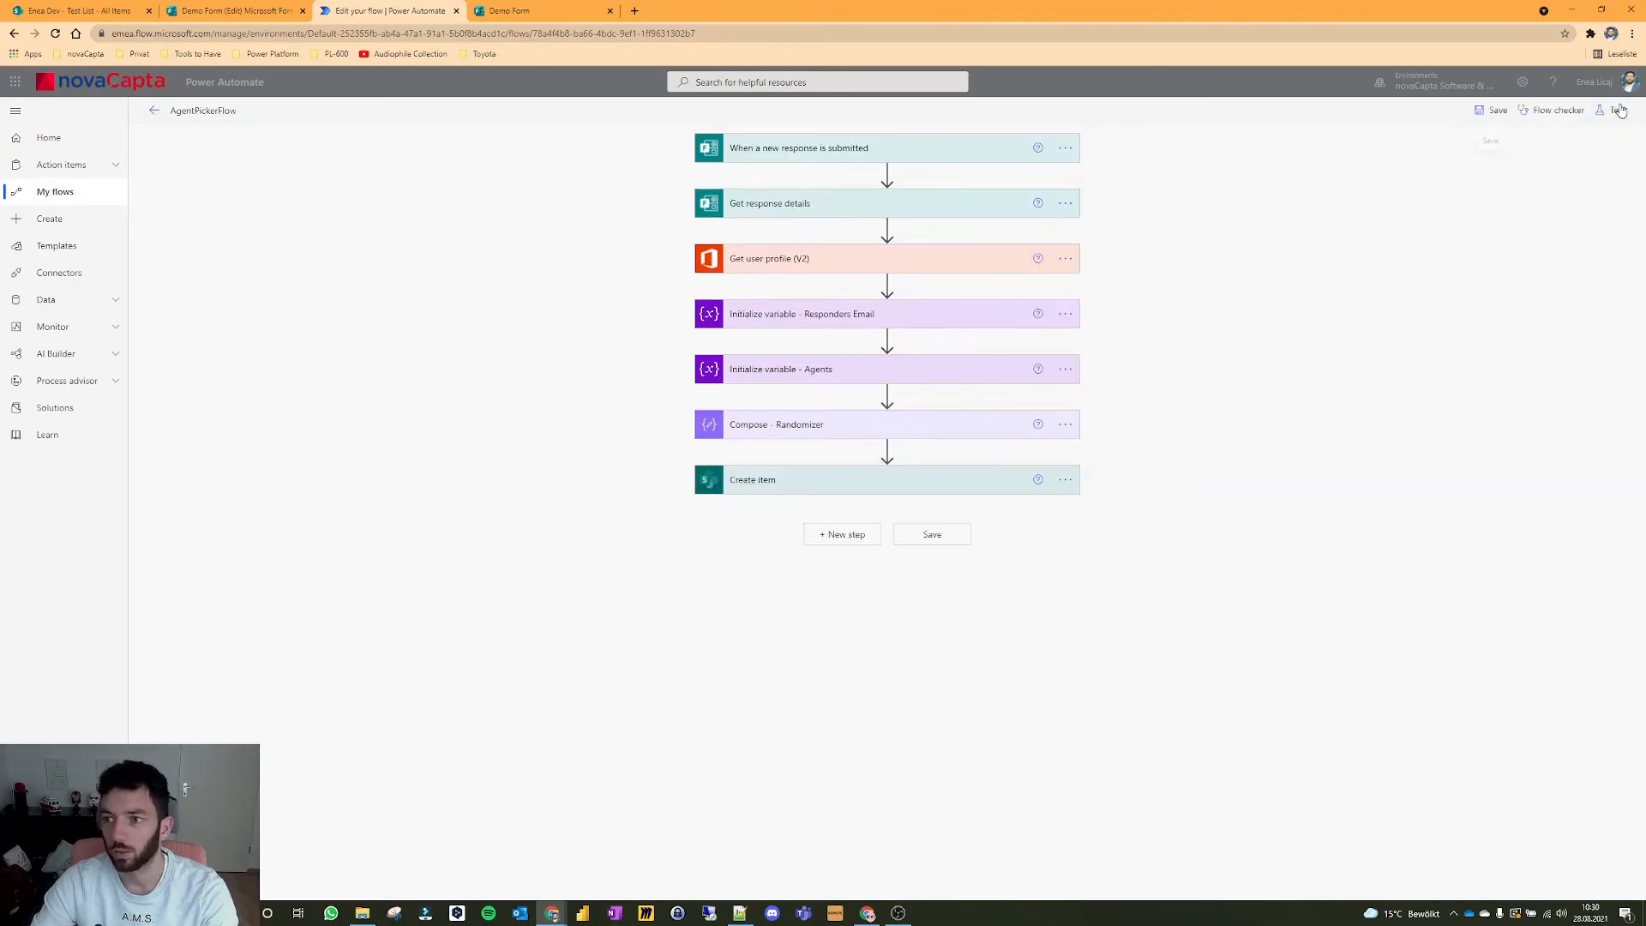
Step: Re-run the flow automatically with the recent successful trigger and return to the editor
{"action": "left_click", "coordinate": [1608, 110]}
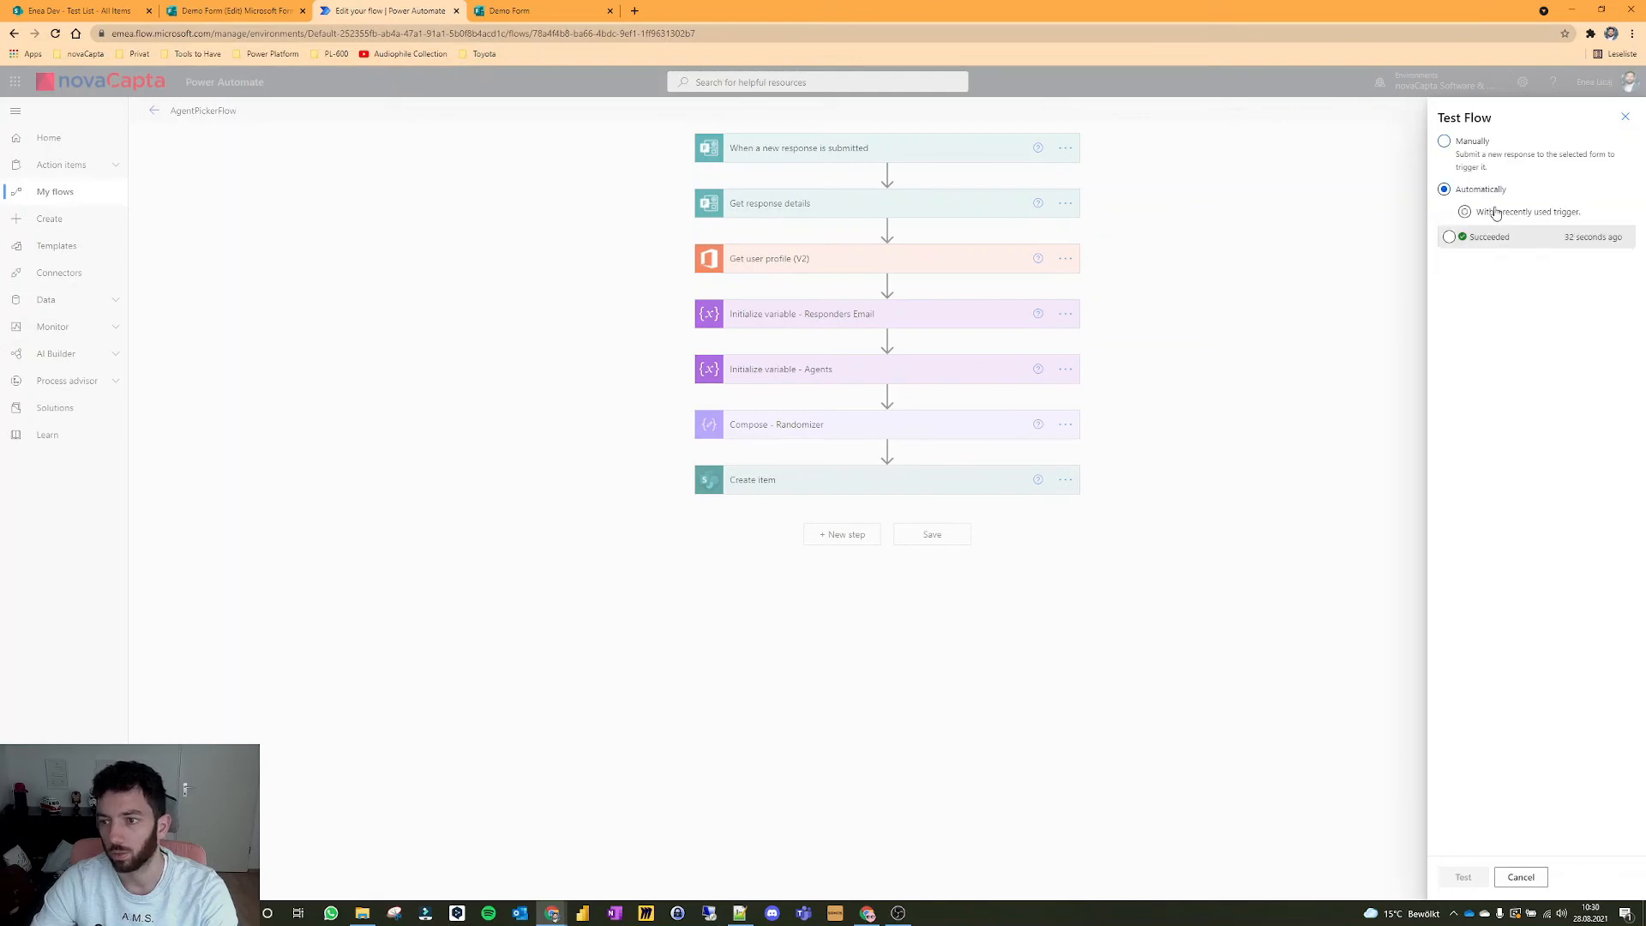
{"action": "left_click", "coordinate": [1464, 211]}
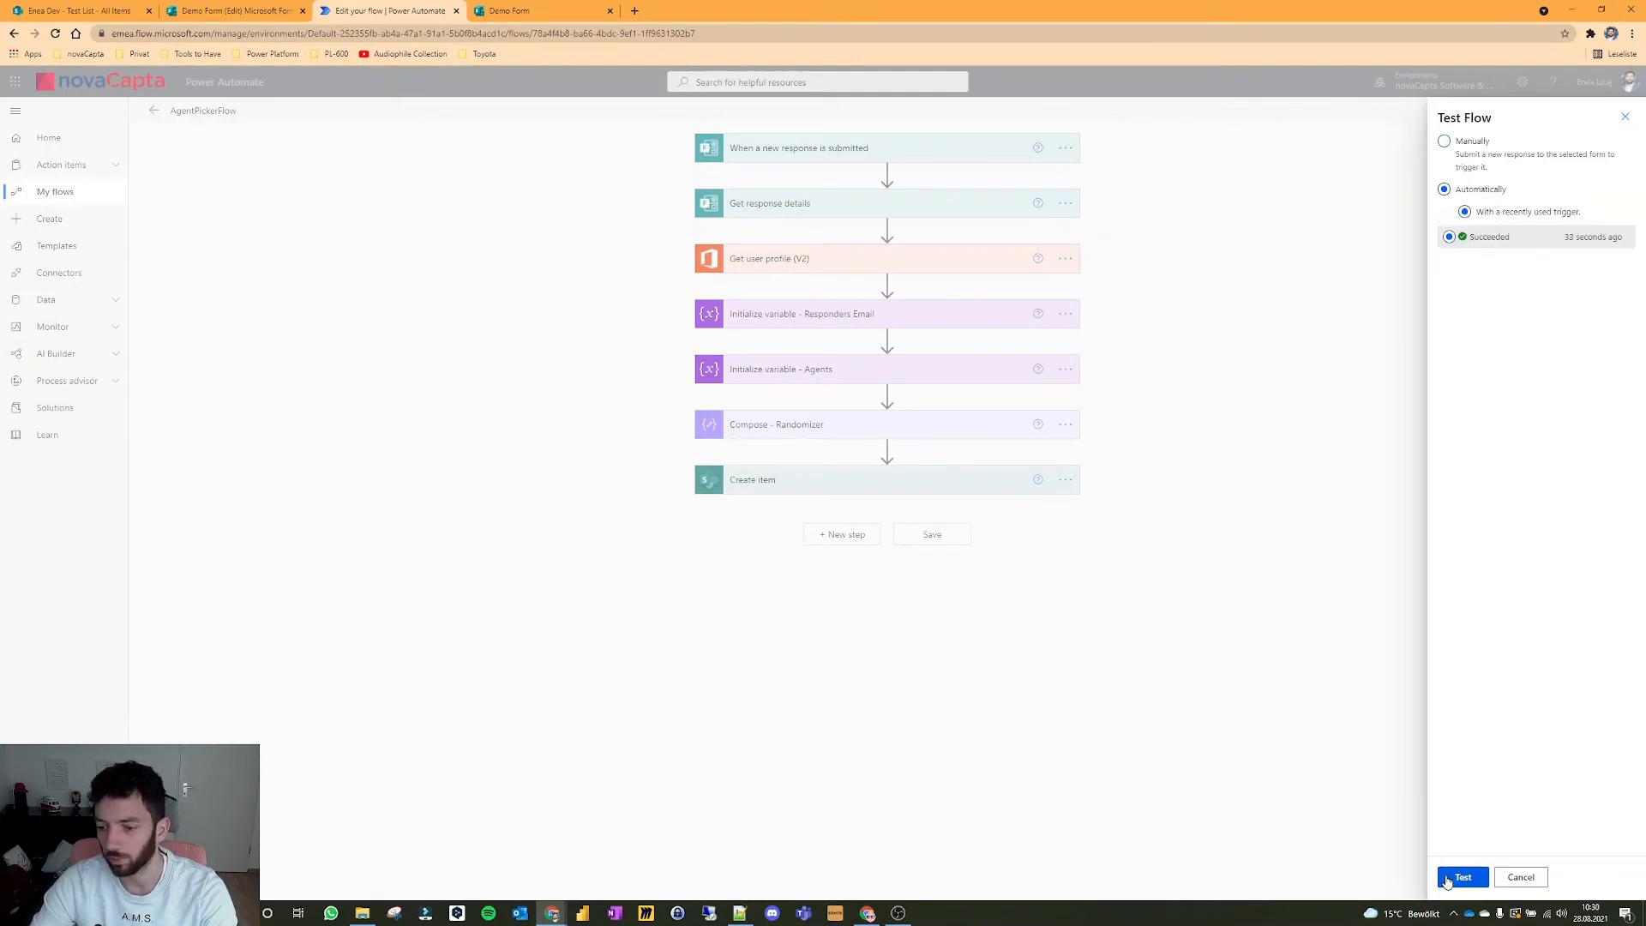
{"action": "left_click", "coordinate": [1460, 878]}
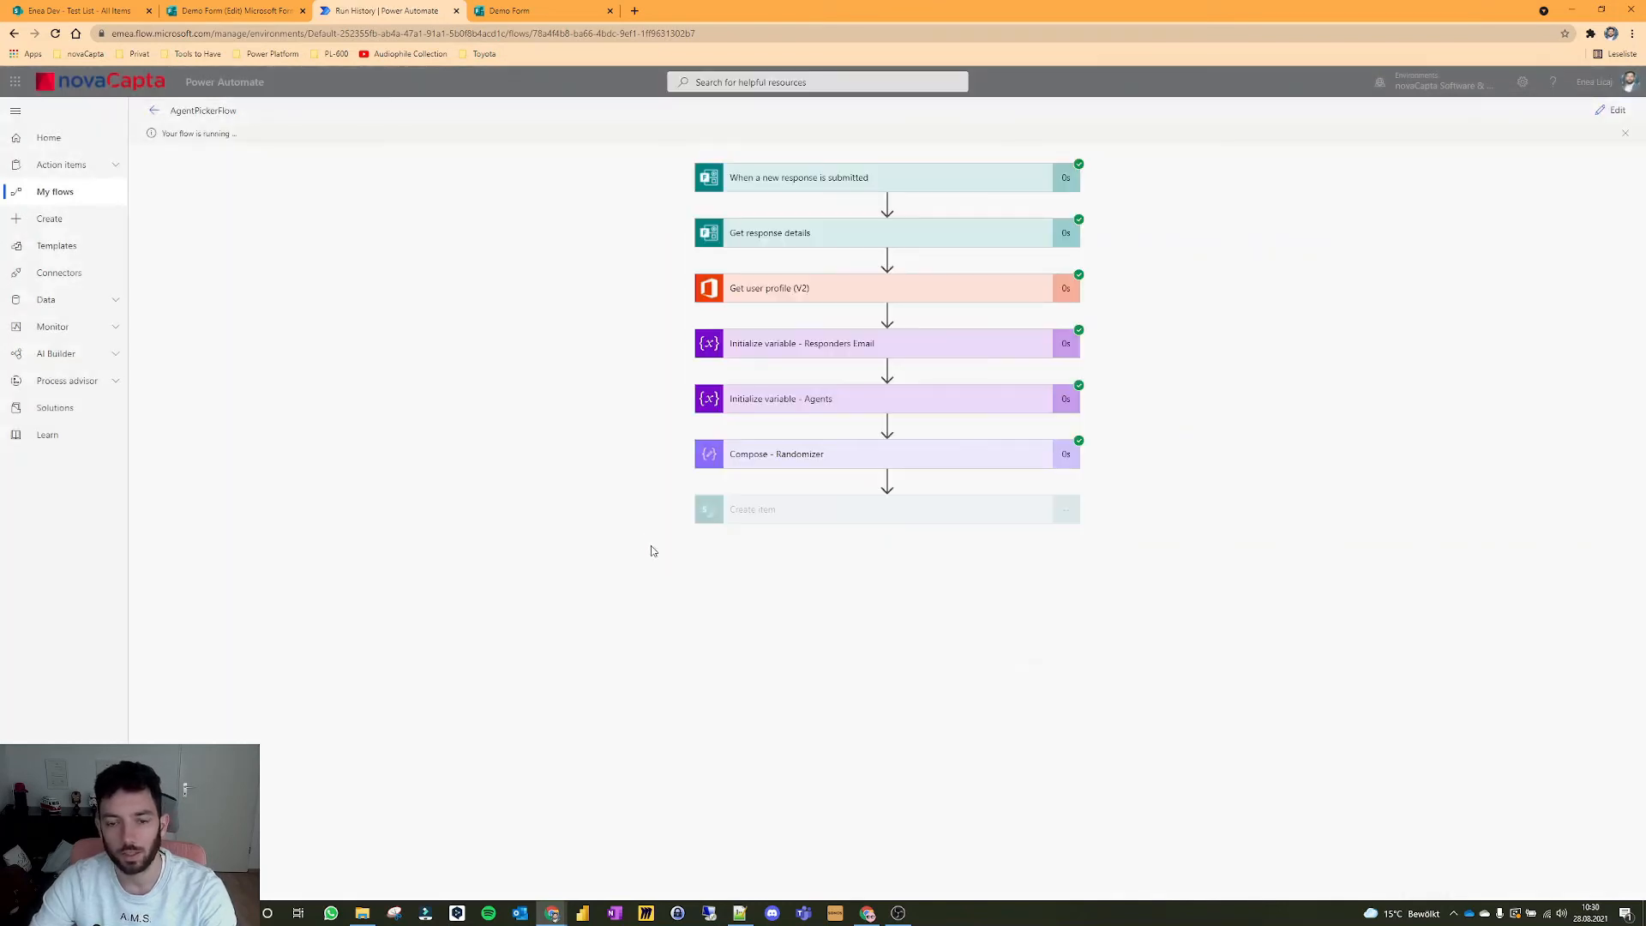
{"action": "left_click", "coordinate": [811, 452]}
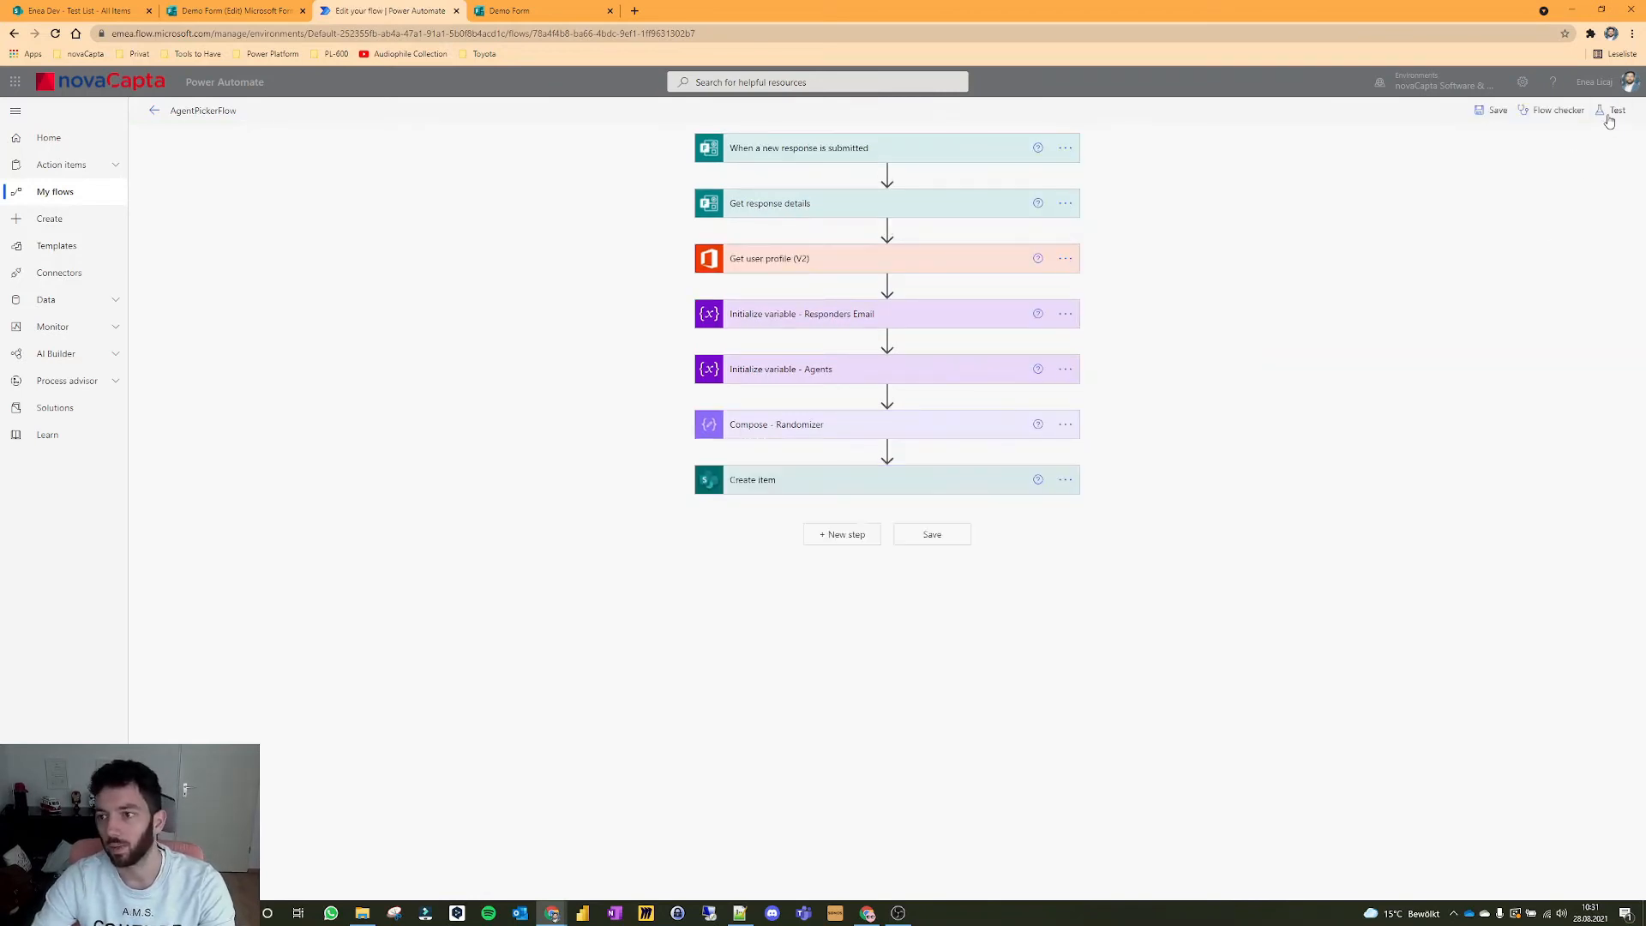
Step: Adjust the Randomizer compose step, save the flow and bring up the Test Flow pane
{"action": "left_click", "coordinate": [809, 426]}
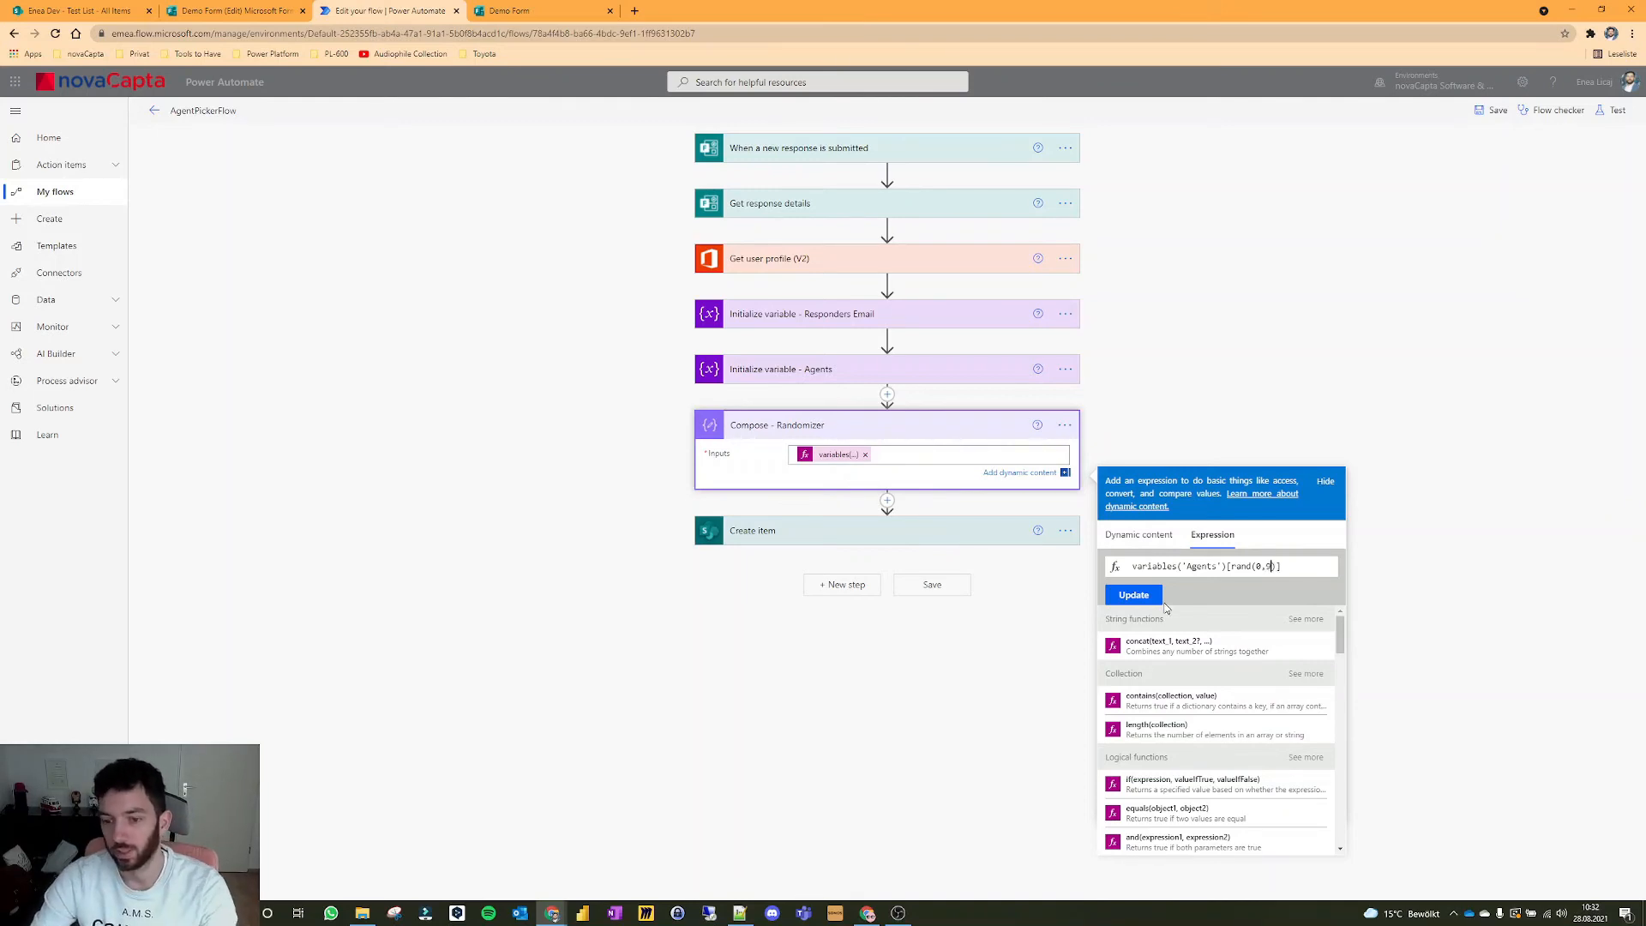
{"action": "left_click", "coordinate": [1139, 523]}
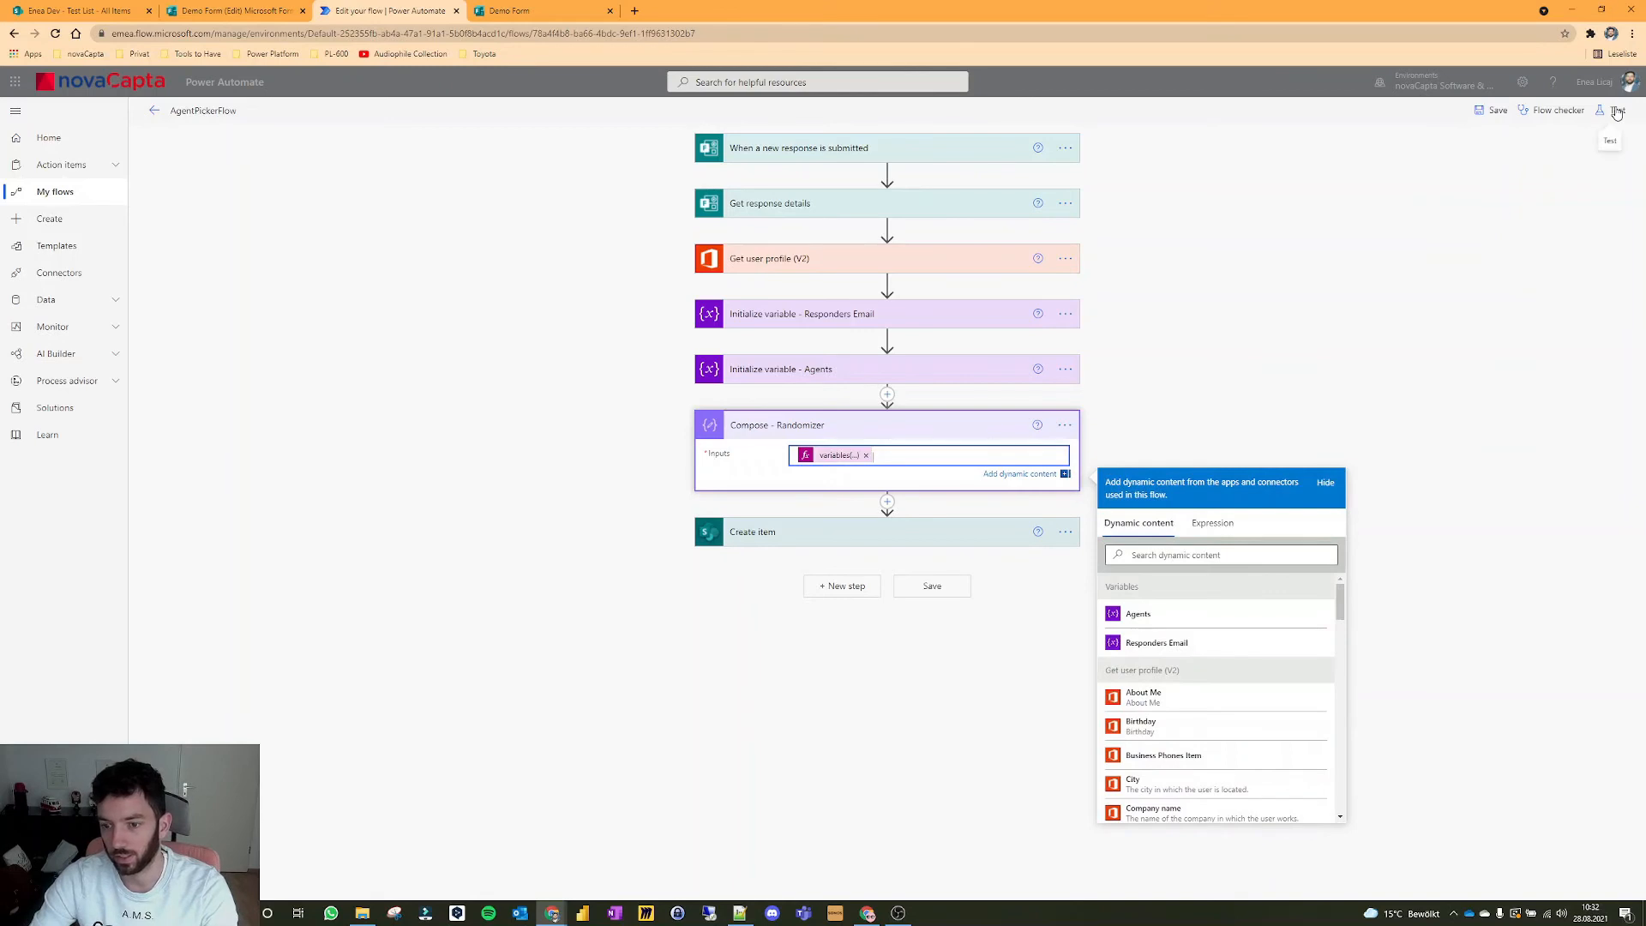
{"action": "left_click", "coordinate": [1612, 110]}
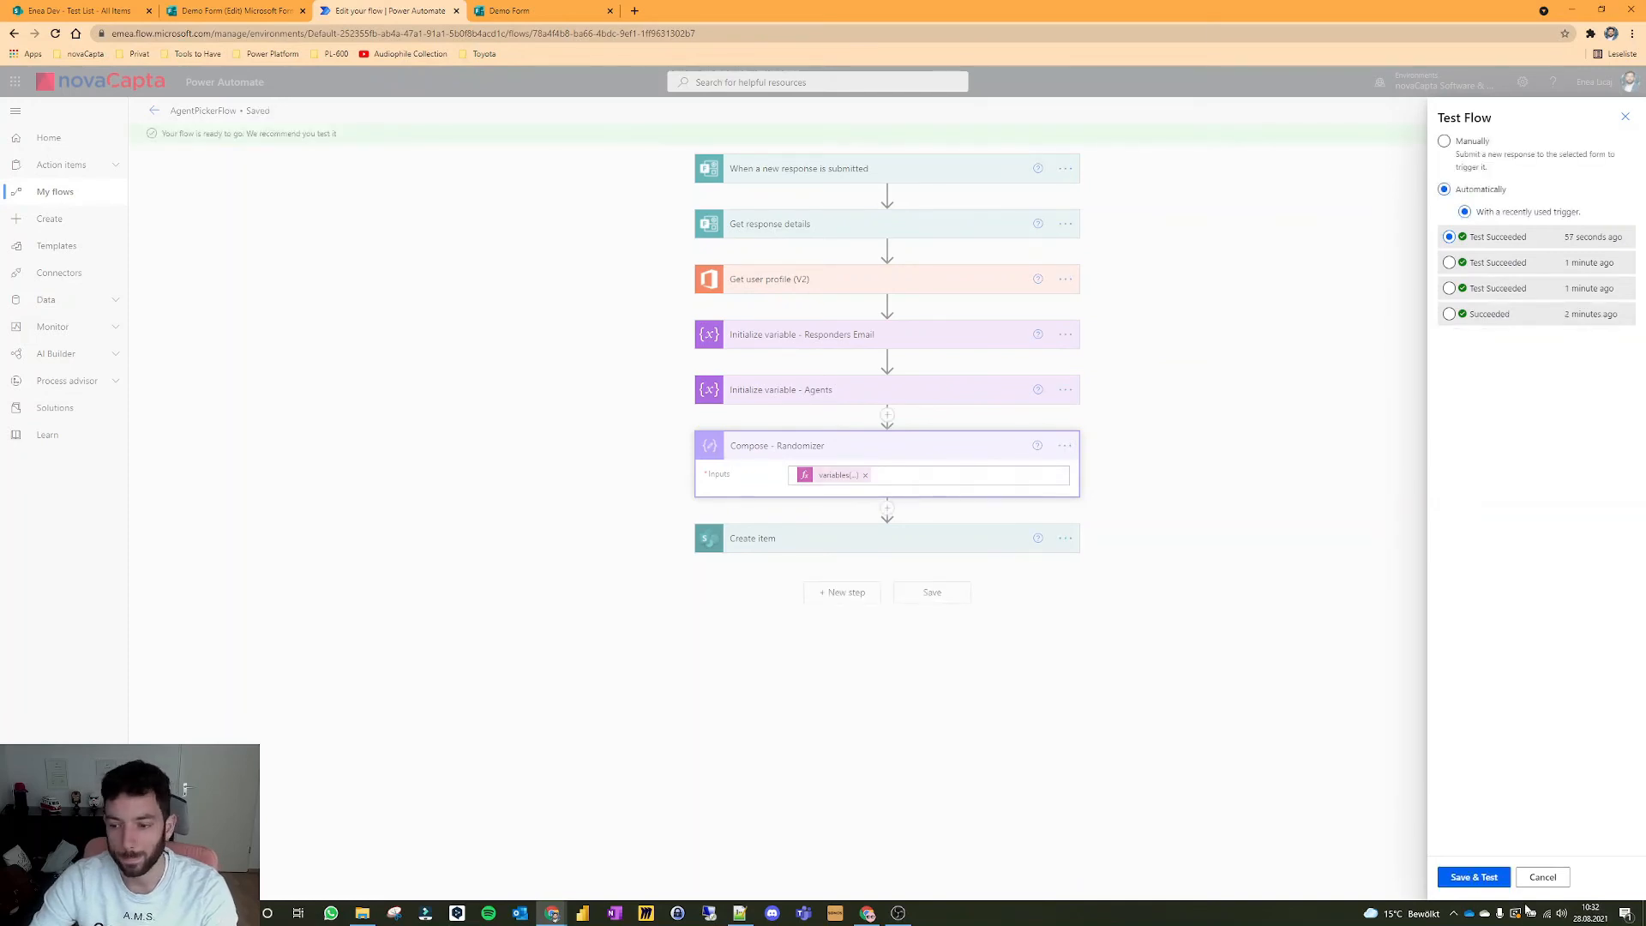
Step: Run the flow with the recent trigger twice, reading the Randomizer step's picked agent
{"action": "left_click", "coordinate": [1473, 876]}
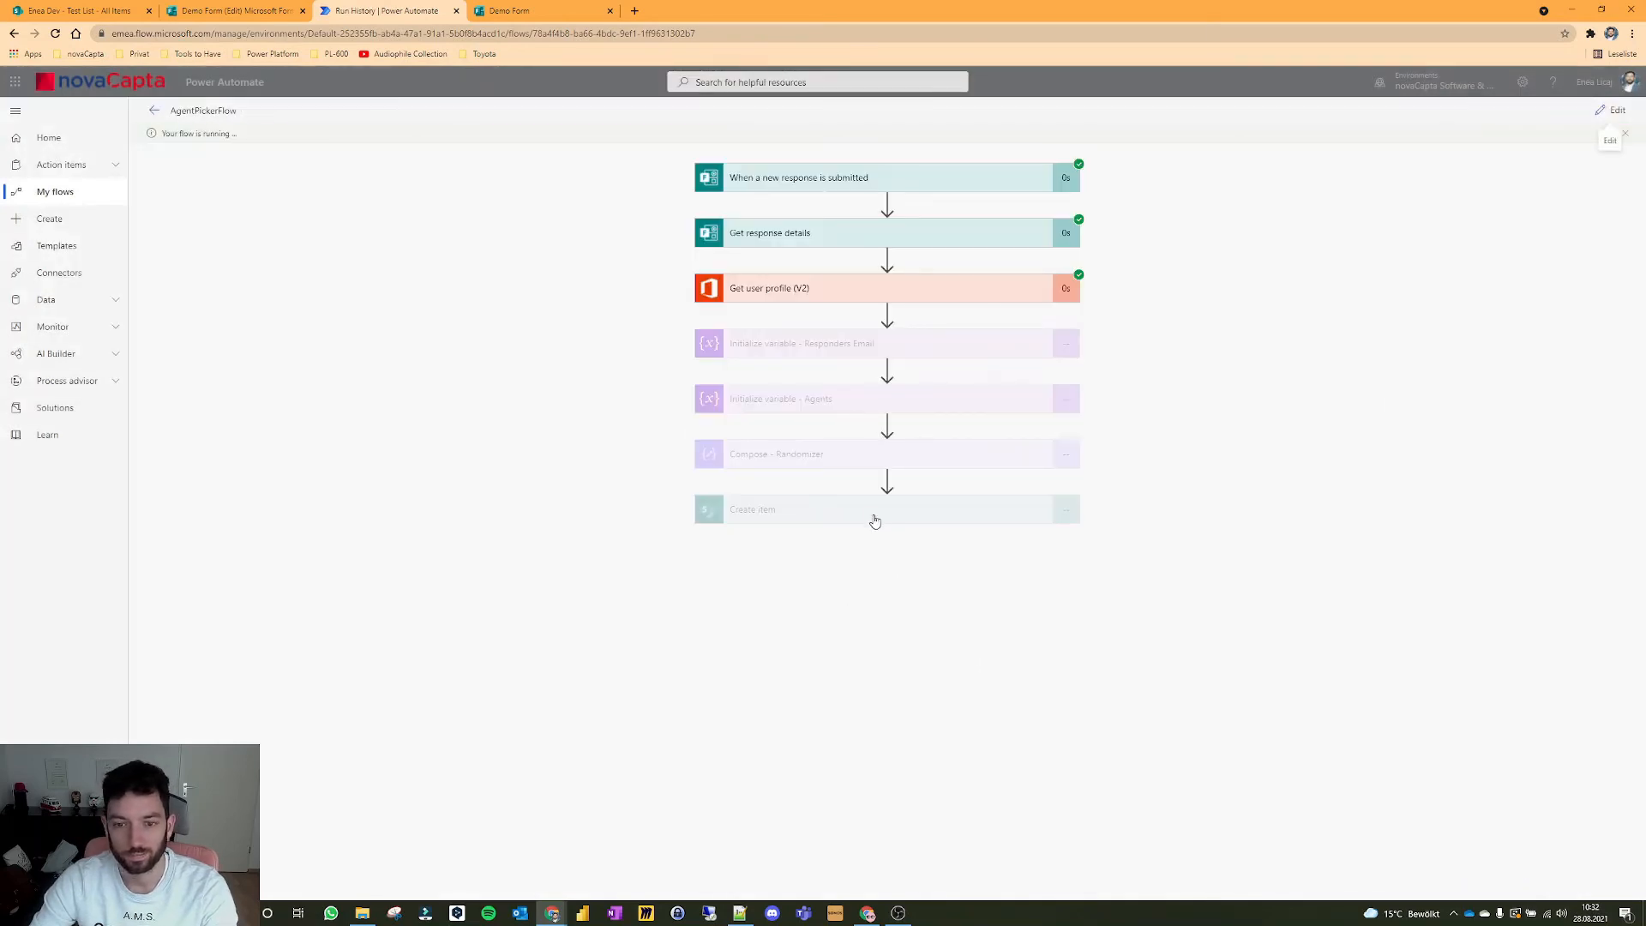
{"action": "mouse_move", "coordinate": [724, 395]}
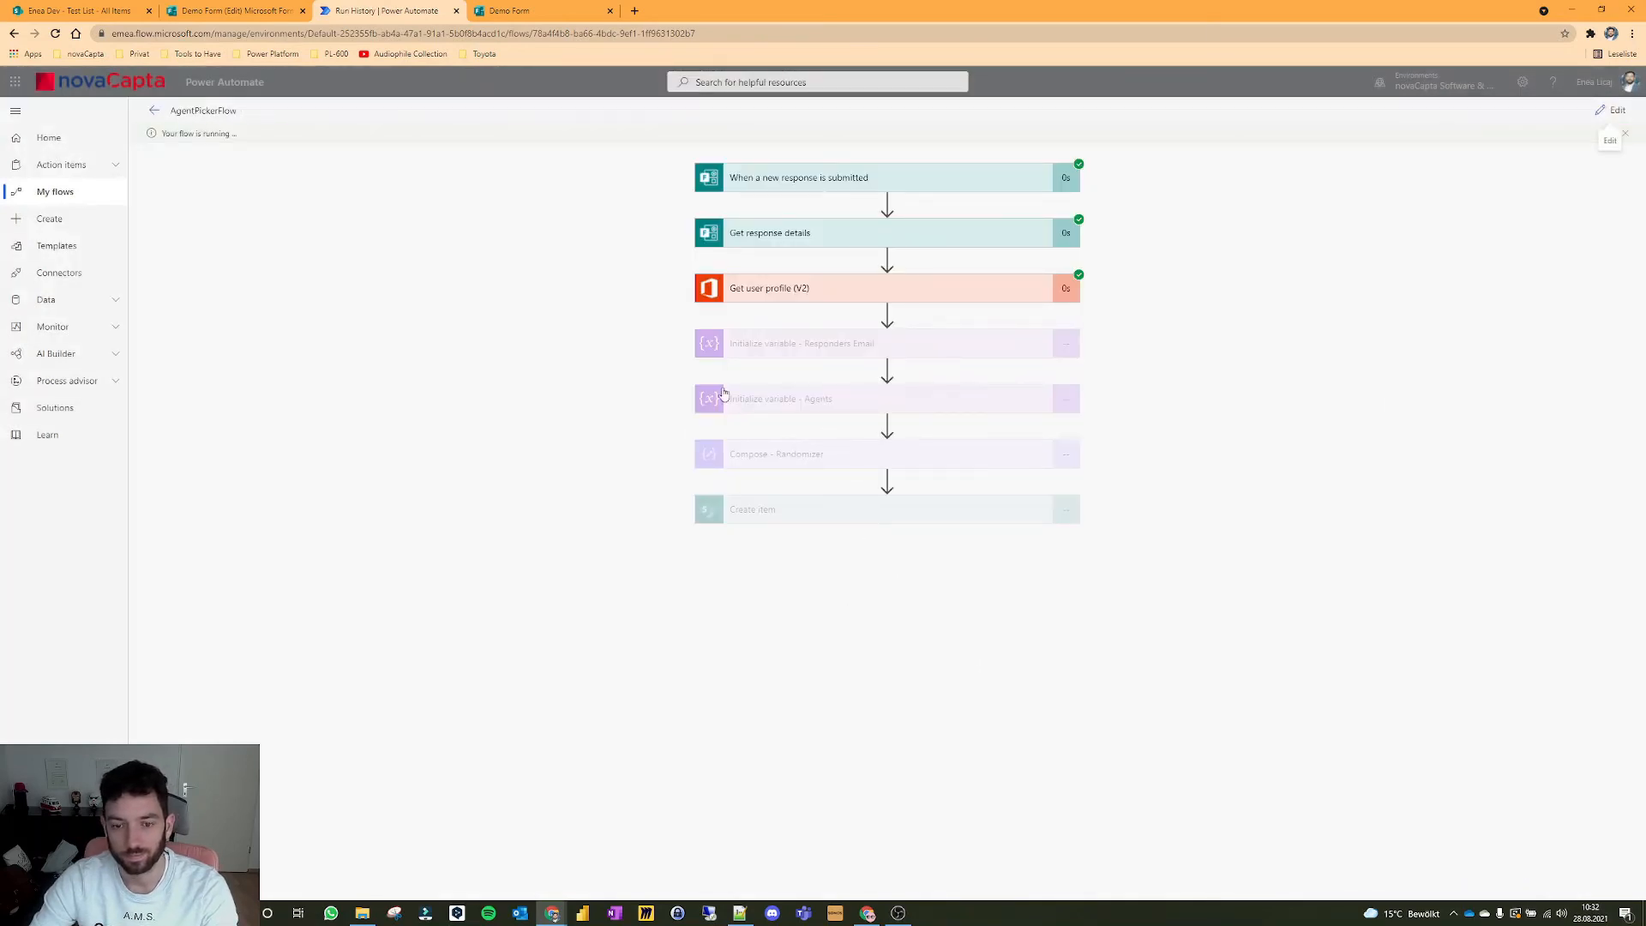
{"action": "mouse_move", "coordinate": [576, 395]}
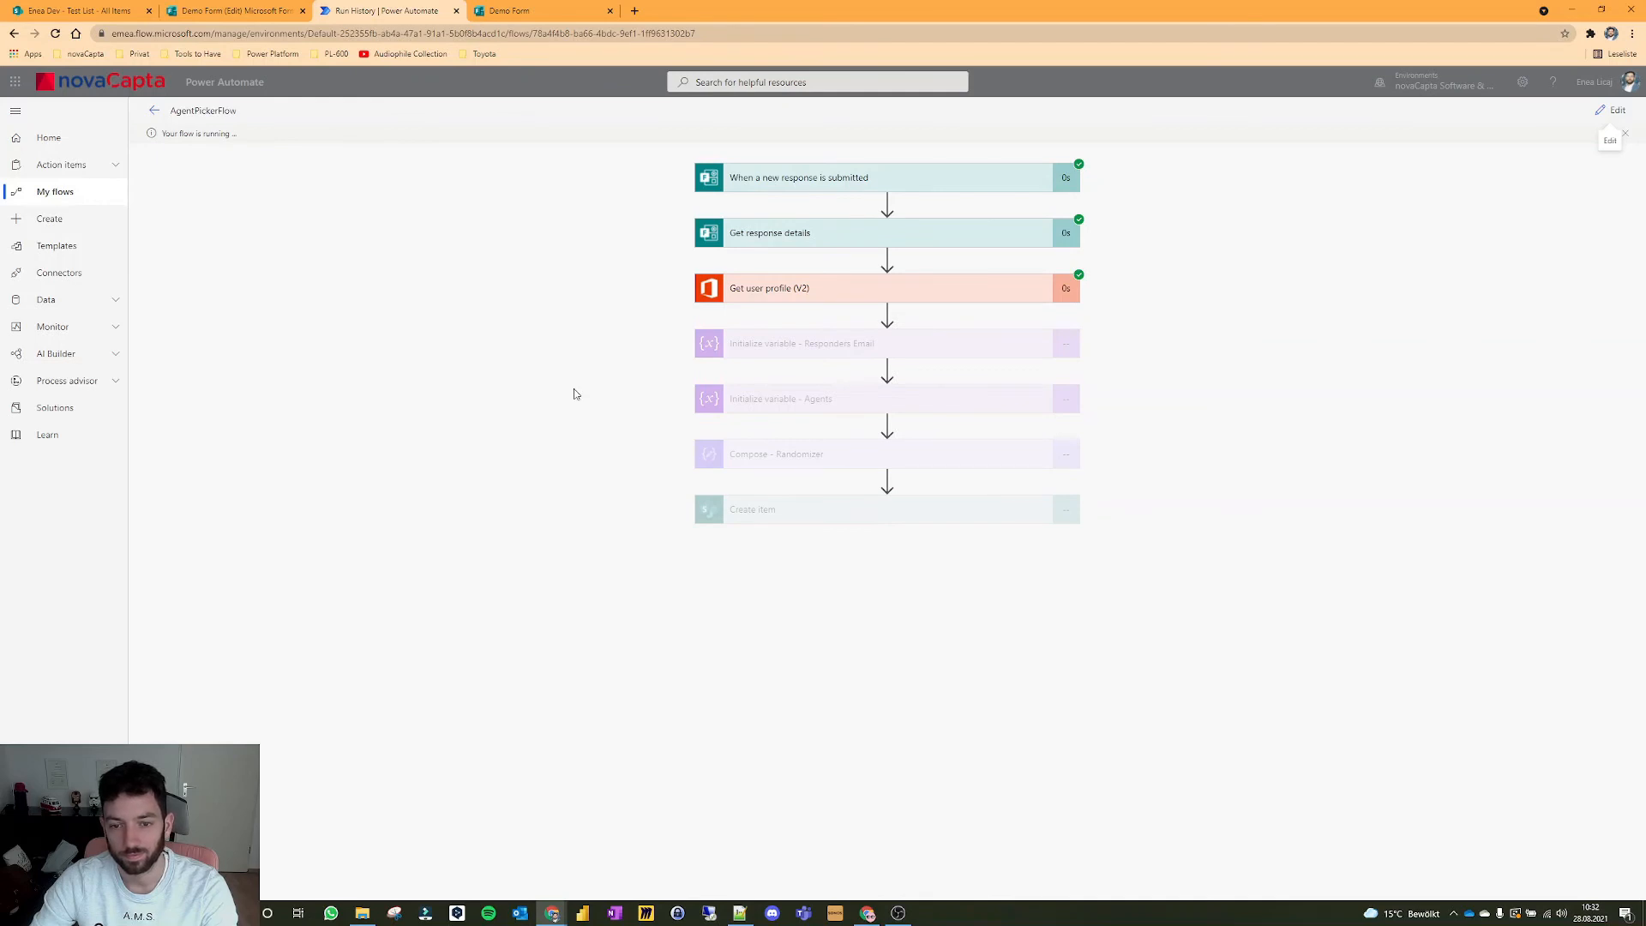
{"action": "left_click", "coordinate": [799, 454]}
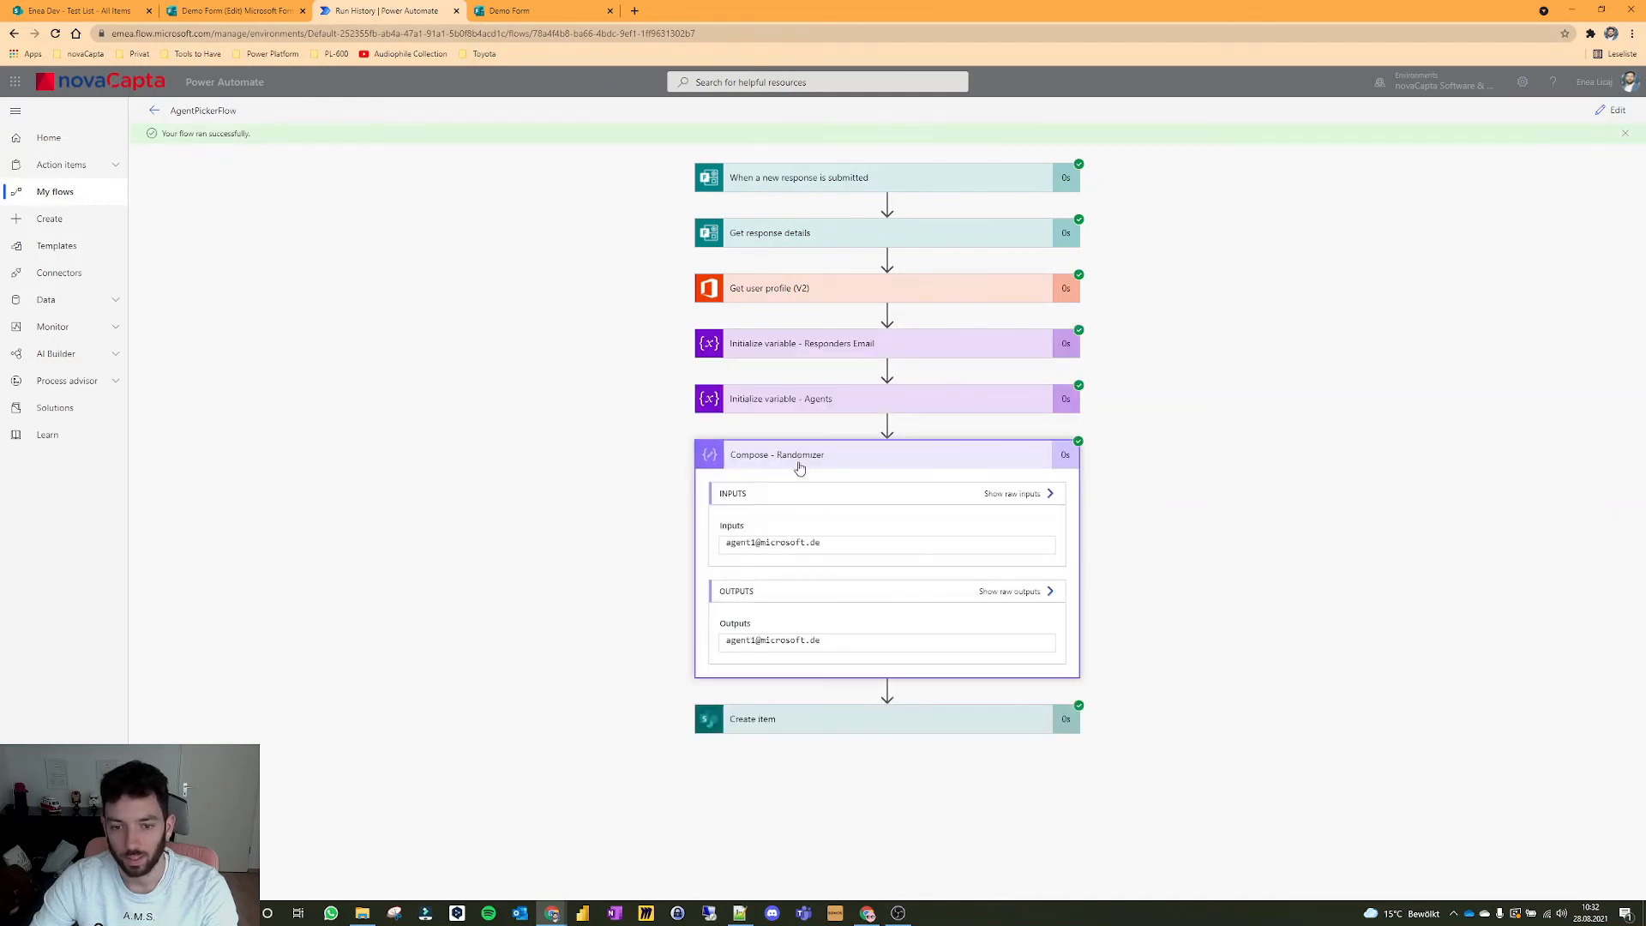
{"action": "mouse_move", "coordinate": [1506, 153]}
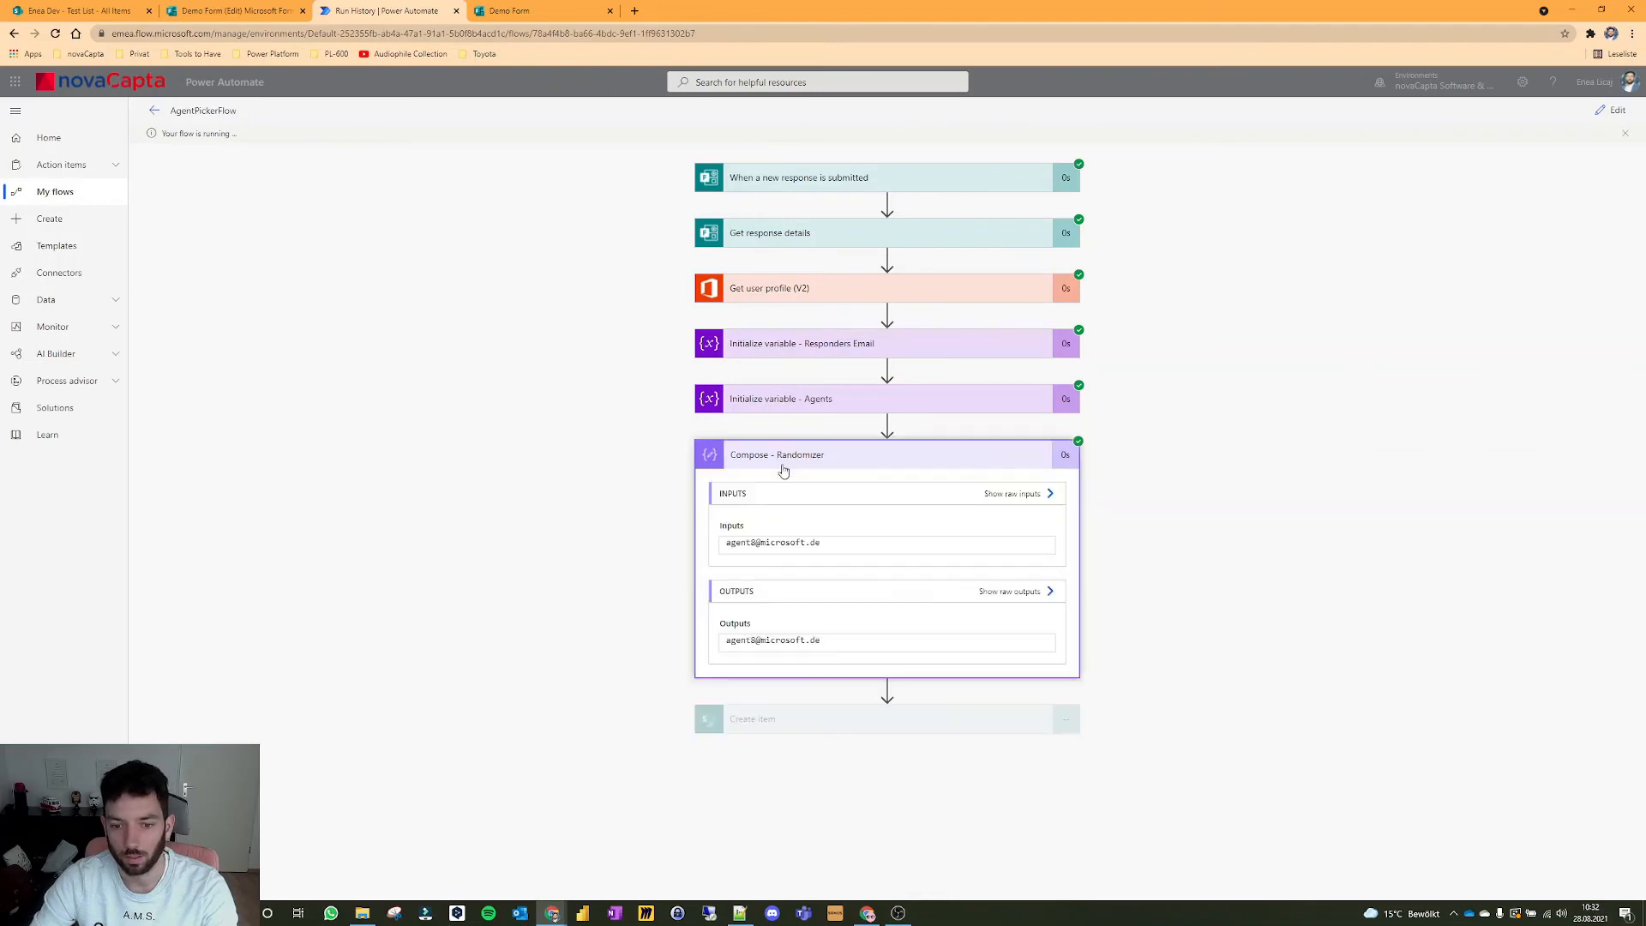
{"action": "mouse_move", "coordinate": [1613, 110]}
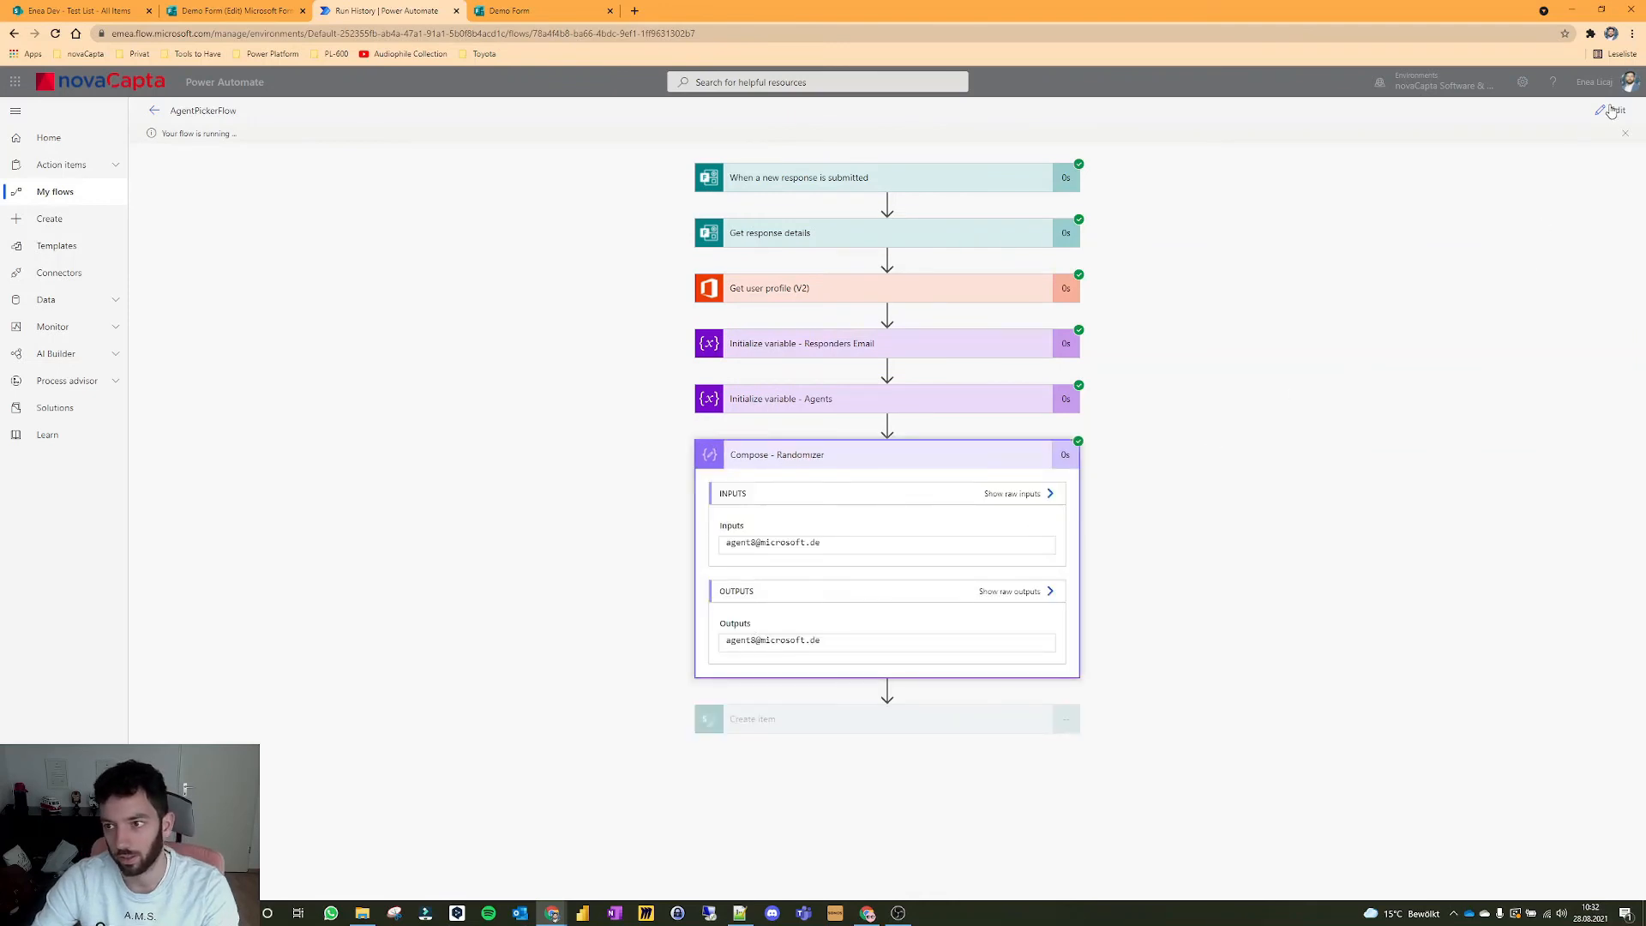
{"action": "left_click", "coordinate": [65, 16]}
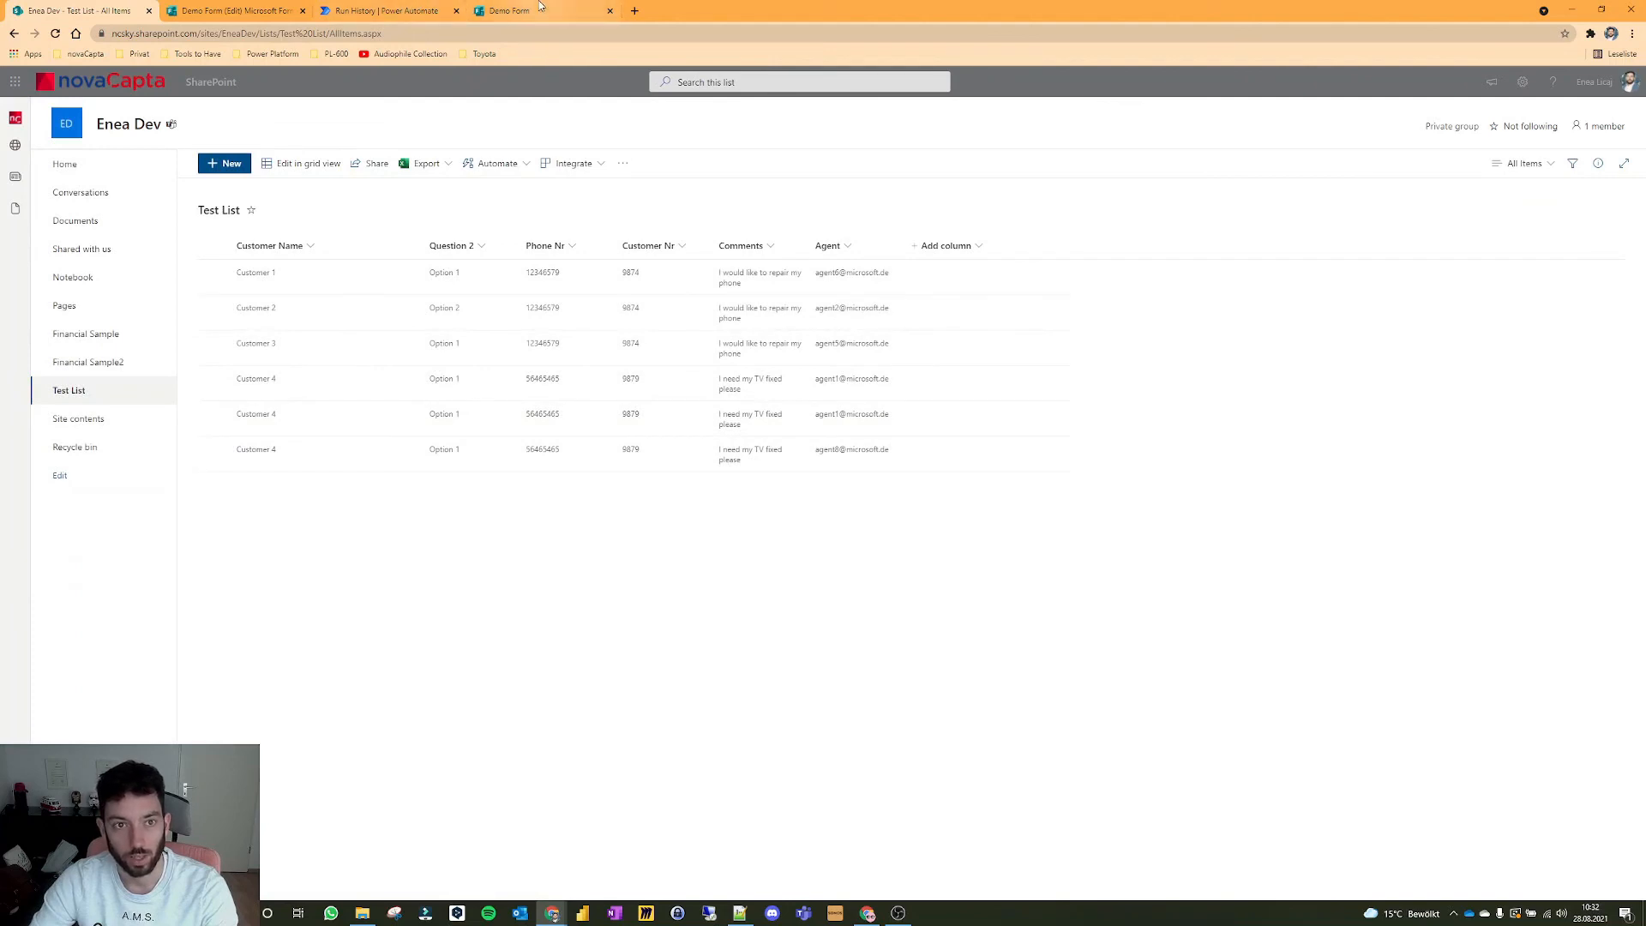
{"action": "left_click", "coordinate": [395, 10]}
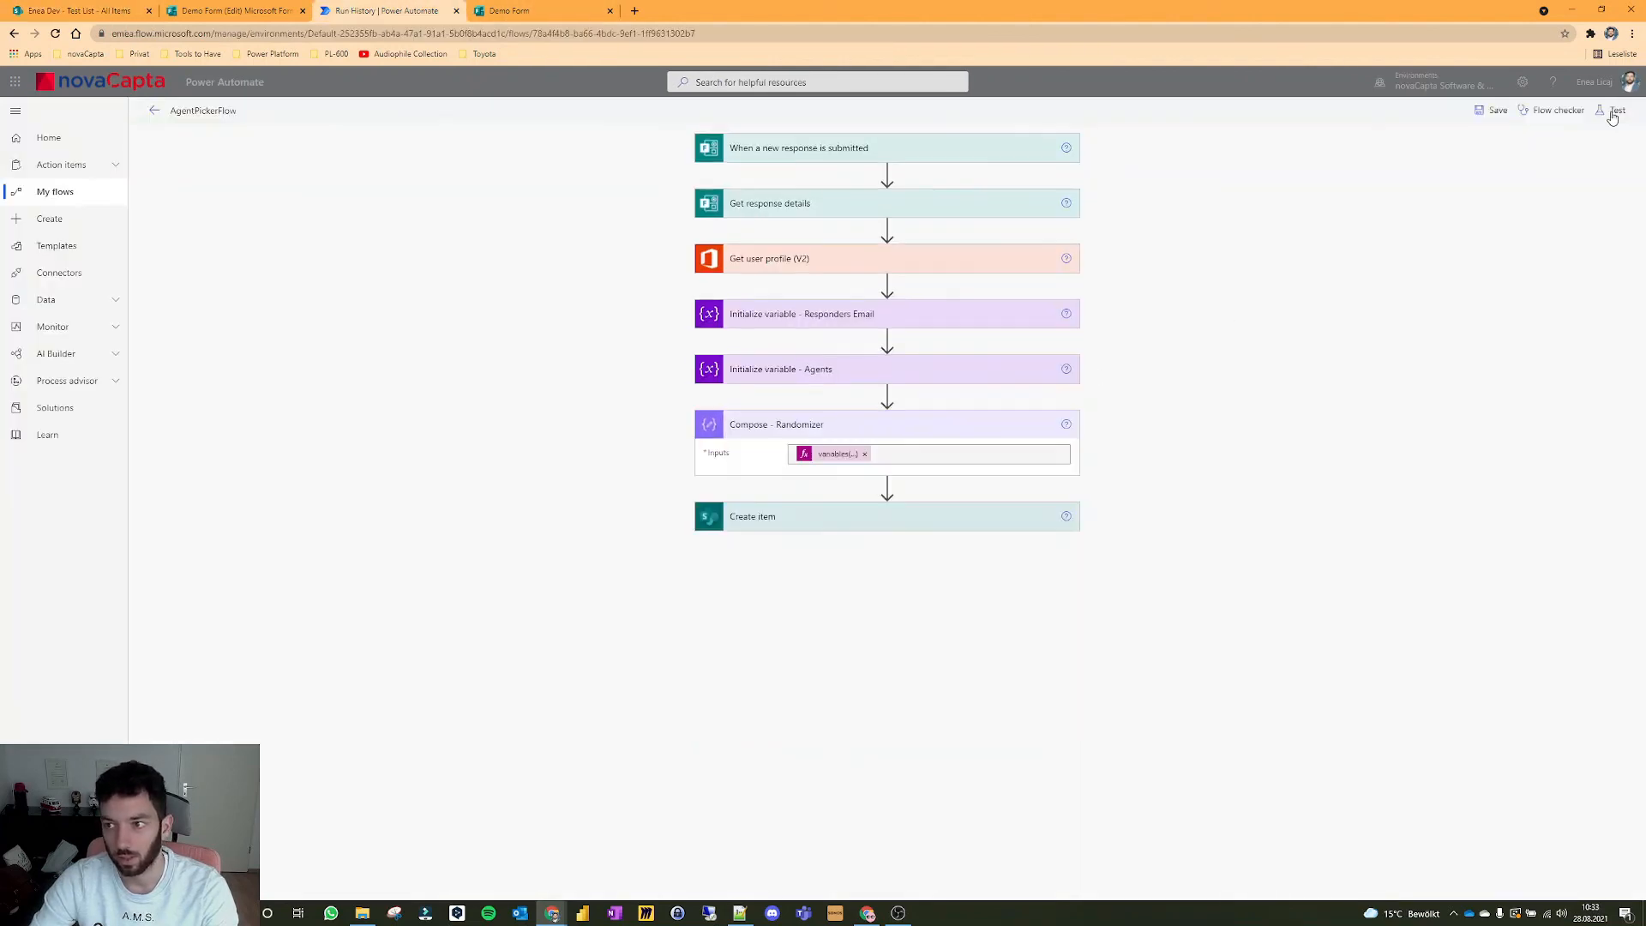
{"action": "left_click", "coordinate": [1615, 110]}
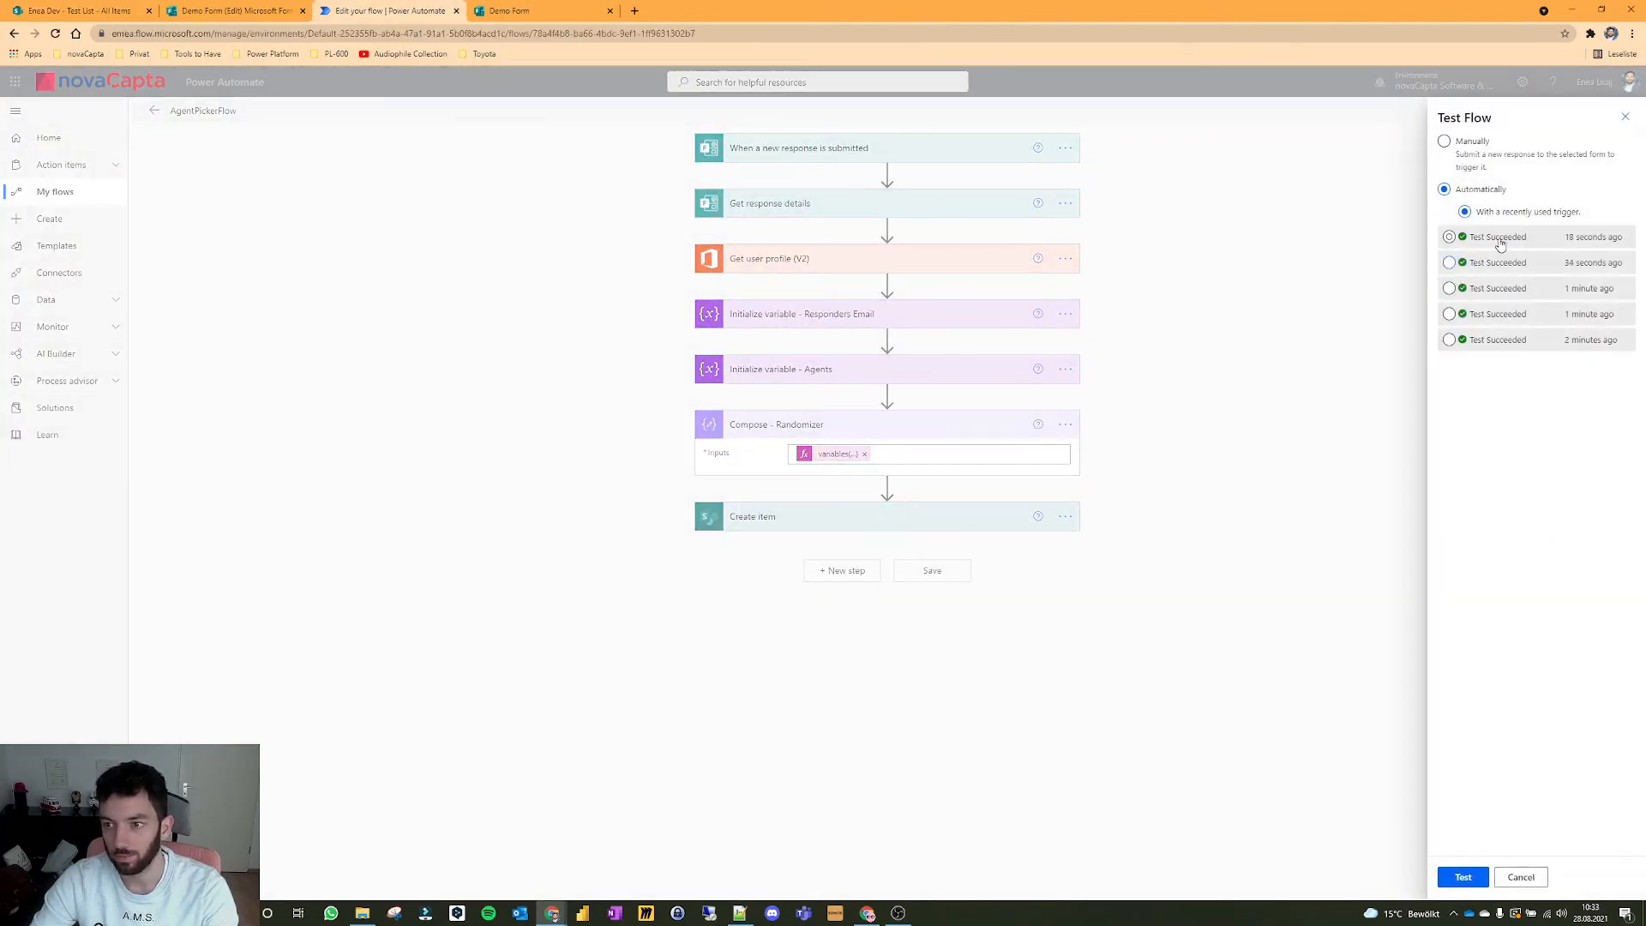
{"action": "left_click", "coordinate": [1462, 877]}
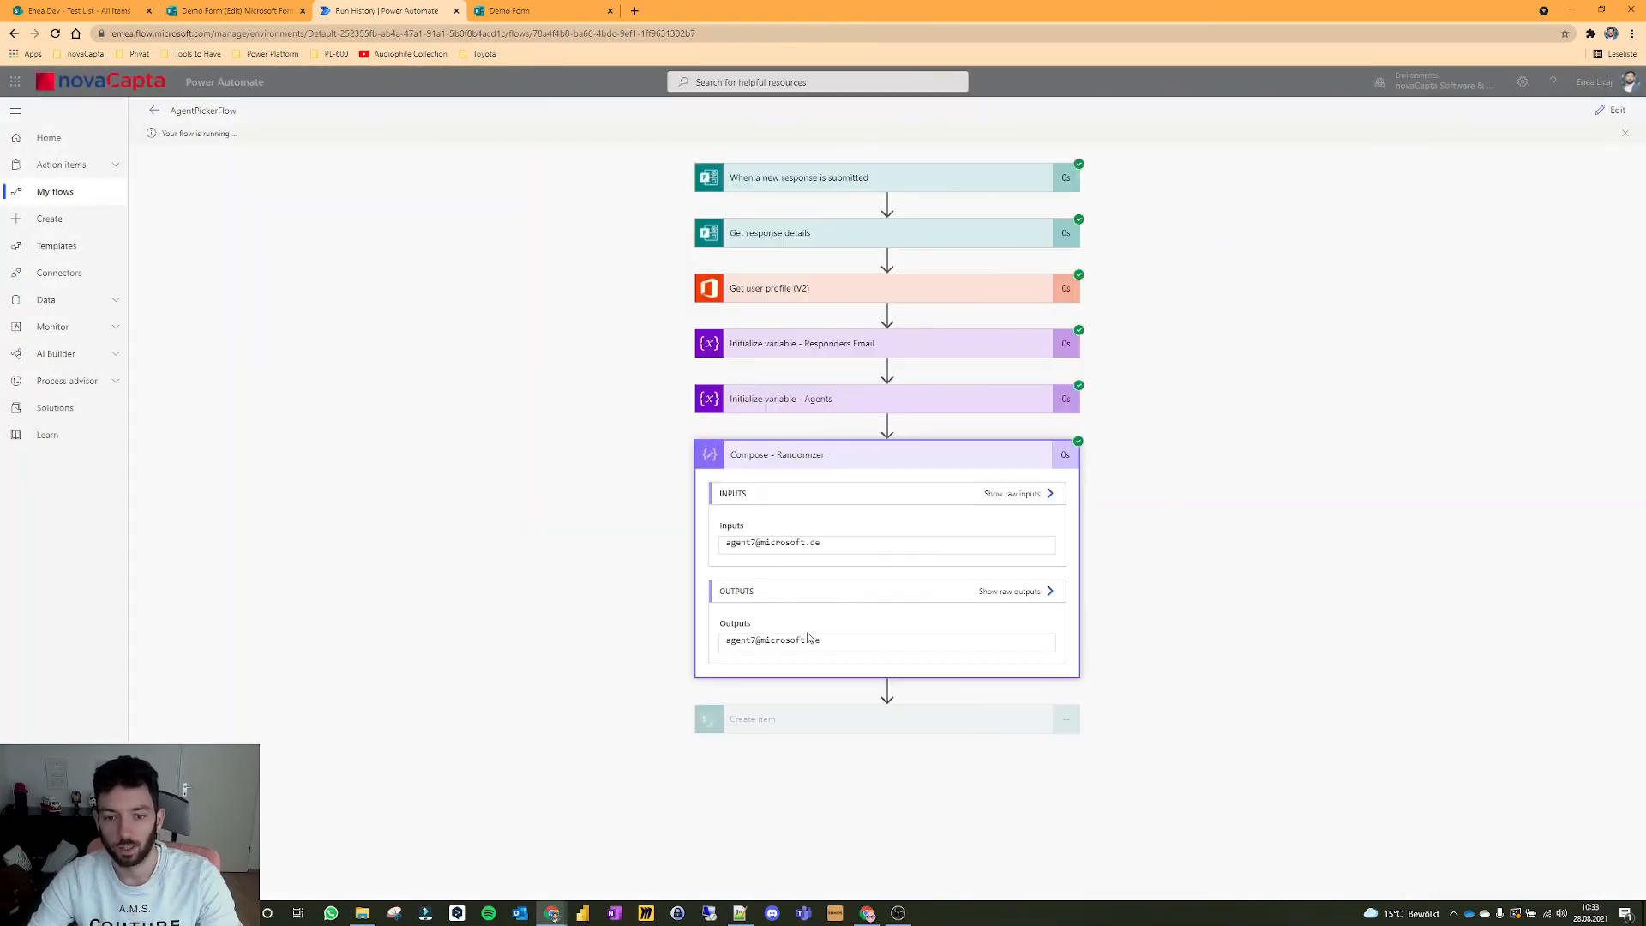
{"action": "double_click", "coordinate": [771, 639]}
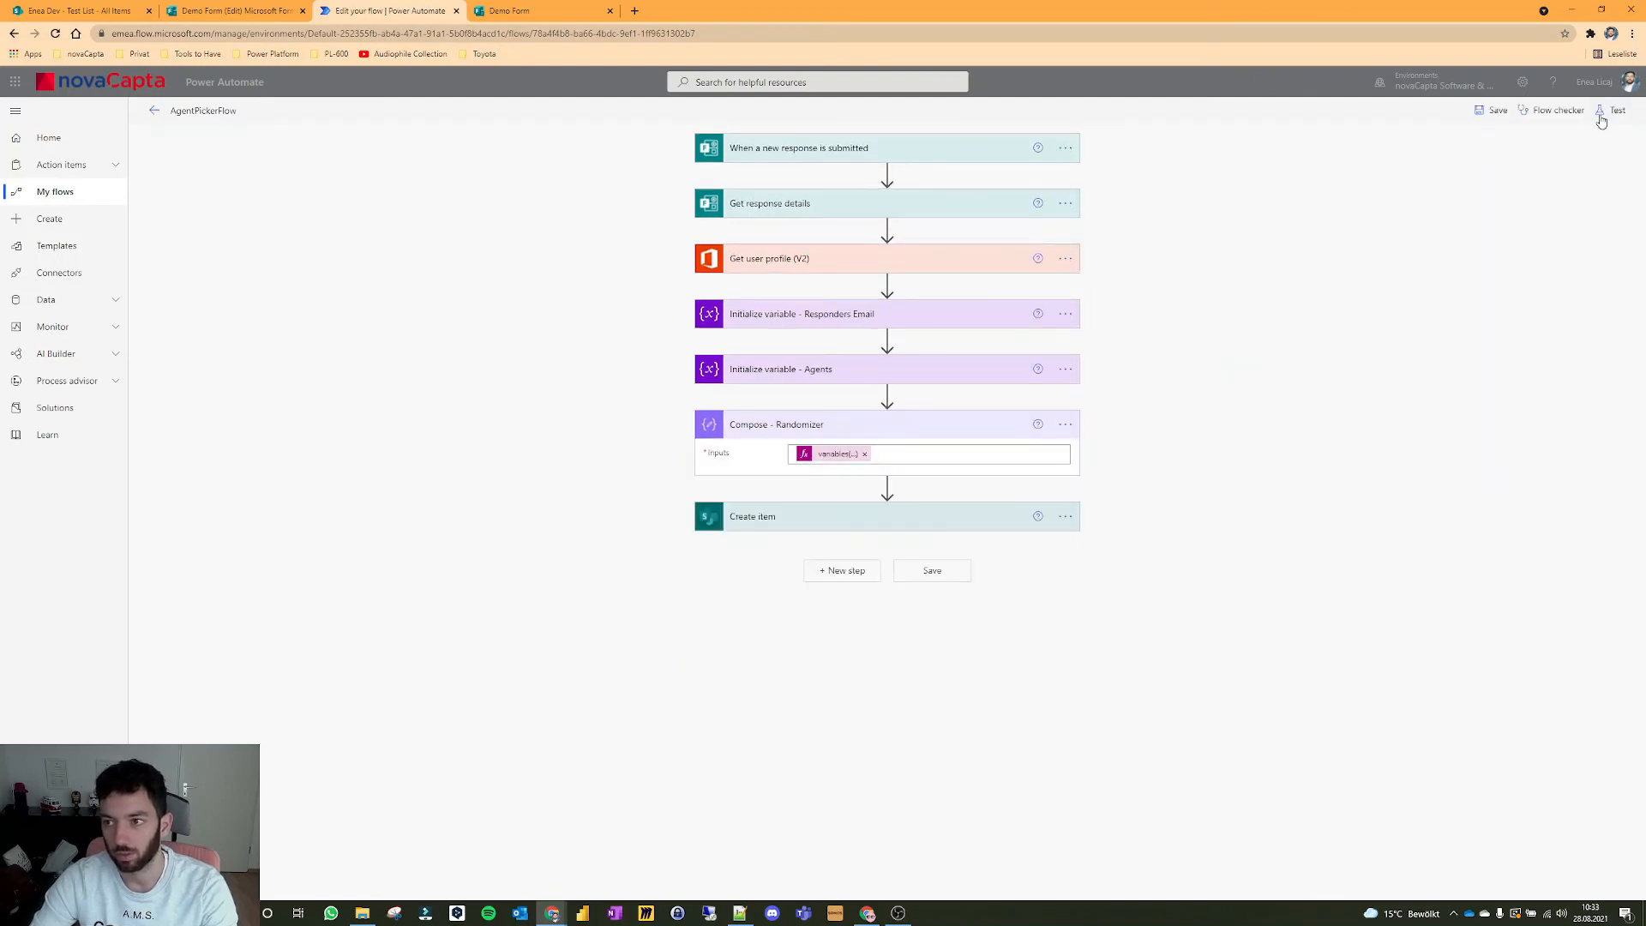
Step: Run the flow several more times with the recent trigger, returning to the editor between runs
{"action": "left_click", "coordinate": [1615, 109]}
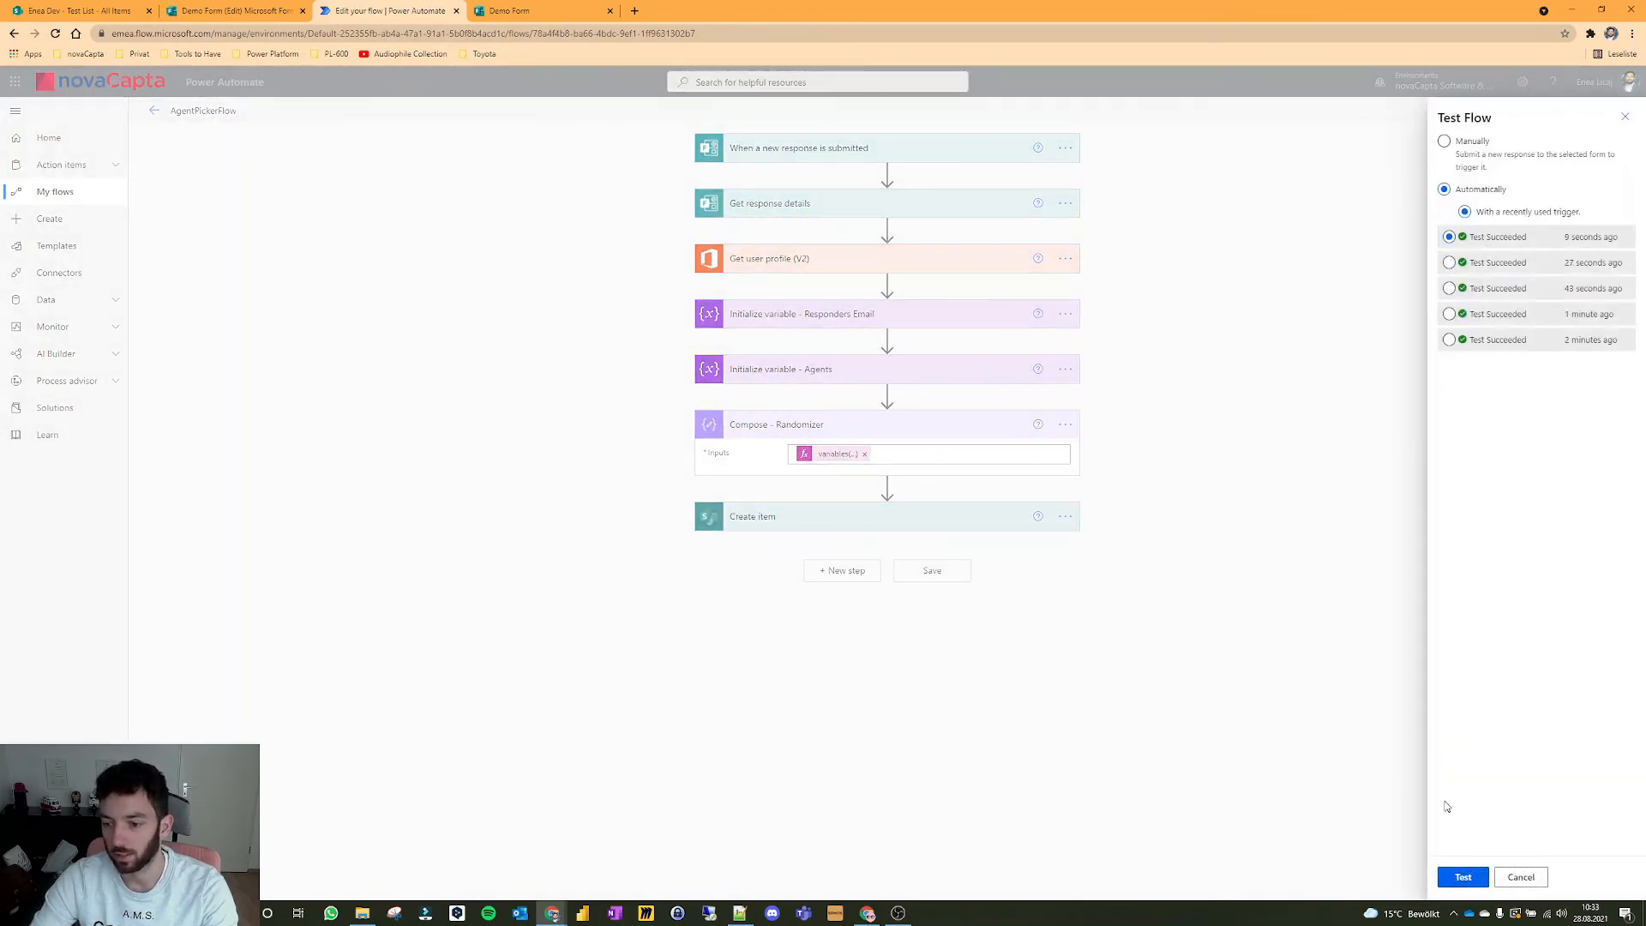
{"action": "left_click", "coordinate": [1462, 877]}
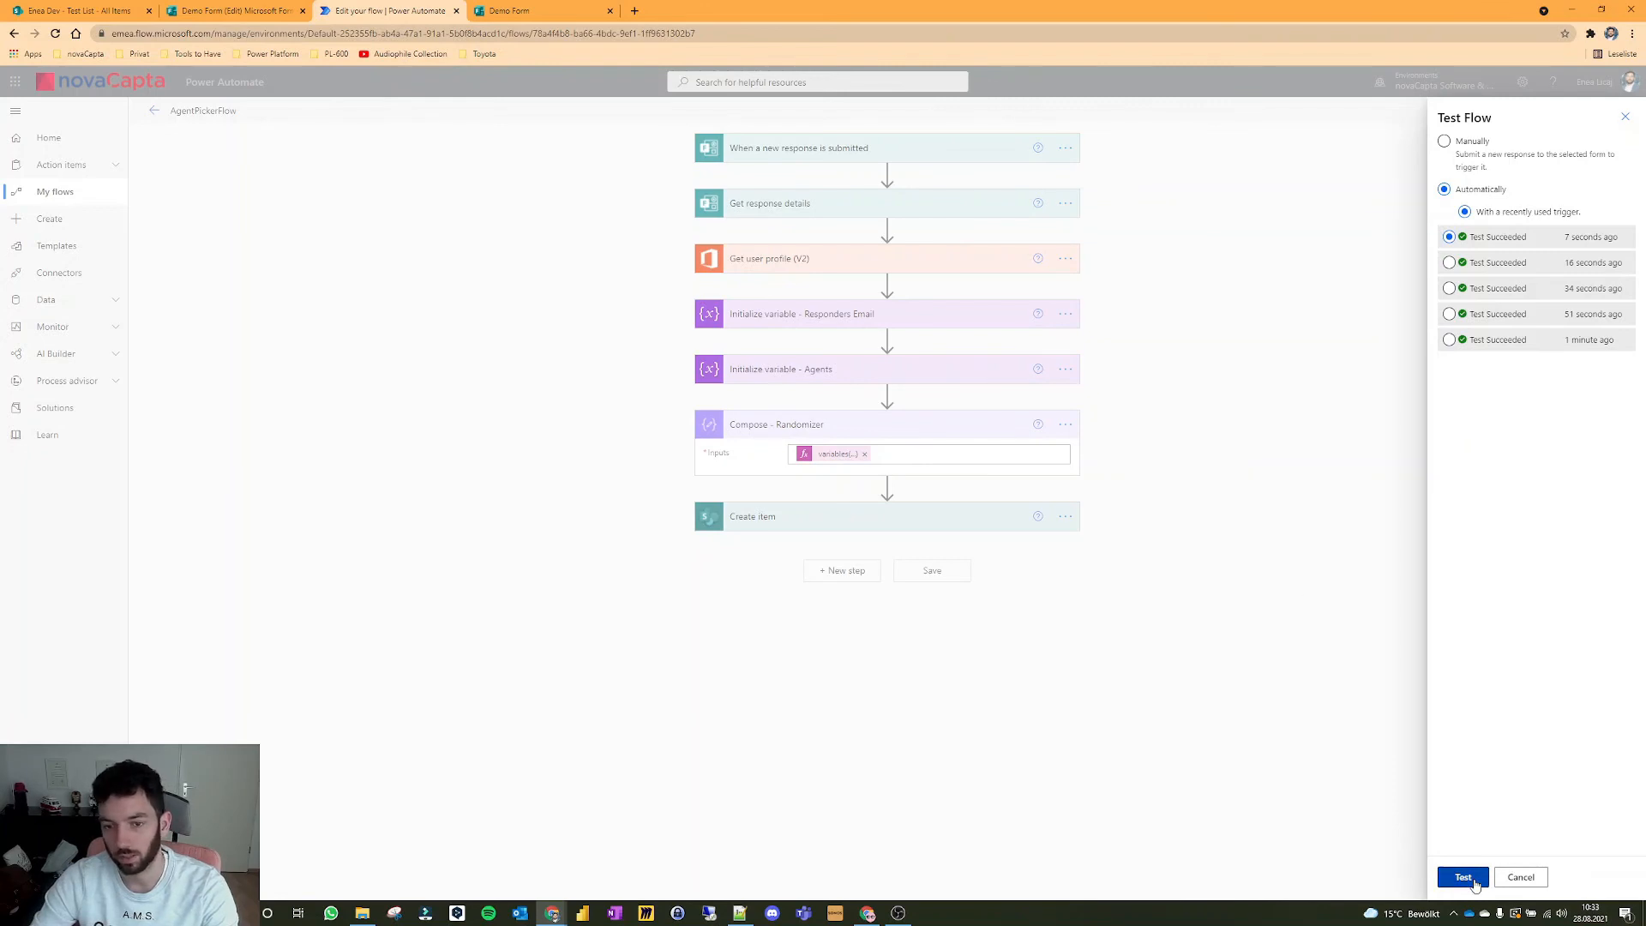
{"action": "left_click", "coordinate": [1460, 876]}
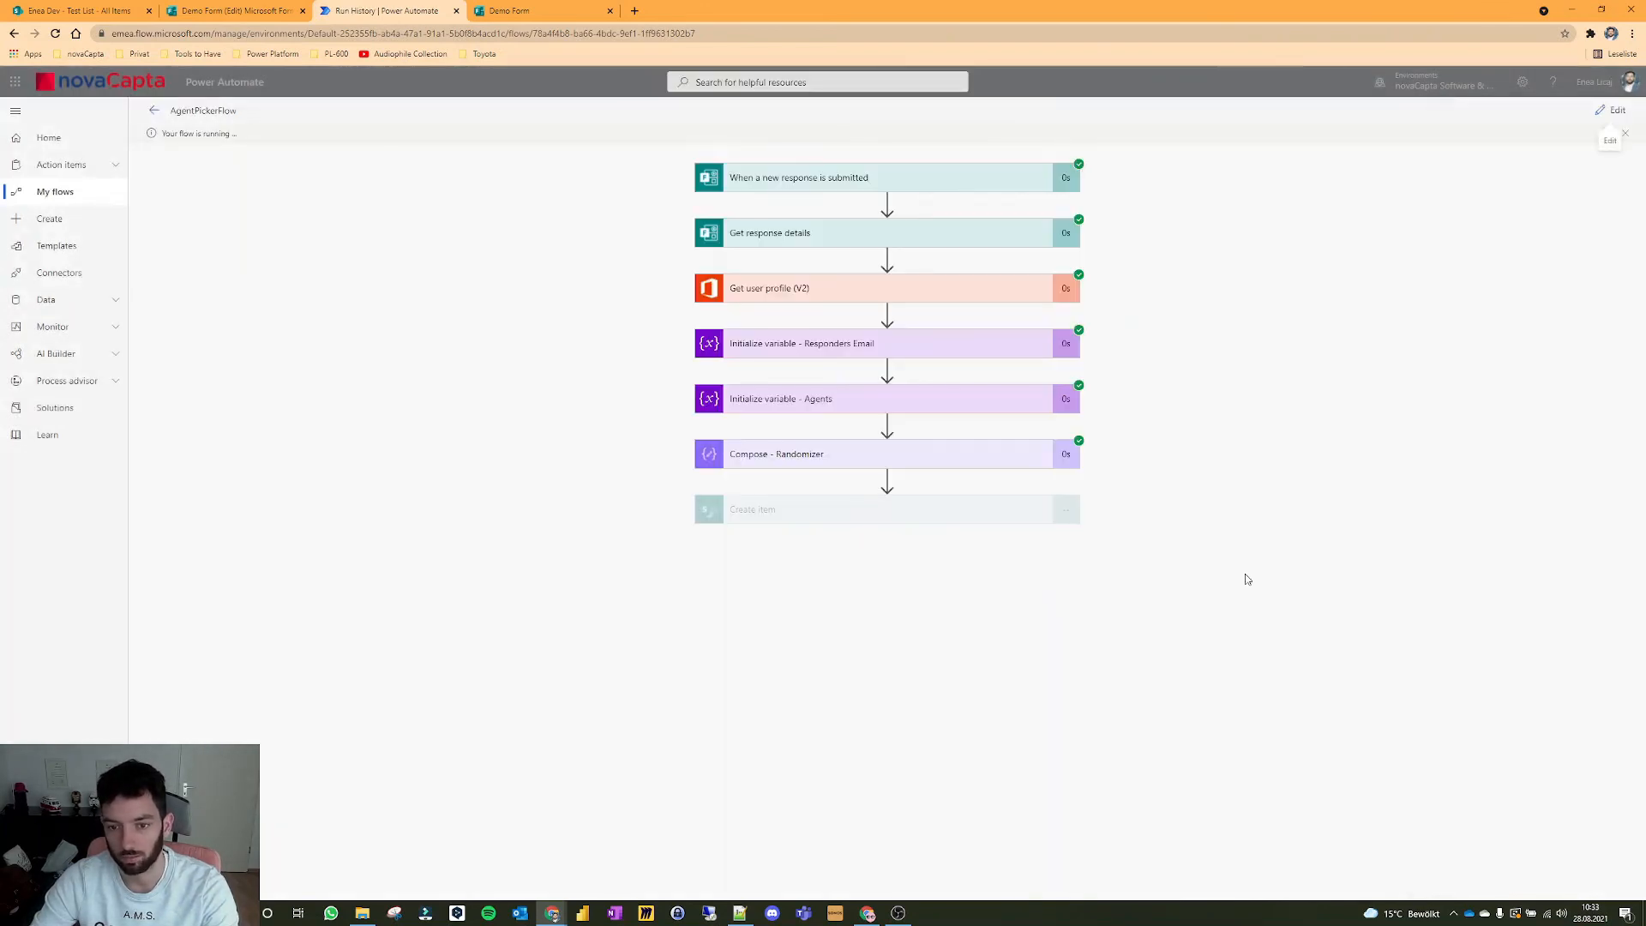
{"action": "left_click", "coordinate": [776, 453]}
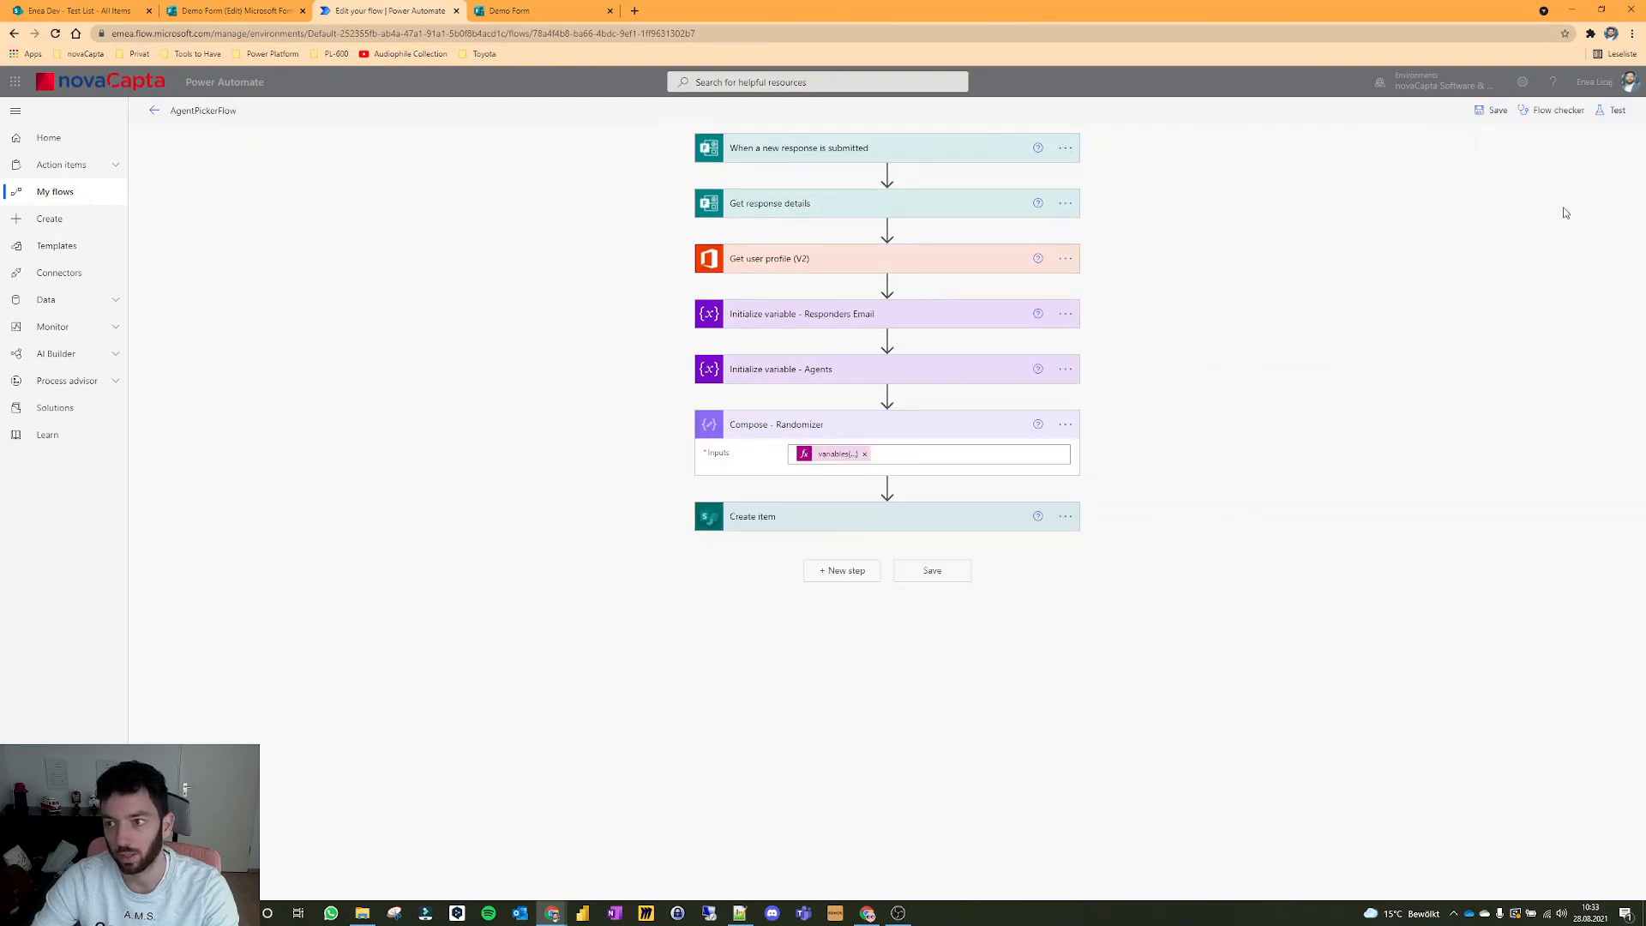
{"action": "left_click", "coordinate": [1617, 110]}
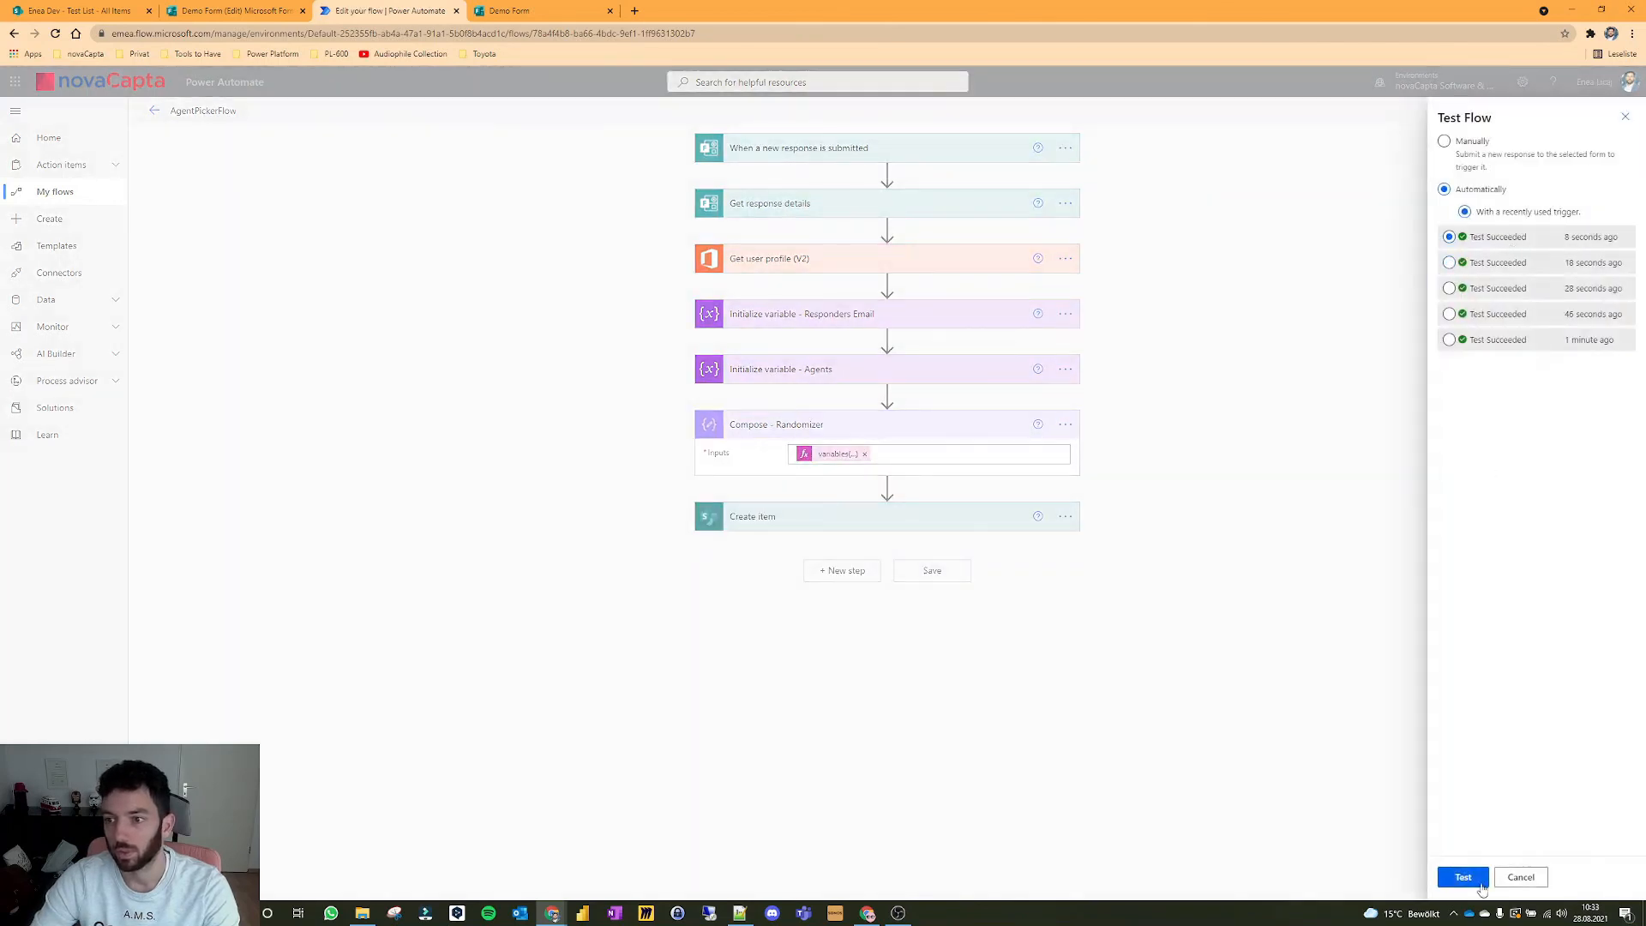
{"action": "left_click", "coordinate": [1462, 878]}
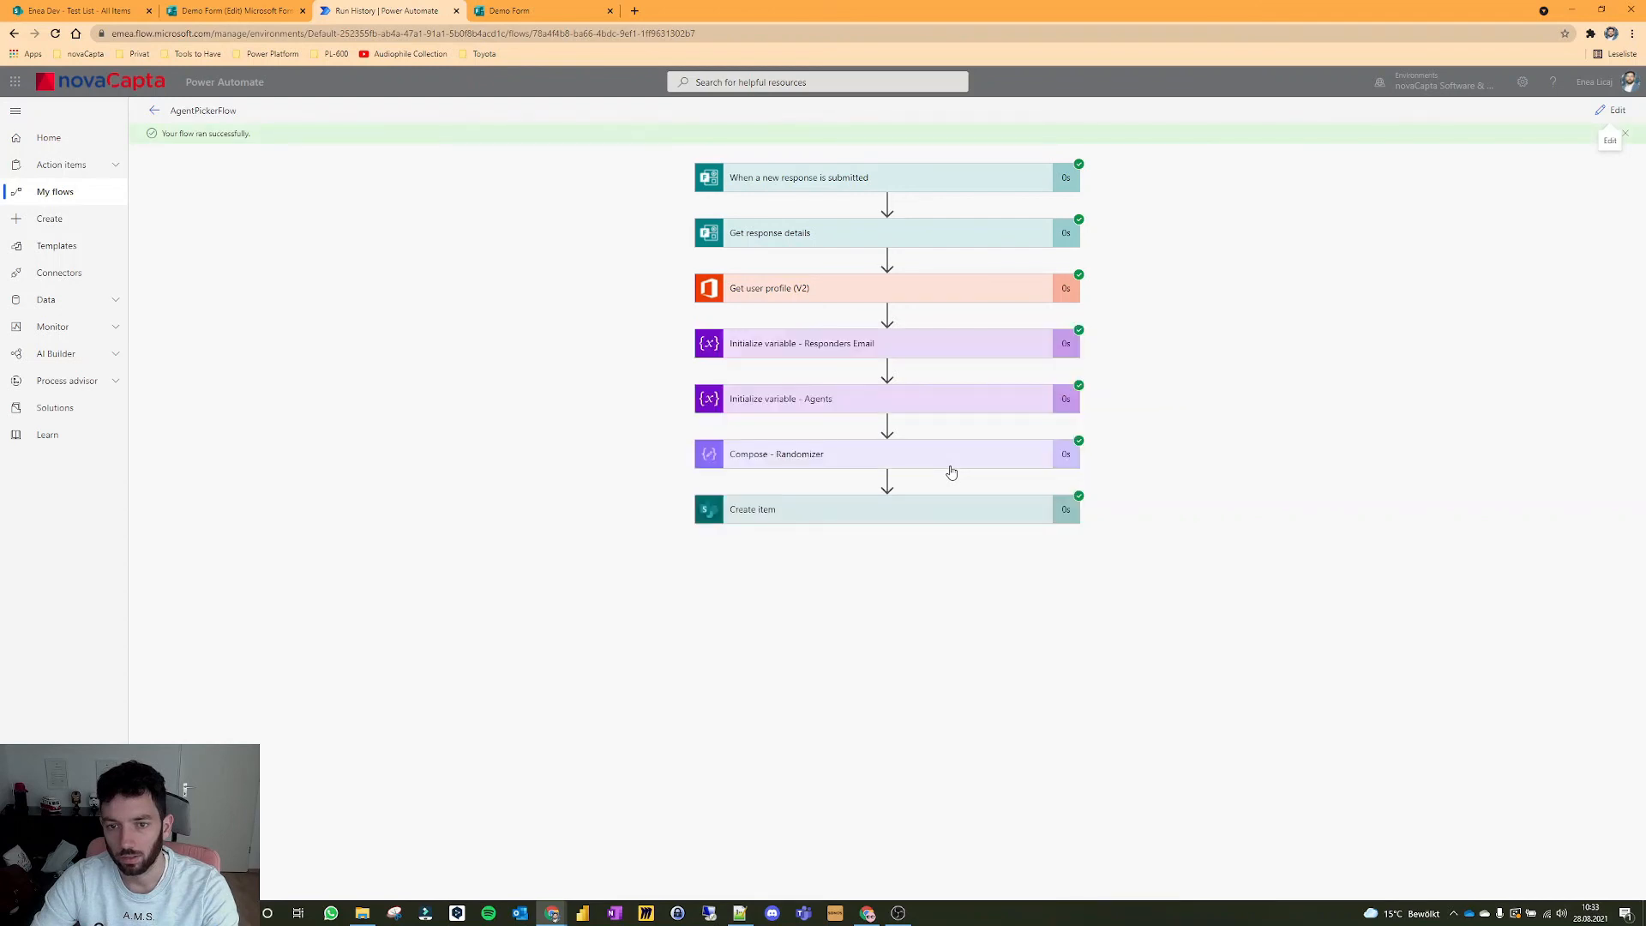
Step: Run one more test and expand the Randomizer step to see the latest agent output
{"action": "left_click", "coordinate": [810, 453]}
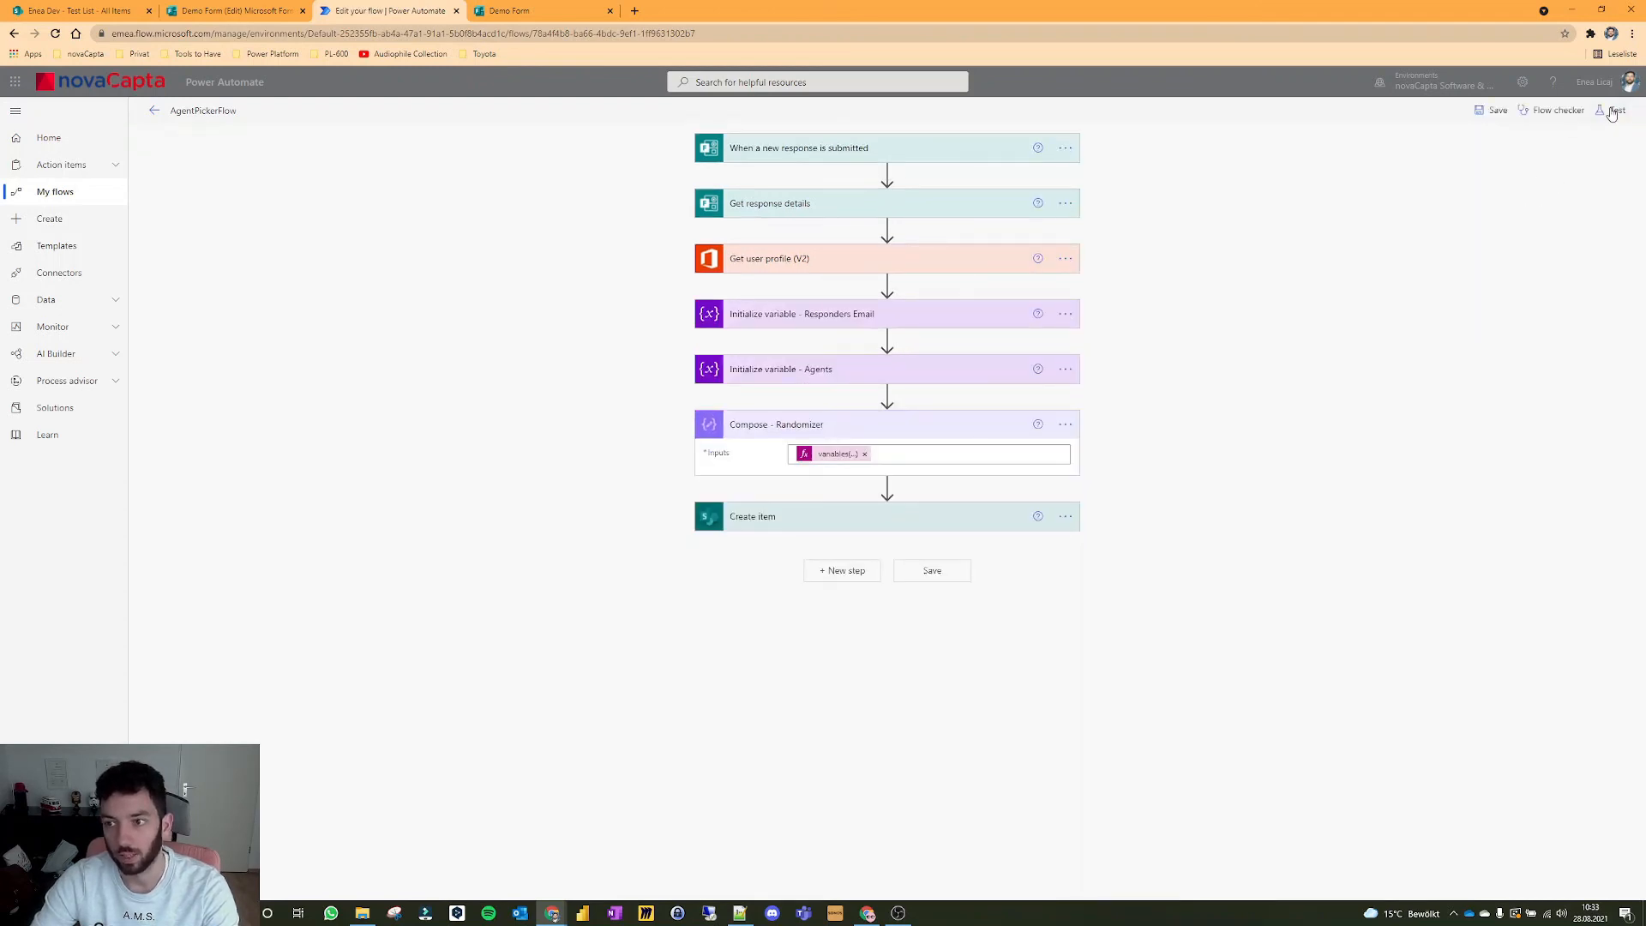
{"action": "left_click", "coordinate": [1610, 109]}
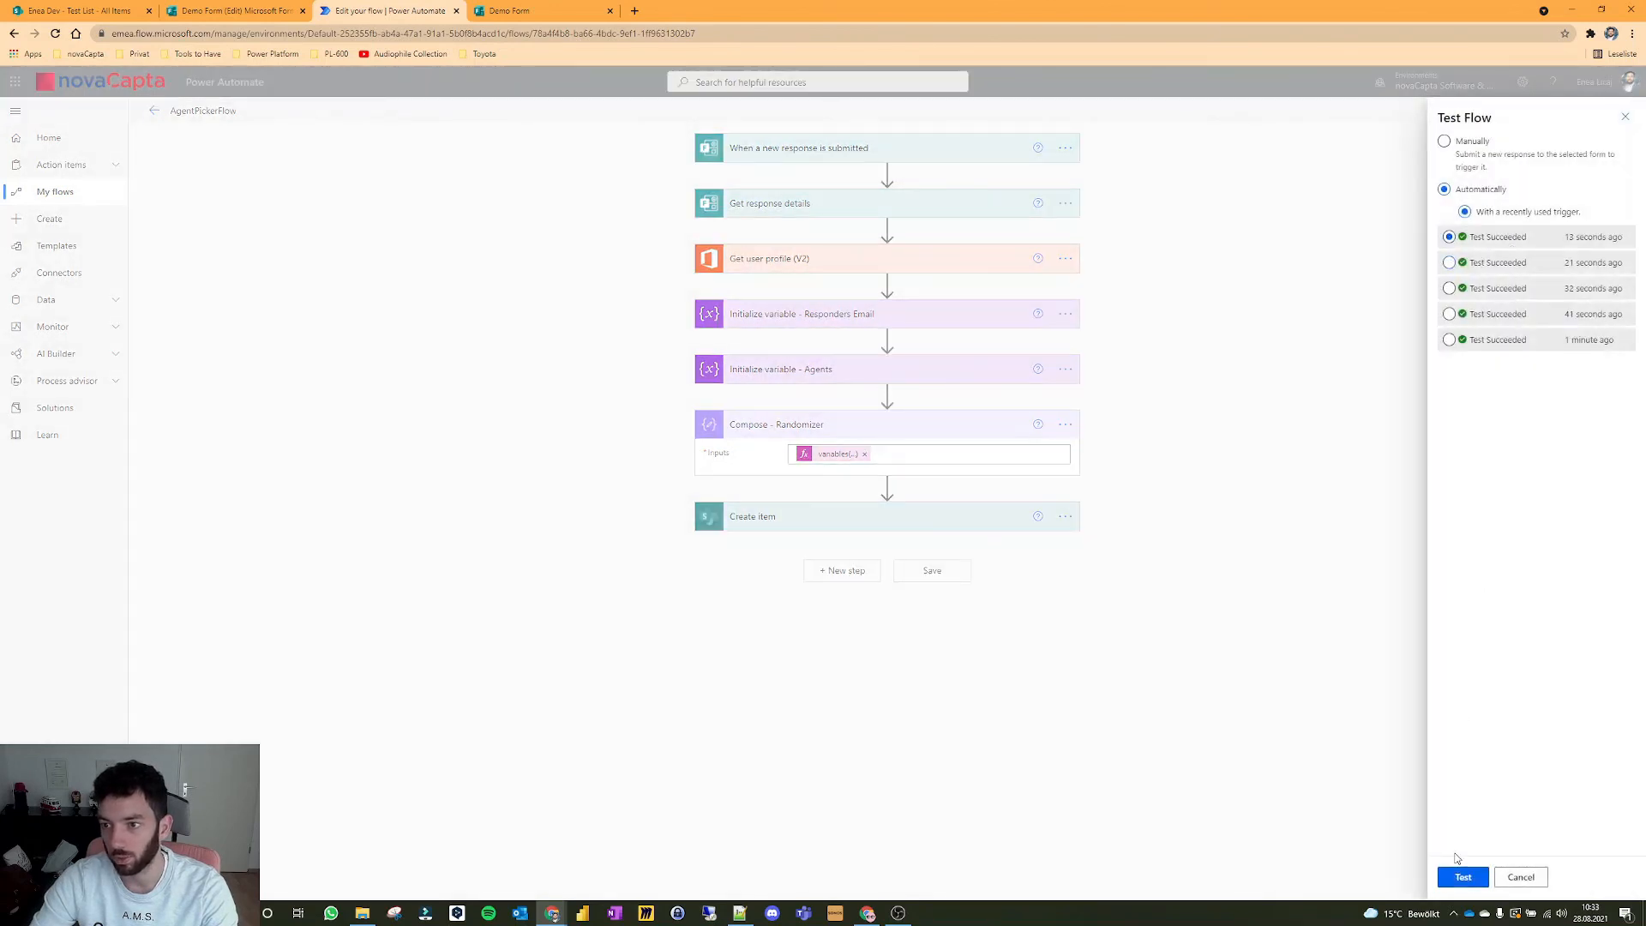
{"action": "left_click", "coordinate": [1462, 878]}
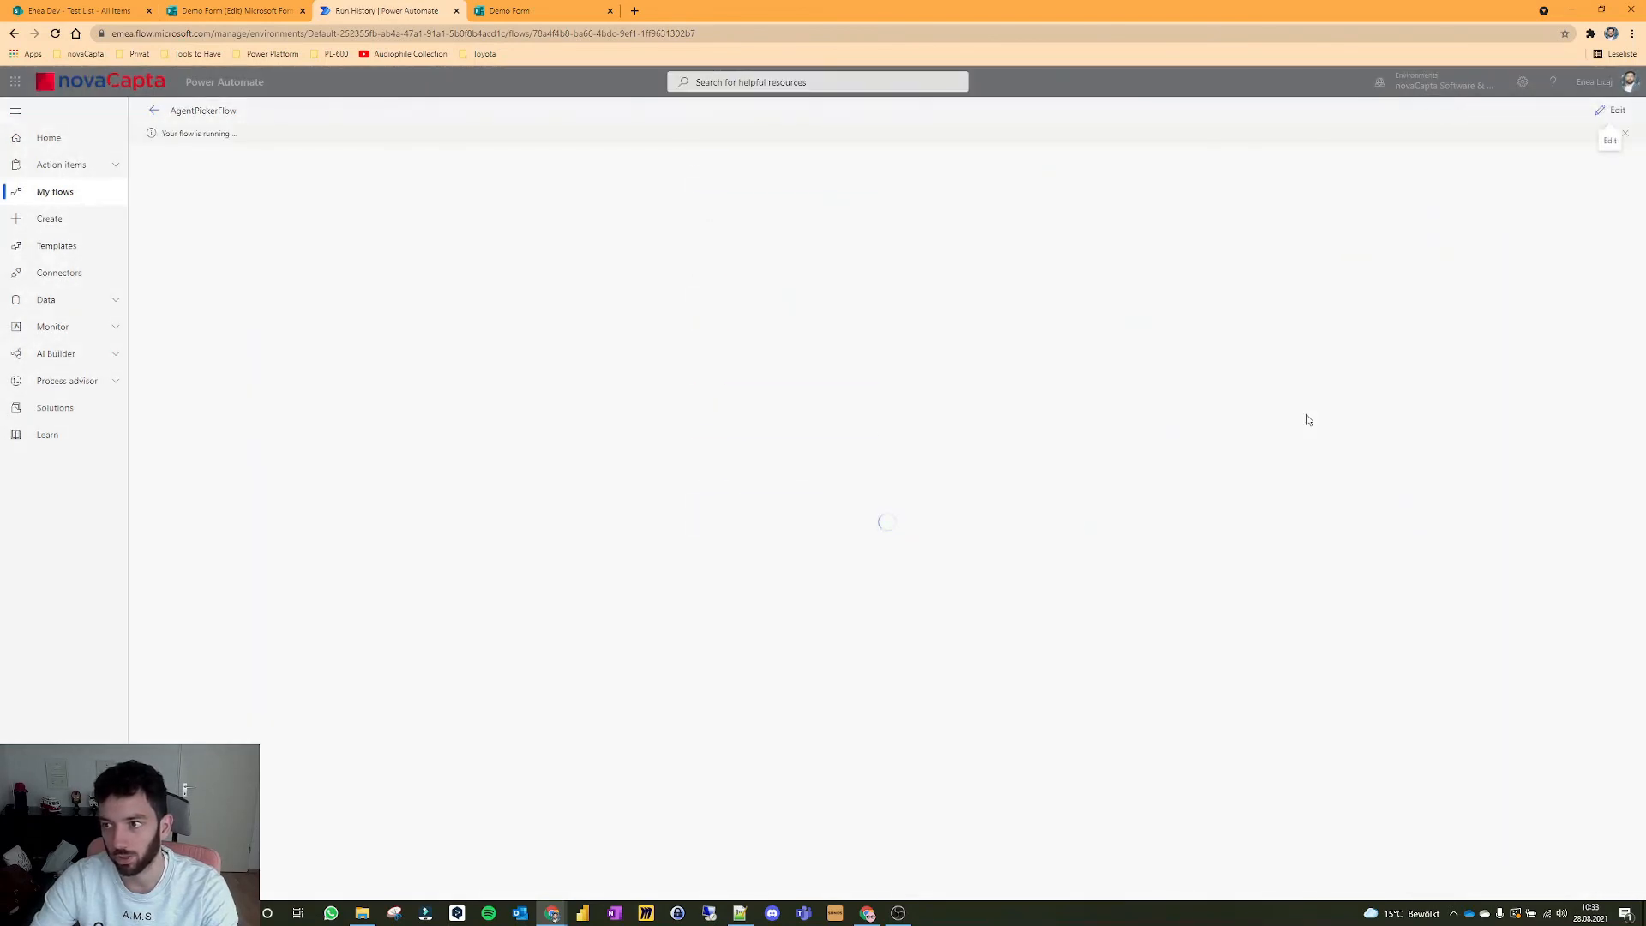
{"action": "left_click", "coordinate": [884, 455]}
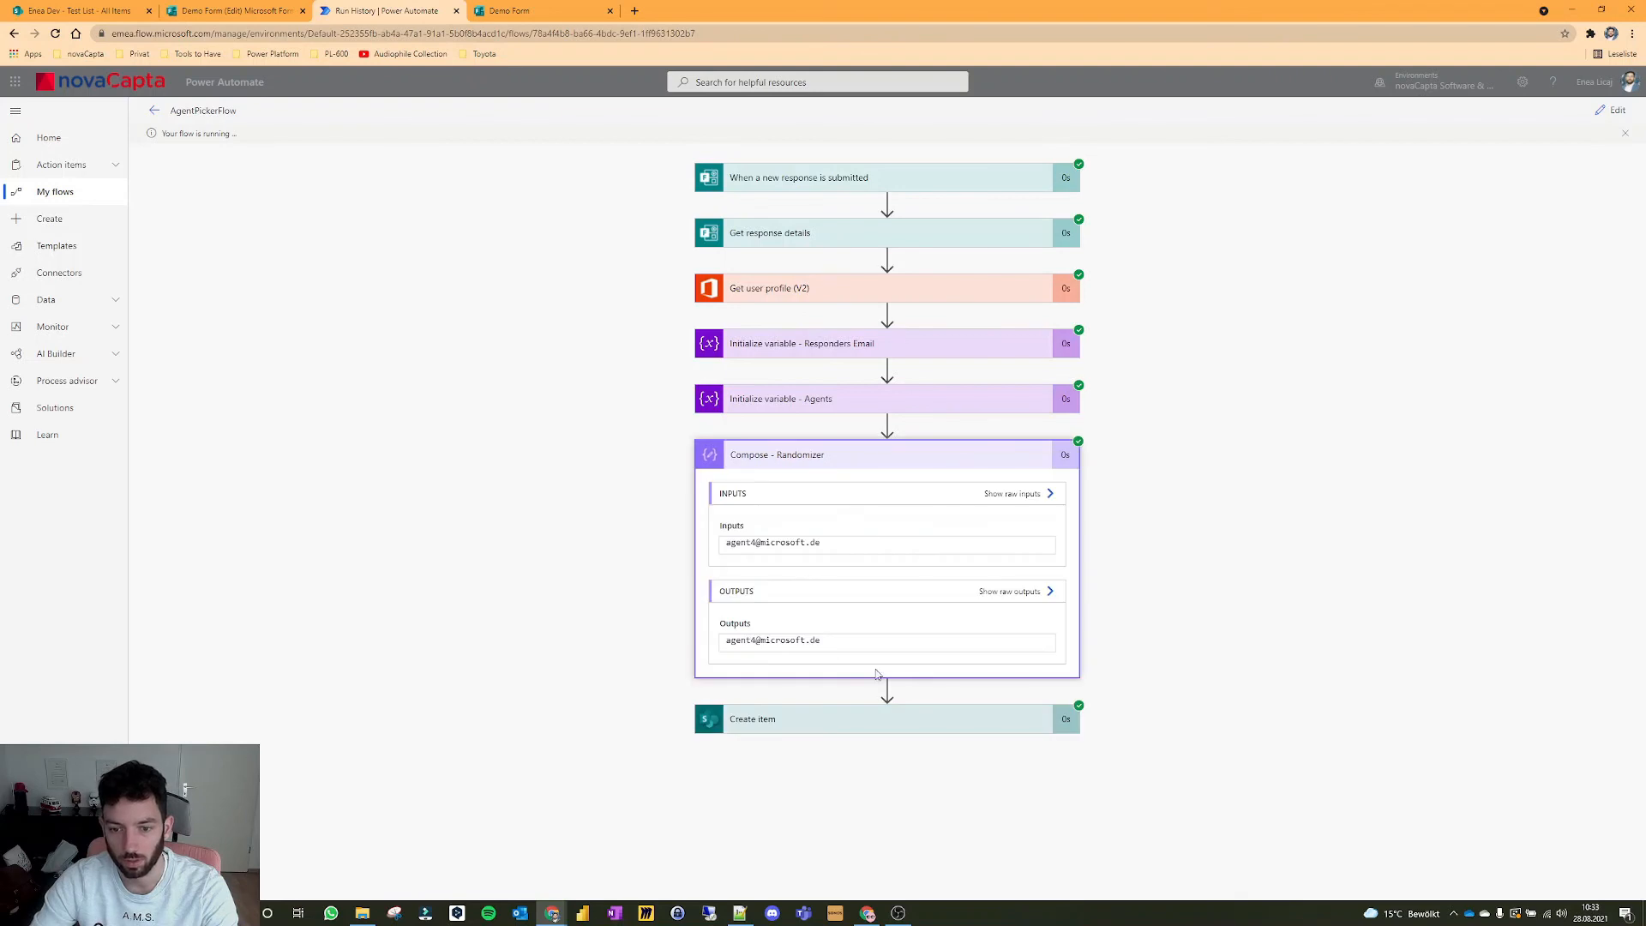
Step: Review the new Customer 4 rows with assigned agents in the SharePoint Test List
{"action": "left_click", "coordinate": [60, 14]}
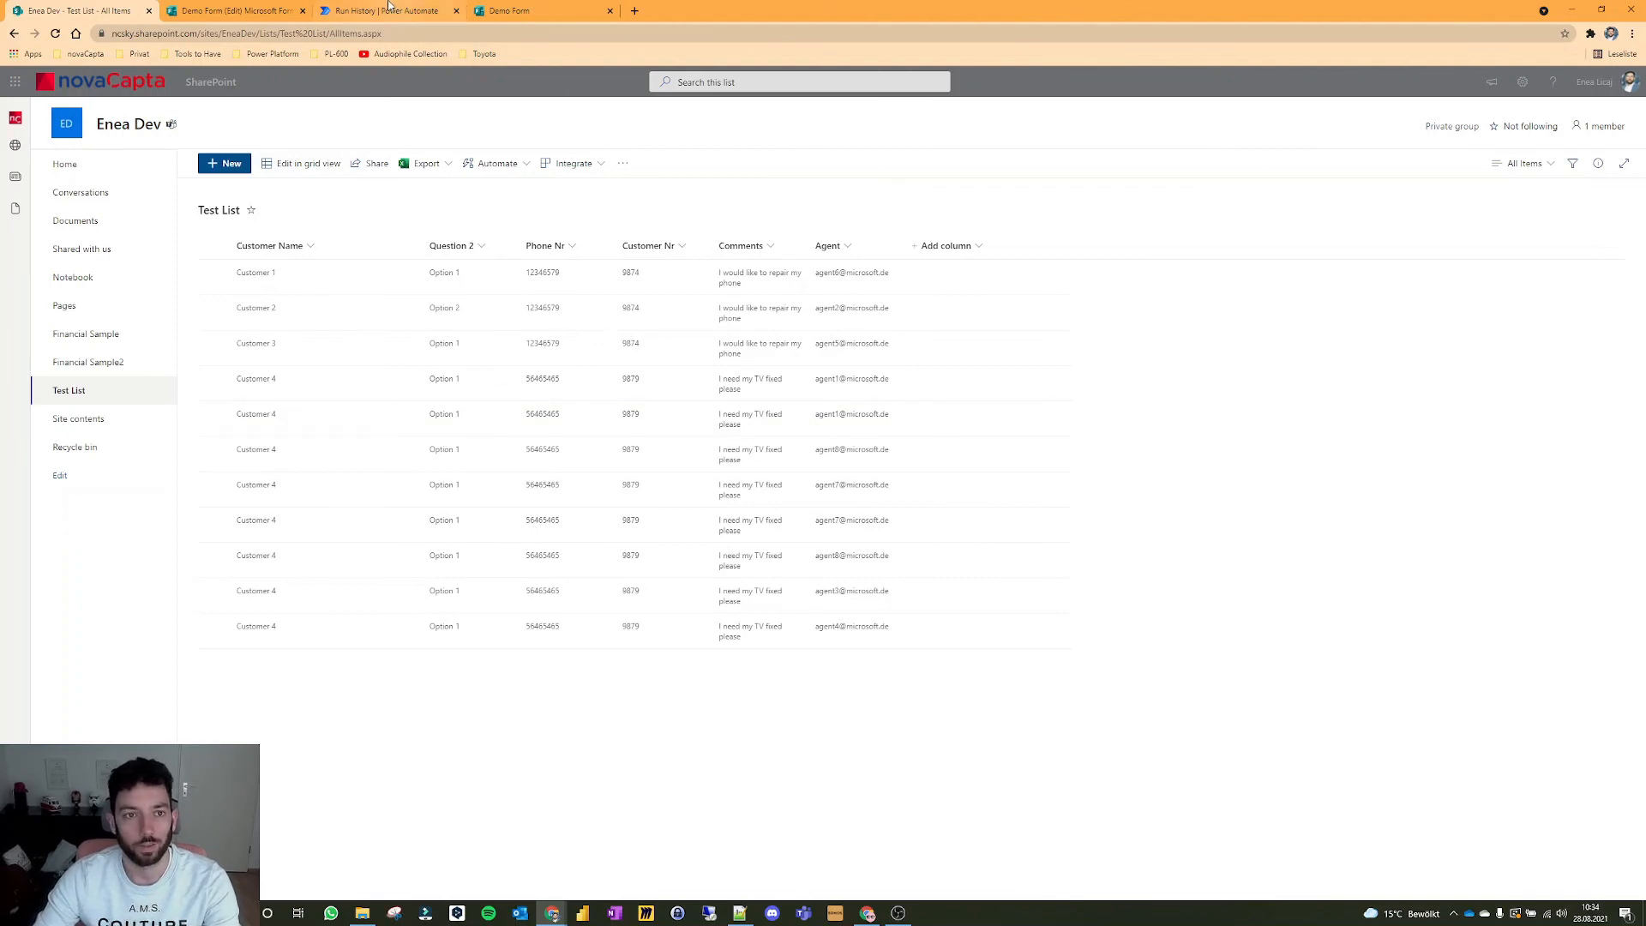
Step: Check the Randomizer step's picked agent in the latest run, then collapse it
{"action": "left_click", "coordinate": [384, 11]}
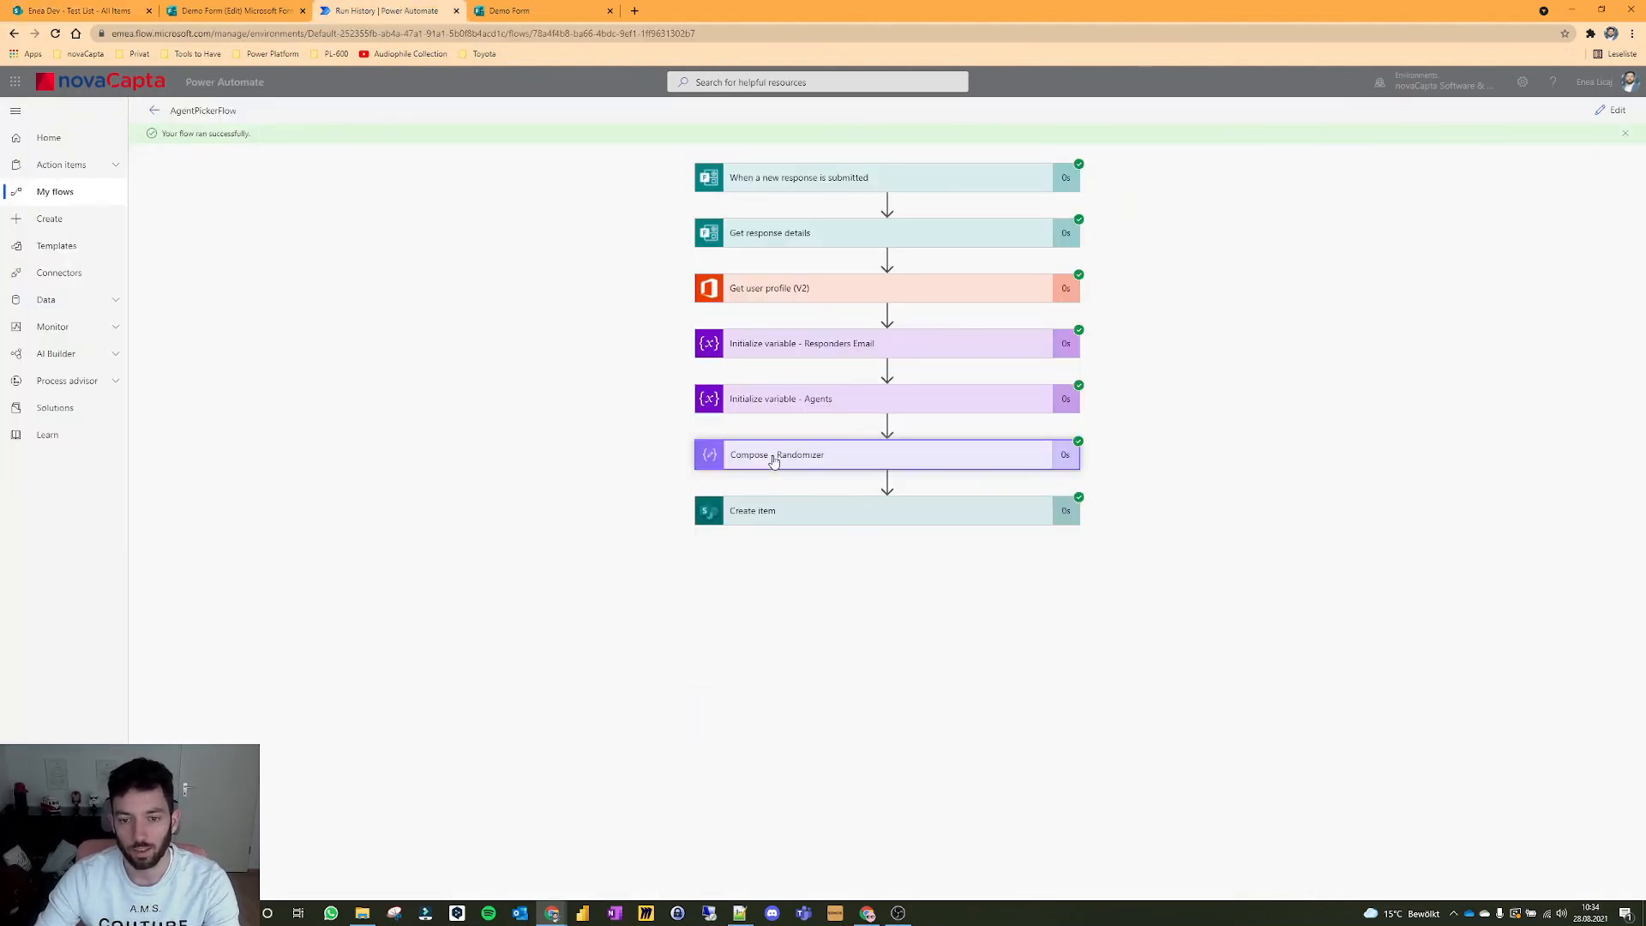
{"action": "left_click", "coordinate": [777, 454]}
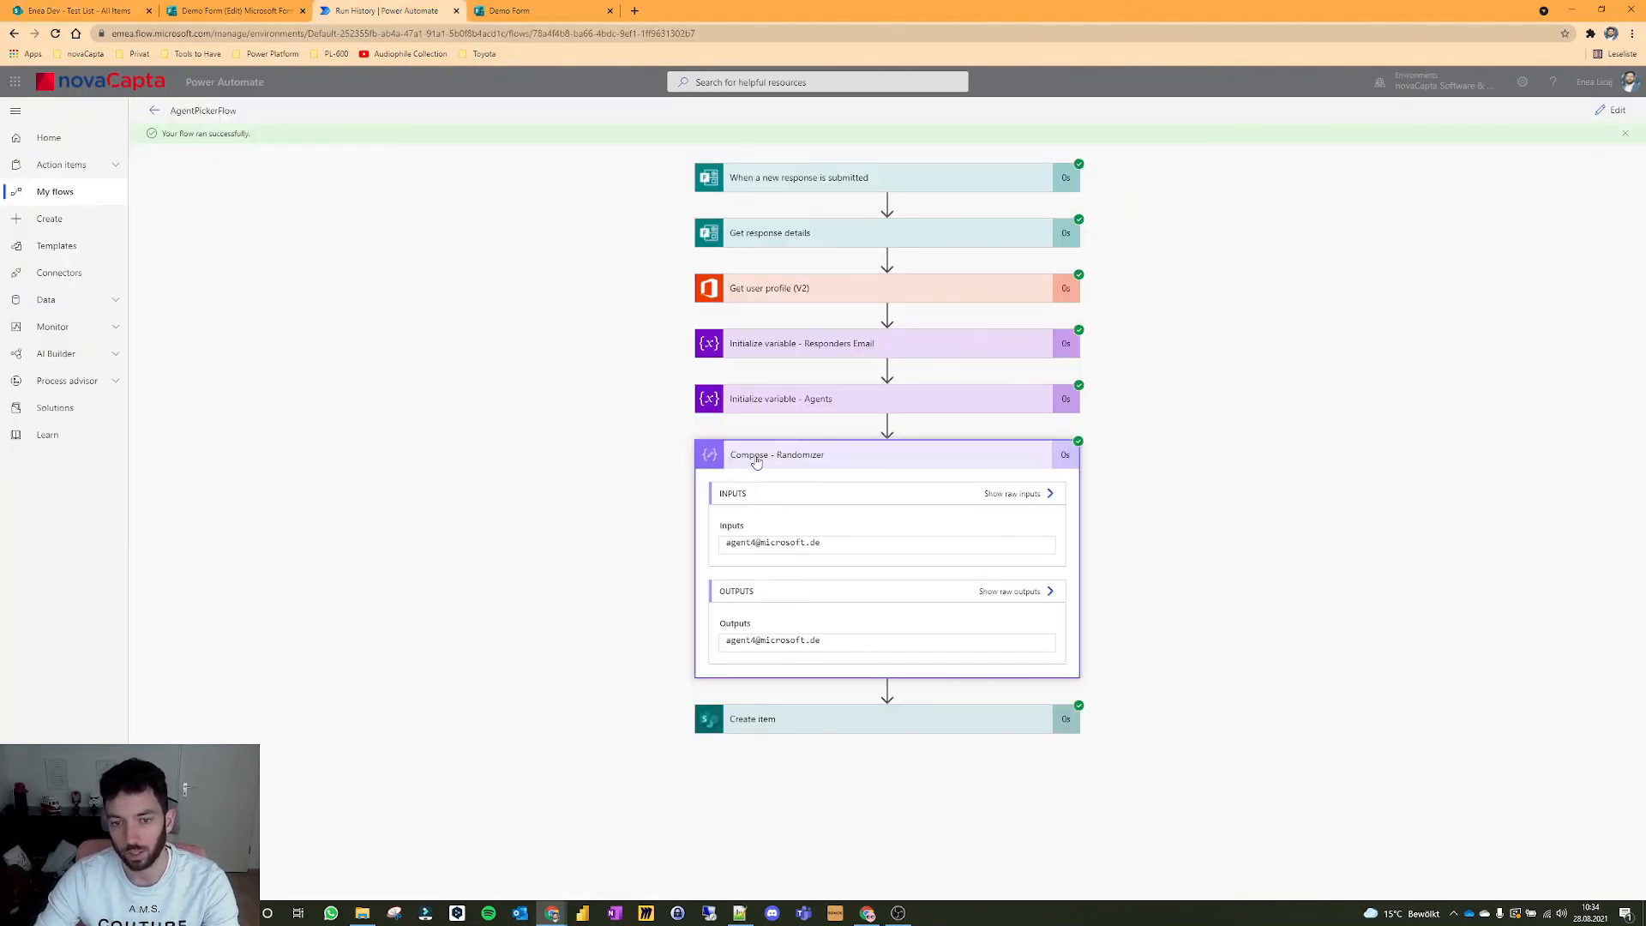
{"action": "left_click", "coordinate": [777, 455]}
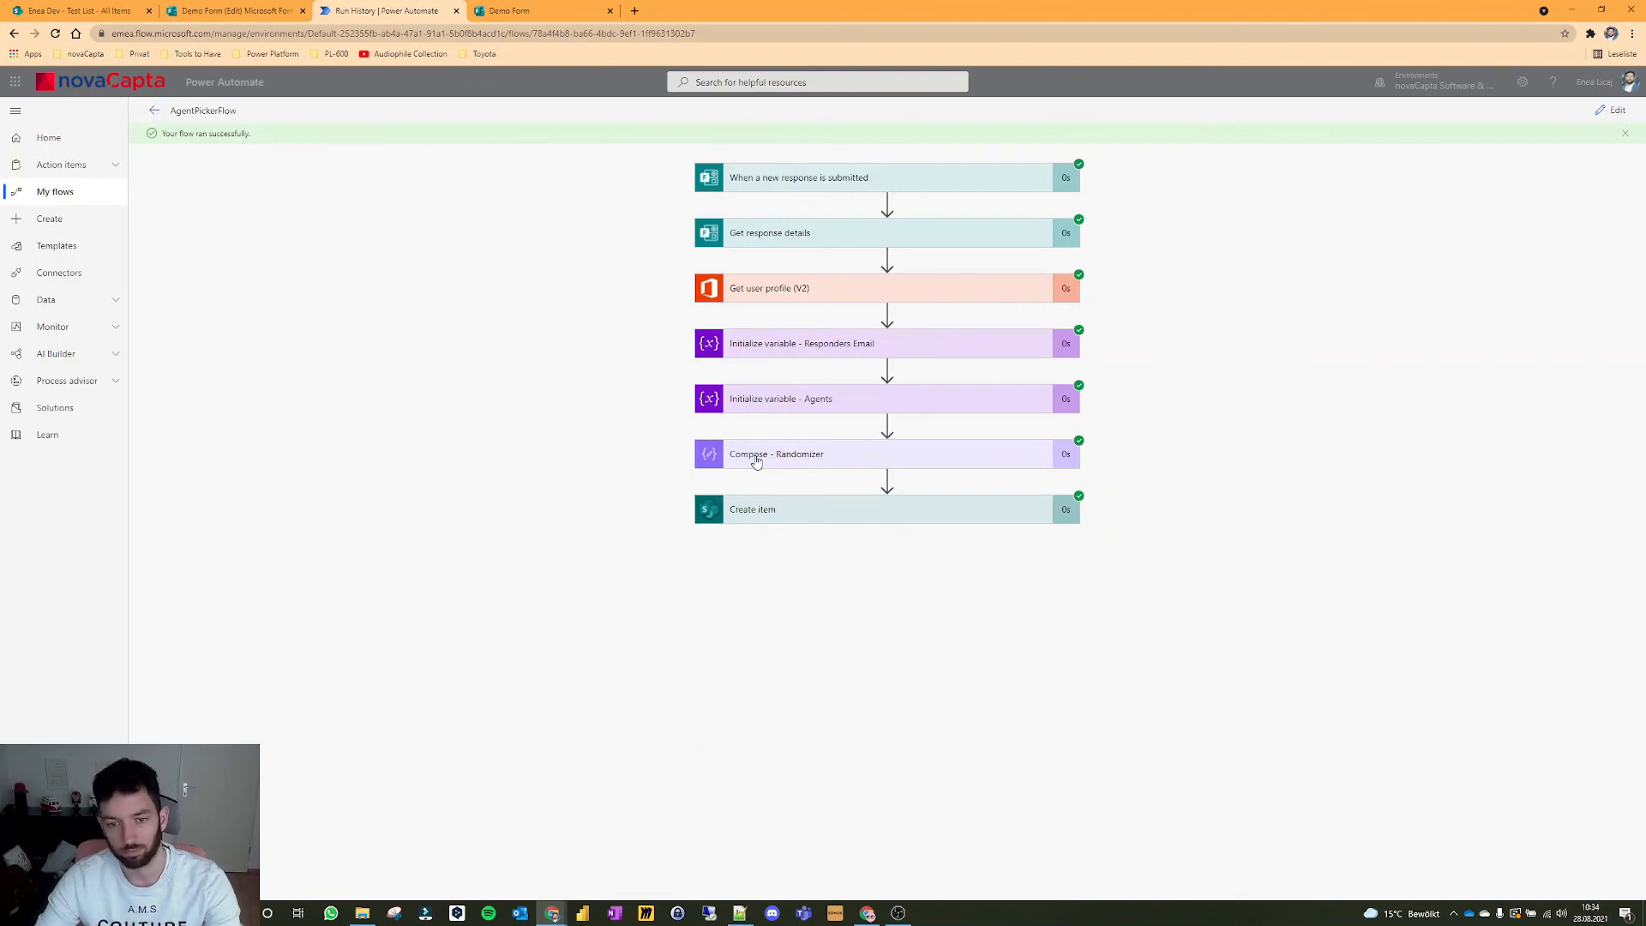
{"action": "mouse_move", "coordinate": [768, 491]}
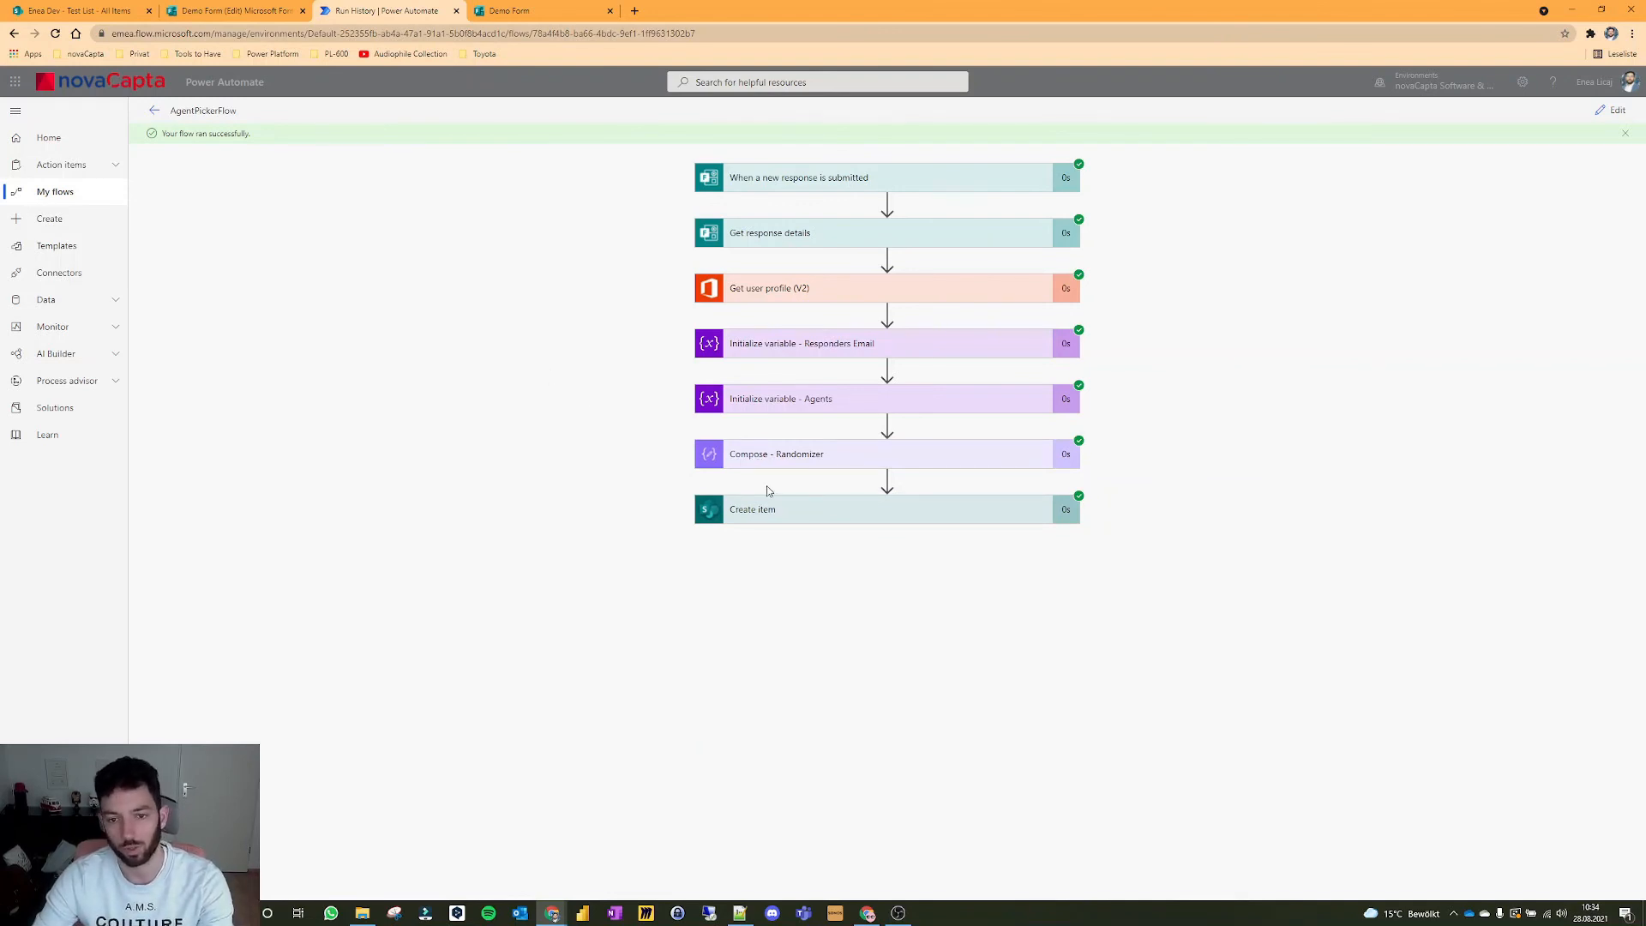
{"action": "mouse_move", "coordinate": [637, 443]}
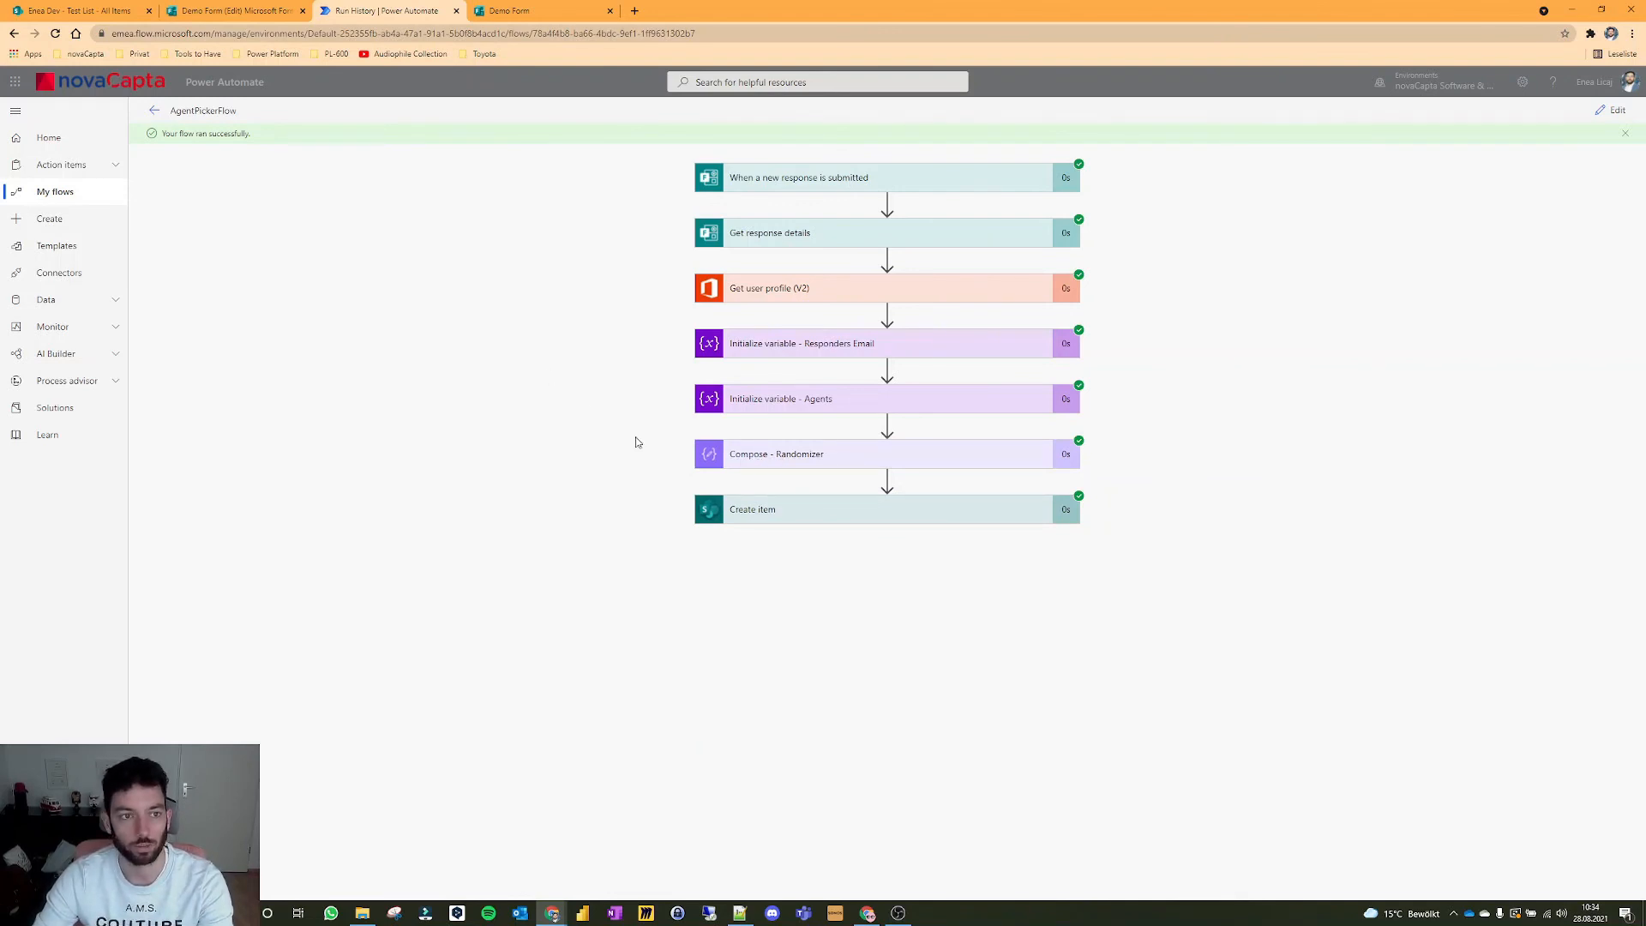